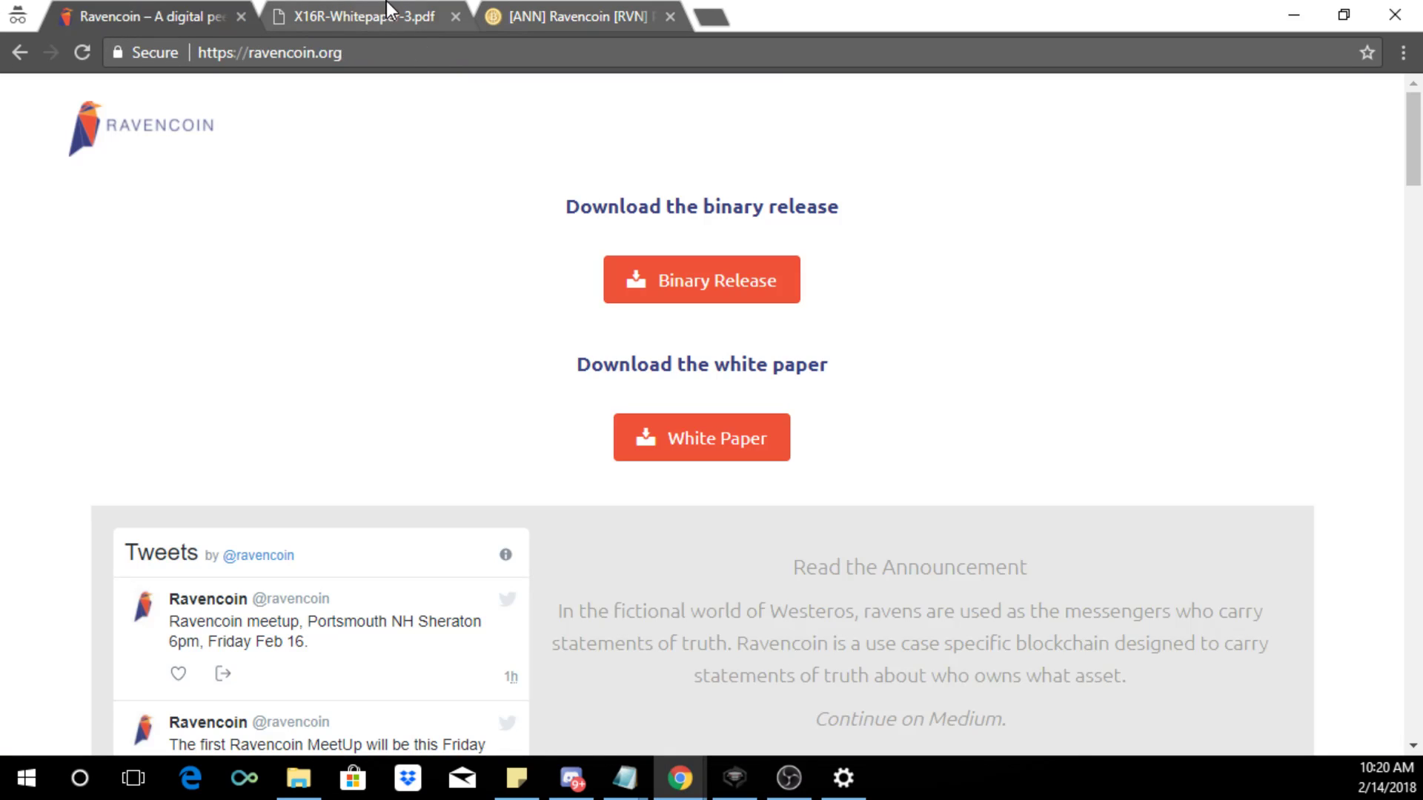
pyautogui.moveTo(645, 268)
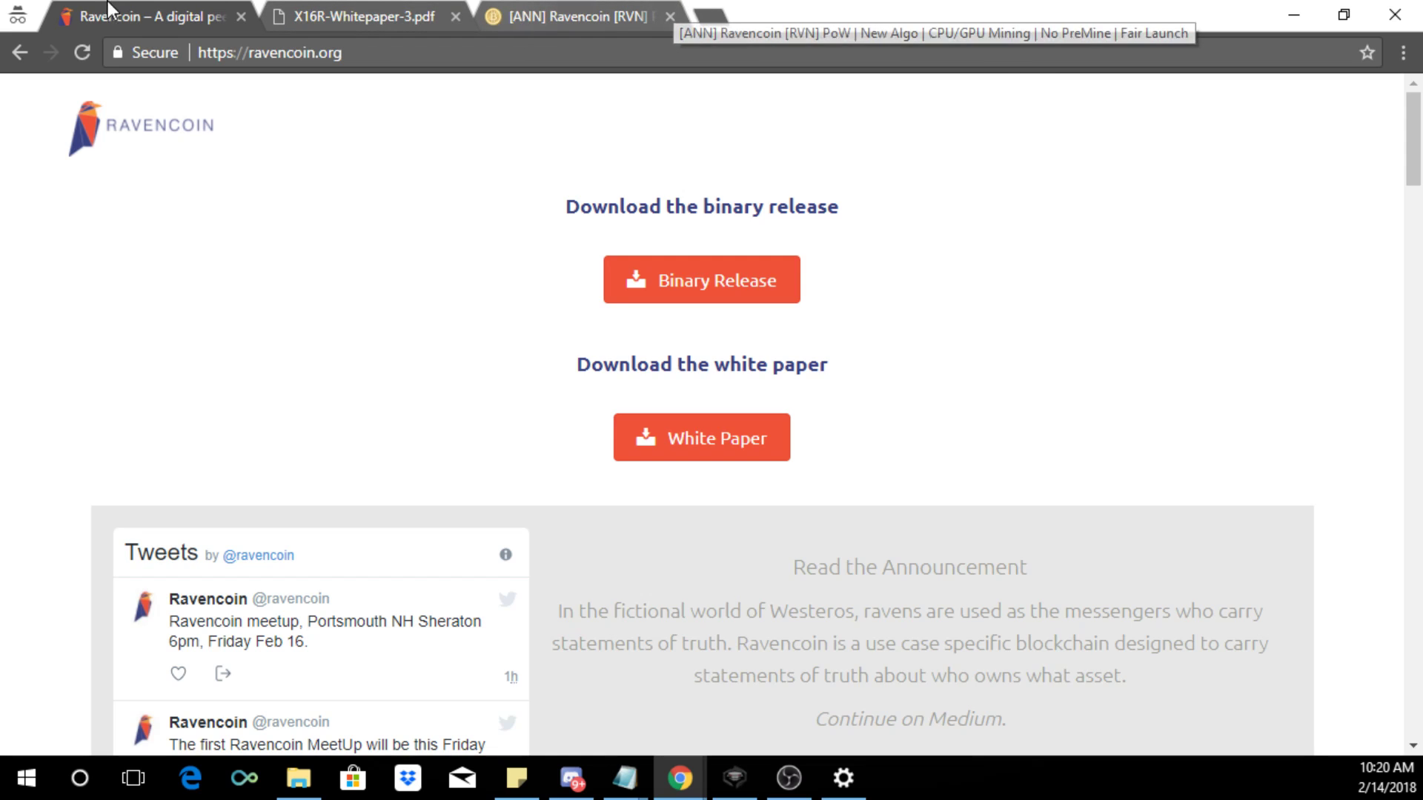
pyautogui.moveTo(86, 13)
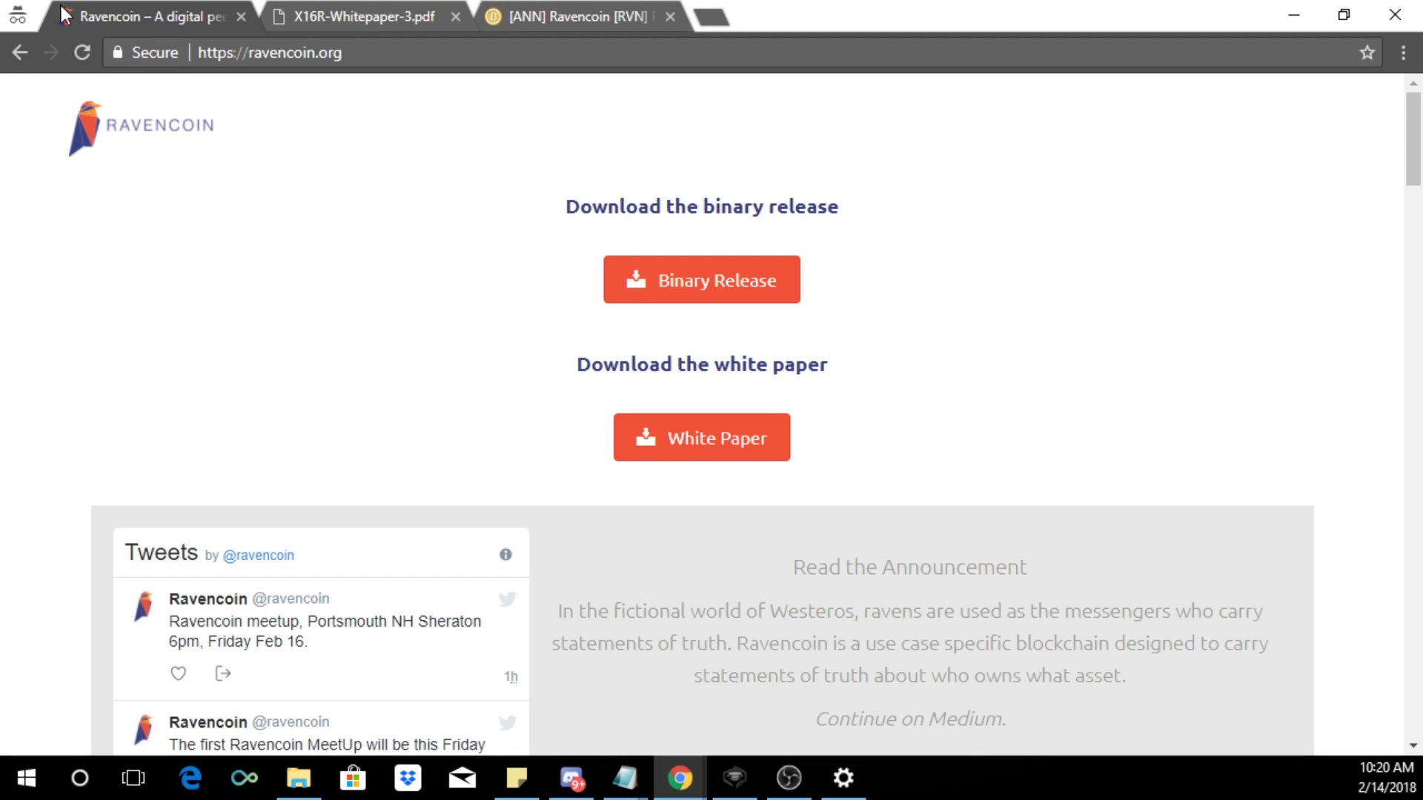
# Step: Open the X16R 'ASIC Resistant by Design' white paper from the Ravencoin site
pyautogui.scroll(-3)
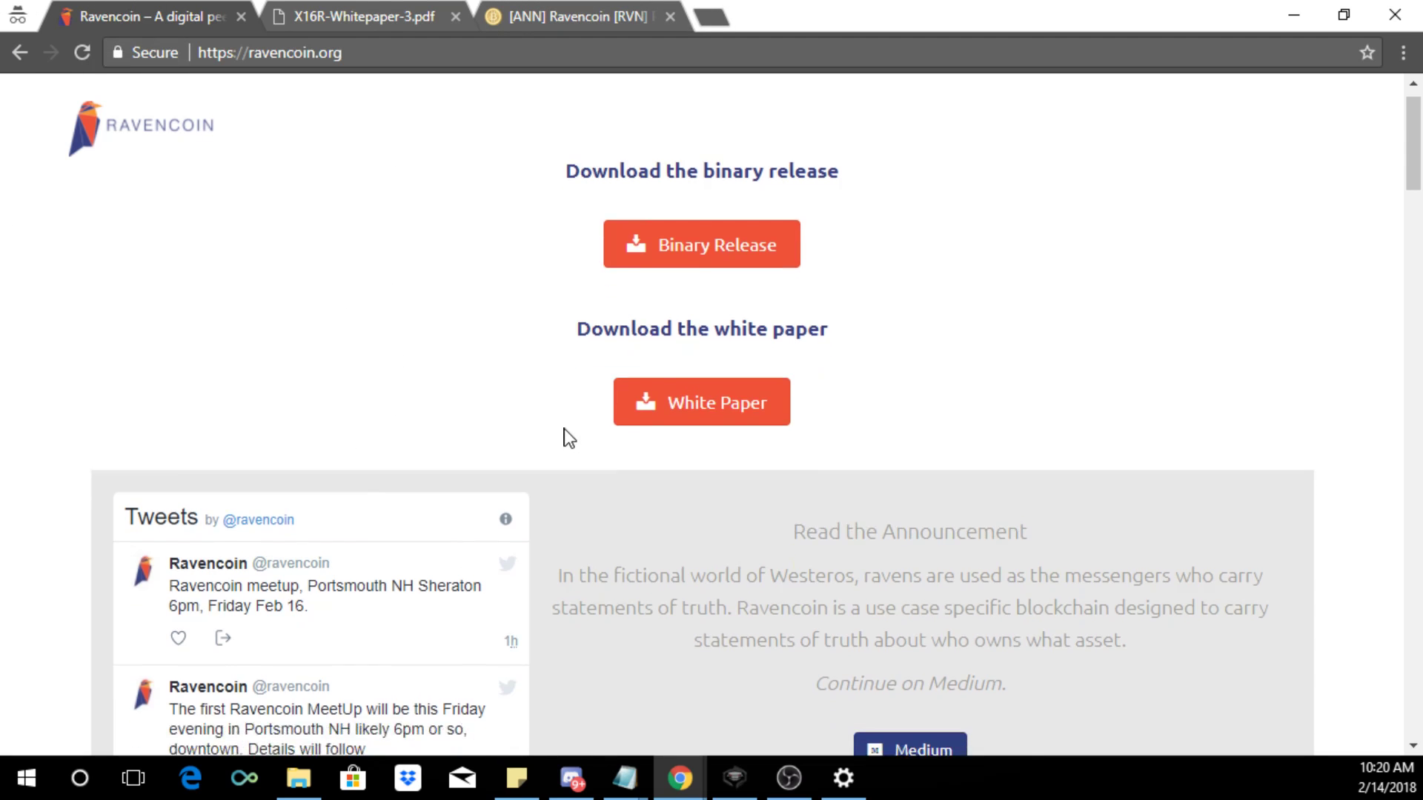
pyautogui.scroll(-3)
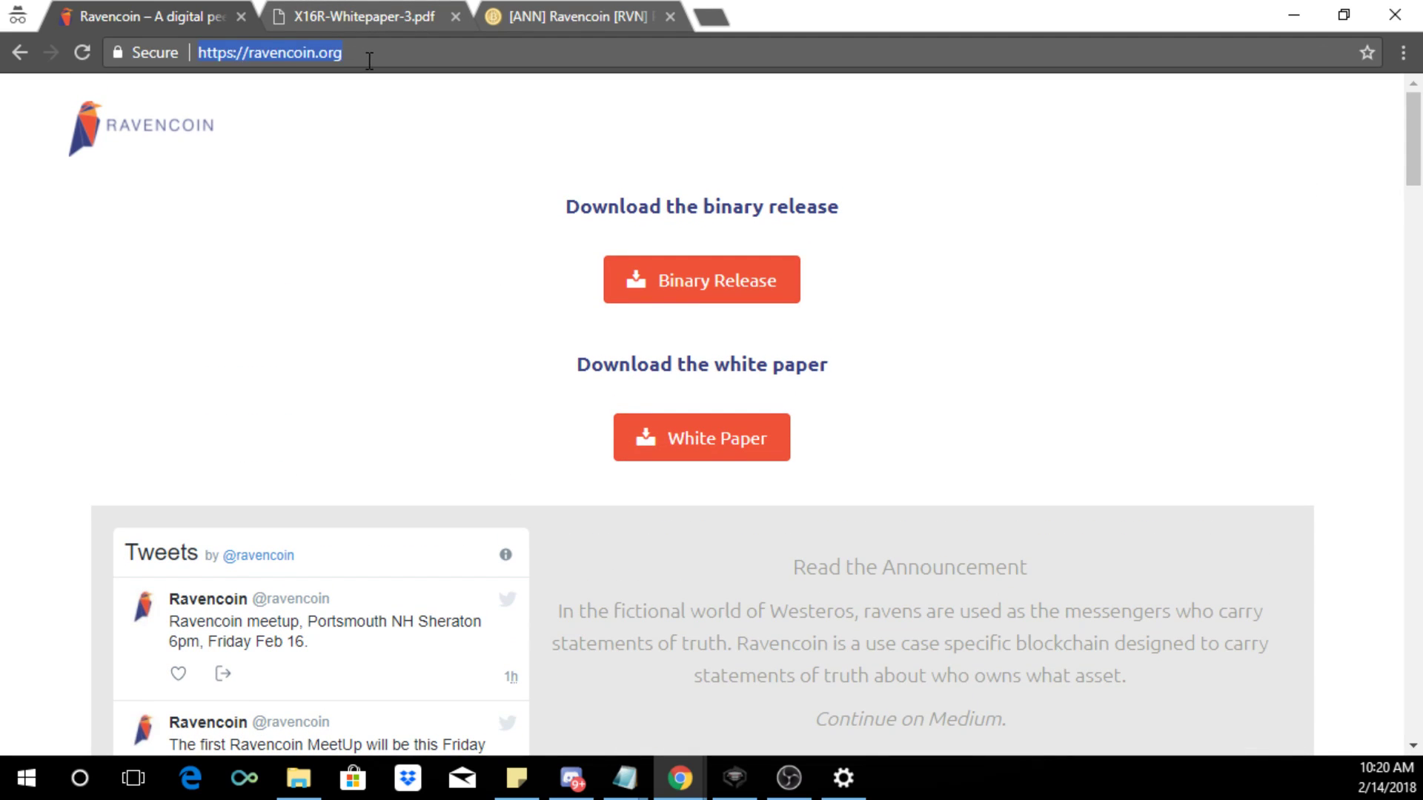
pyautogui.moveTo(727, 560)
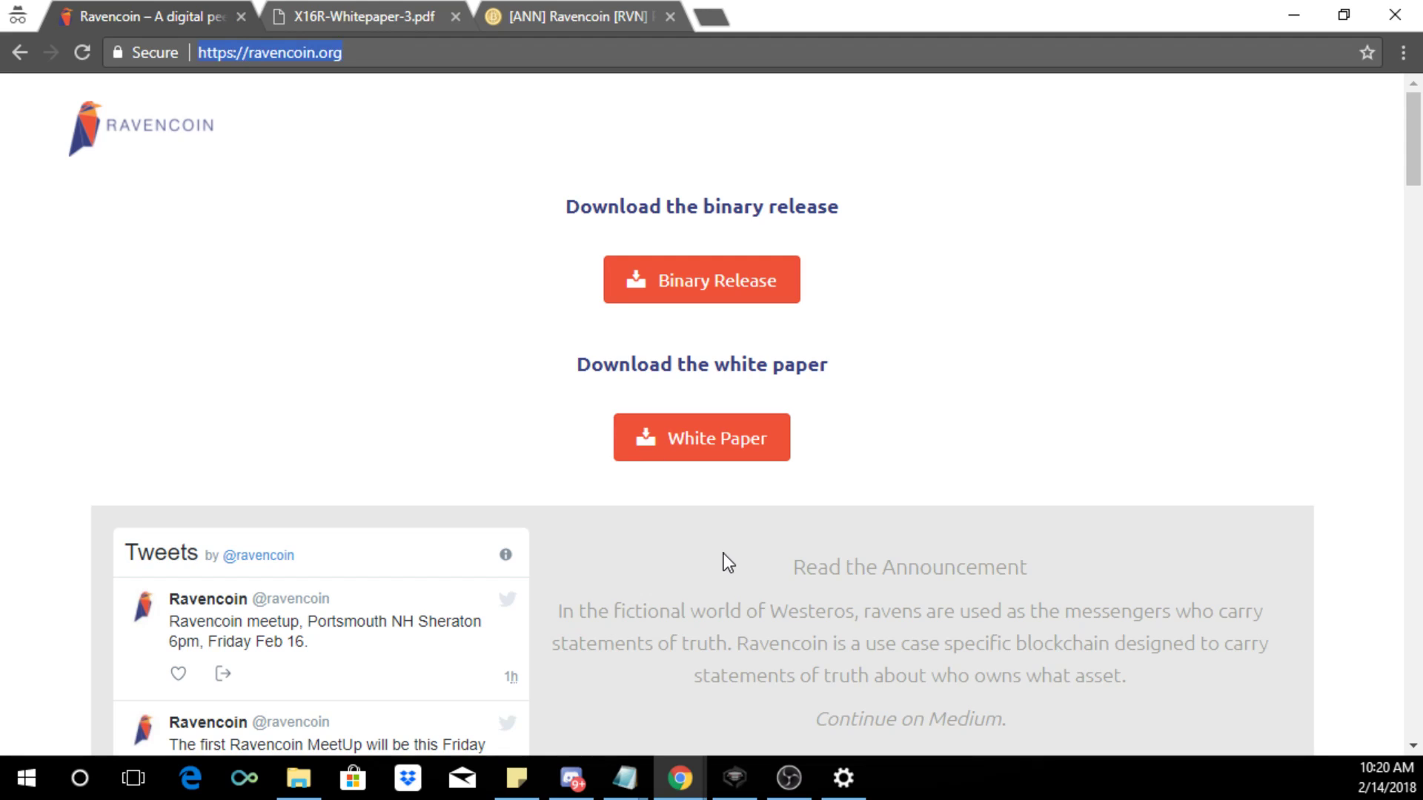
pyautogui.moveTo(735, 462)
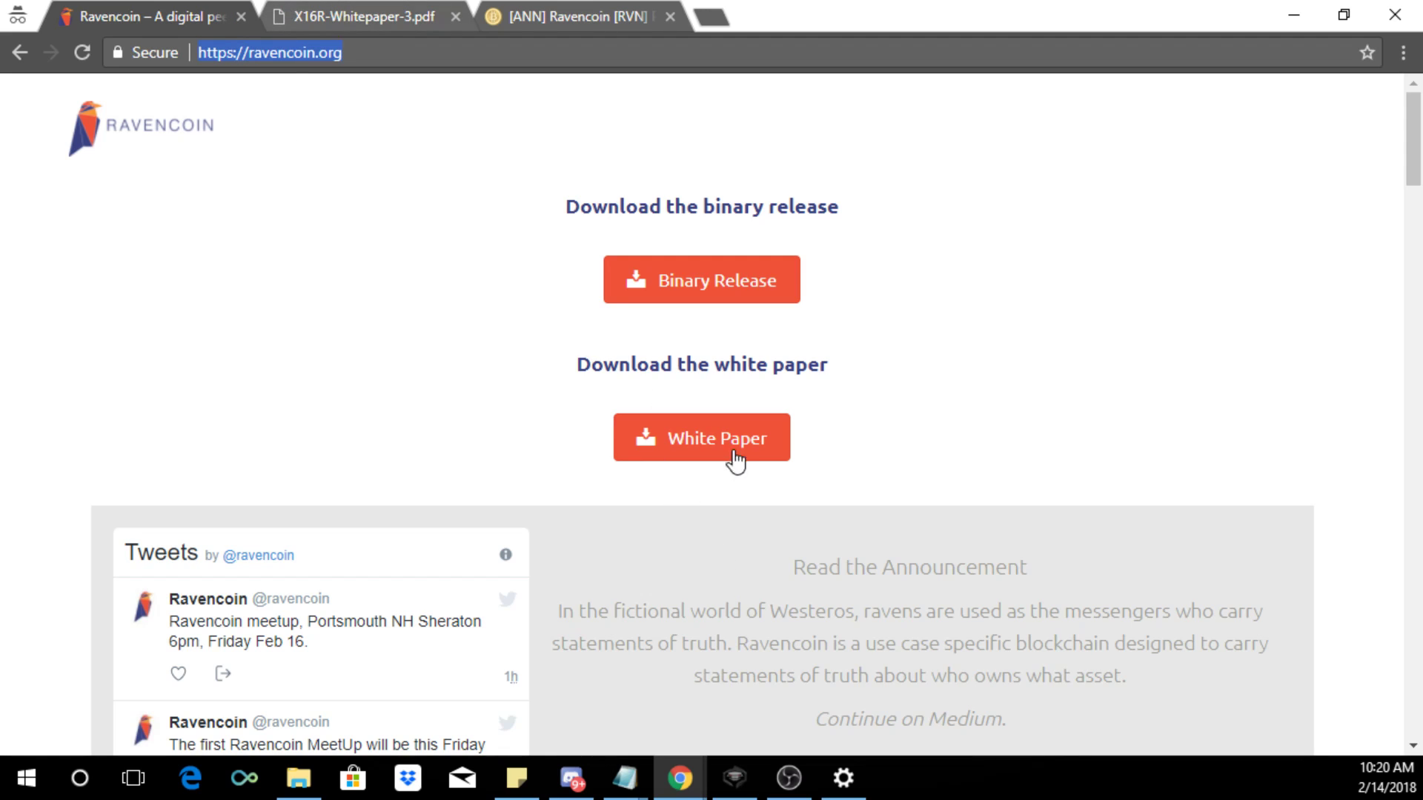
pyautogui.moveTo(662, 455)
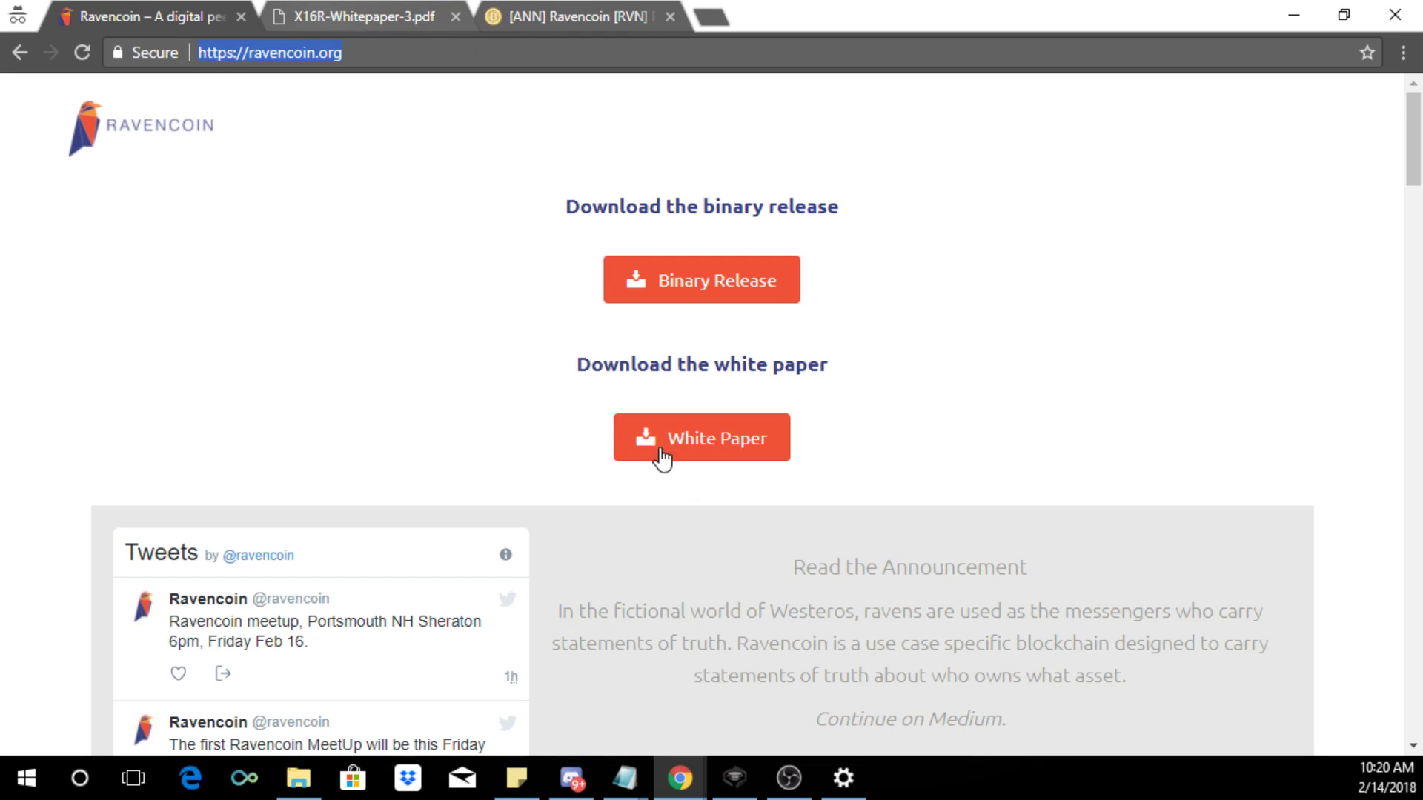
pyautogui.click(701, 435)
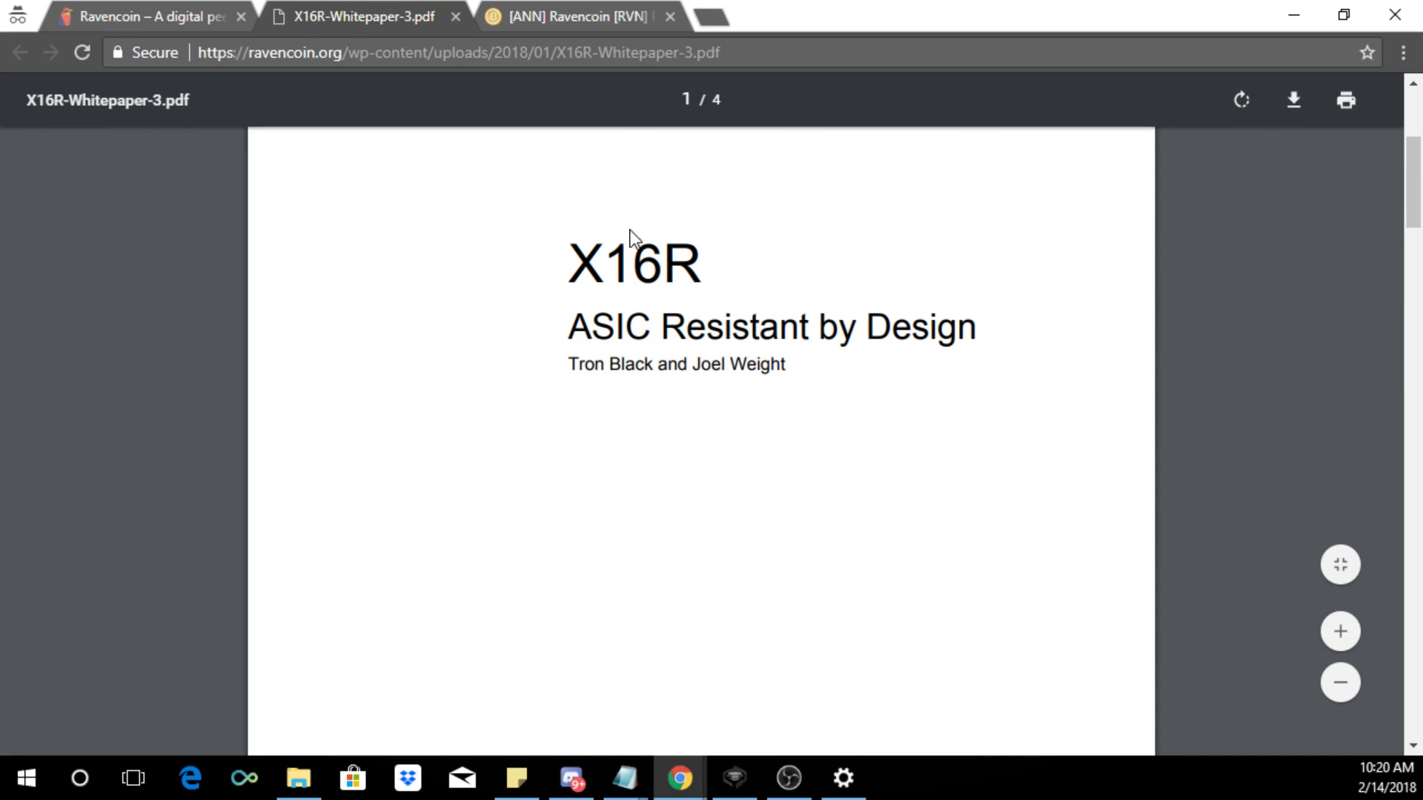
pyautogui.moveTo(879, 350)
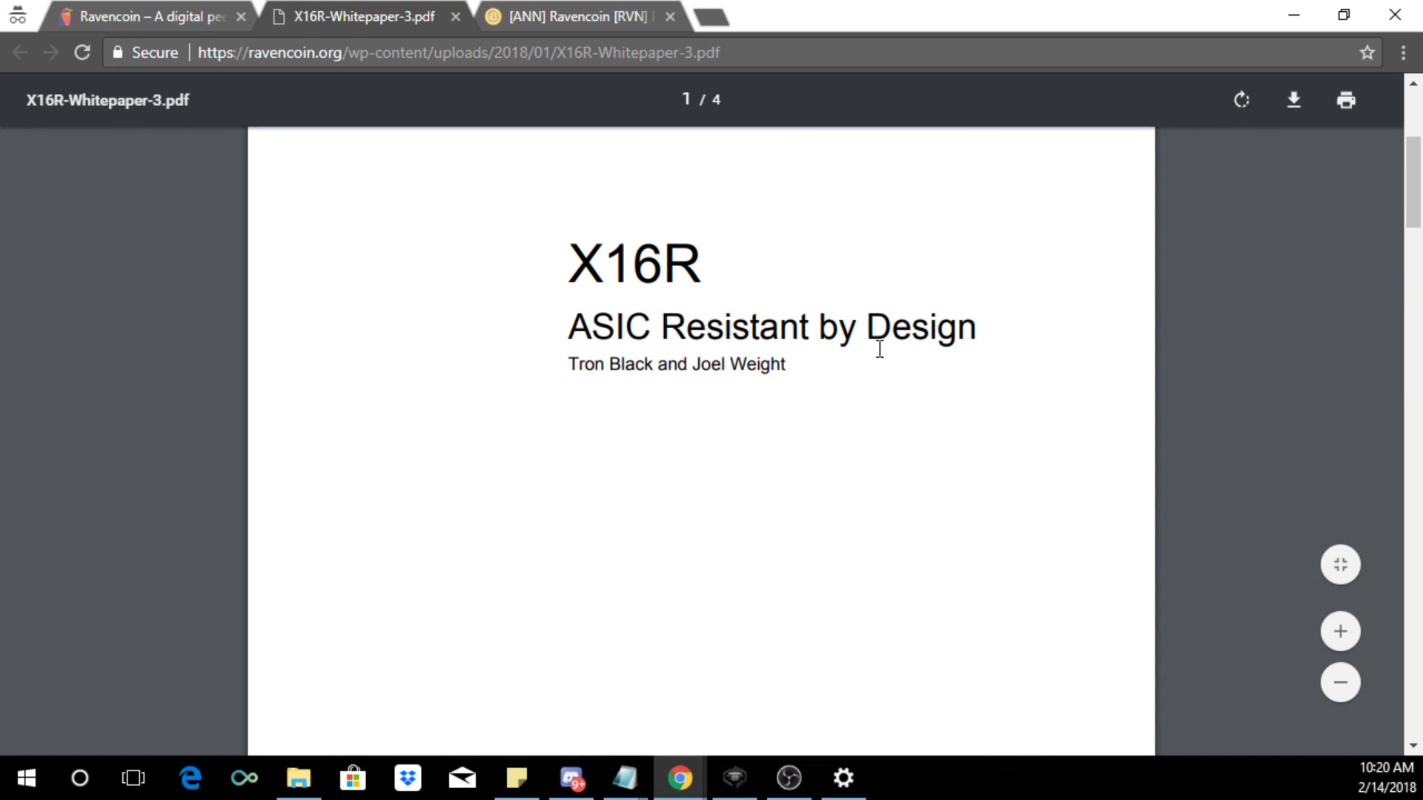
# Step: Read through the PDF to page 2's list of 16 hashing algorithms
pyautogui.scroll(-3)
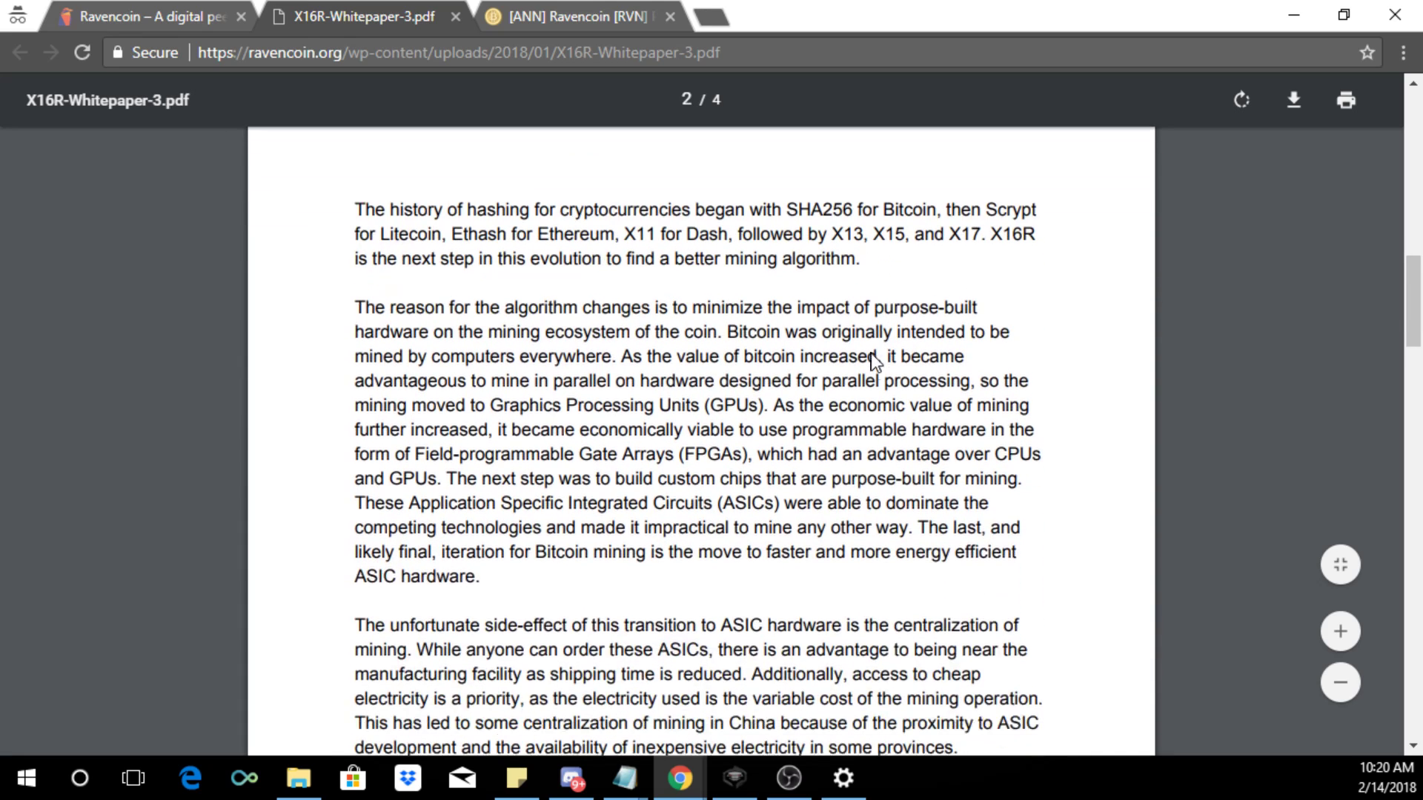
pyautogui.scroll(-3)
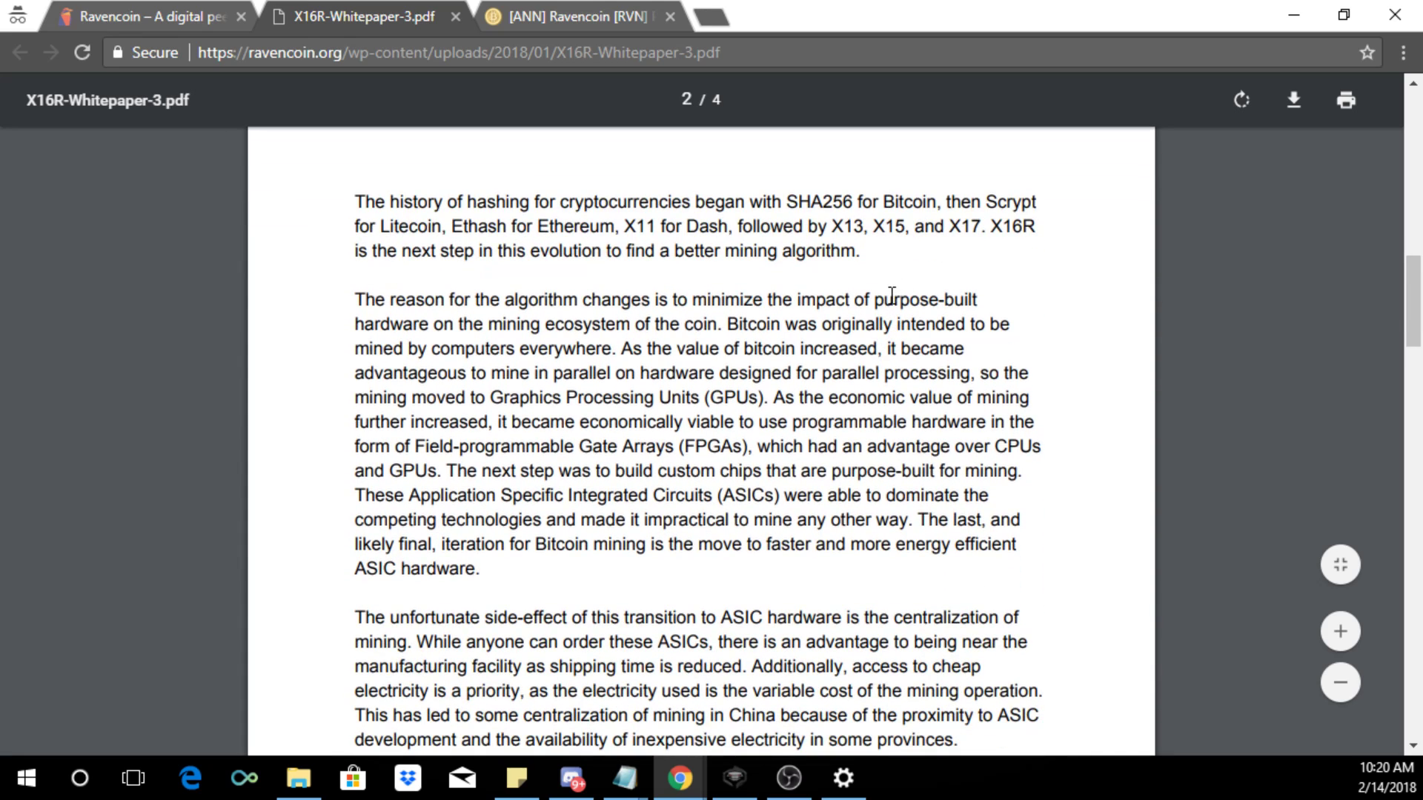
pyautogui.moveTo(886, 295)
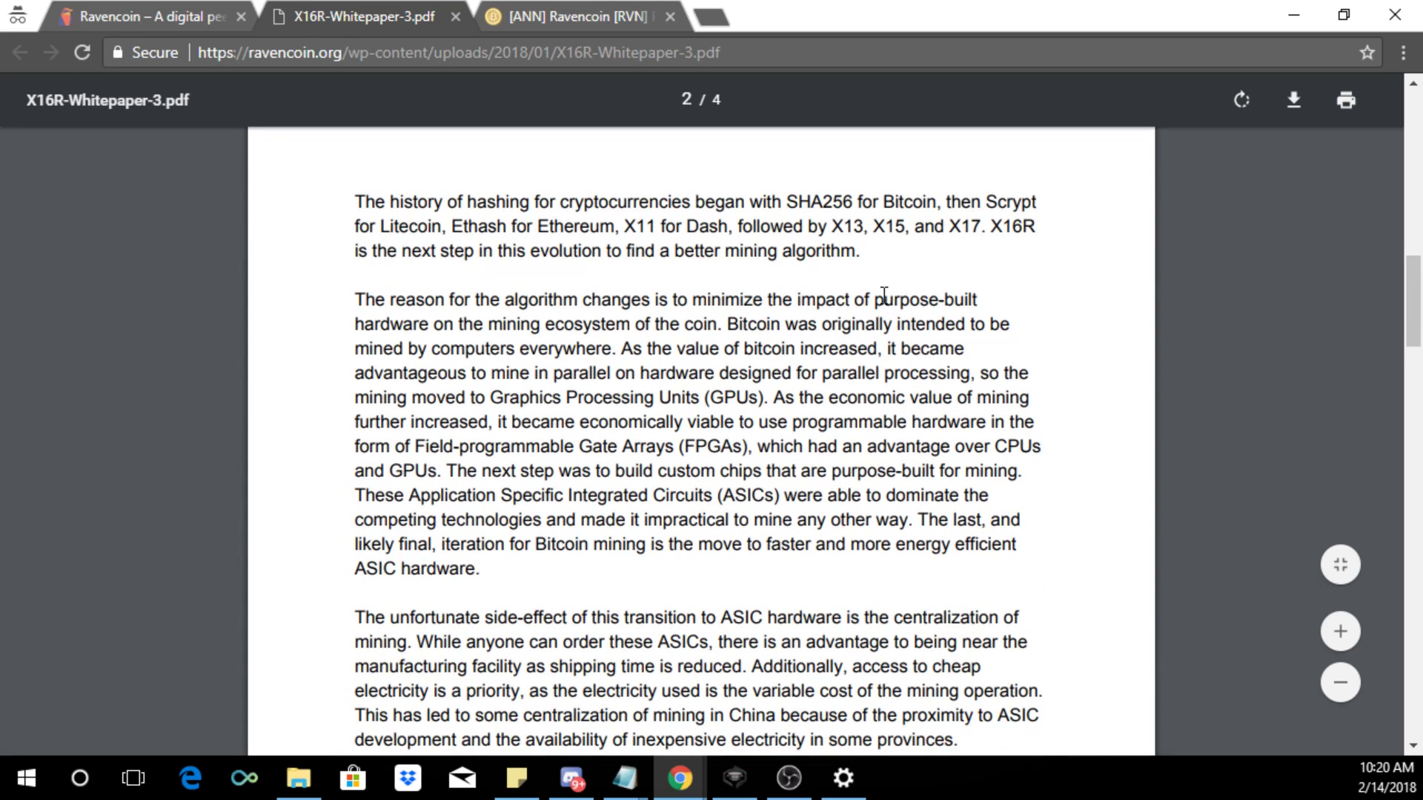
pyautogui.moveTo(1215, 293)
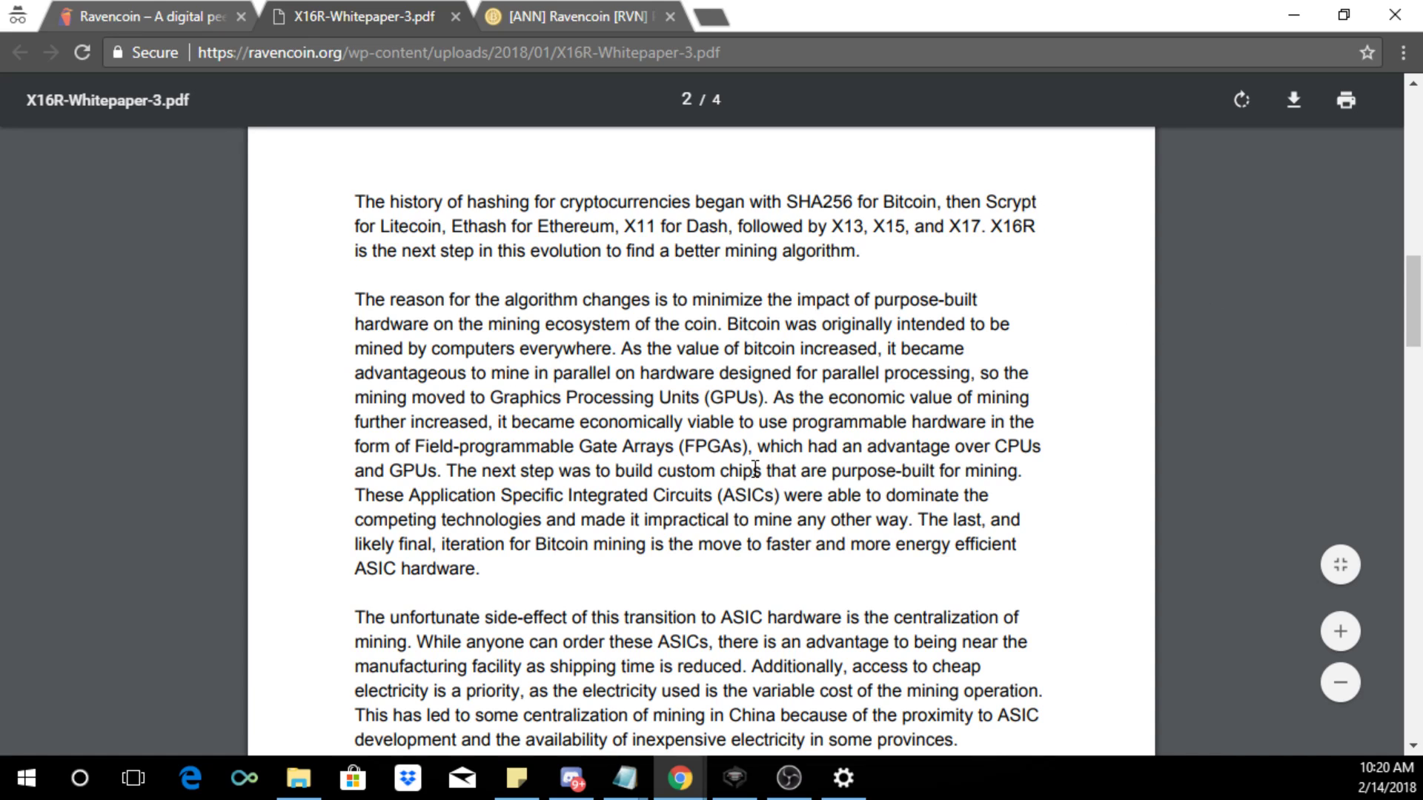
pyautogui.scroll(-3)
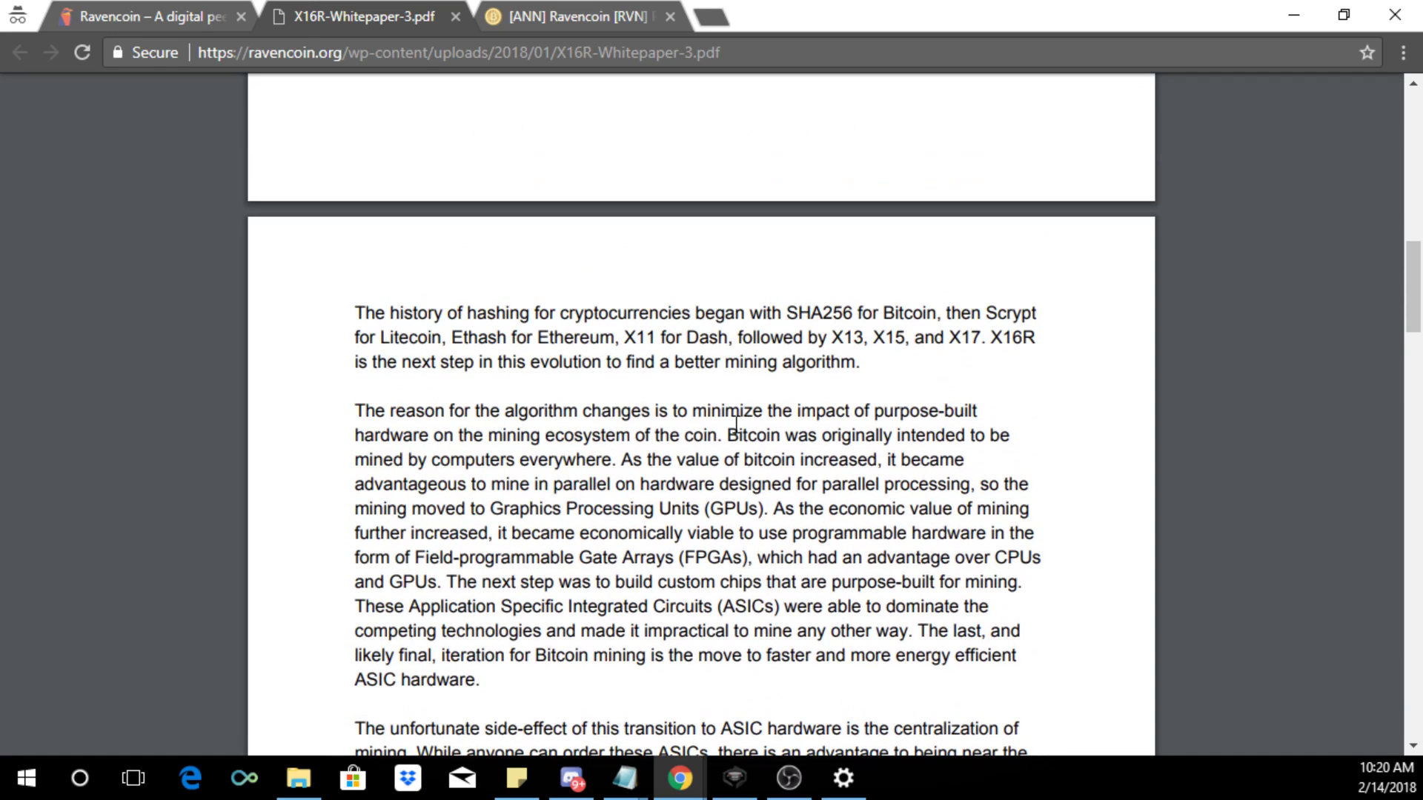
pyautogui.scroll(-3)
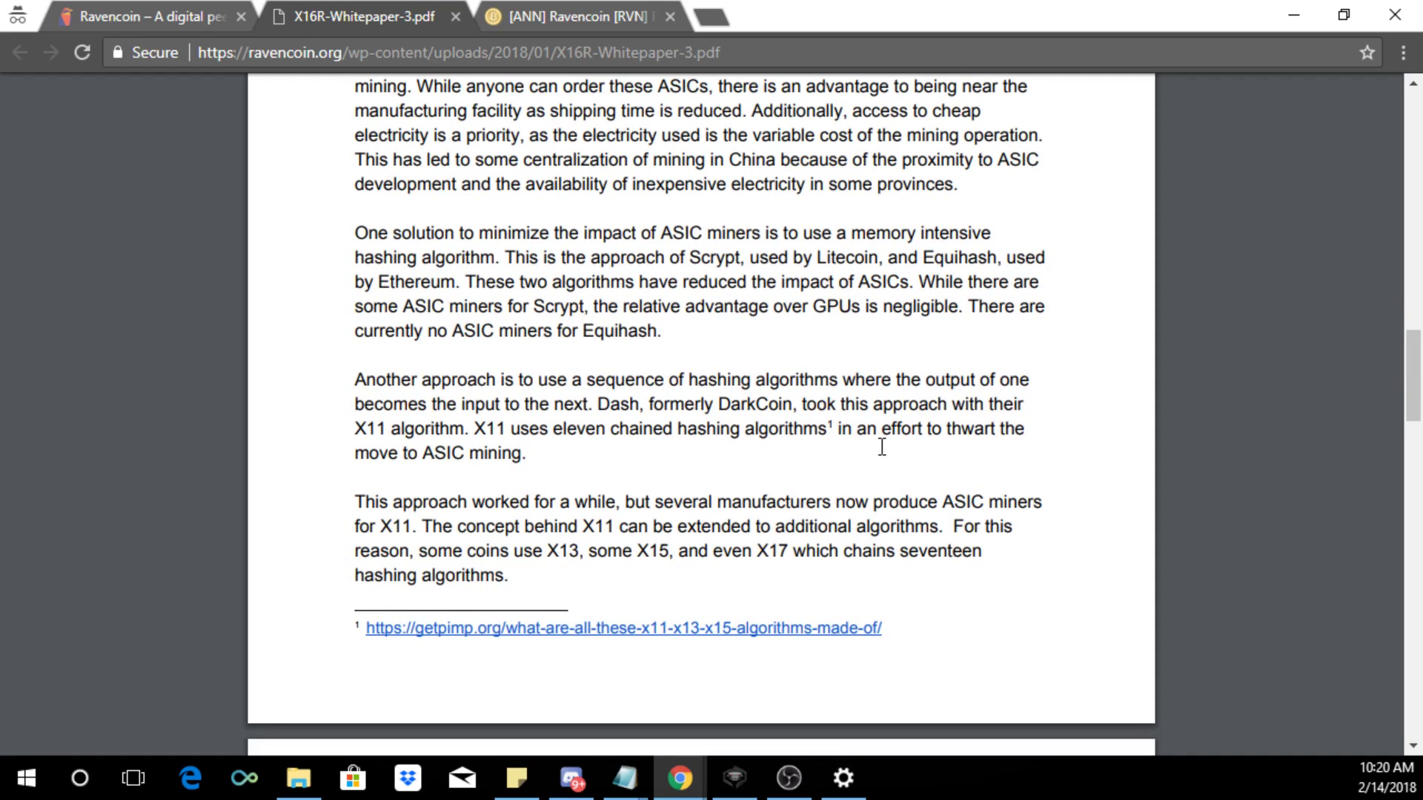
pyautogui.moveTo(710, 568)
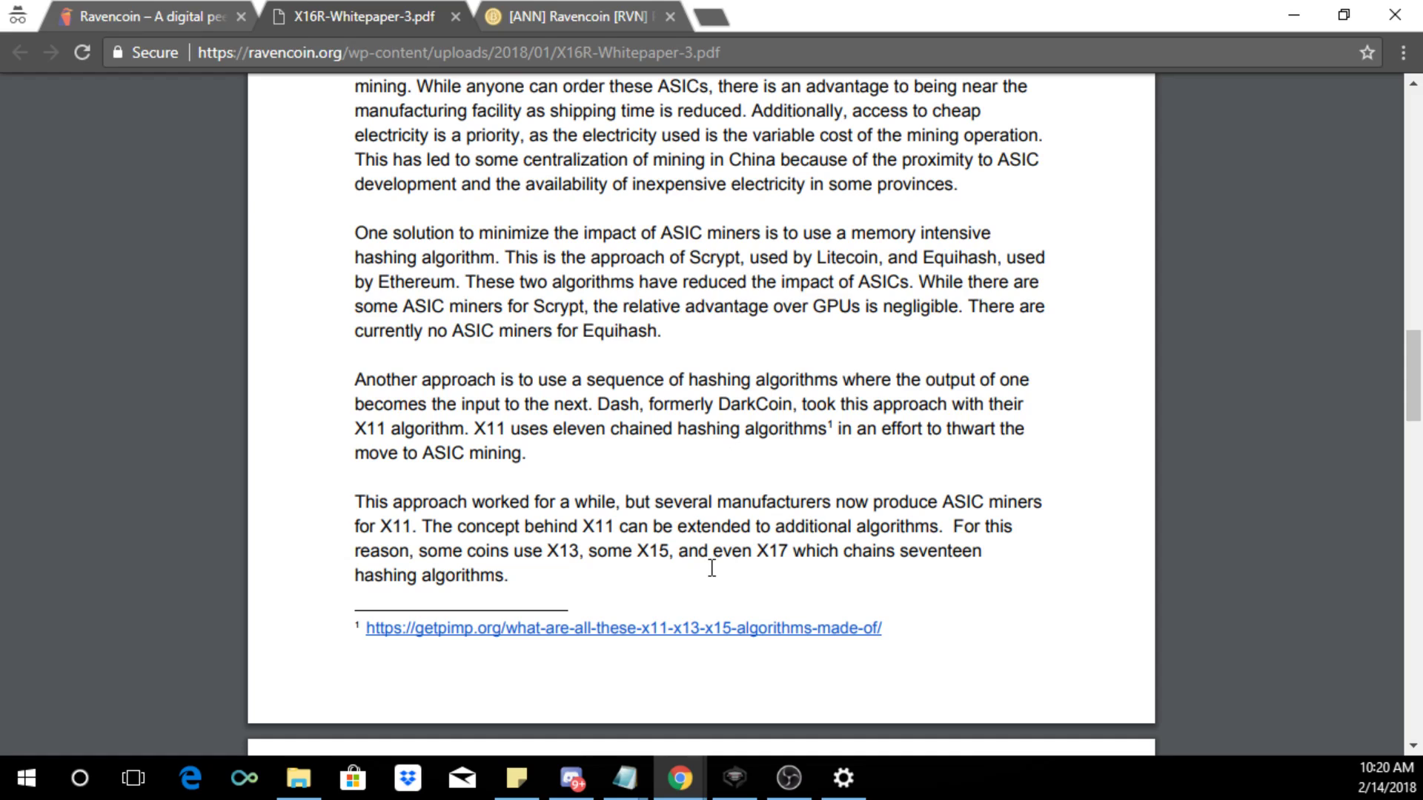
pyautogui.moveTo(406, 497)
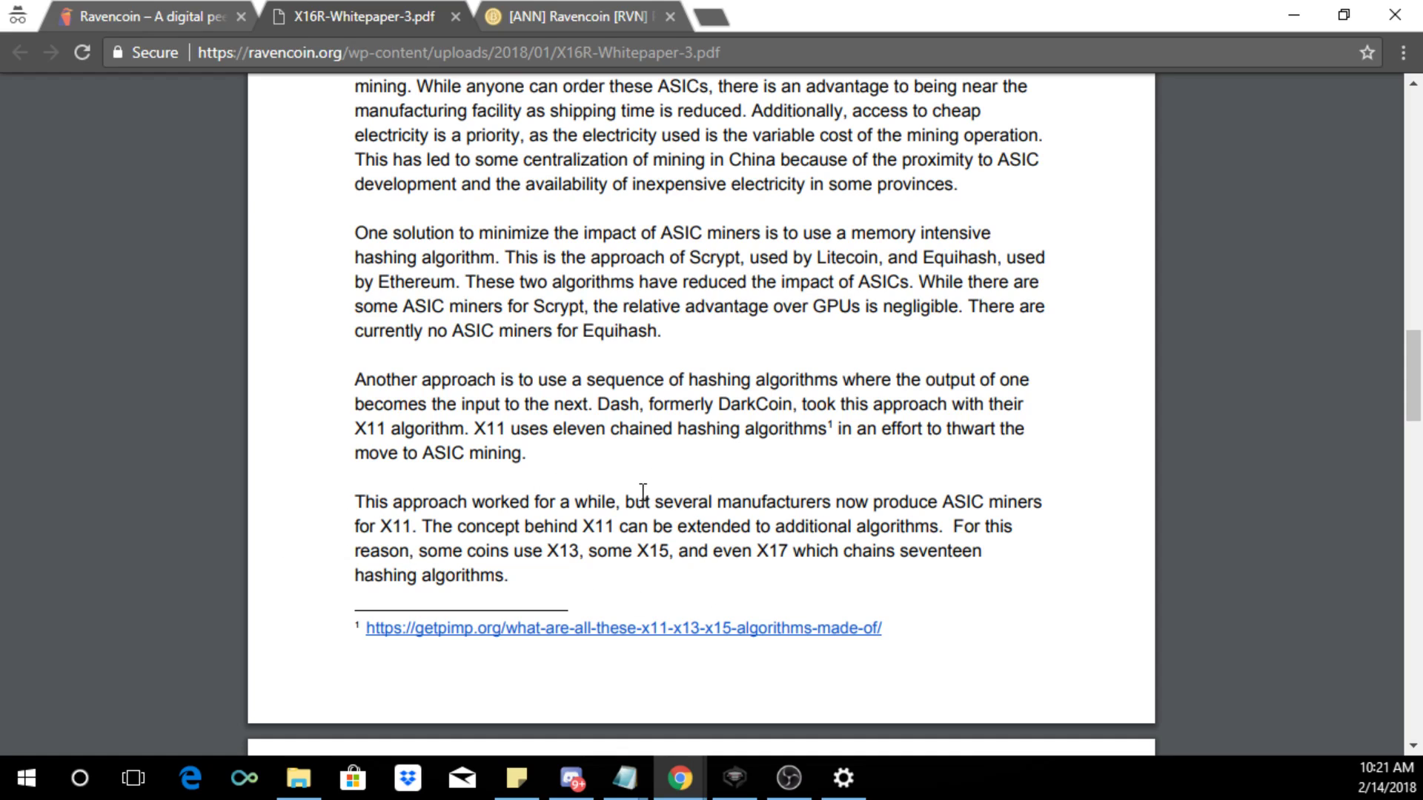
pyautogui.moveTo(757, 535)
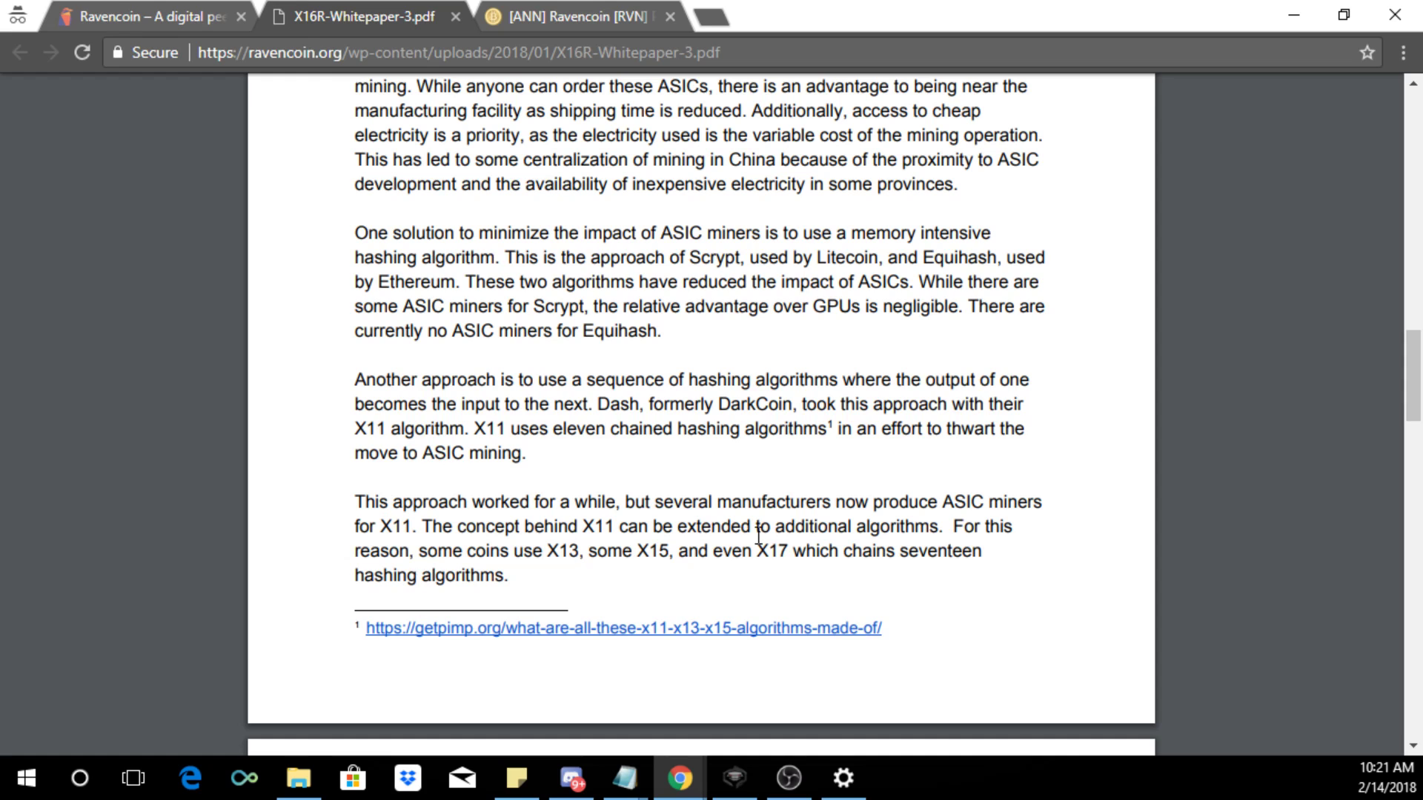
pyautogui.moveTo(825, 594)
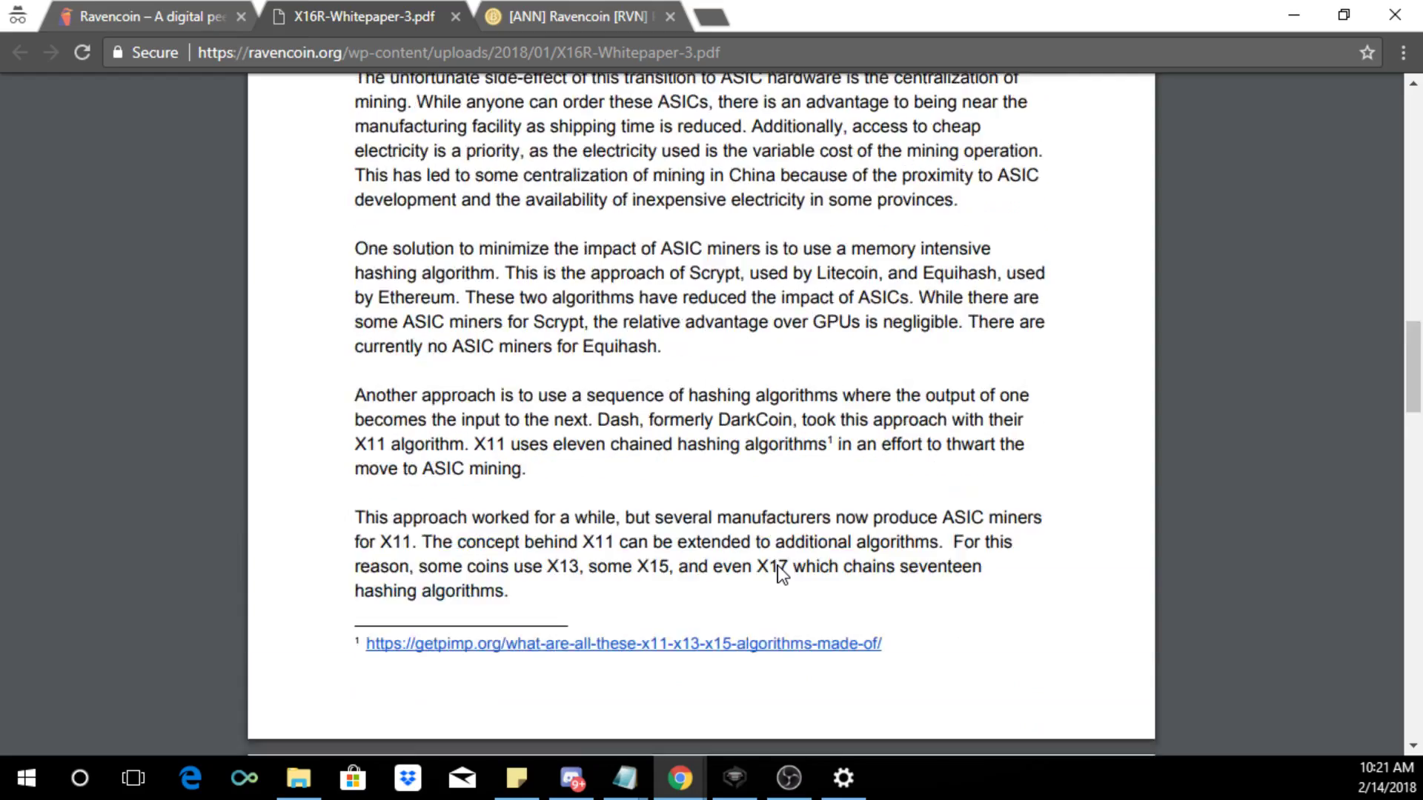
pyautogui.scroll(-3)
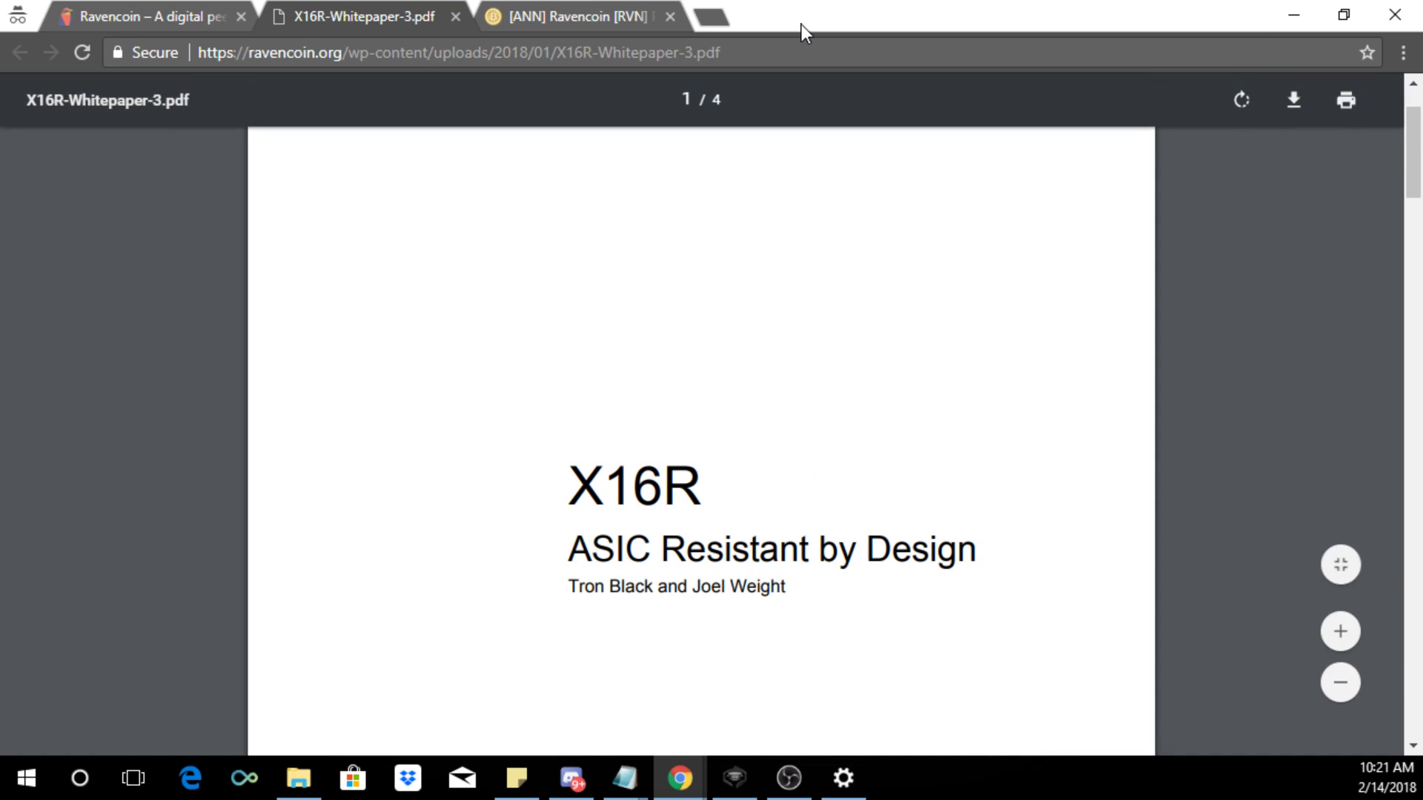
pyautogui.scroll(-3)
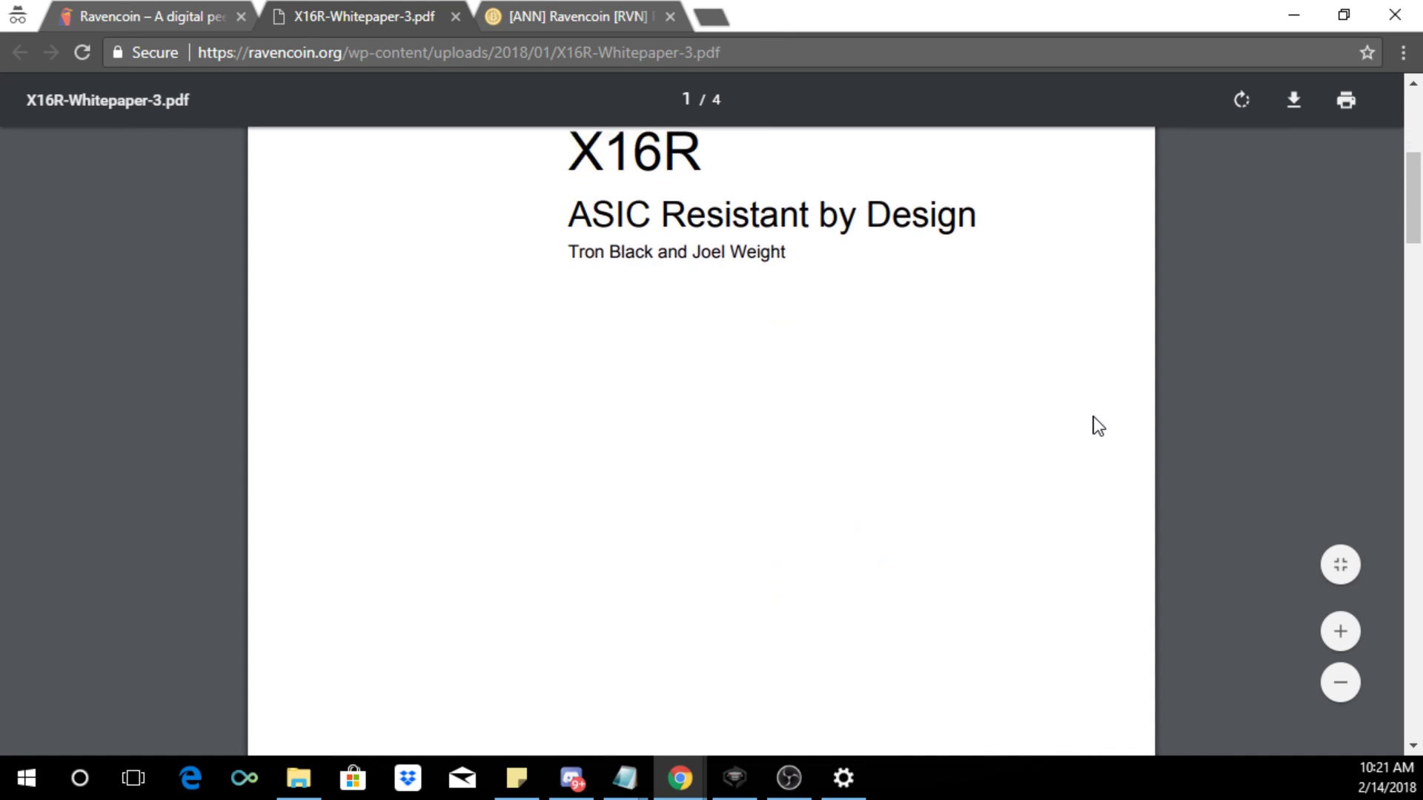
pyautogui.scroll(-3)
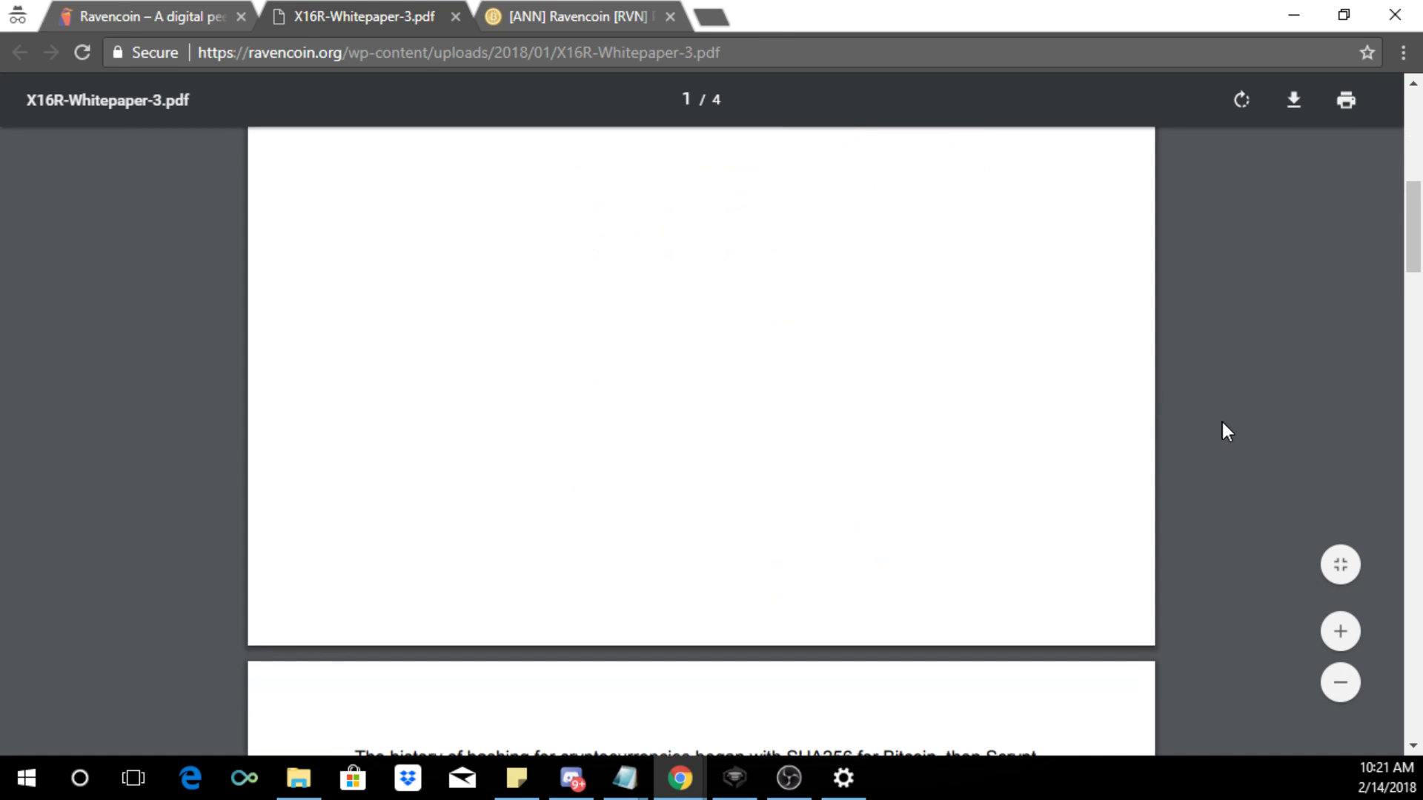
pyautogui.scroll(-3)
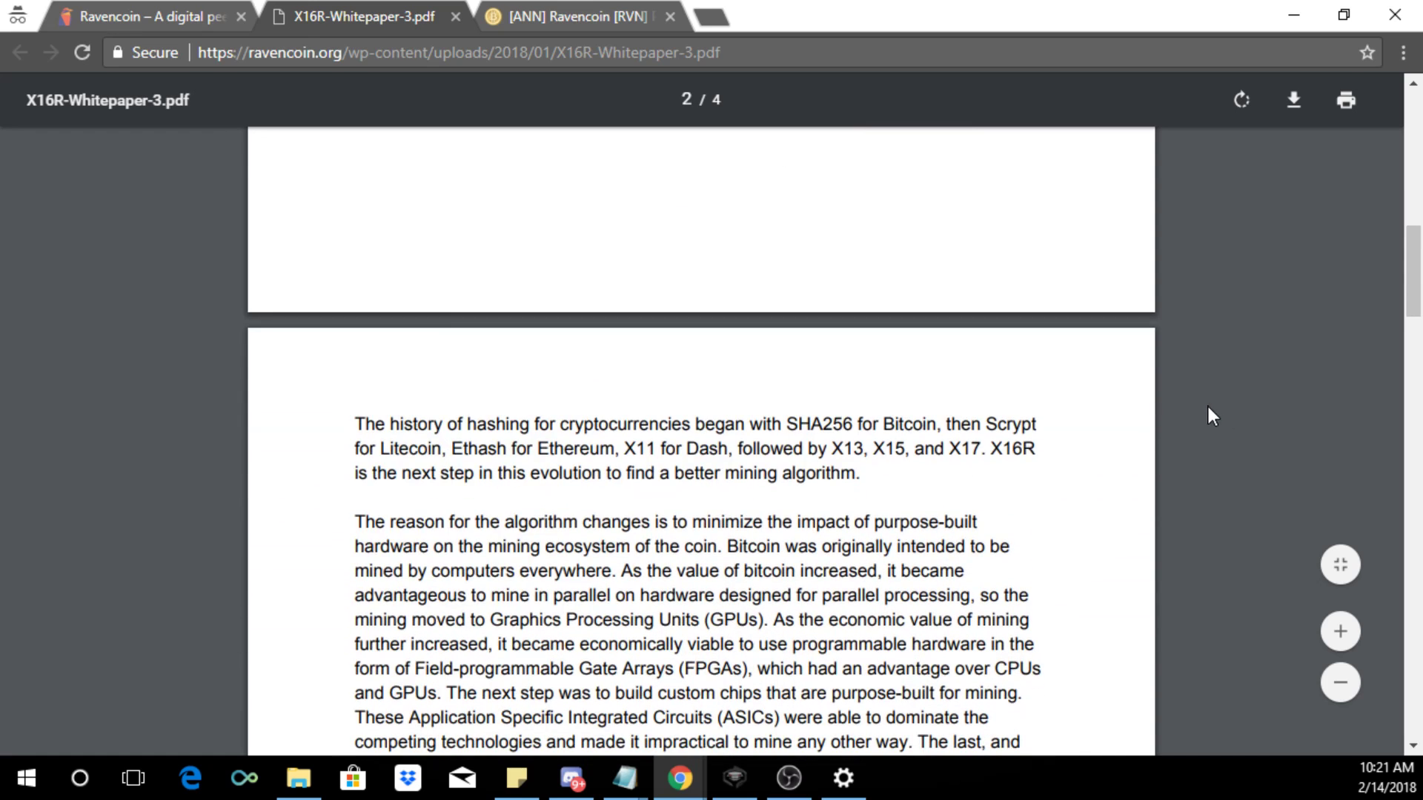
pyautogui.moveTo(508, 366)
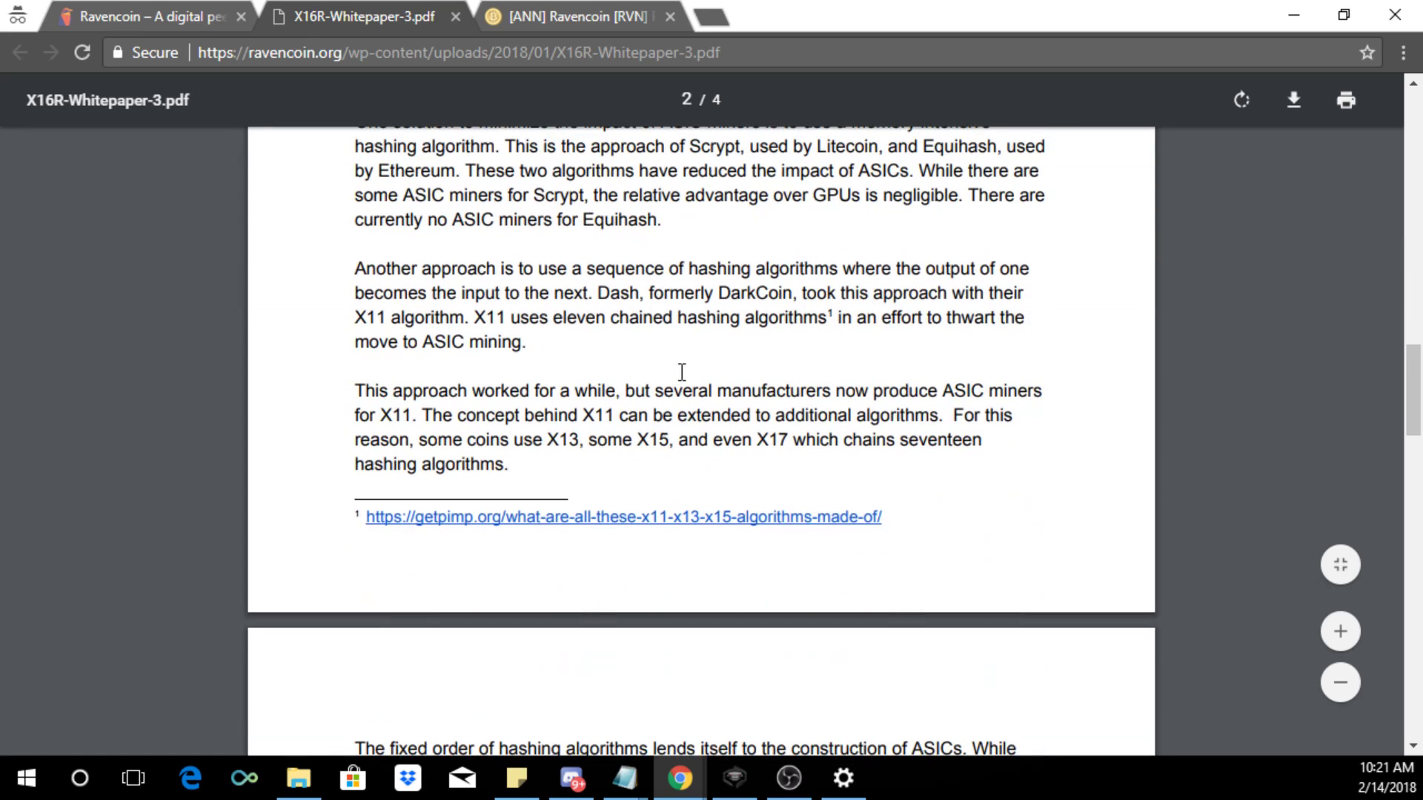
pyautogui.scroll(-3)
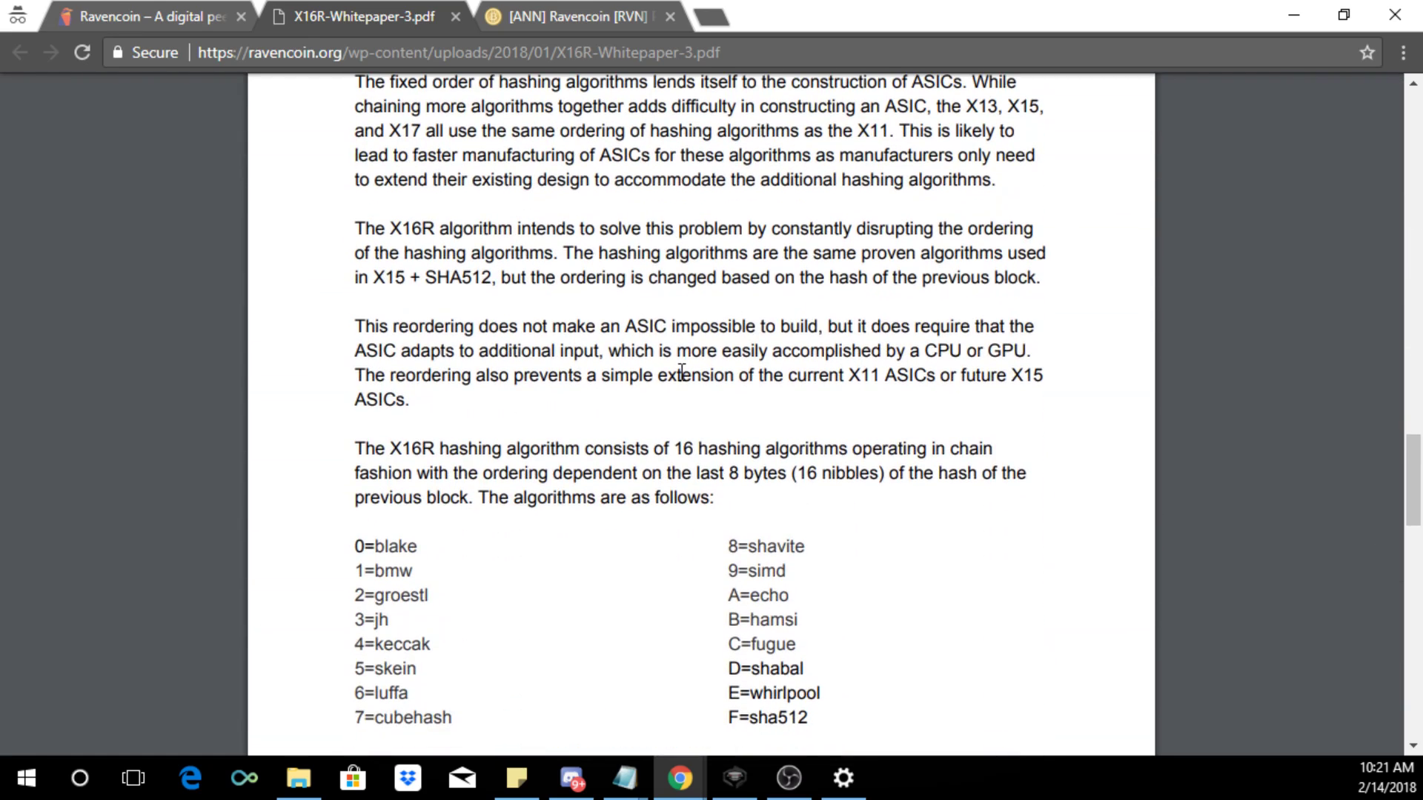
pyautogui.moveTo(762, 337)
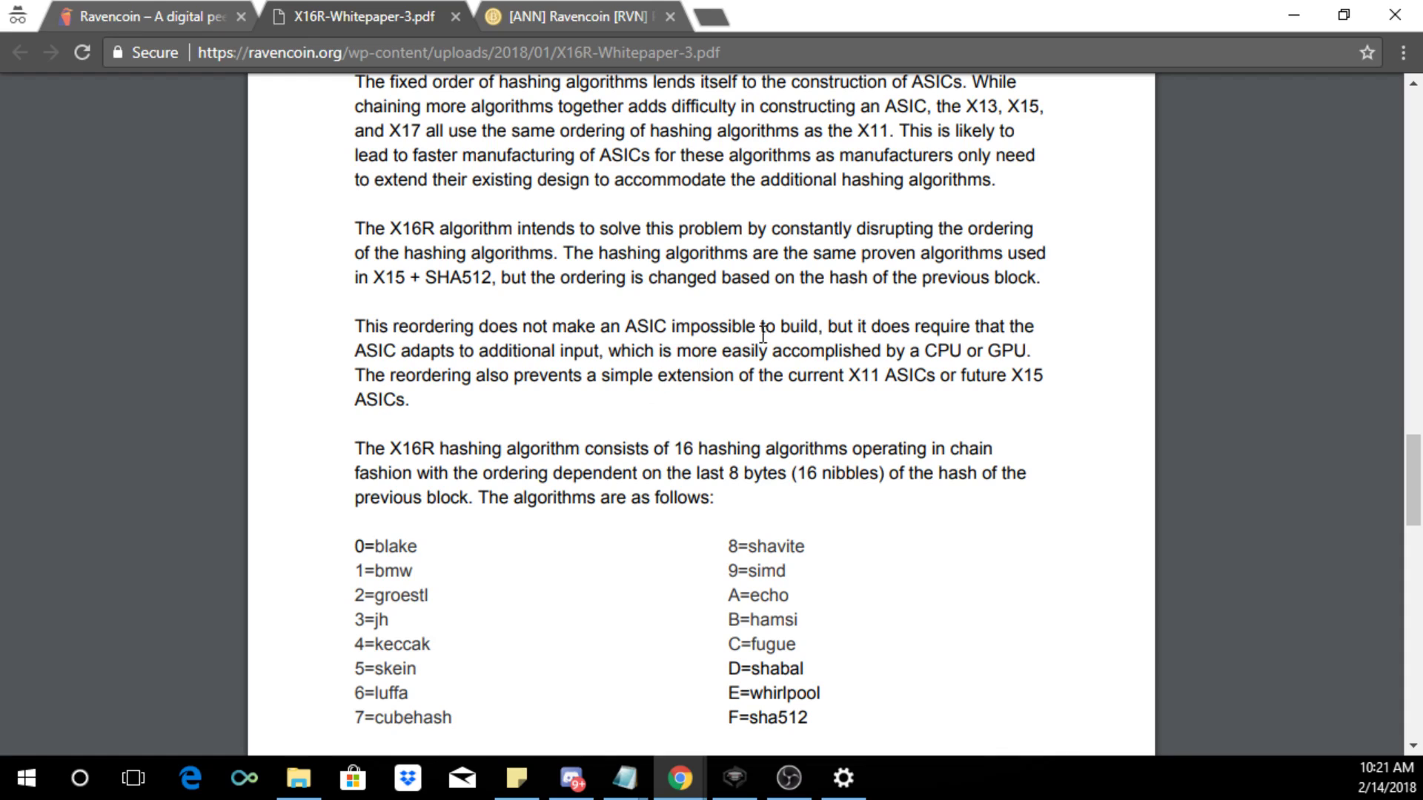
pyautogui.click(150, 16)
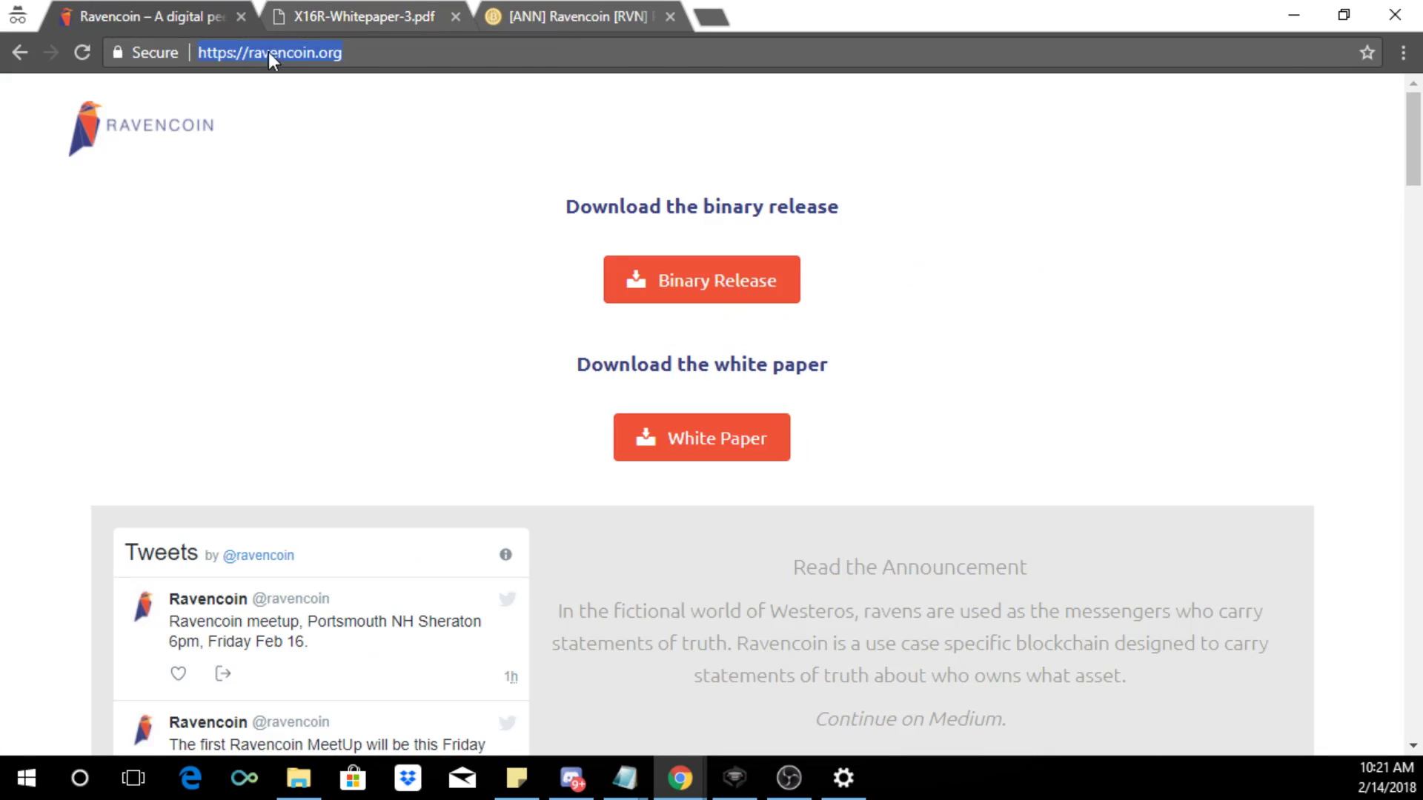
pyautogui.moveTo(1114, 353)
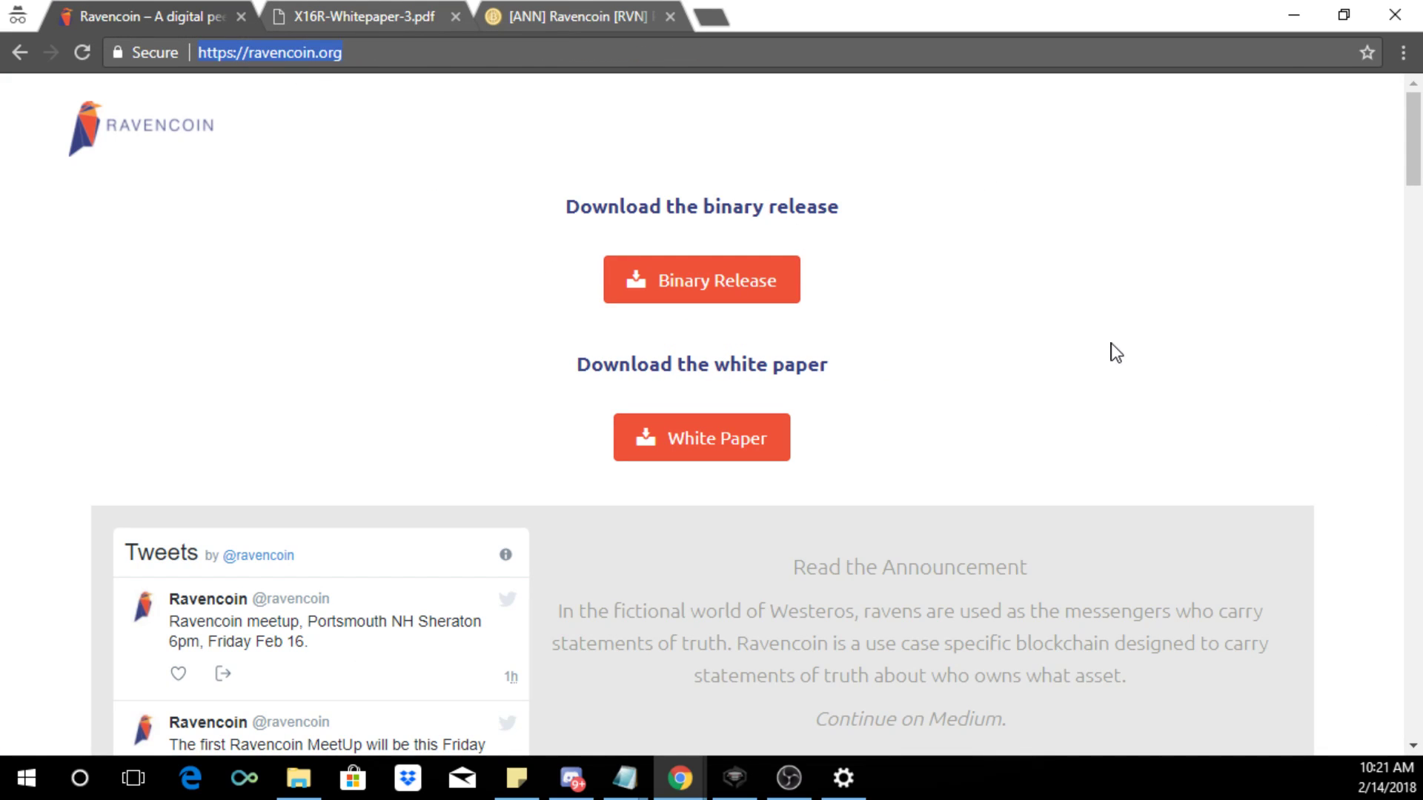
pyautogui.moveTo(789, 358)
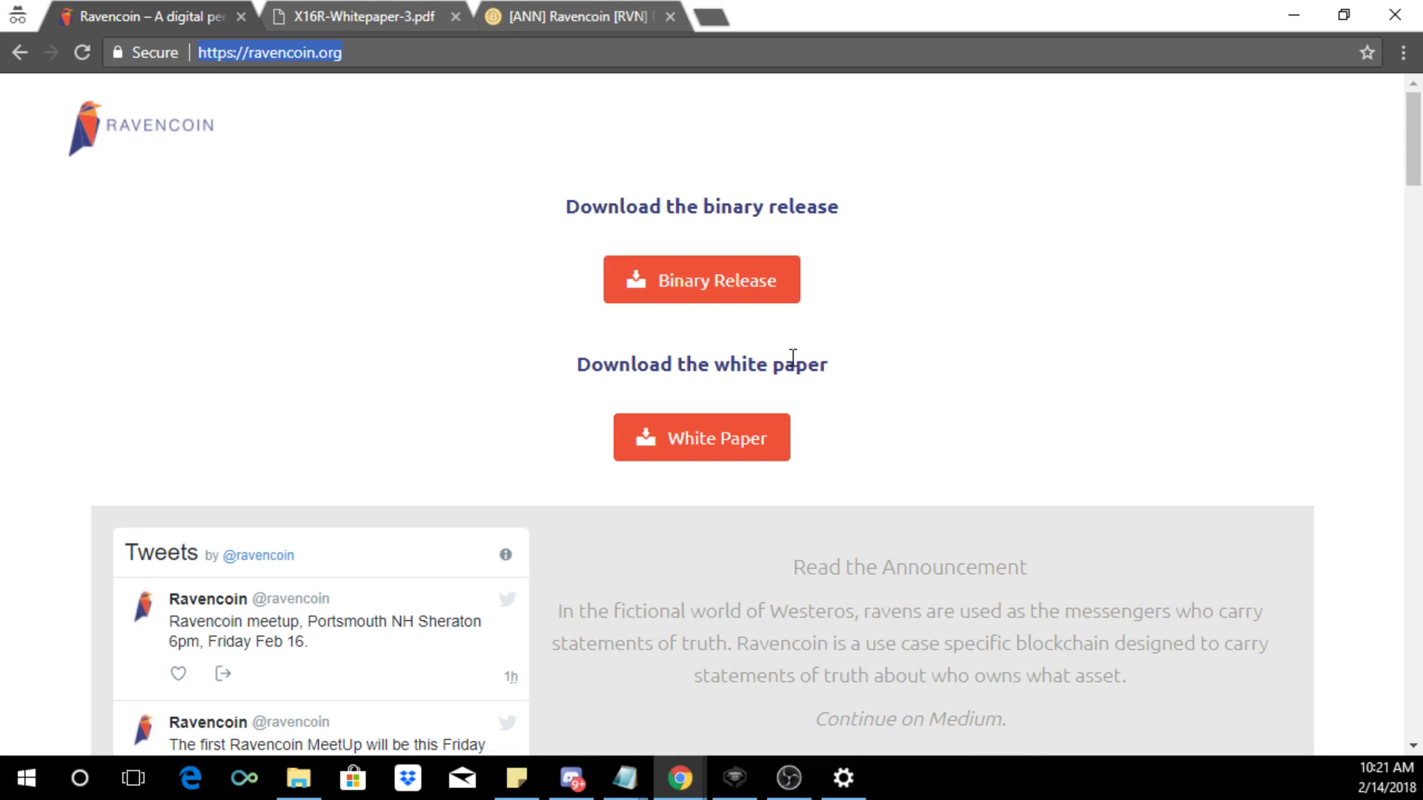
pyautogui.moveTo(893, 405)
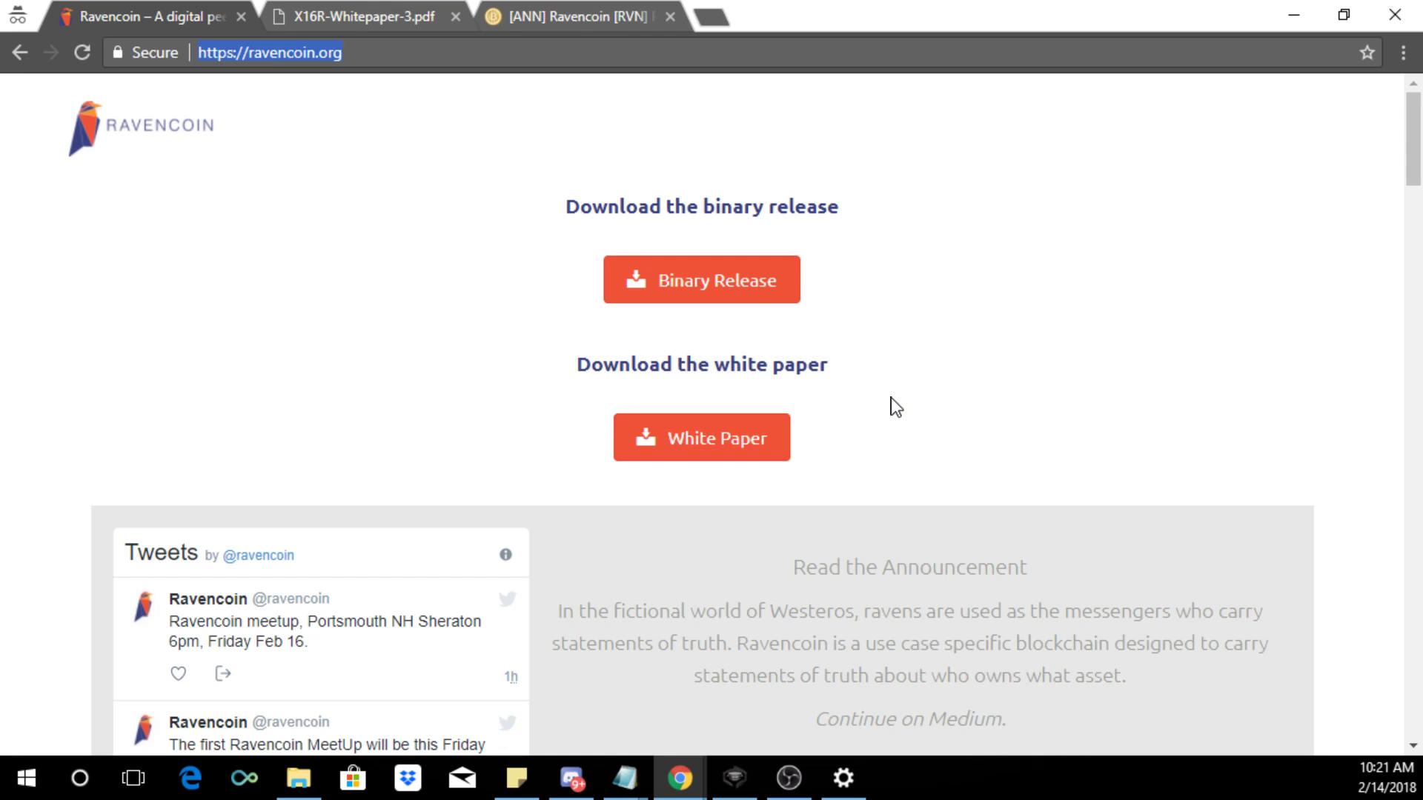
pyautogui.scroll(-3)
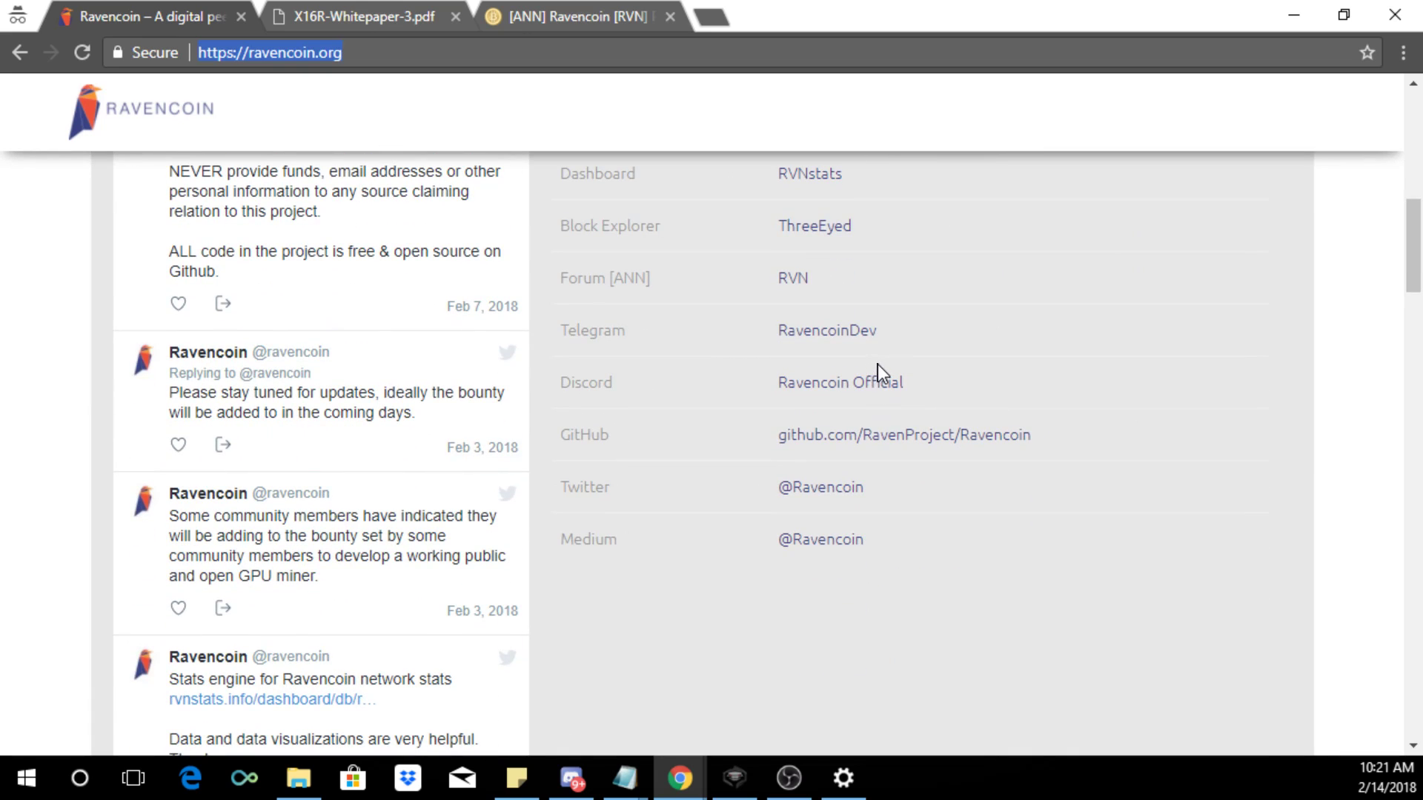
pyautogui.moveTo(979, 386)
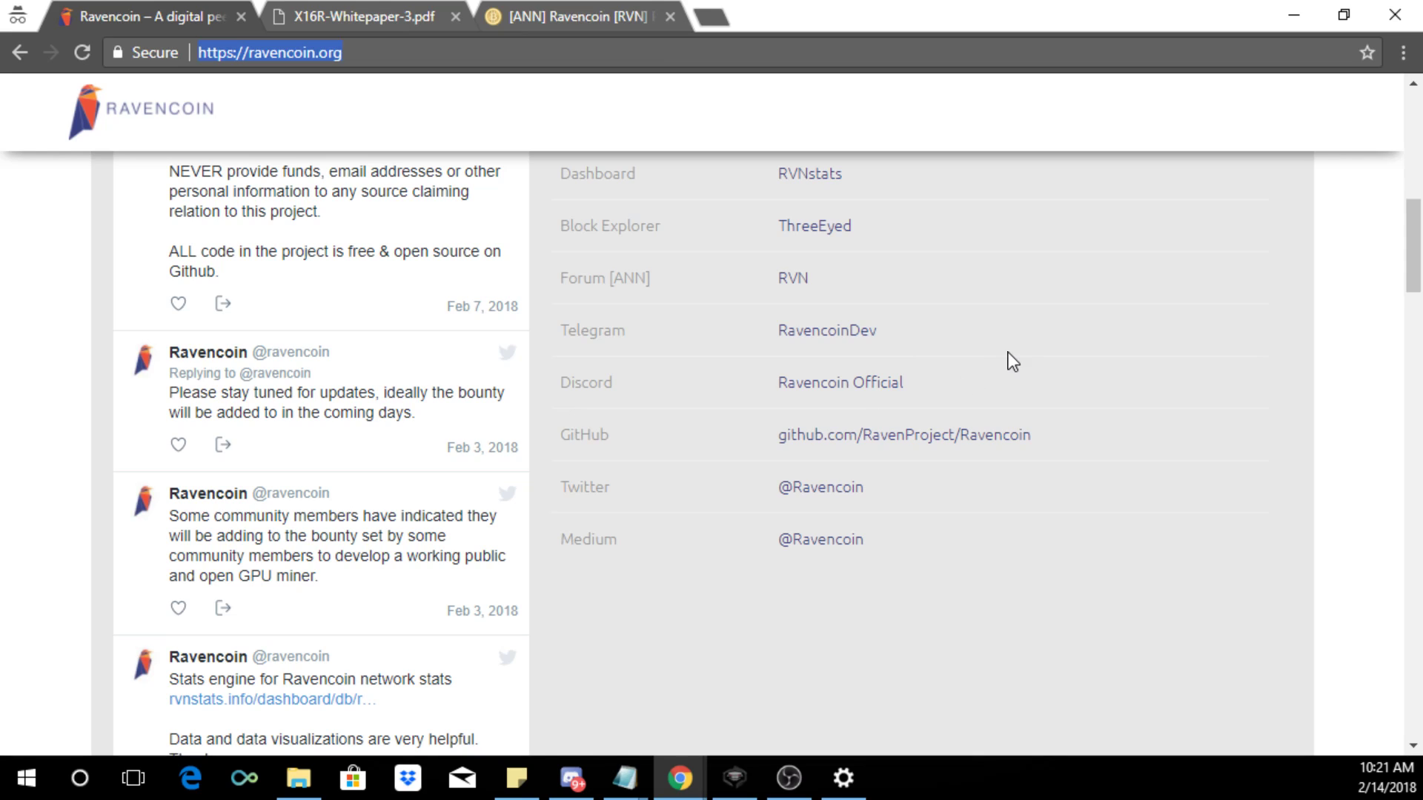
pyautogui.moveTo(1005, 345)
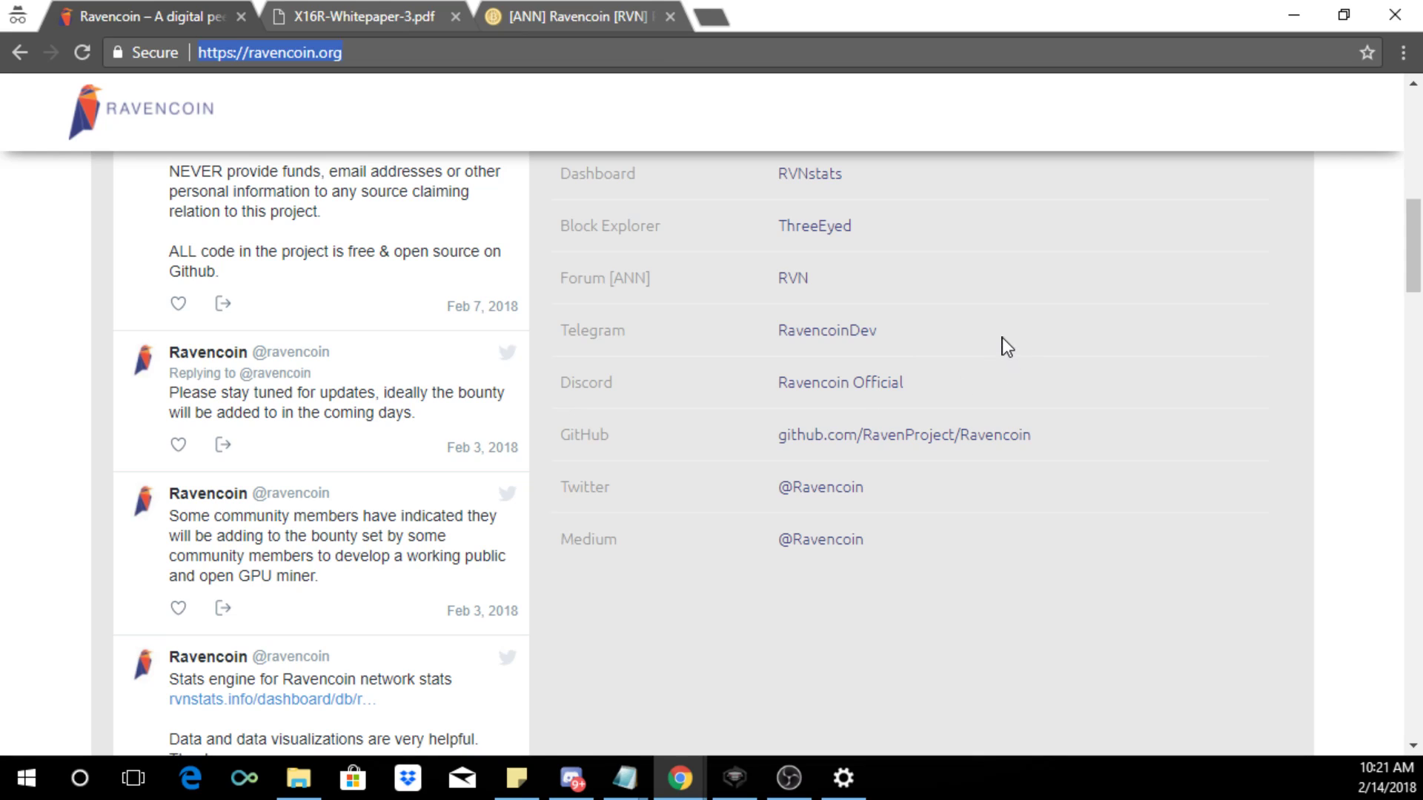
pyautogui.scroll(-3)
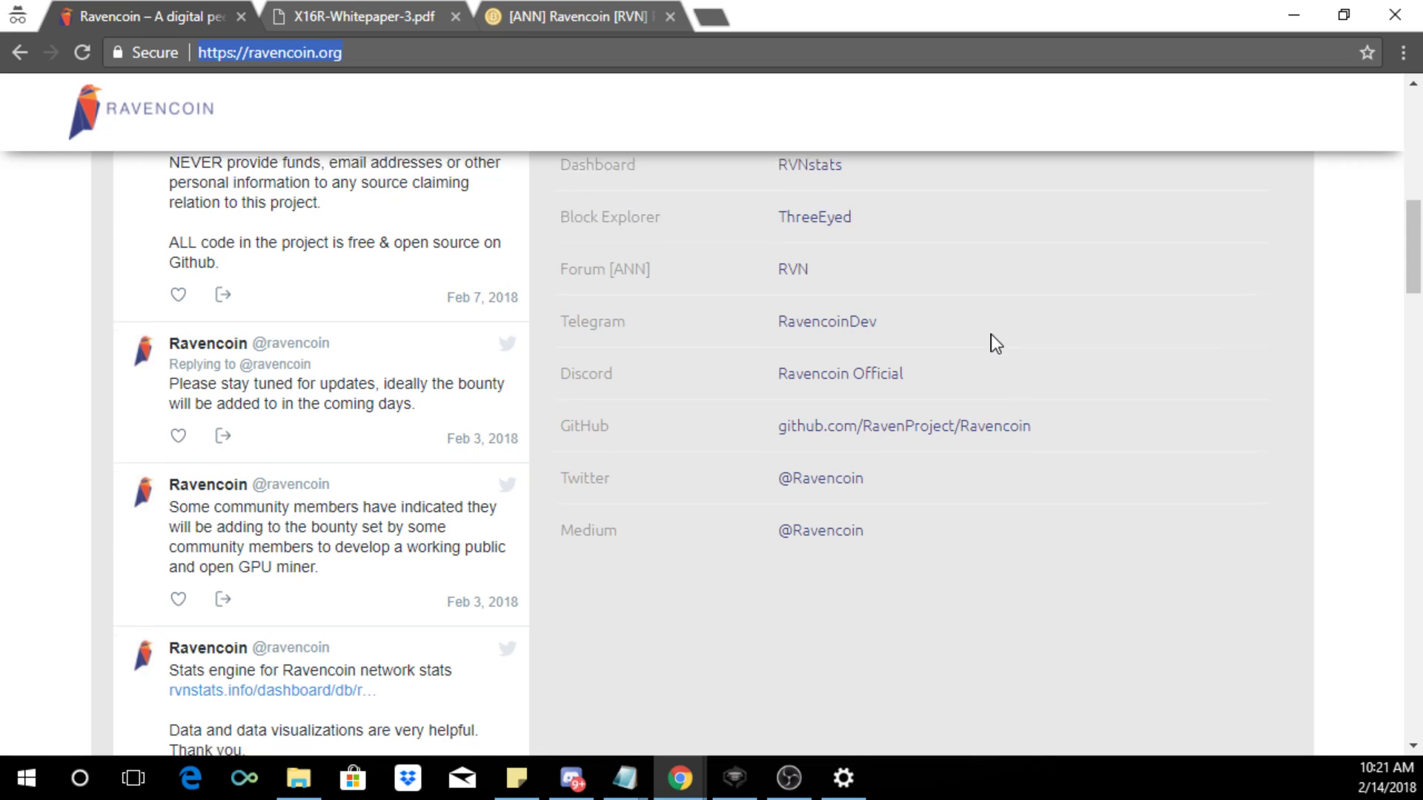
pyautogui.scroll(-3)
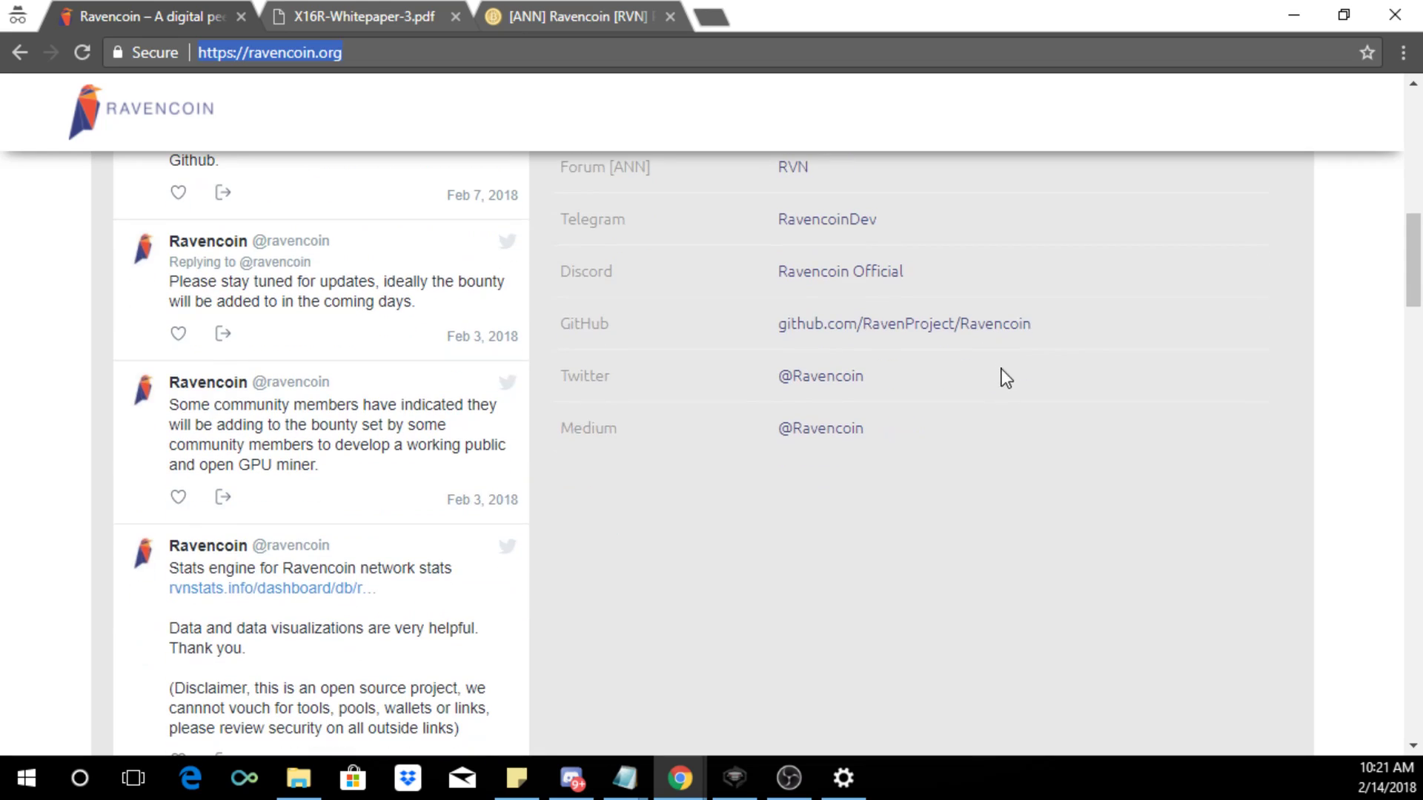
pyautogui.moveTo(869, 410)
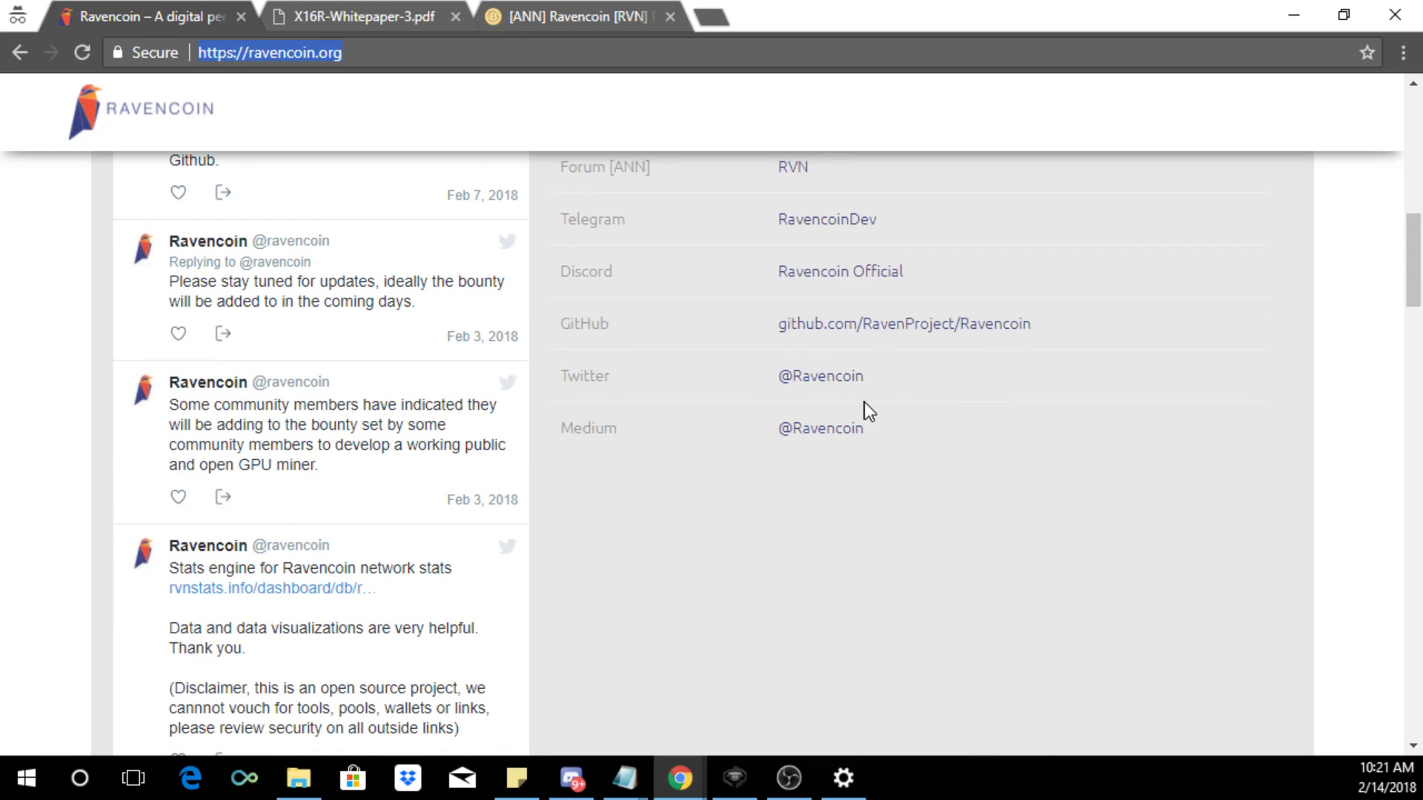
pyautogui.moveTo(660, 113)
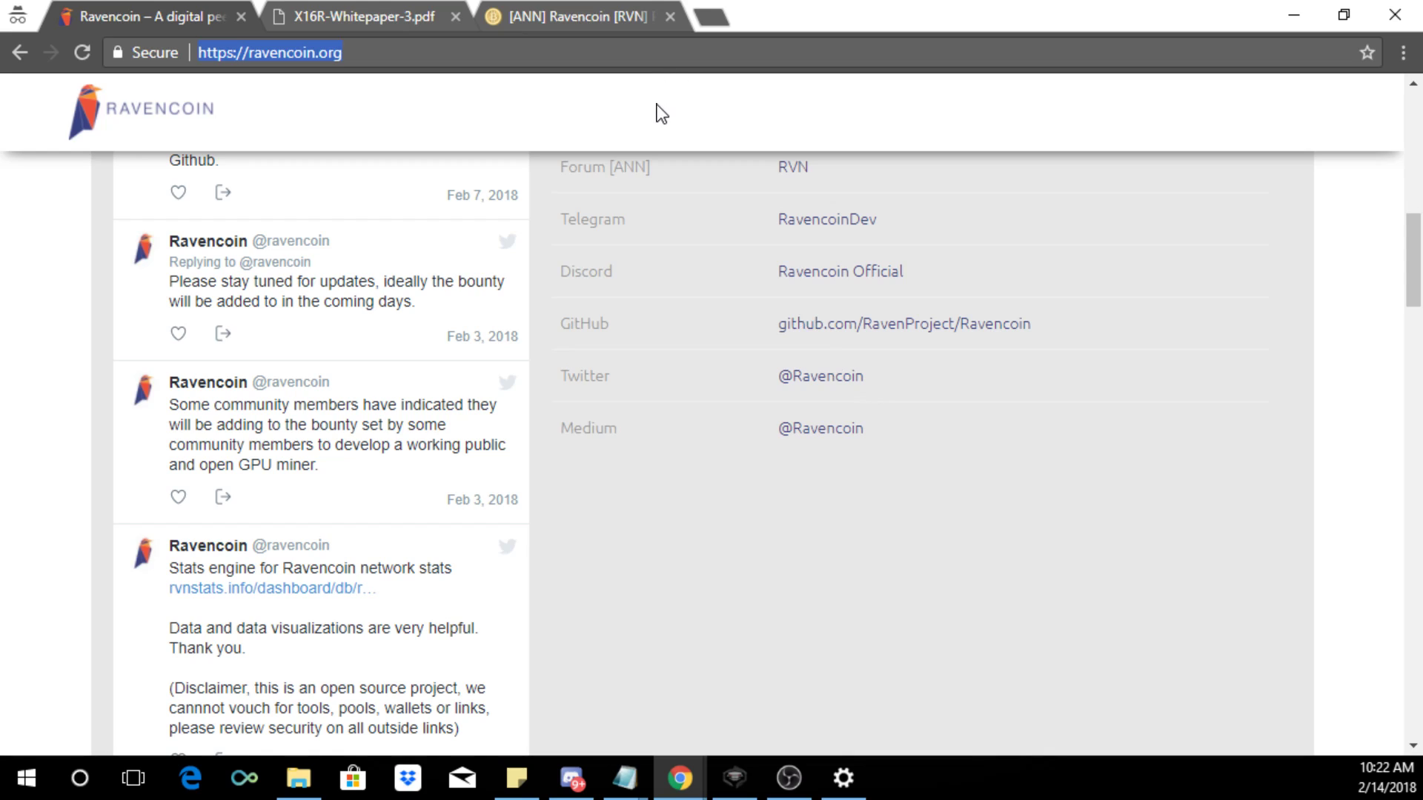
pyautogui.moveTo(969, 275)
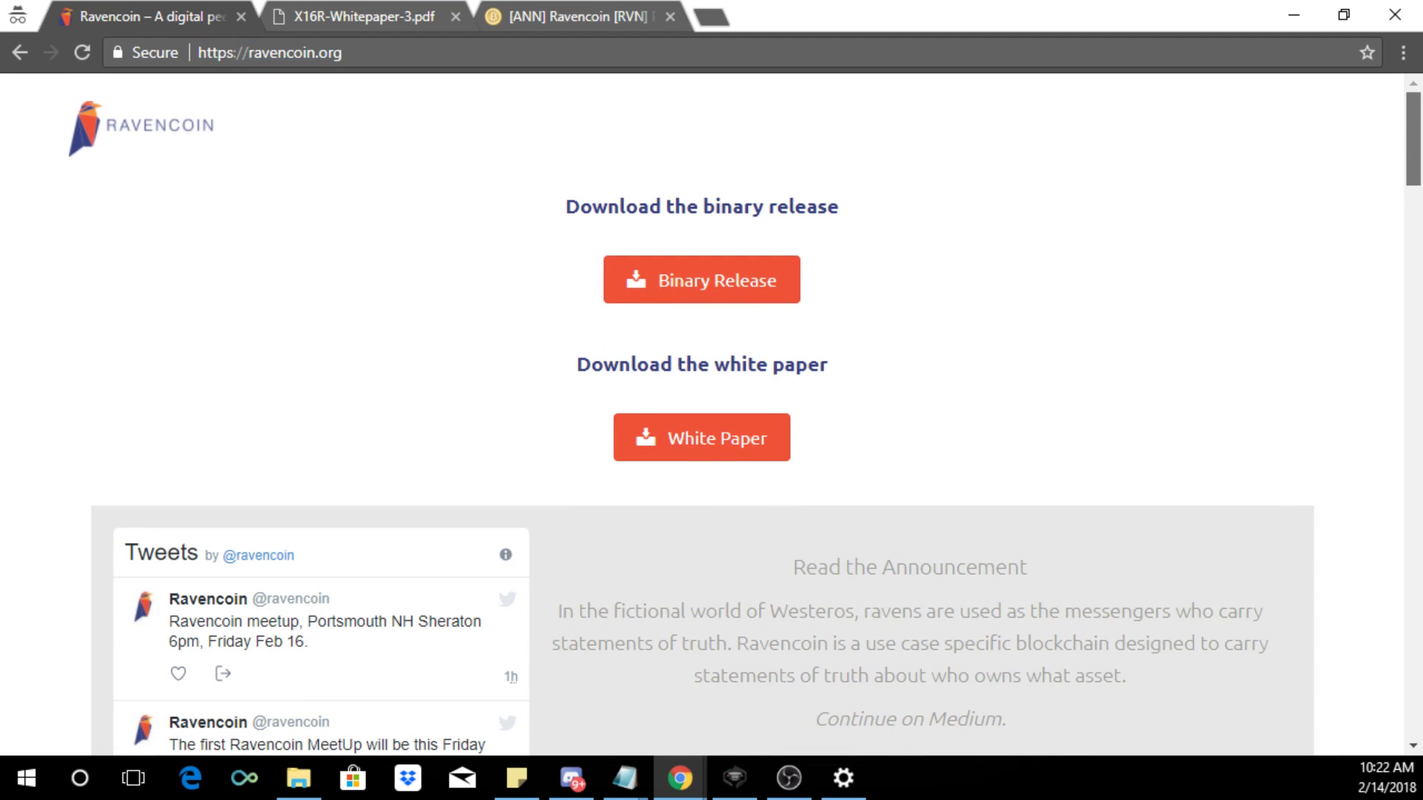
pyautogui.moveTo(947, 307)
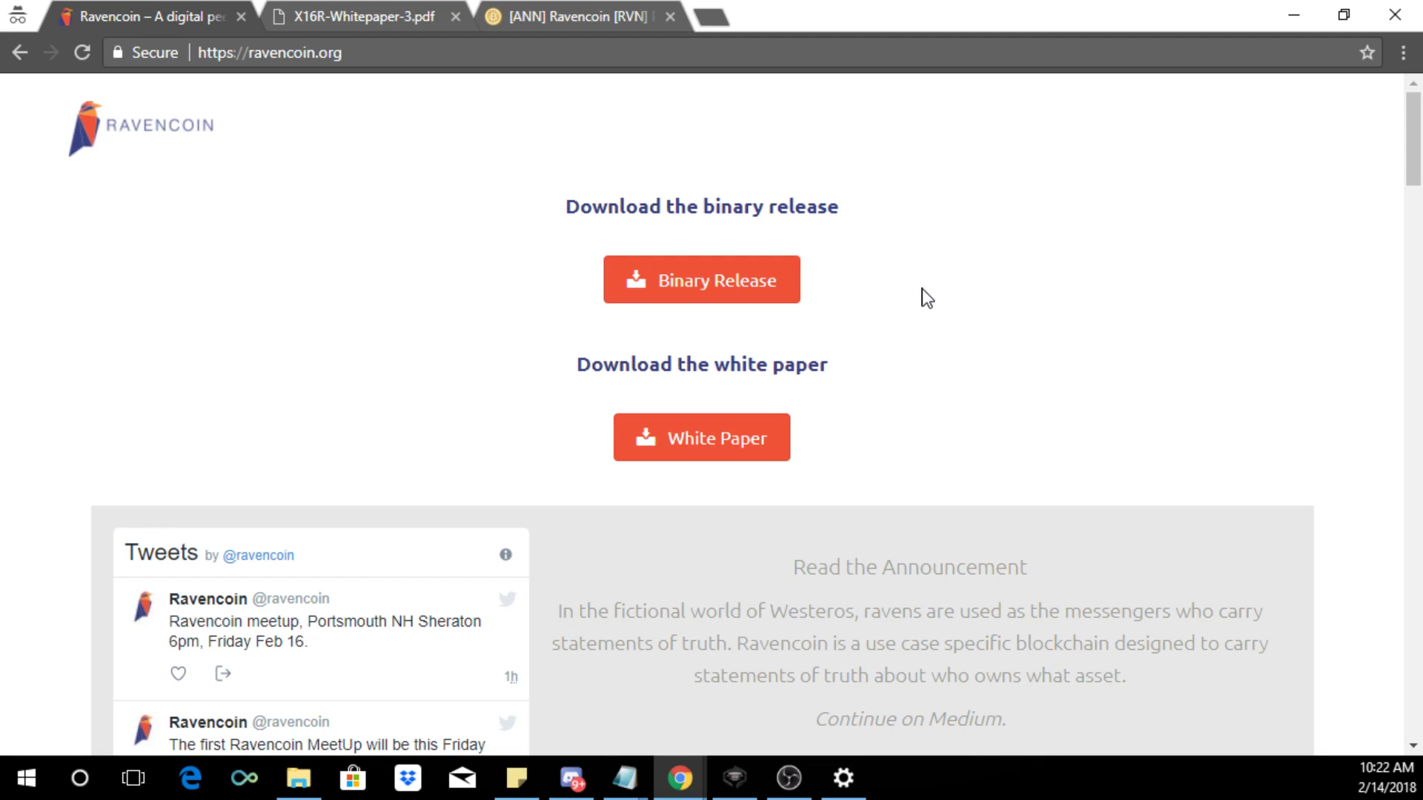
pyautogui.moveTo(824, 205)
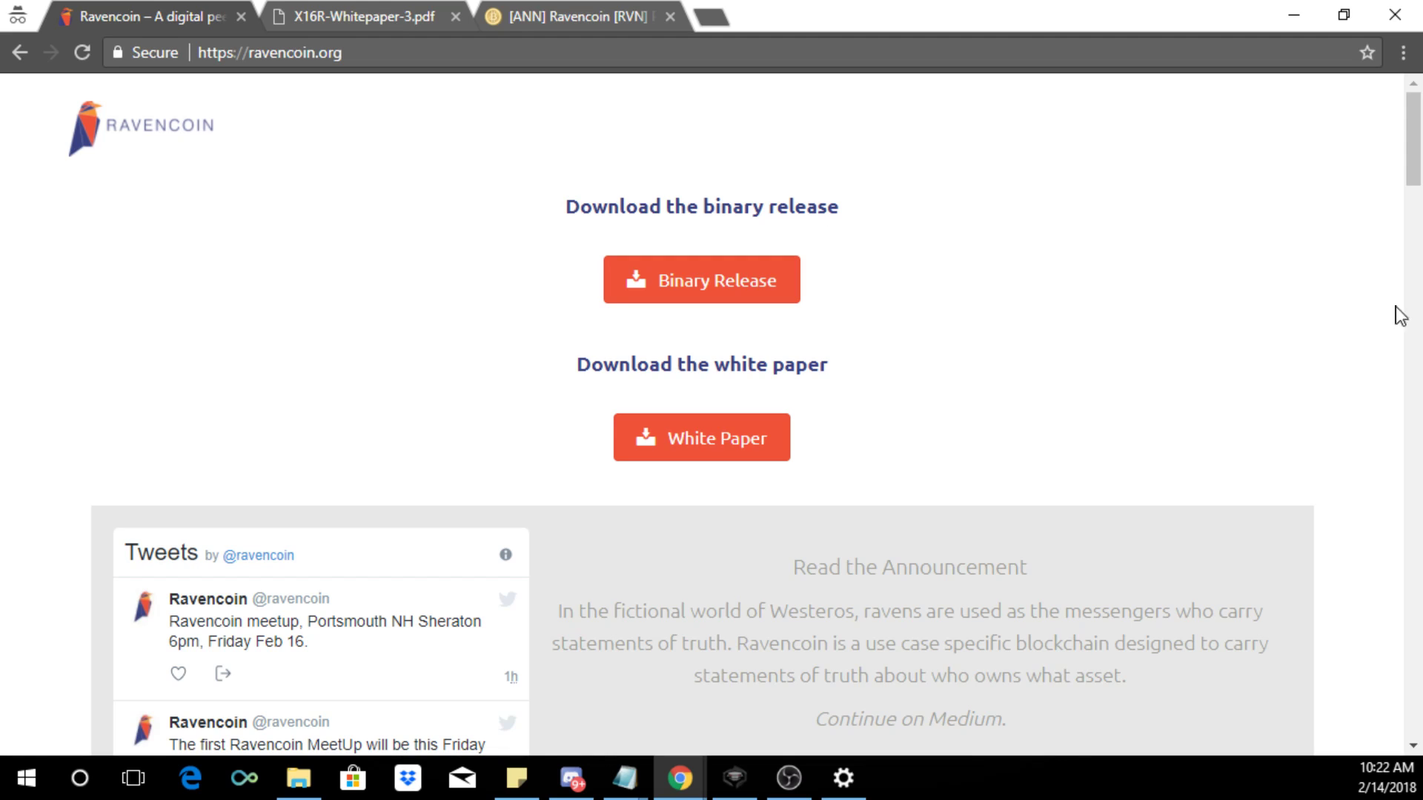
pyautogui.moveTo(811, 252)
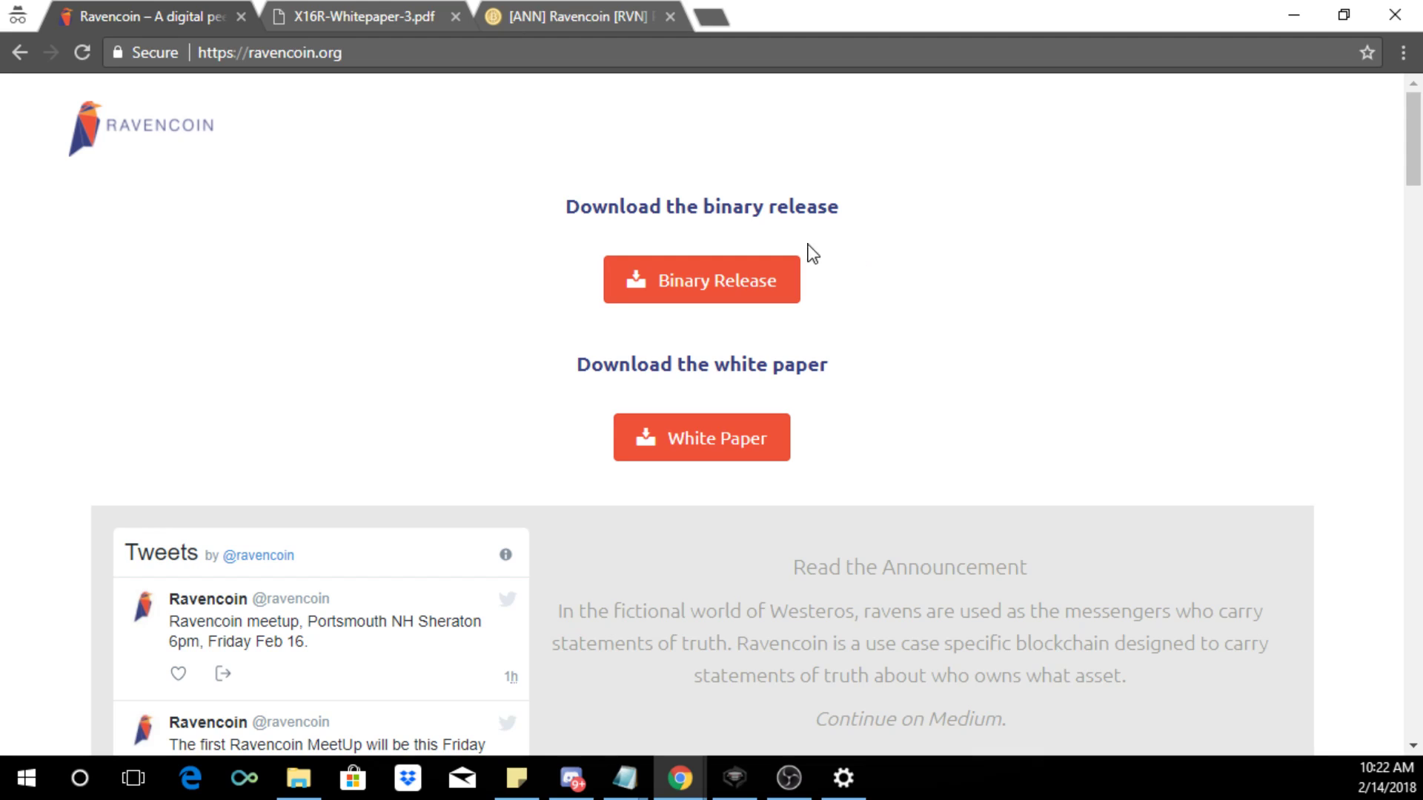
pyautogui.moveTo(483, 150)
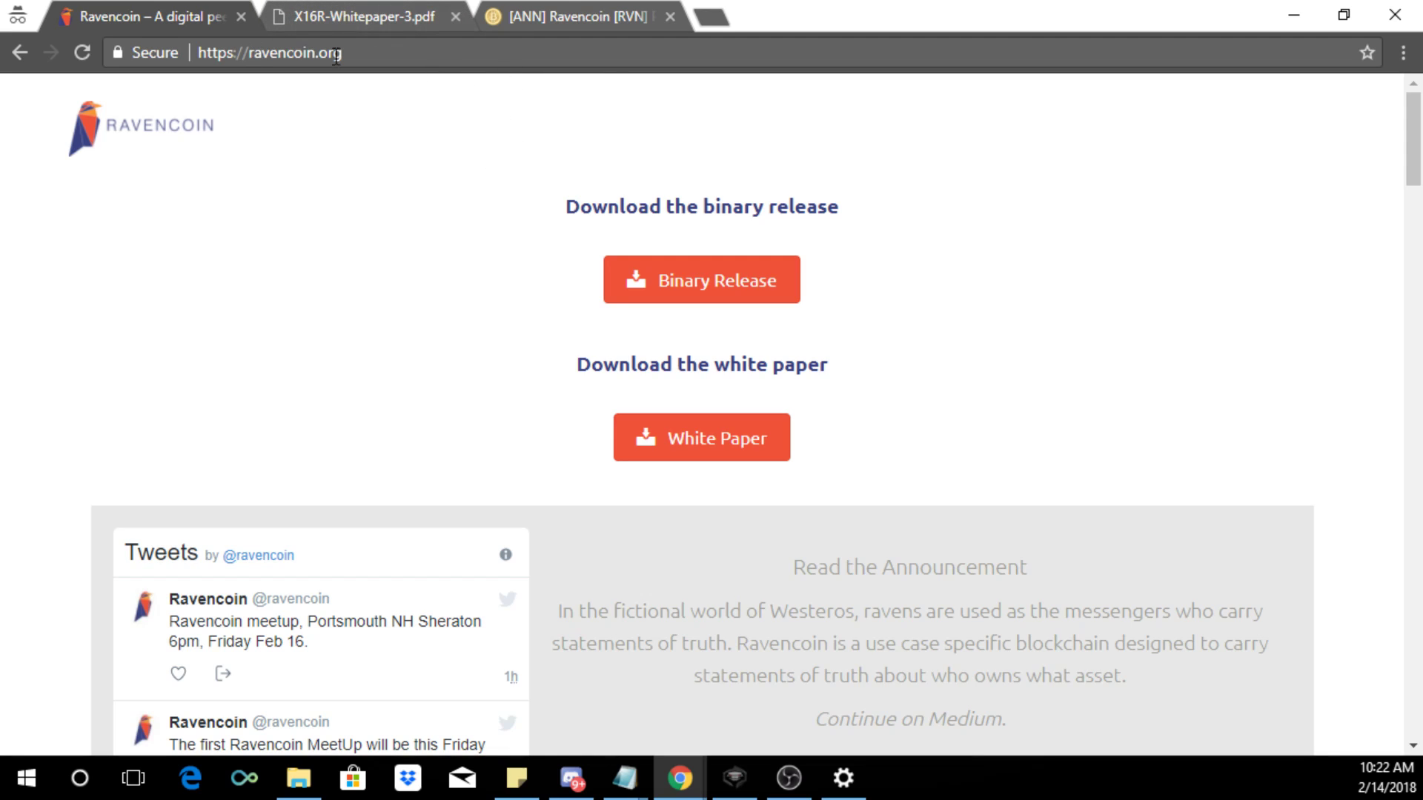
pyautogui.scroll(-3)
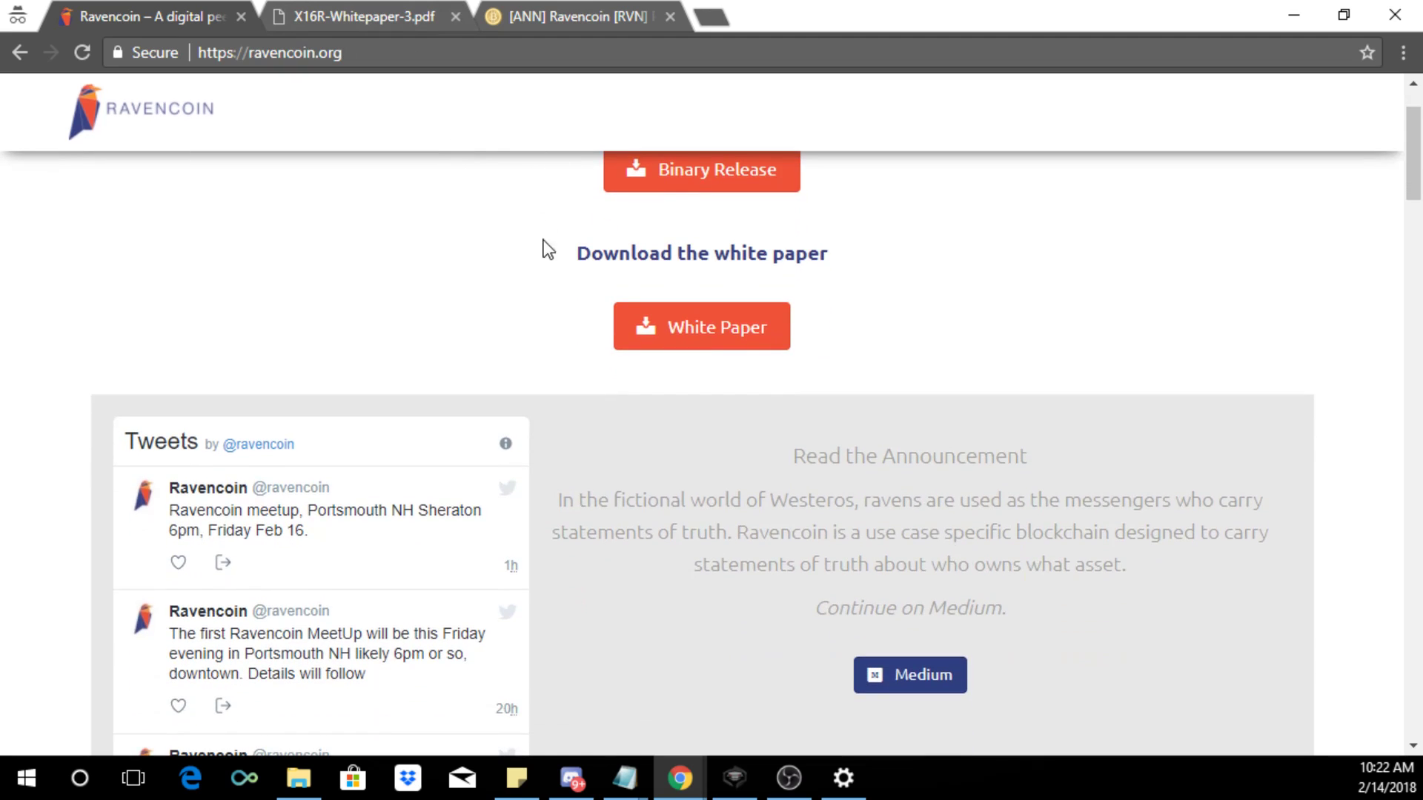
pyautogui.scroll(-3)
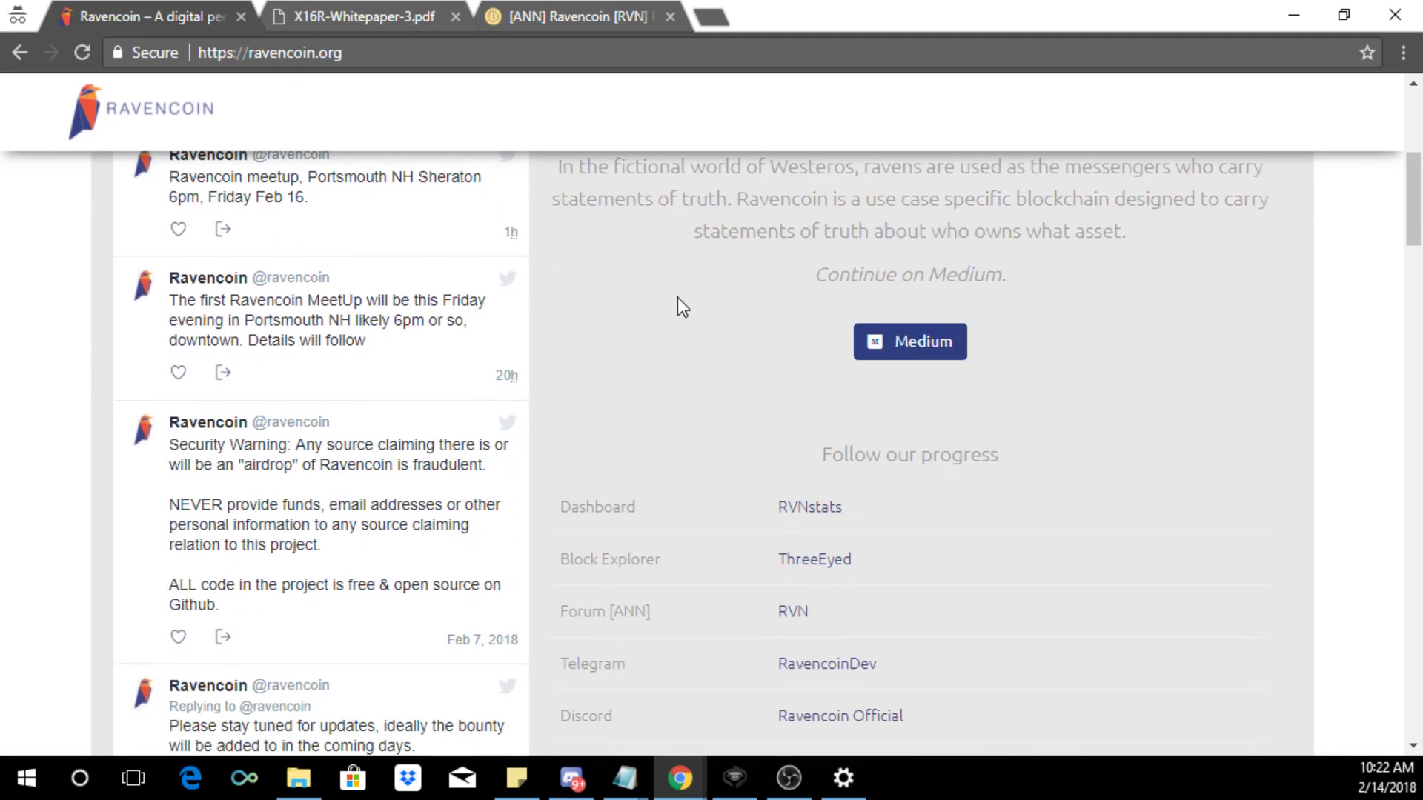
# Step: Open the Ravencoin announcement article on Medium and read partway through it
pyautogui.click(908, 342)
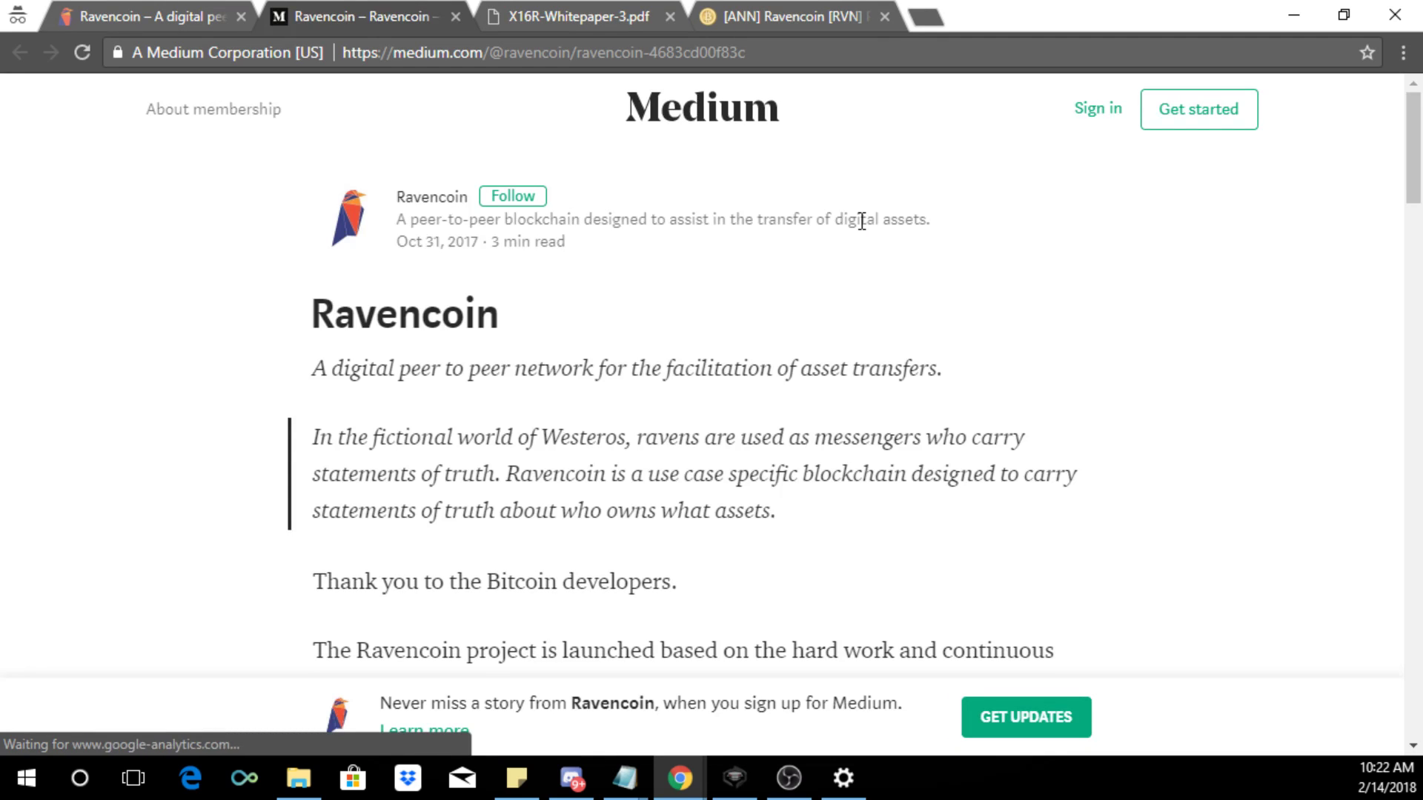
pyautogui.scroll(-3)
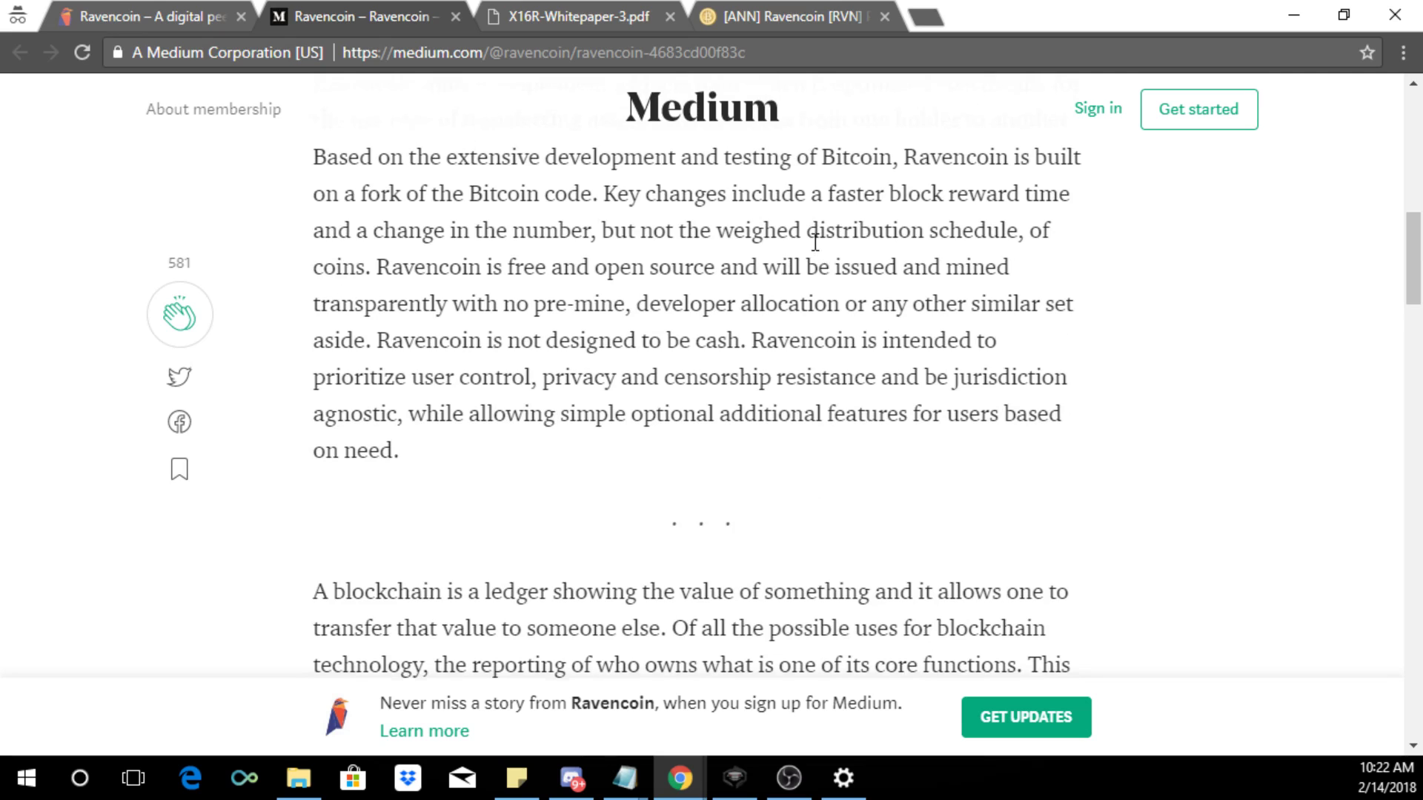
pyautogui.scroll(-3)
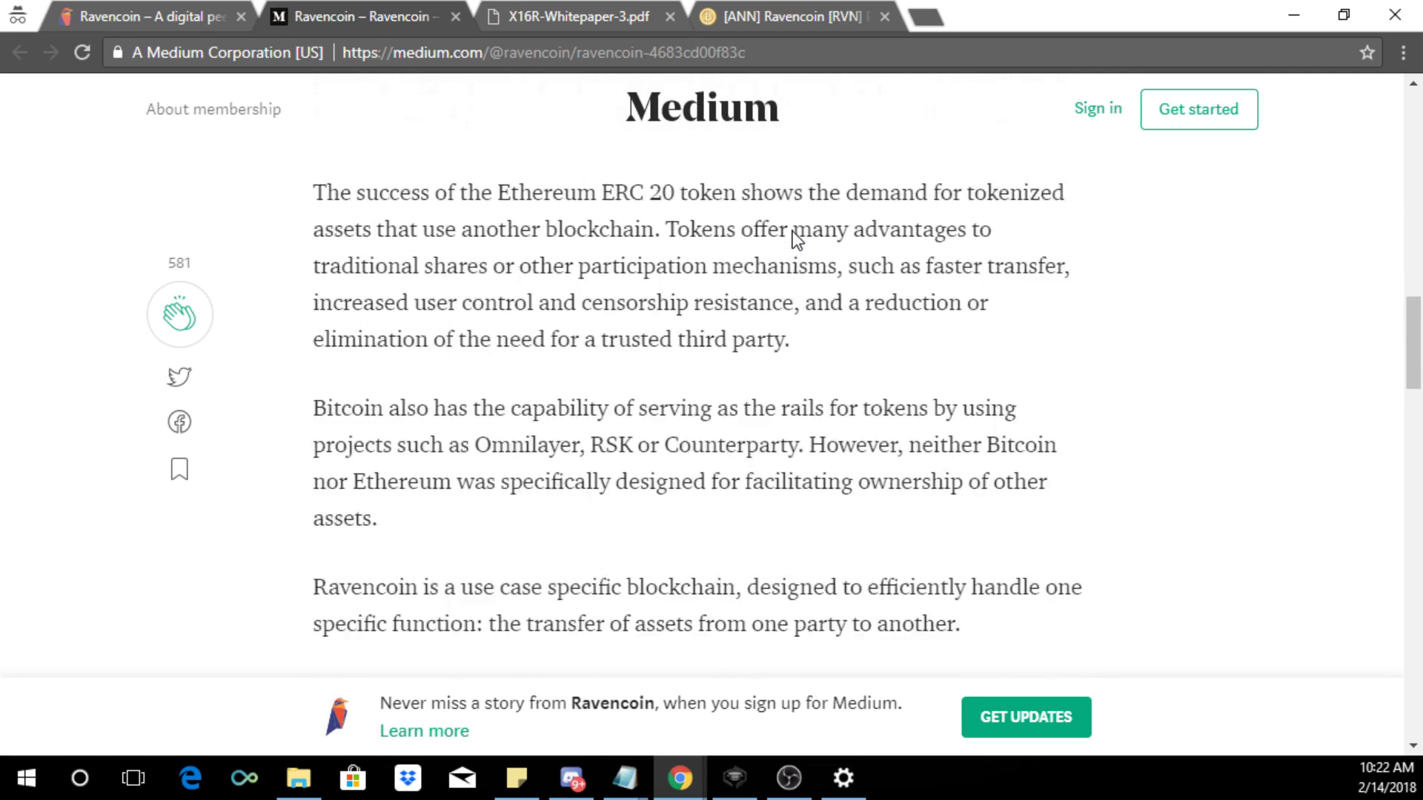
pyautogui.scroll(-3)
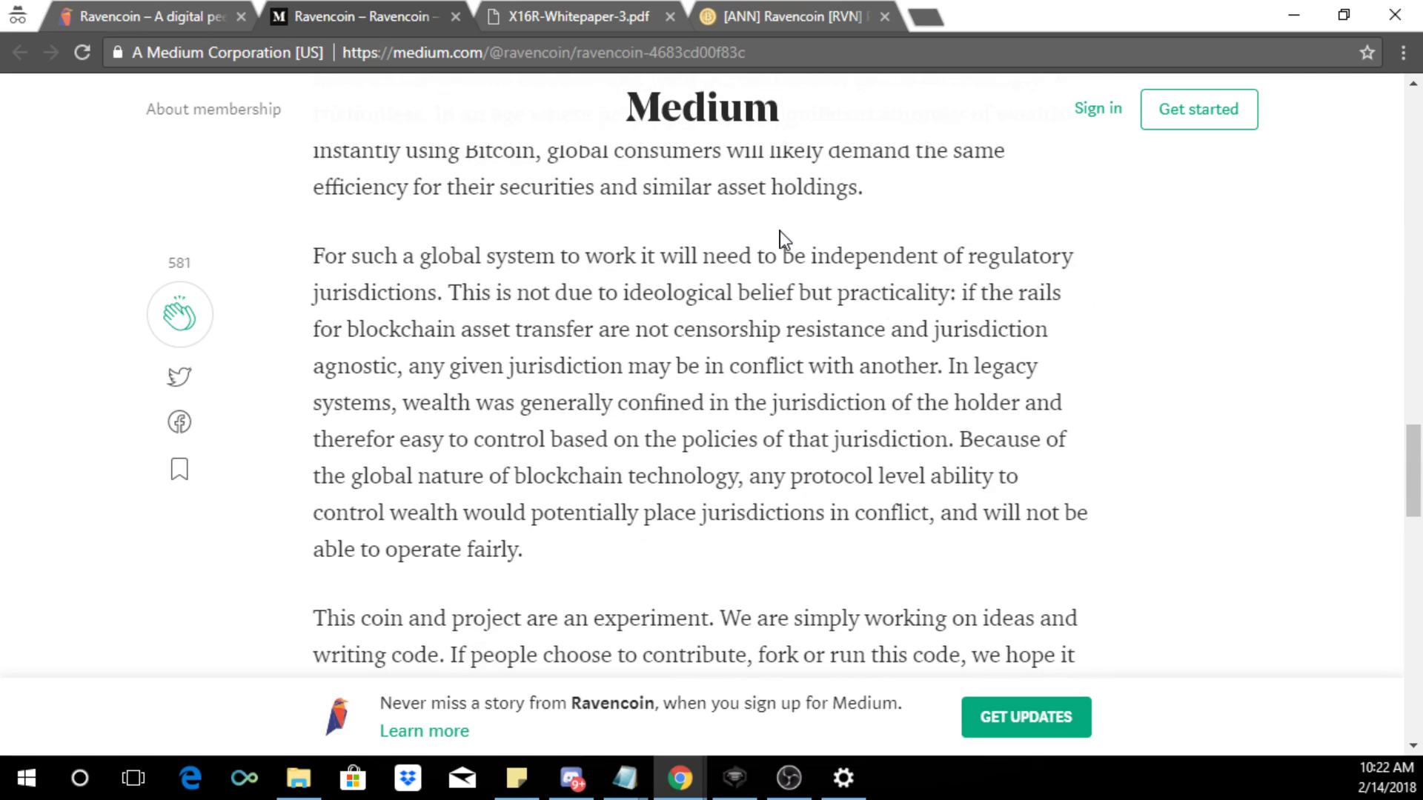
pyautogui.scroll(-3)
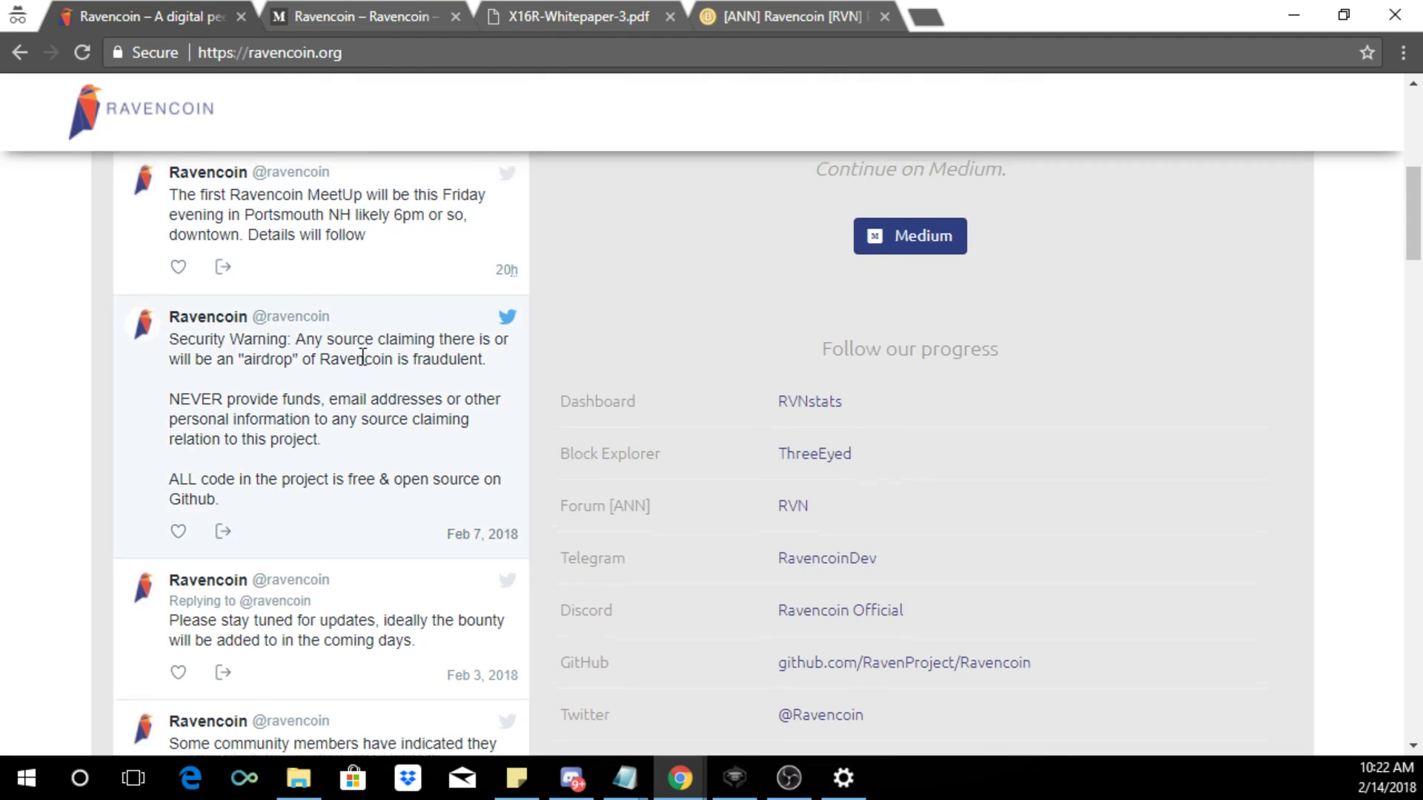
pyautogui.scroll(-3)
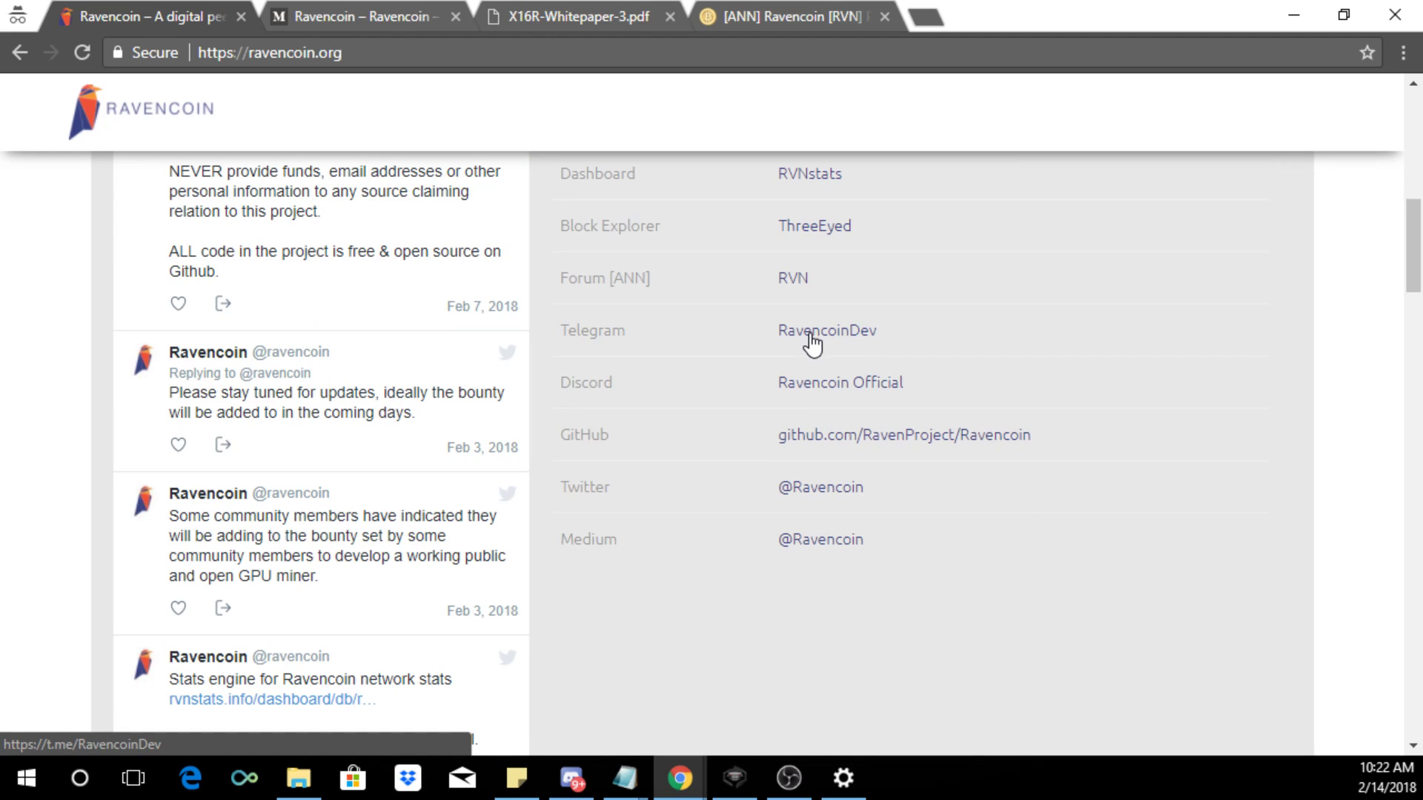
pyautogui.scroll(-3)
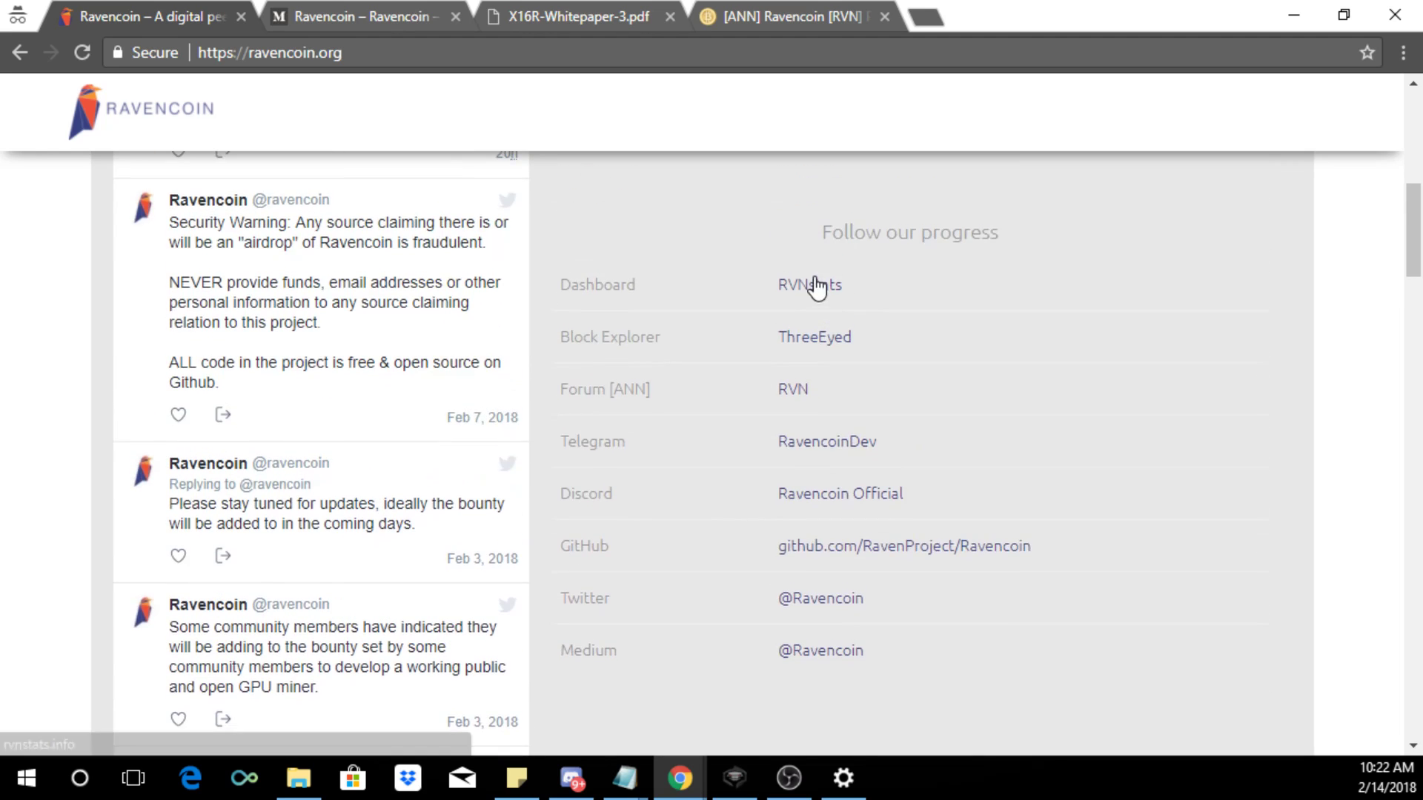
pyautogui.moveTo(806, 294)
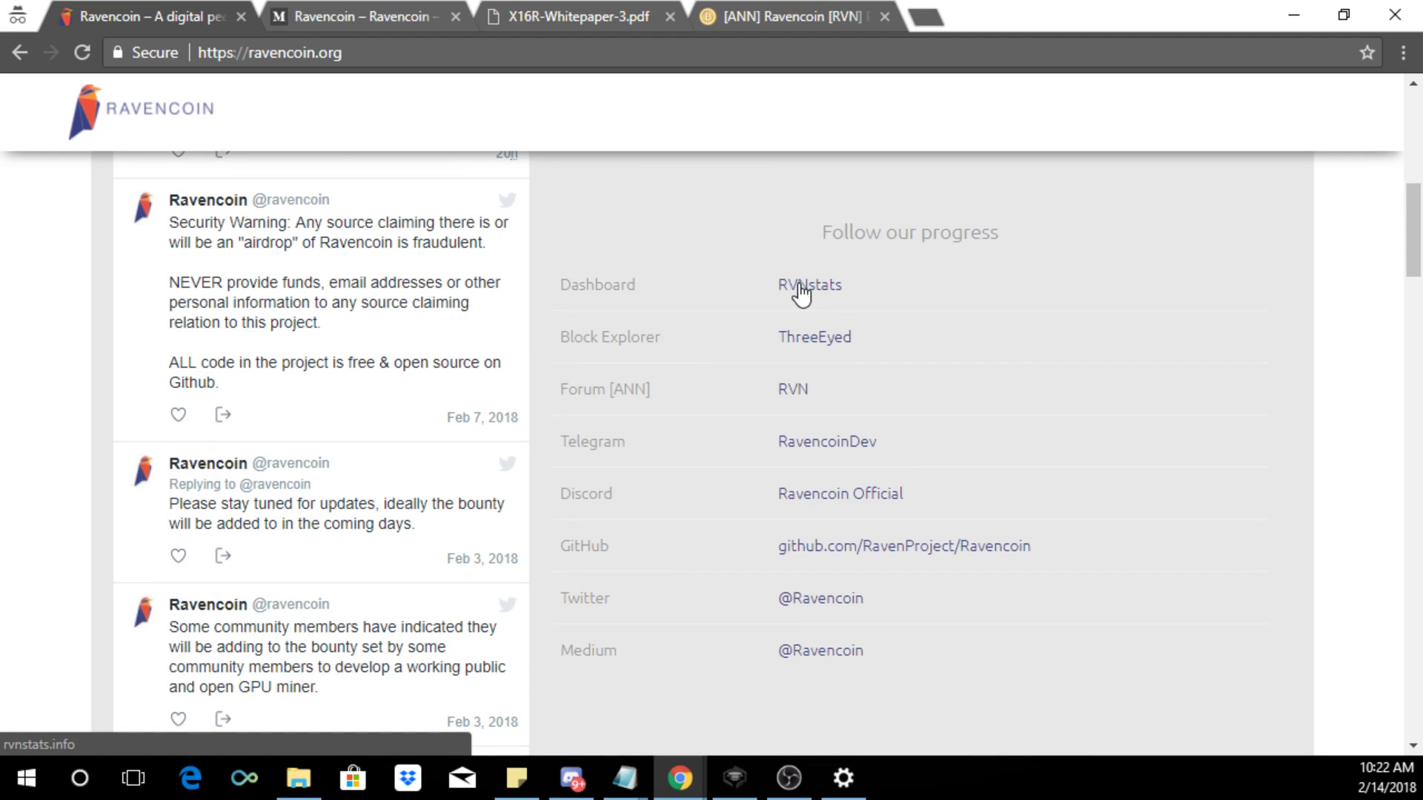
pyautogui.moveTo(783, 503)
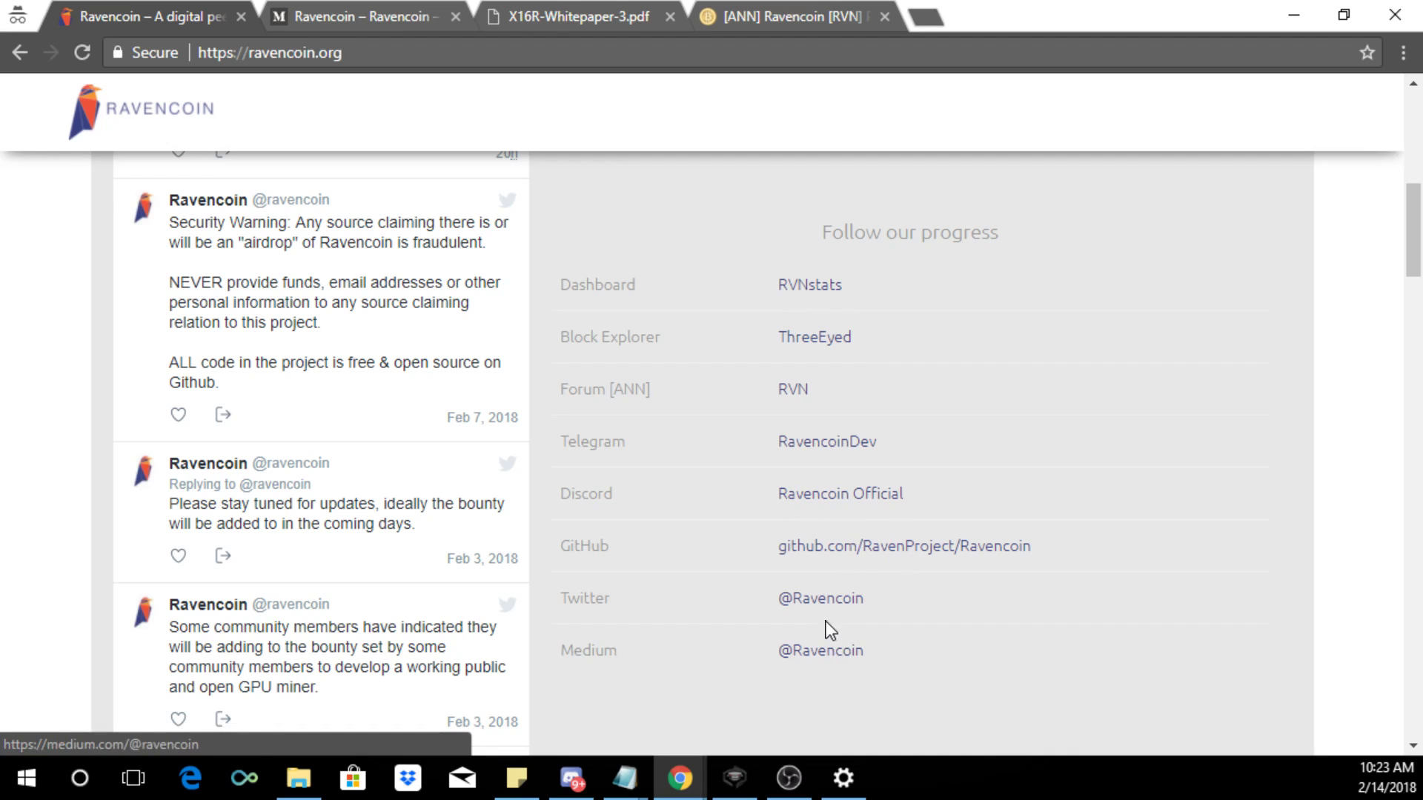
pyautogui.moveTo(976, 398)
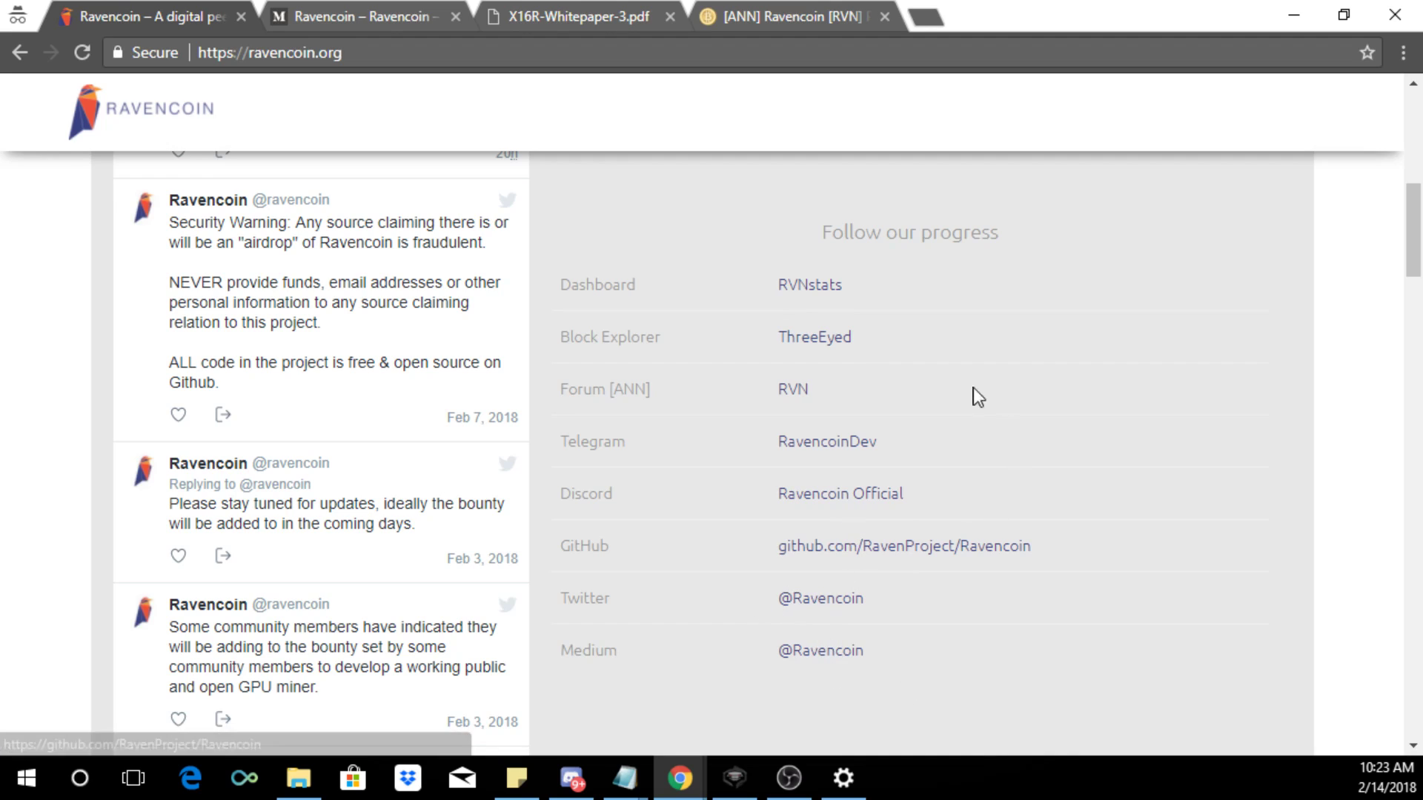
pyautogui.moveTo(363, 16)
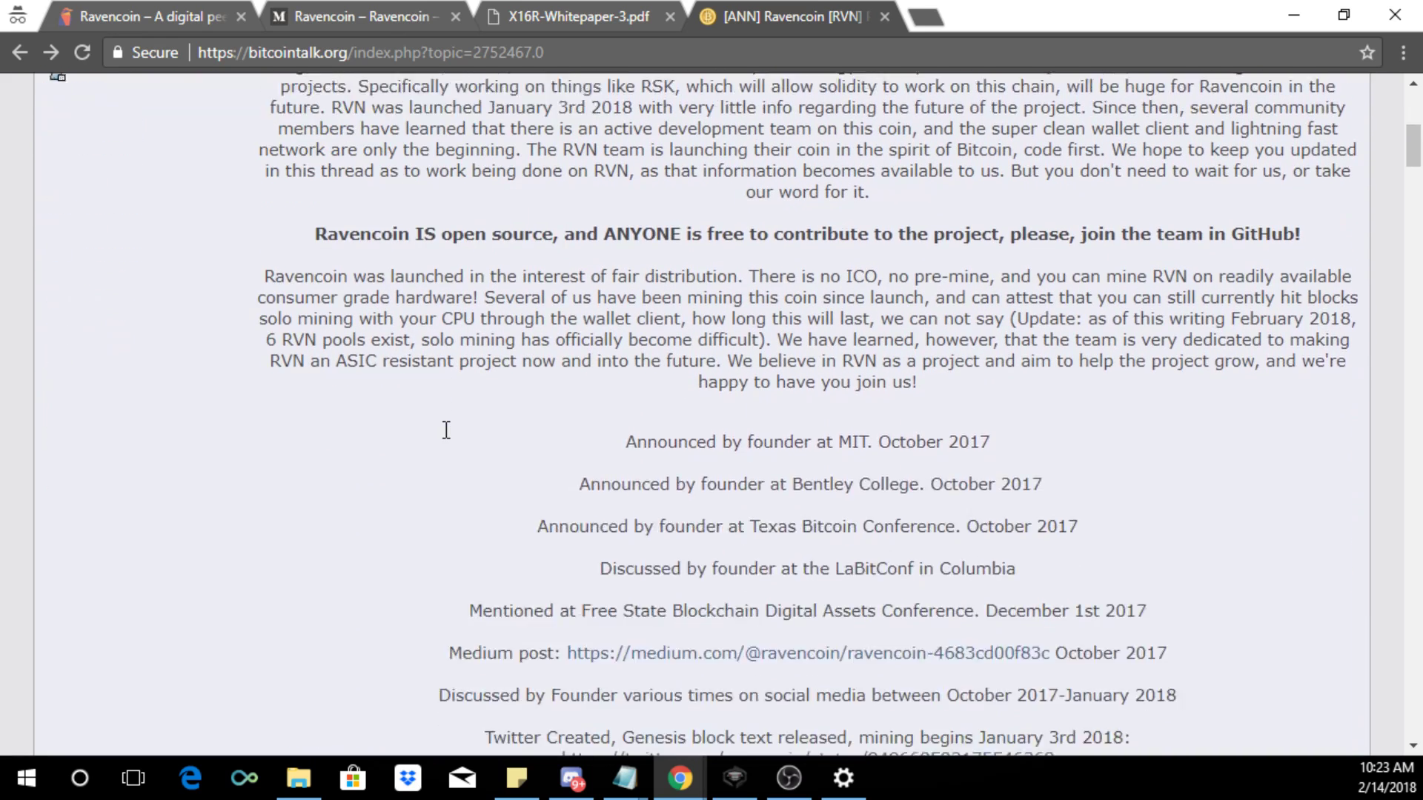
pyautogui.scroll(-3)
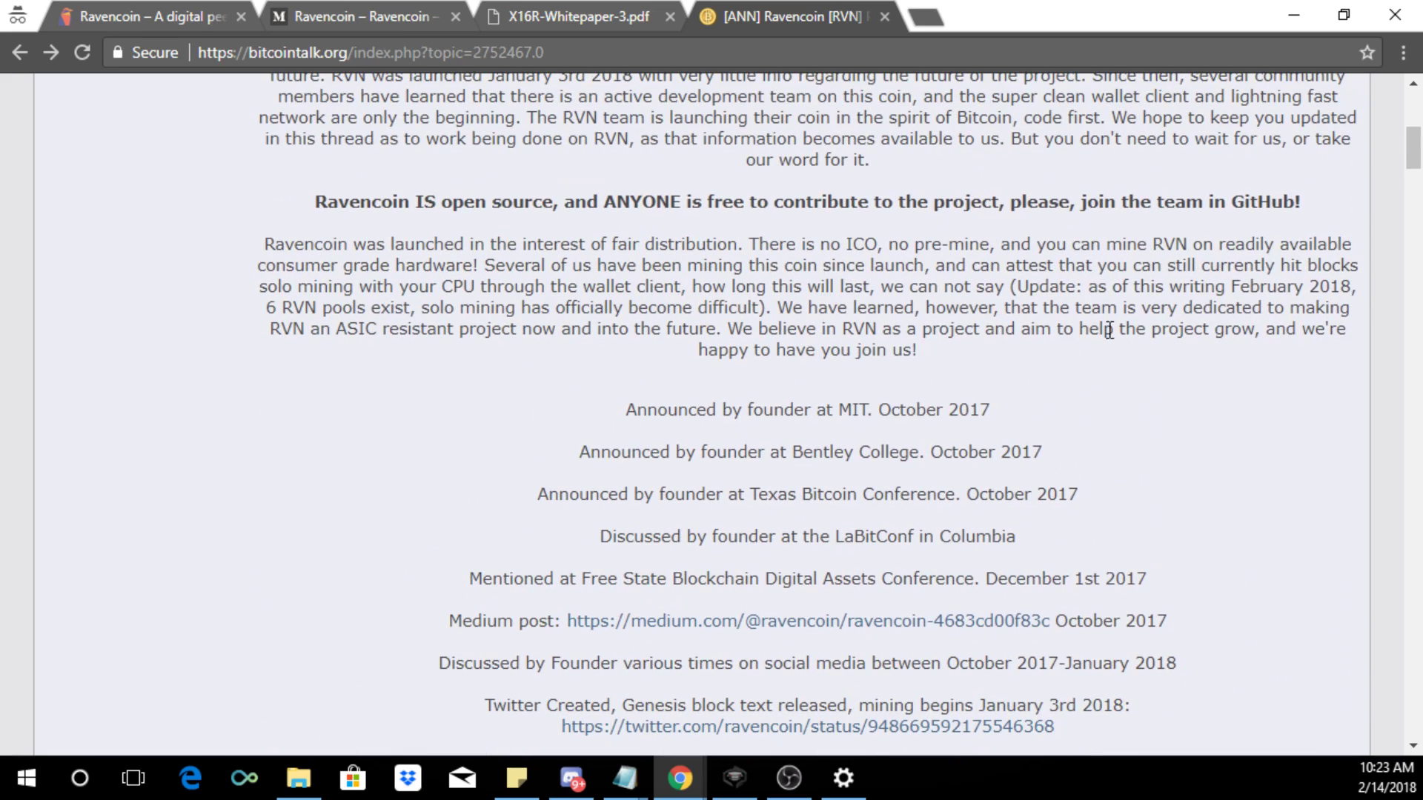
pyautogui.scroll(-3)
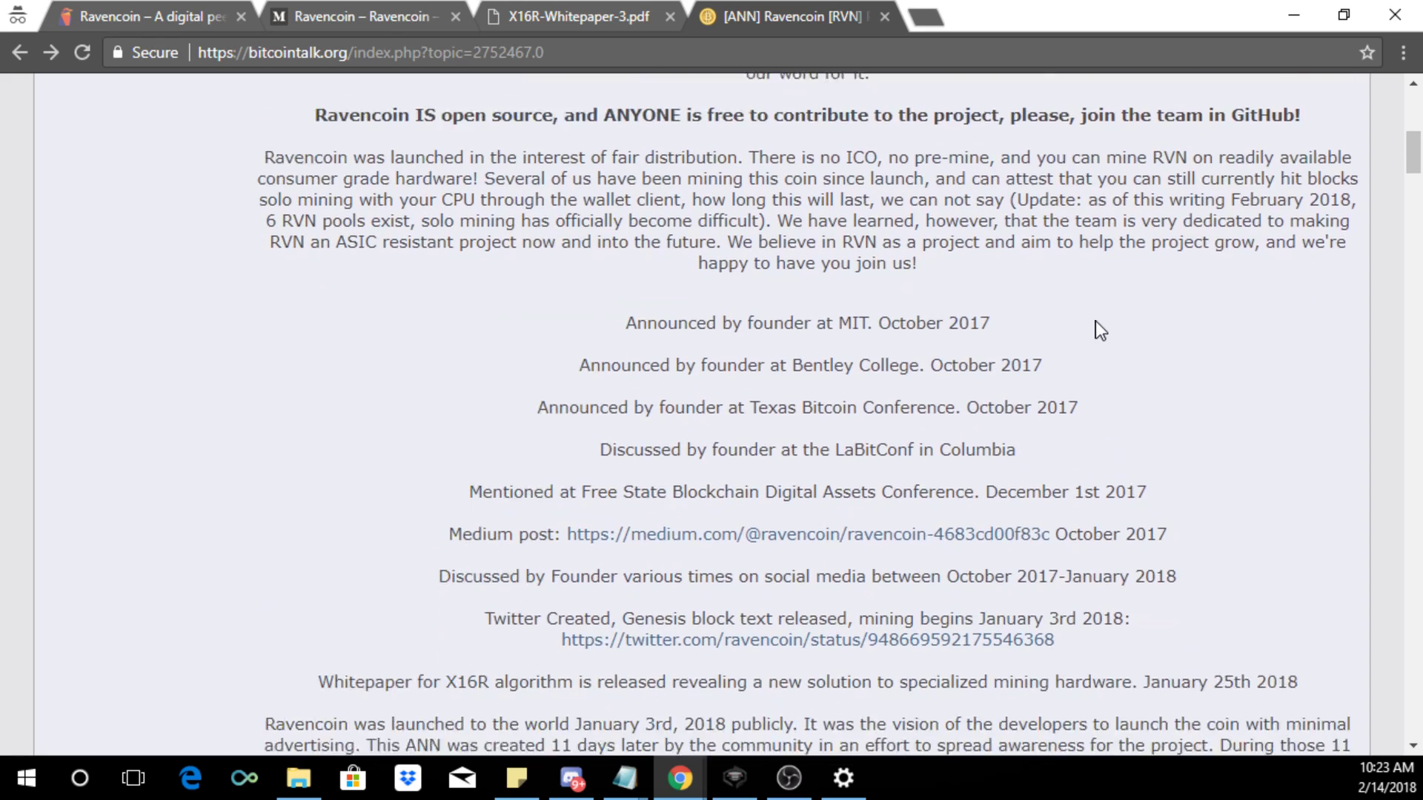
pyautogui.scroll(-3)
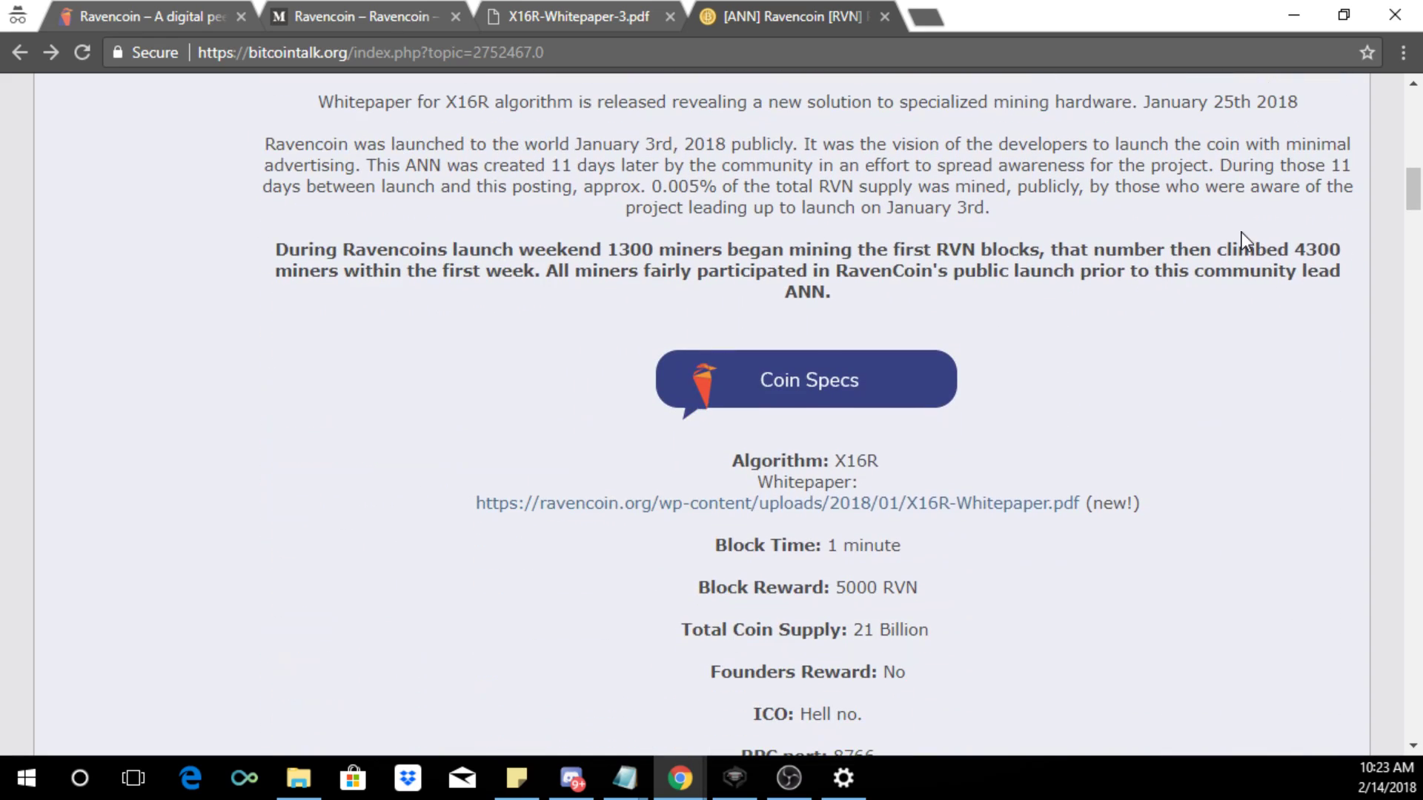
pyautogui.scroll(-3)
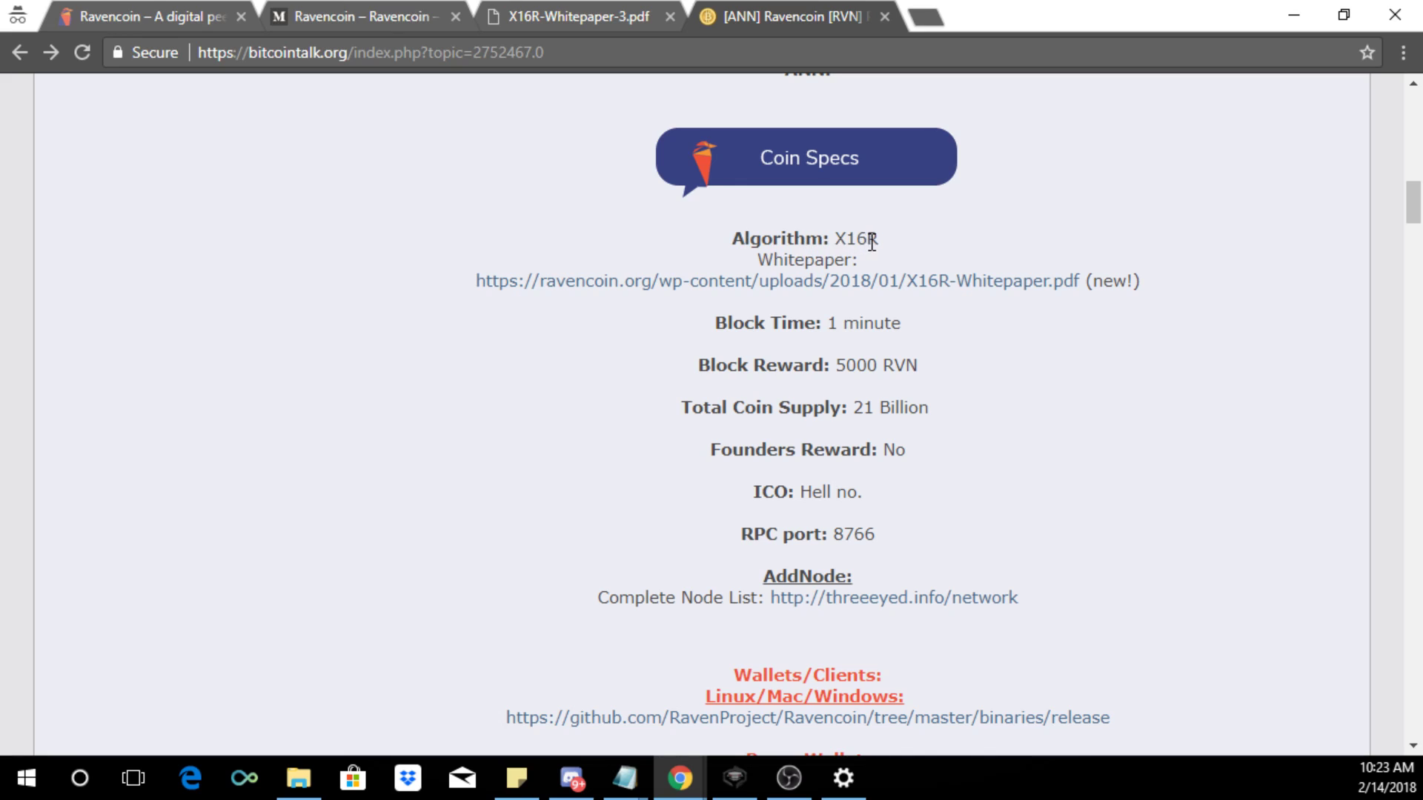
pyautogui.moveTo(738, 315)
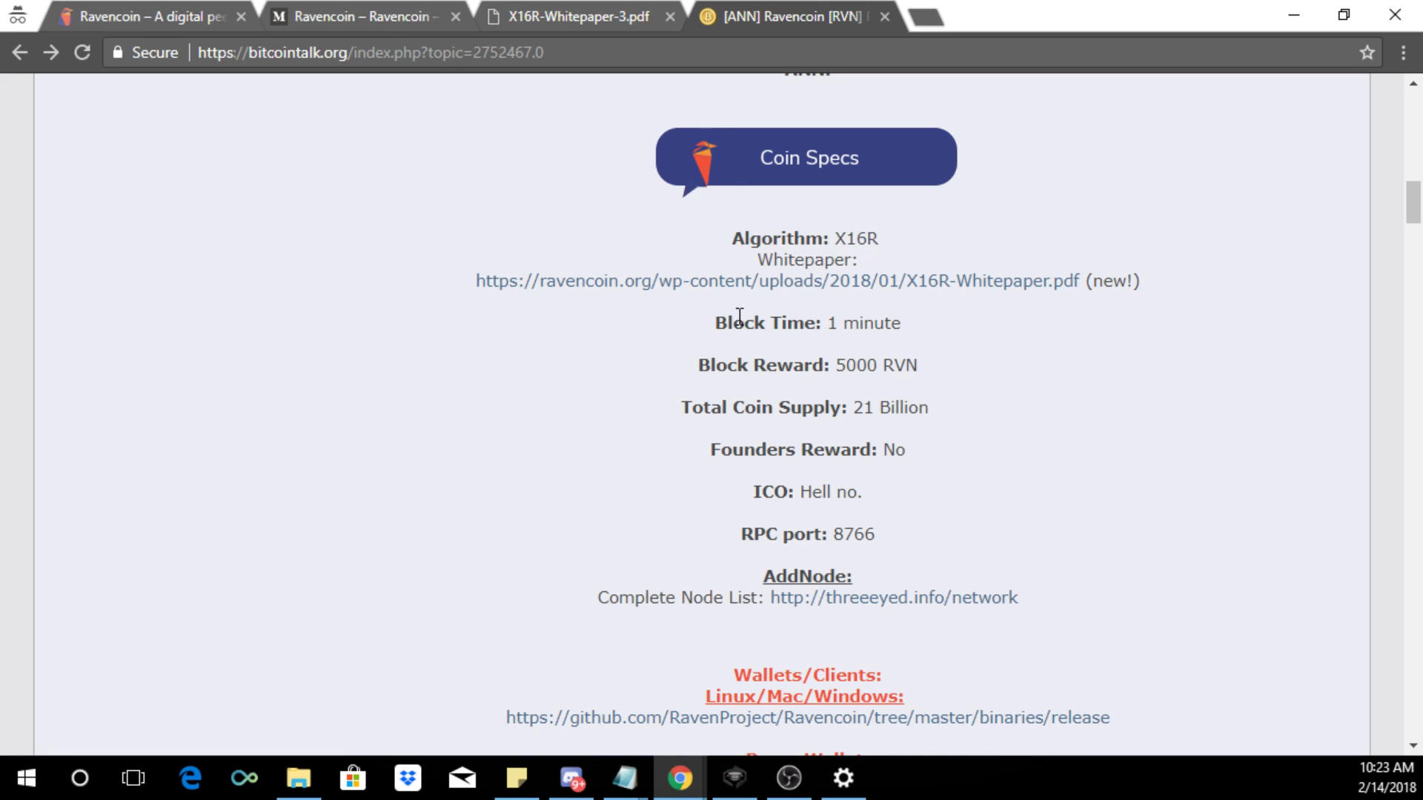
pyautogui.moveTo(867, 372)
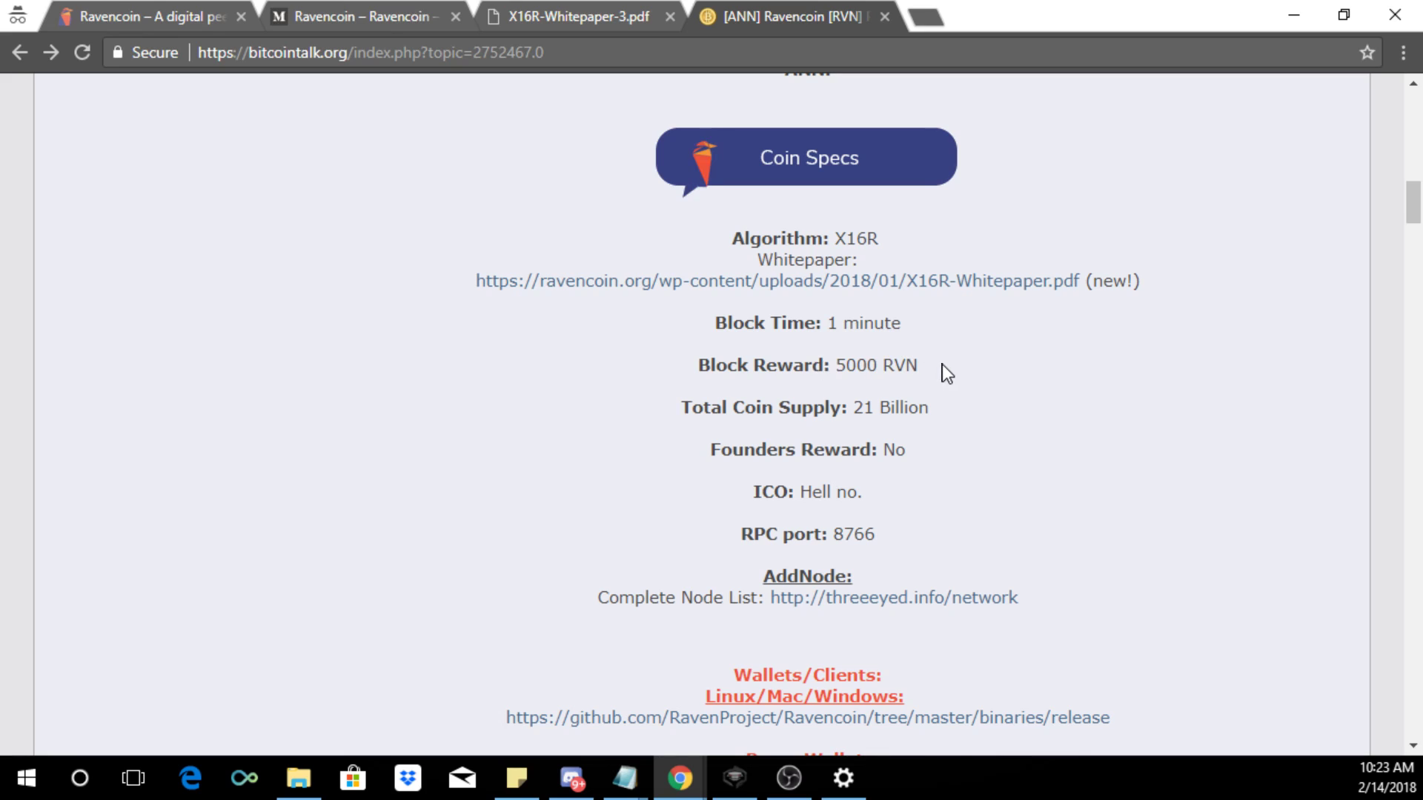
pyautogui.doubleClick(898, 364)
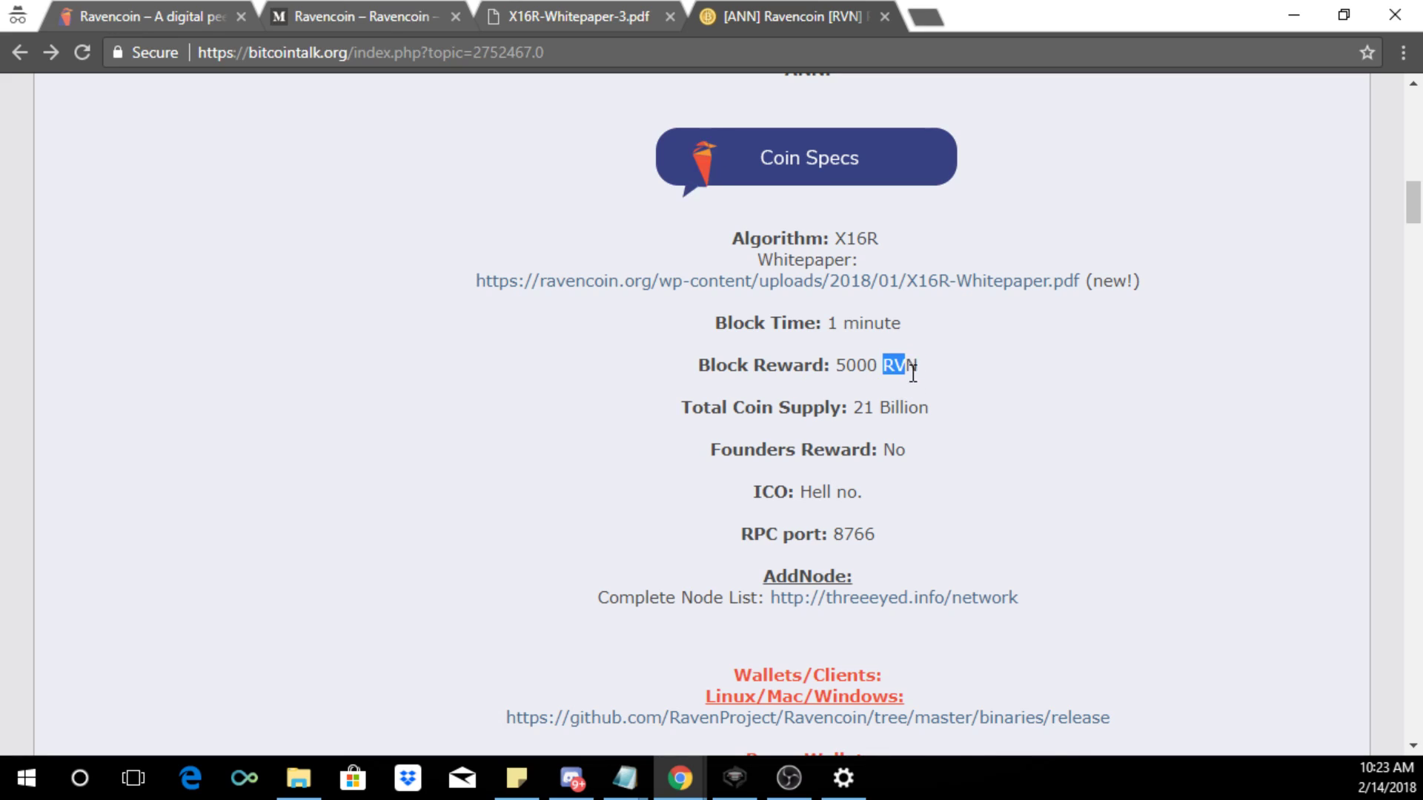
pyautogui.doubleClick(901, 406)
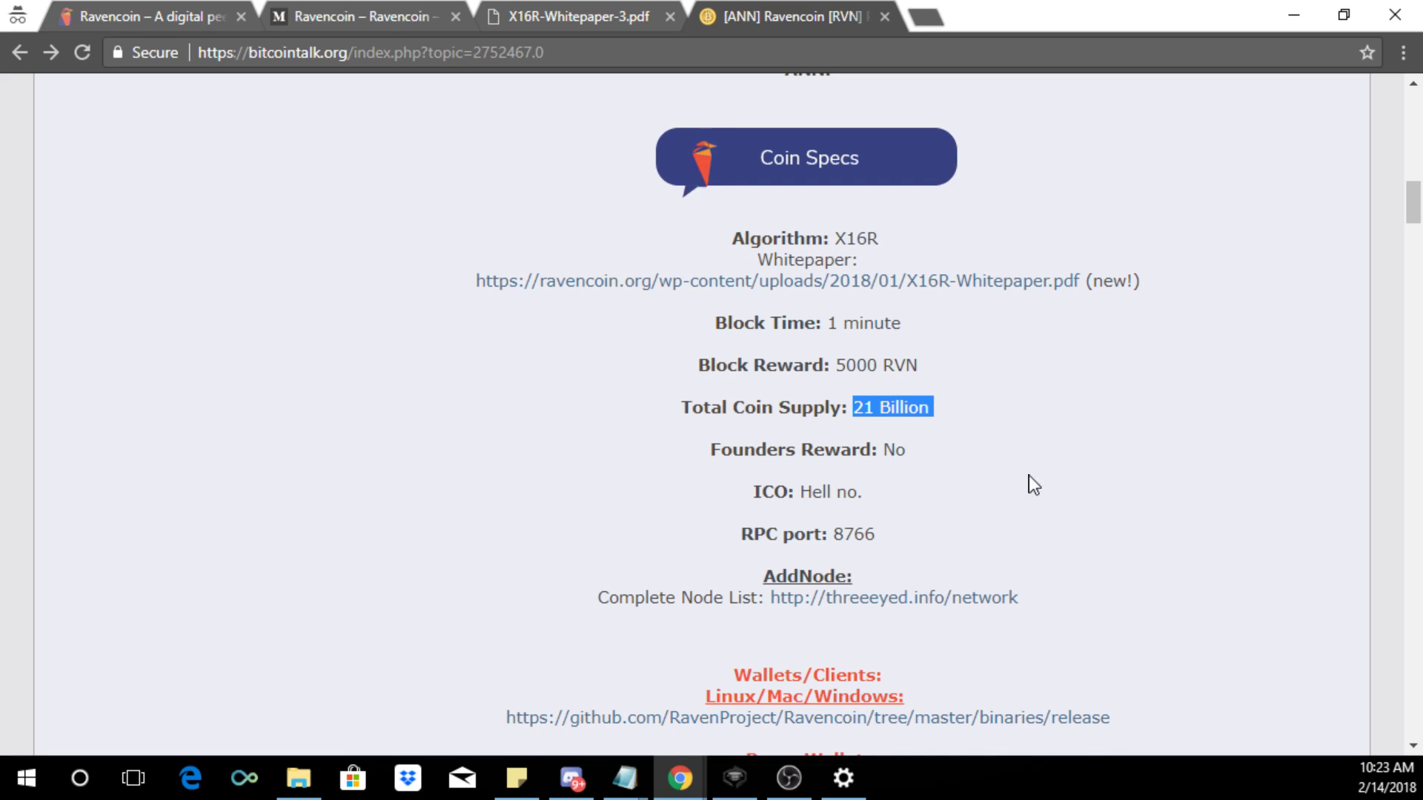
pyautogui.scroll(-3)
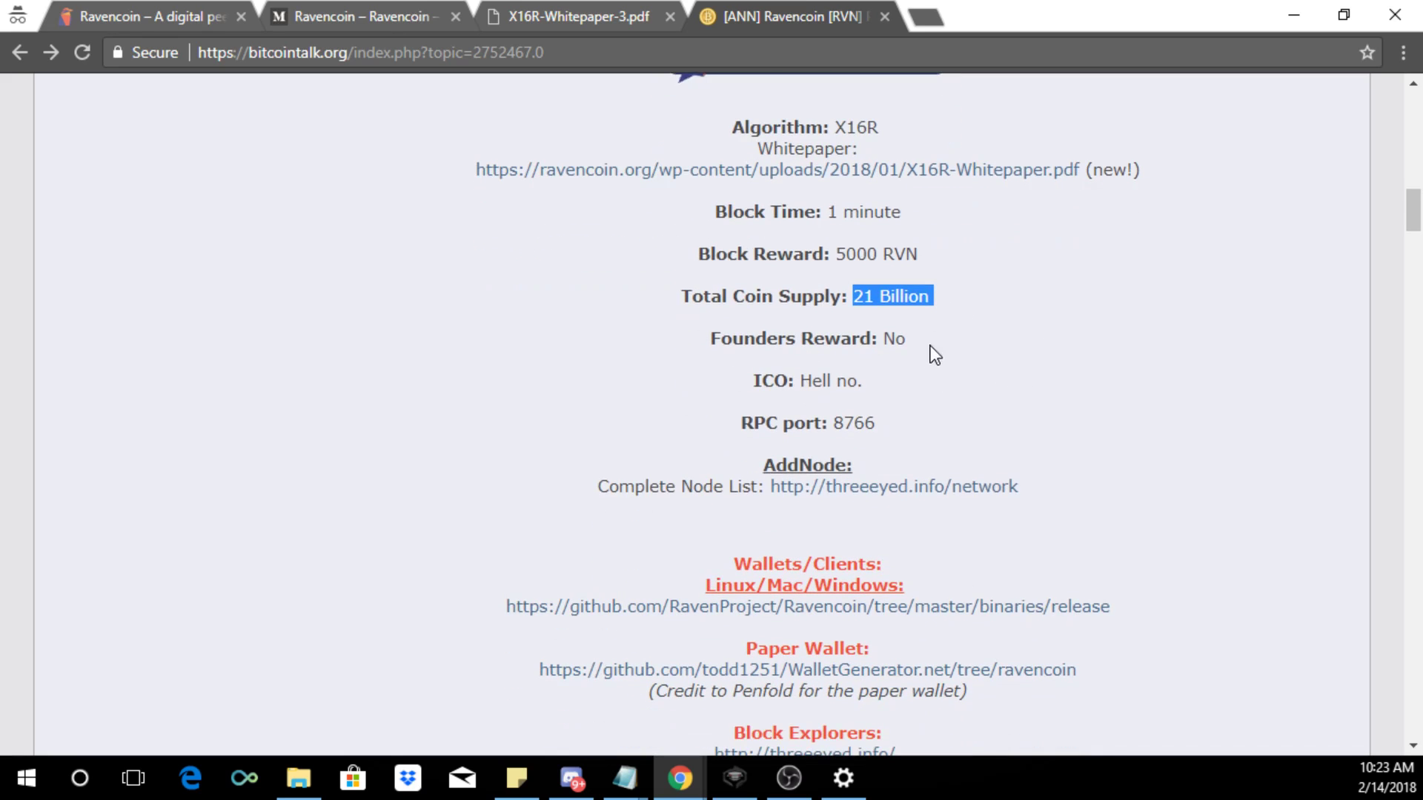
pyautogui.scroll(-3)
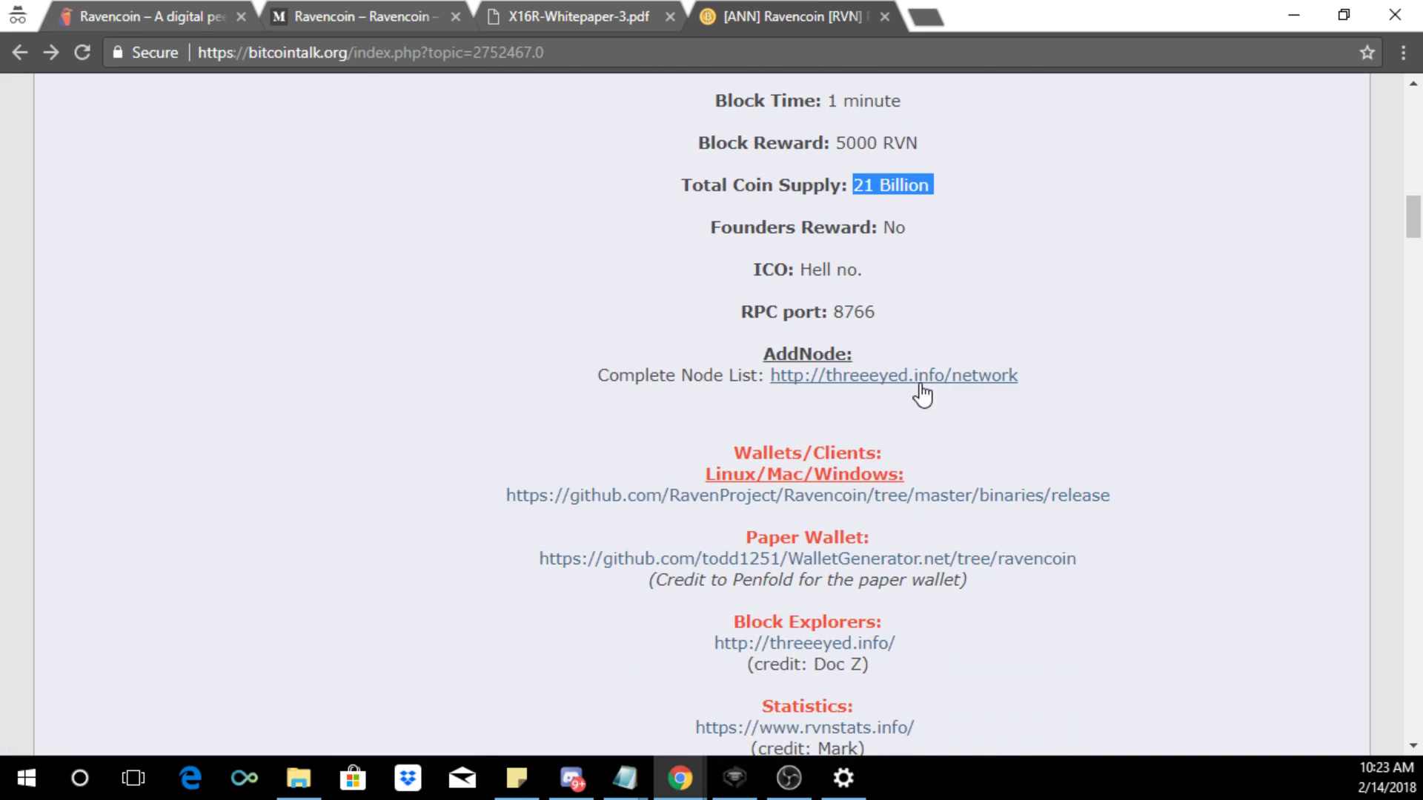
pyautogui.scroll(-3)
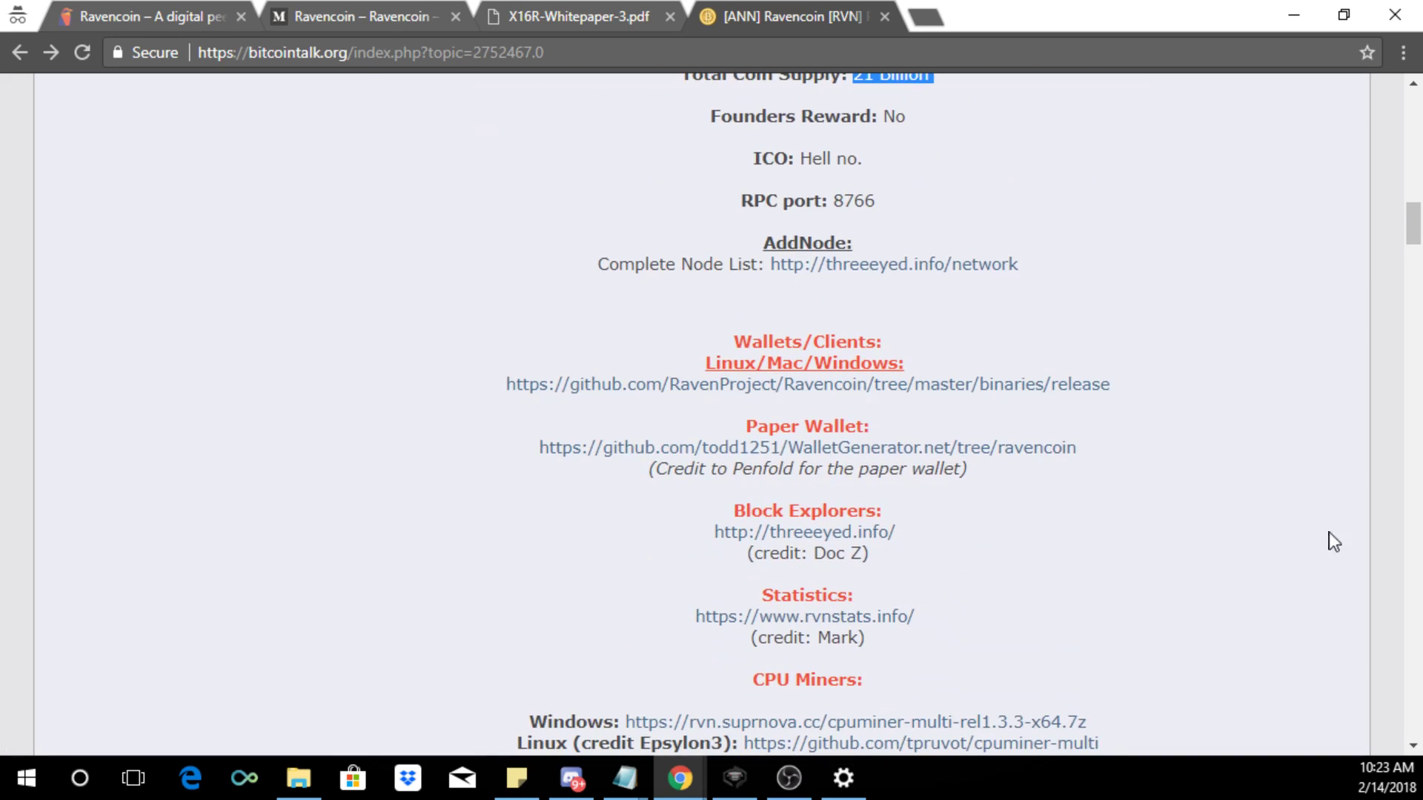
pyautogui.moveTo(670, 383)
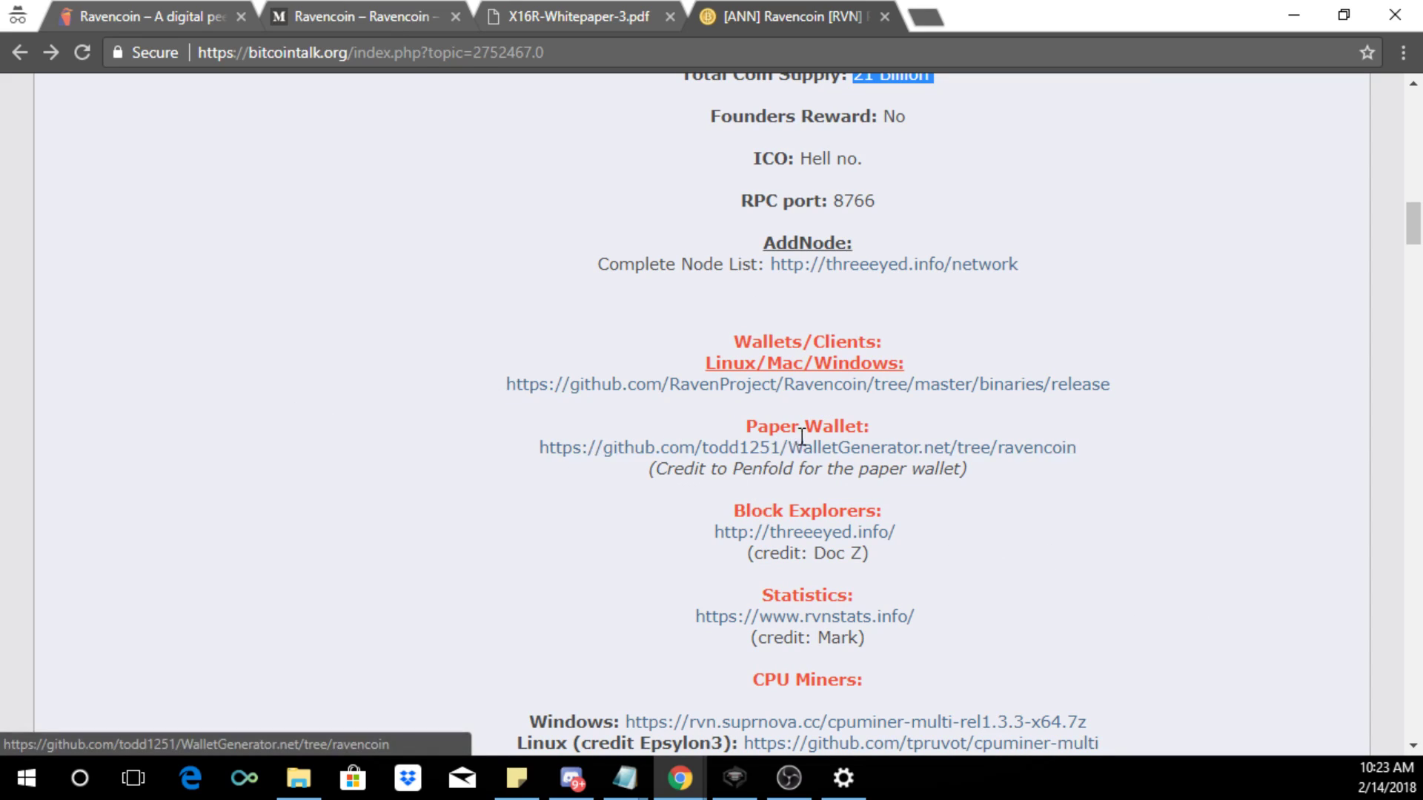
# Step: Open the WalletGenerator.net ravencoin branch on GitHub and view index.html's source
pyautogui.click(806, 447)
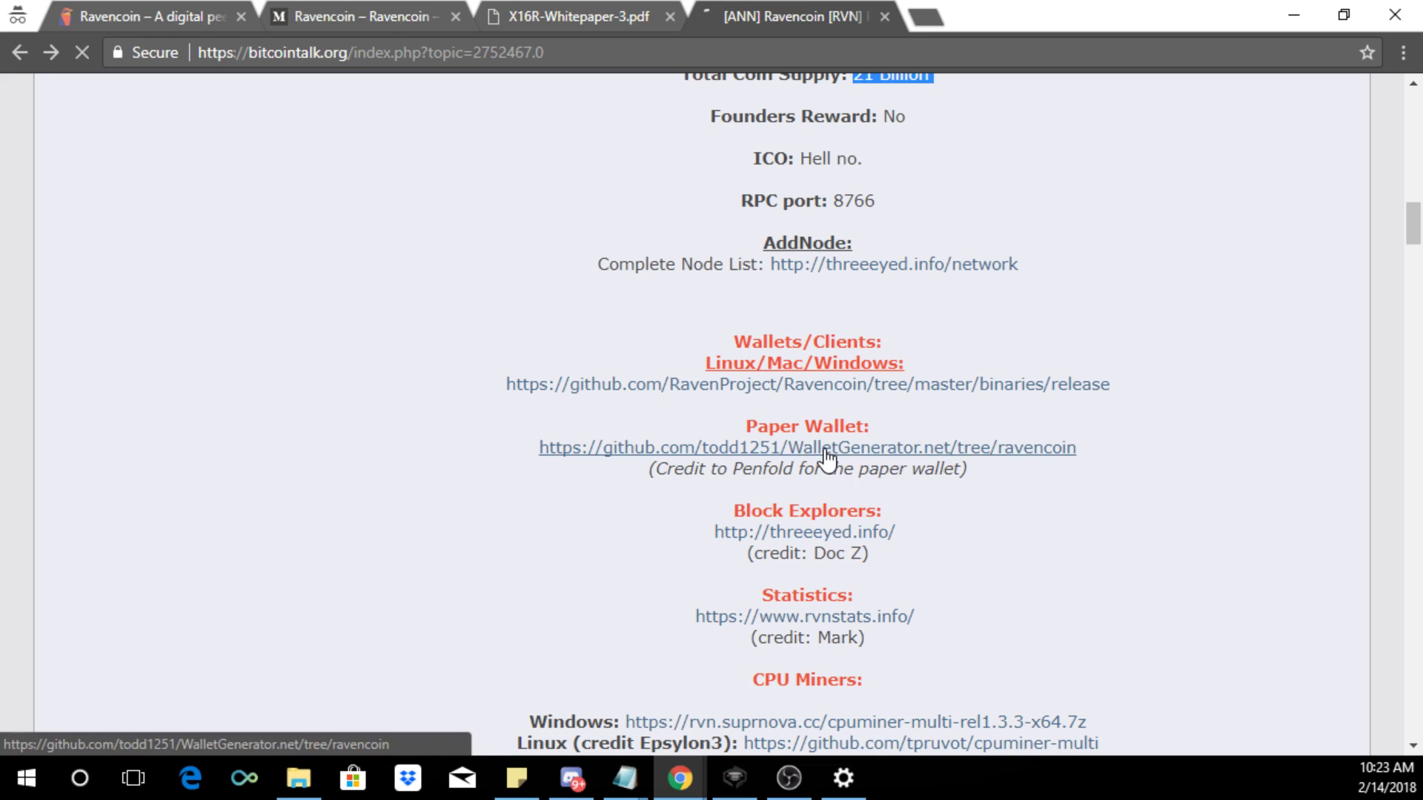
pyautogui.click(806, 447)
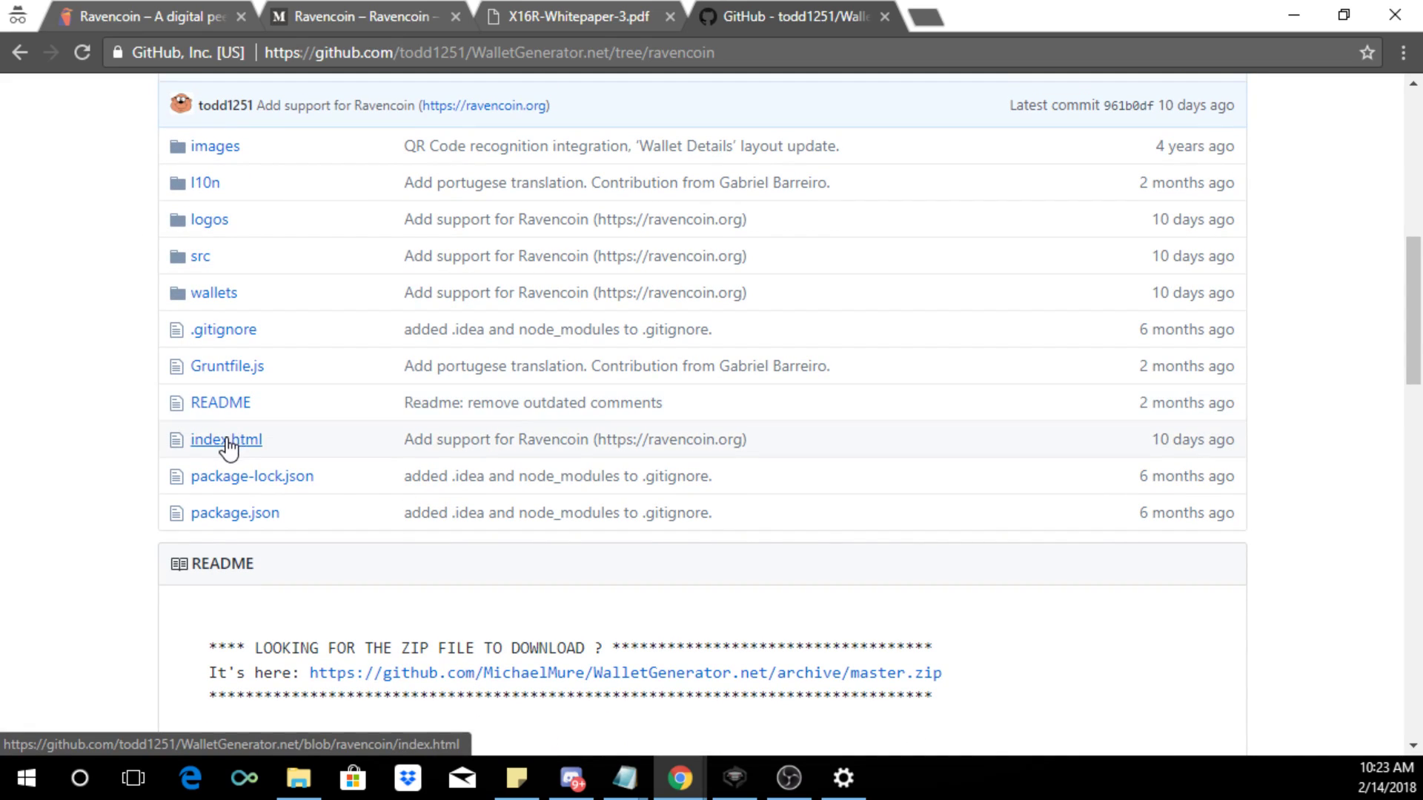
pyautogui.click(225, 439)
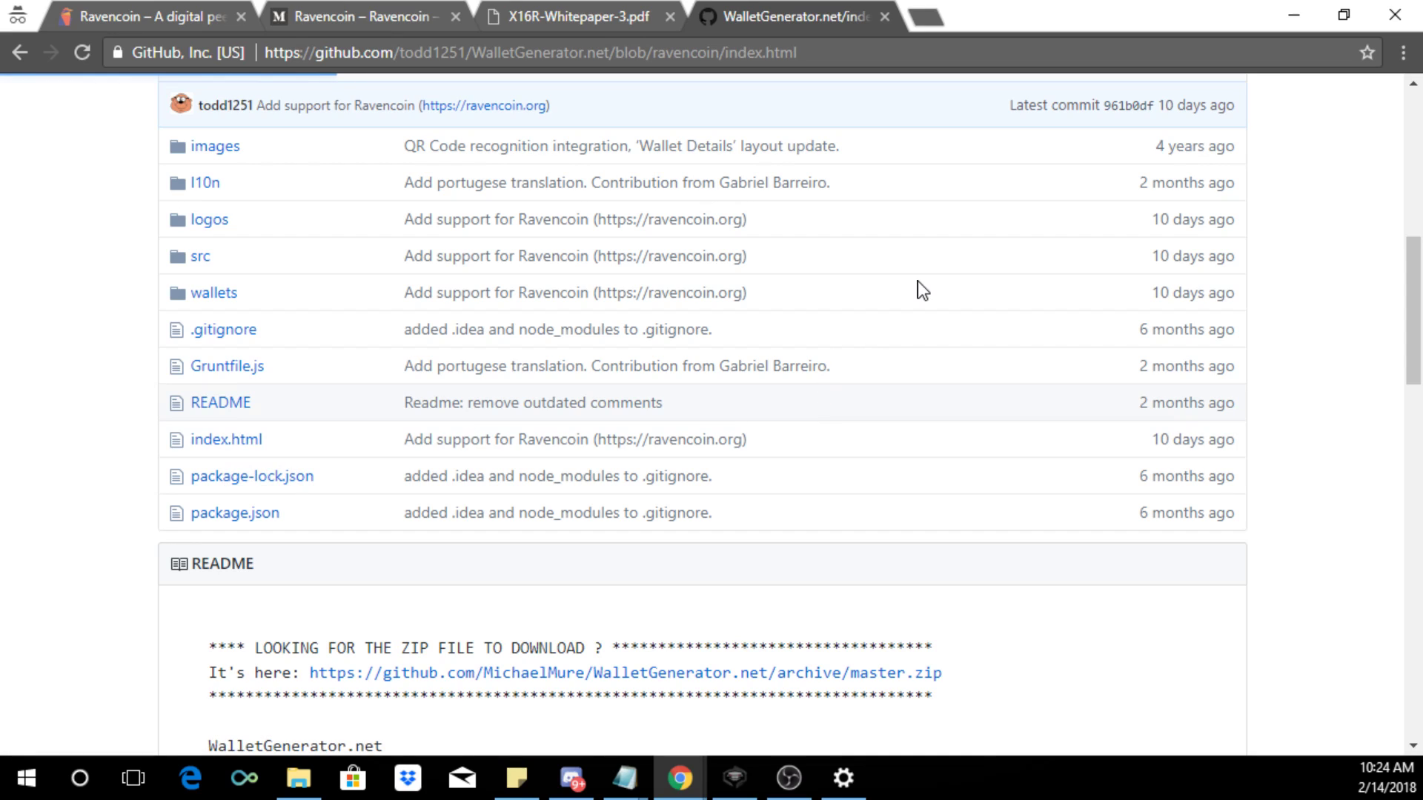
pyautogui.moveTo(261, 212)
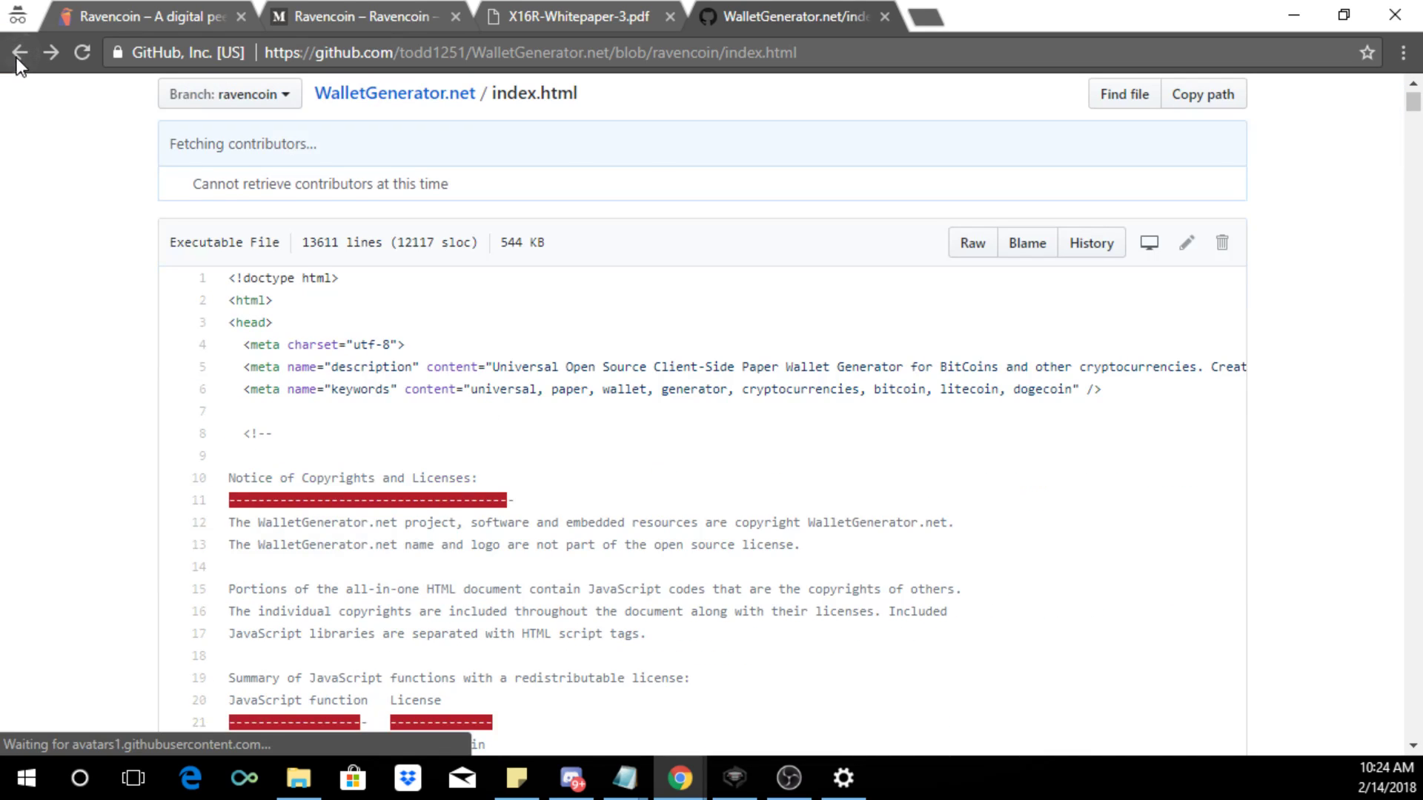
pyautogui.click(19, 52)
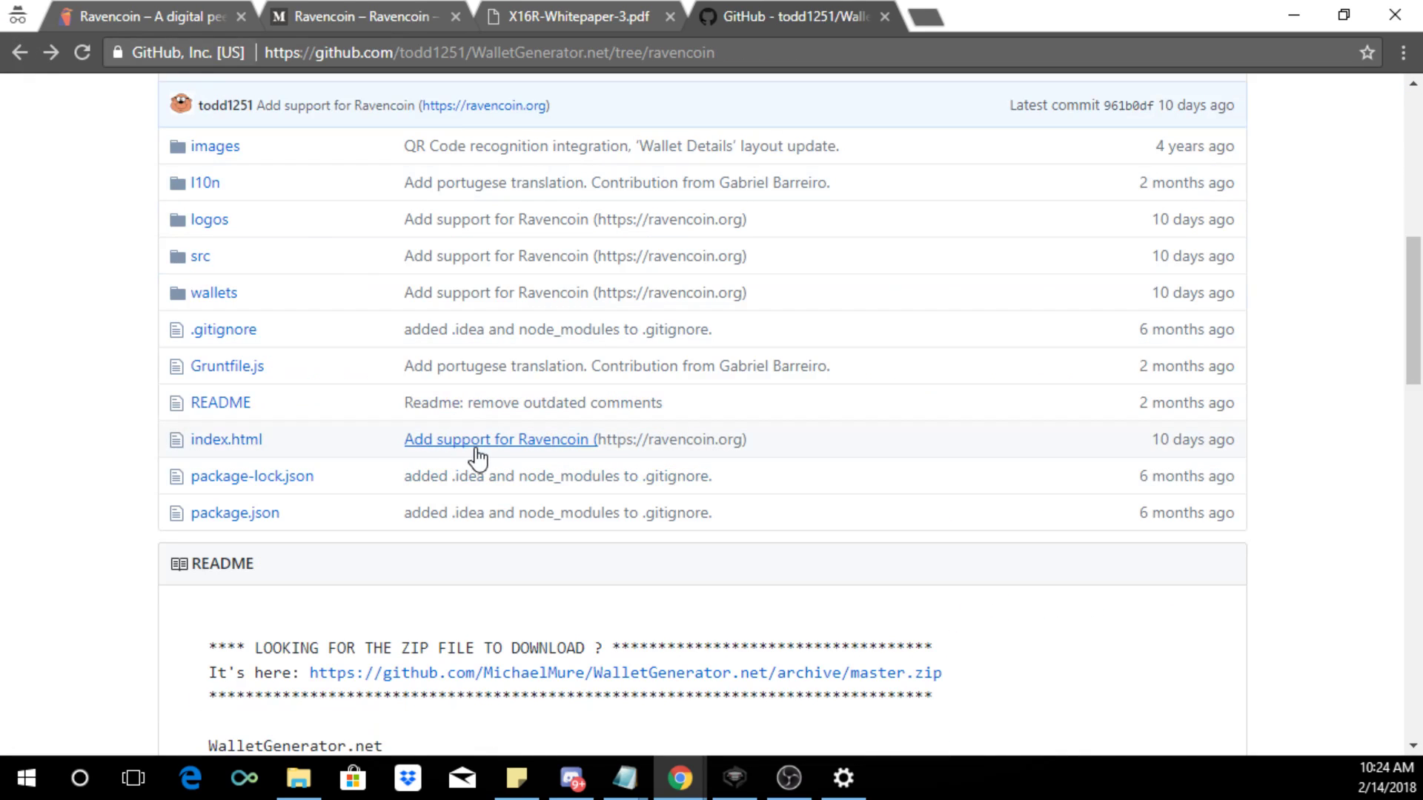
# Step: Download the master zip from the README link and return to the Bitcointalk thread
pyautogui.scroll(-3)
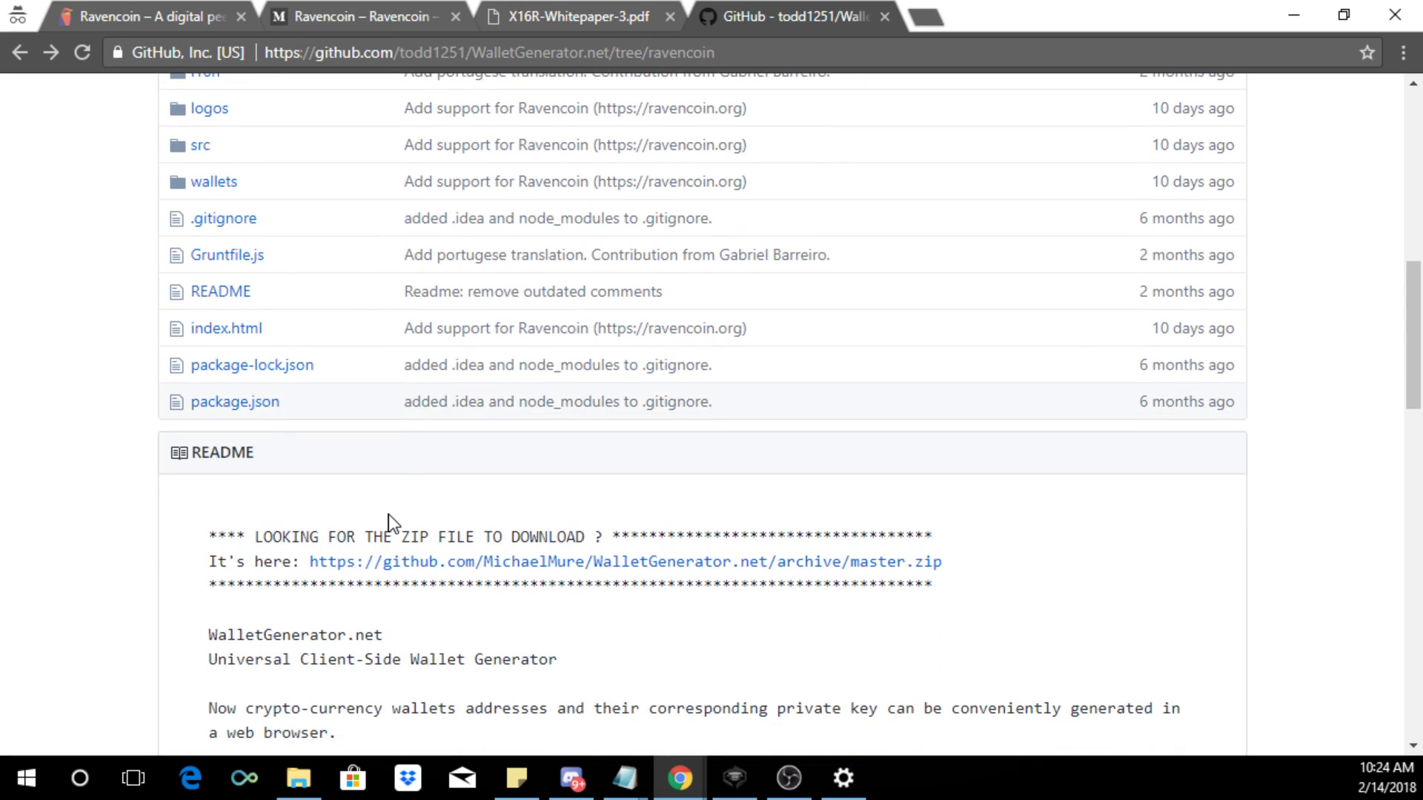
pyautogui.scroll(-3)
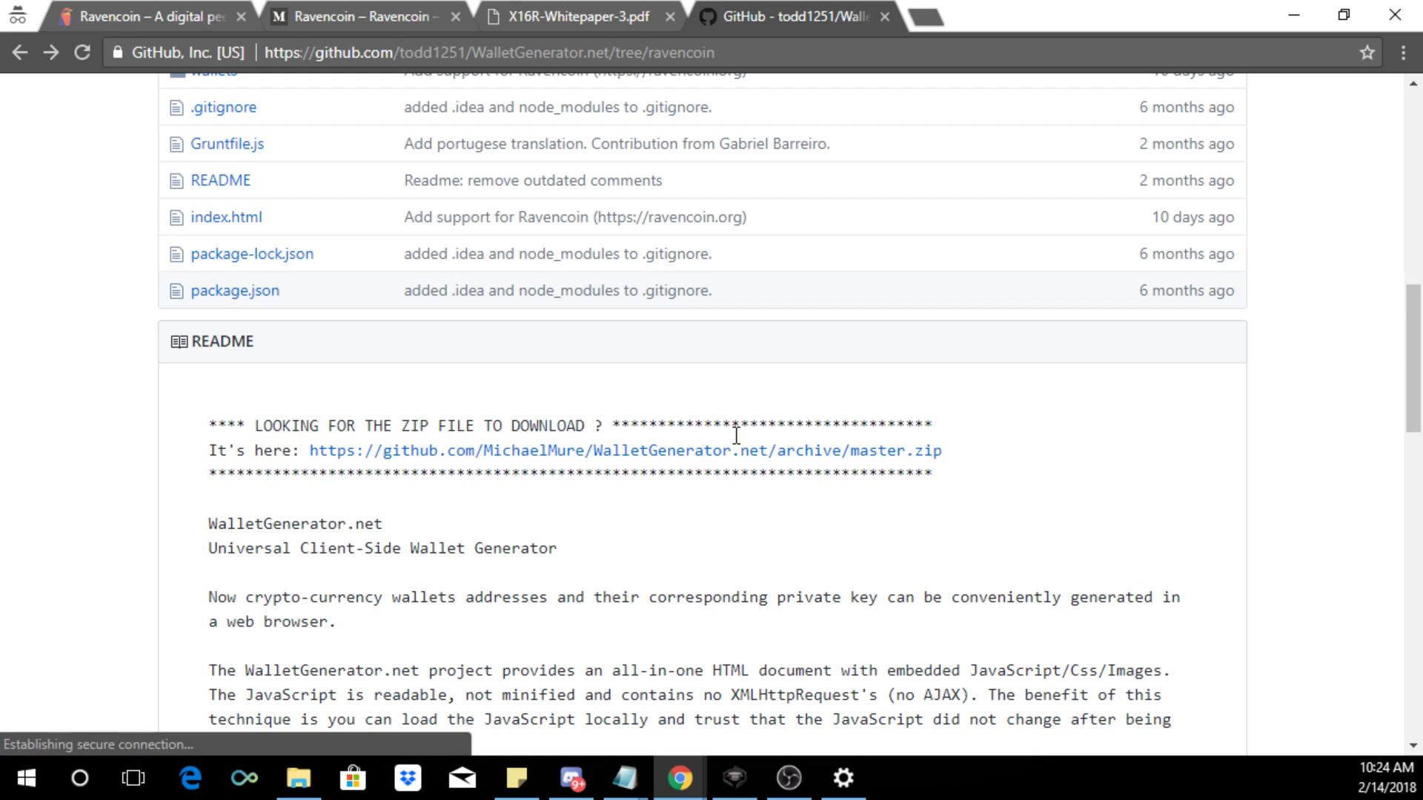
pyautogui.click(624, 450)
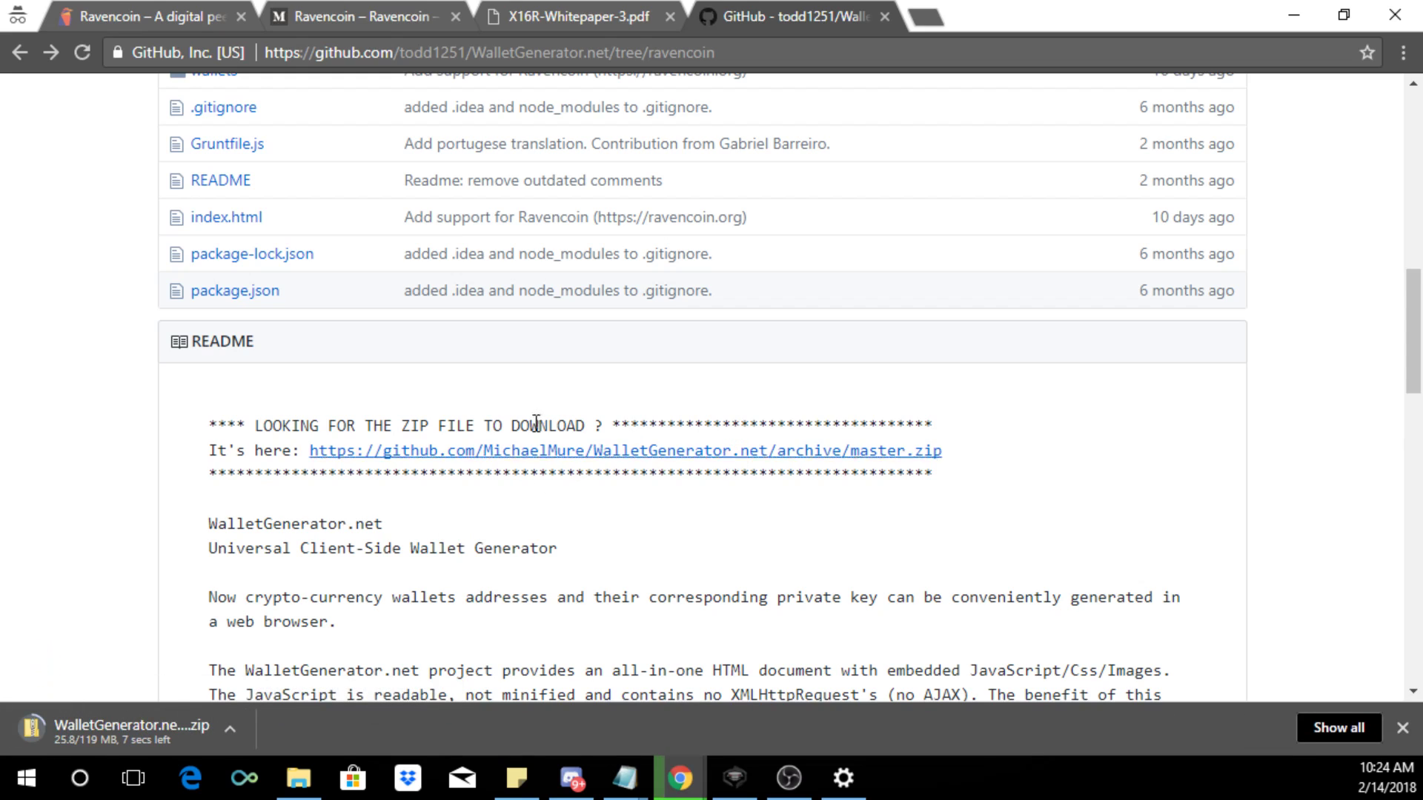
pyautogui.moveTo(614, 9)
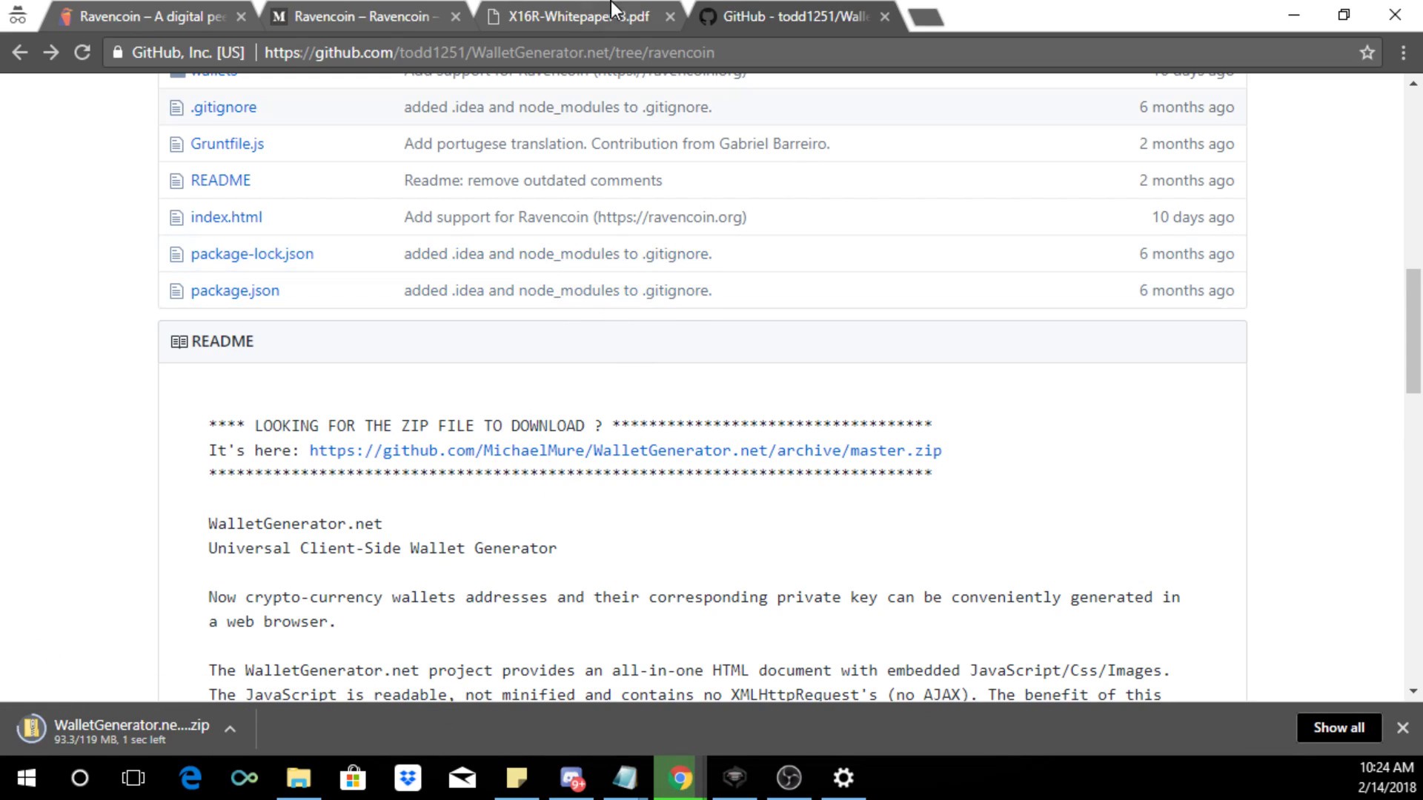
pyautogui.click(18, 51)
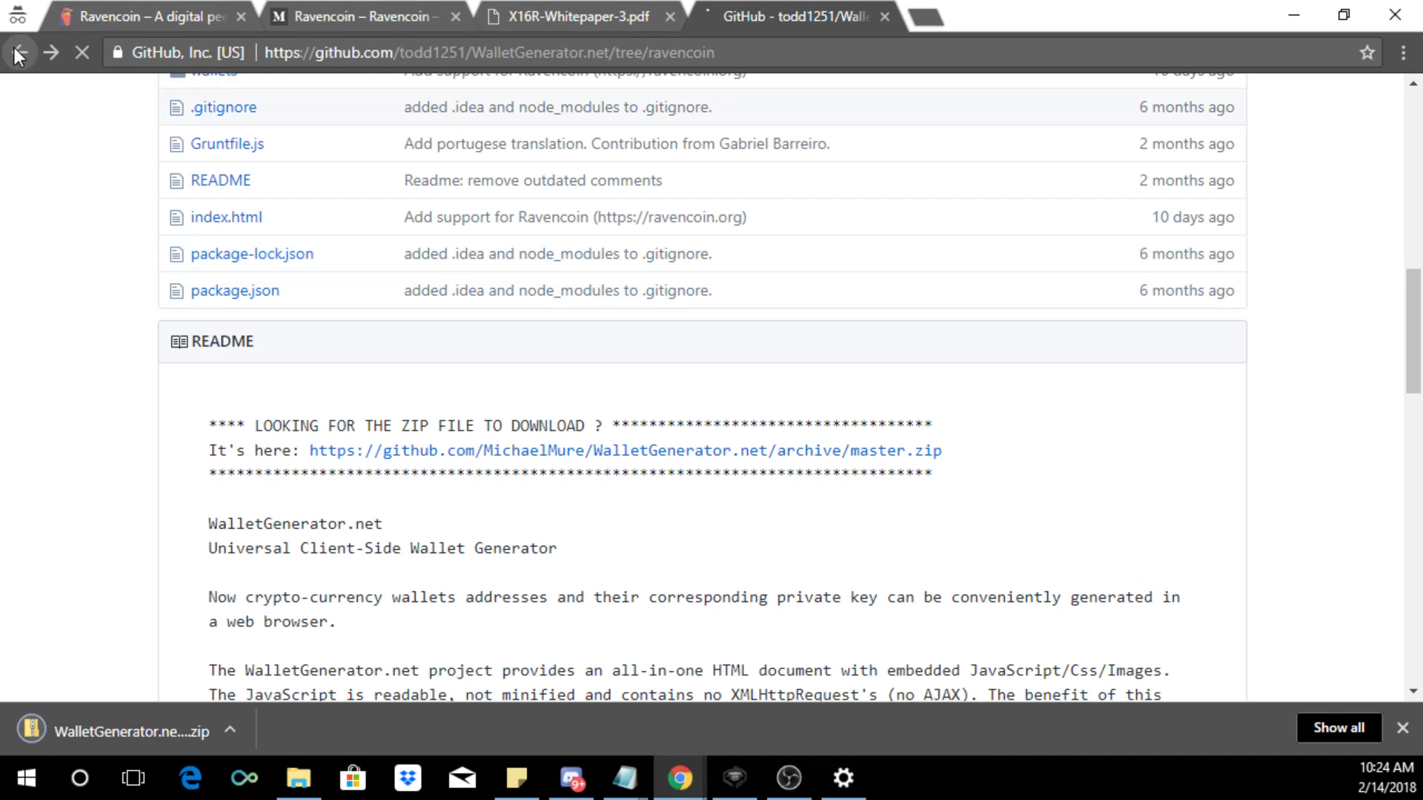
pyautogui.click(790, 16)
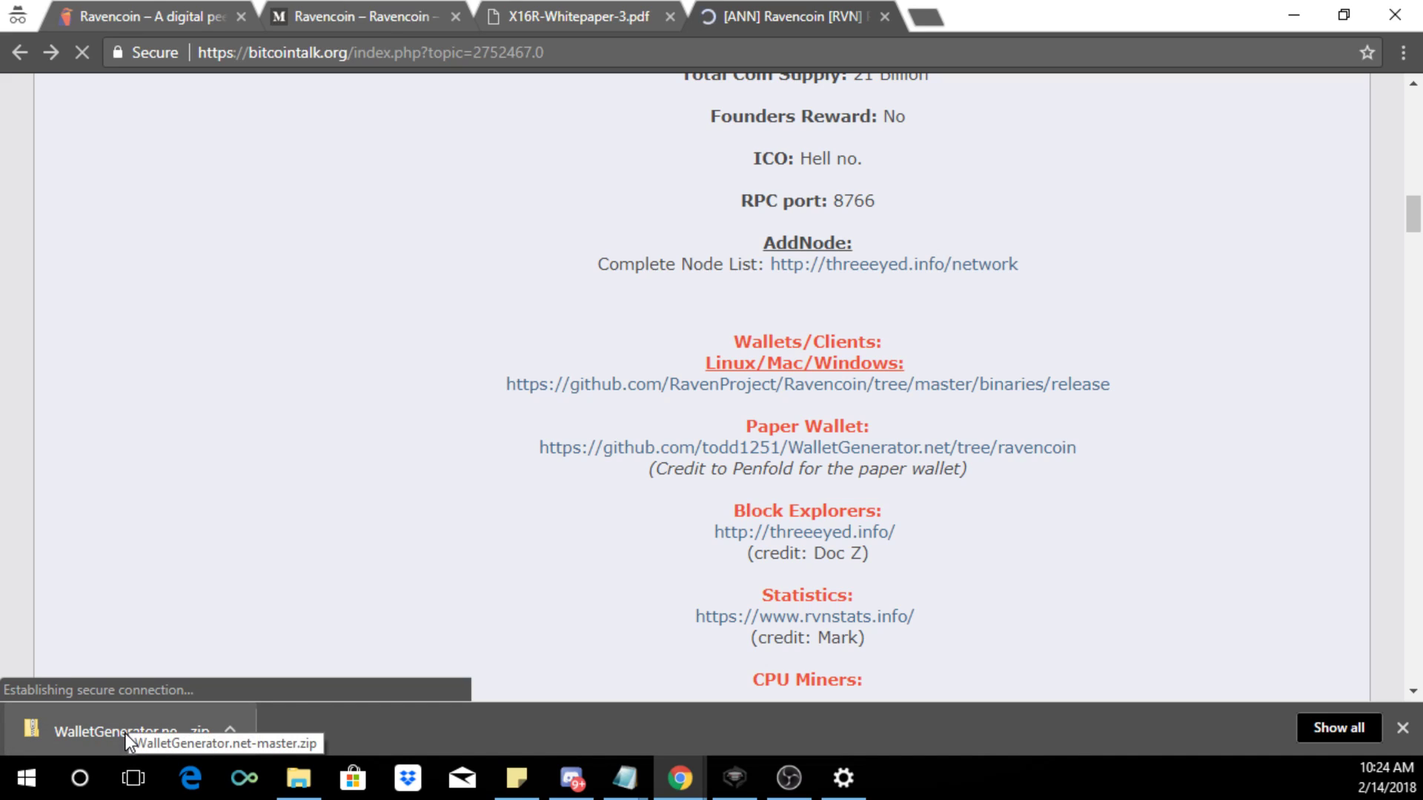
# Step: Open the downloaded WalletGenerator.net index.html locally and browse its currency list and FAQ
pyautogui.click(127, 731)
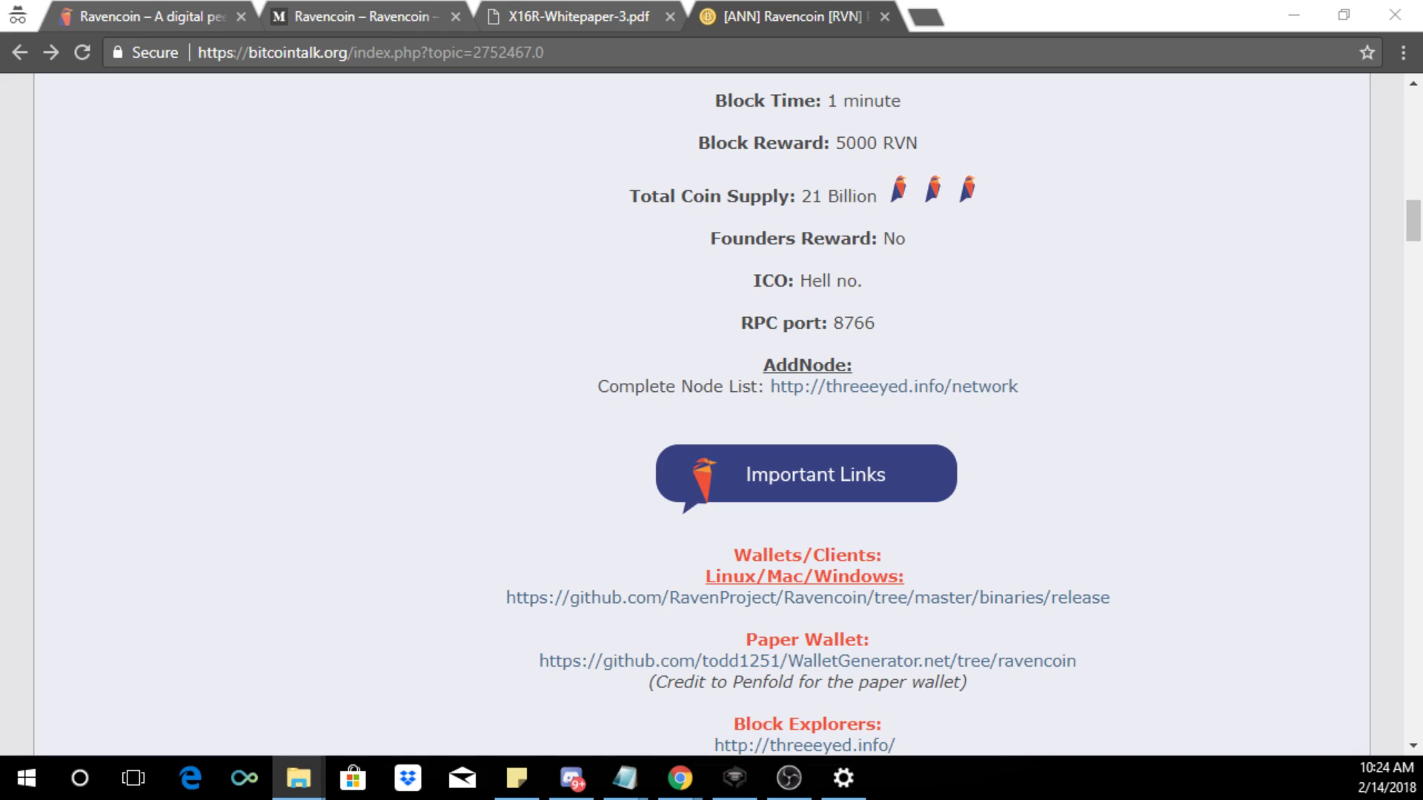
pyautogui.moveTo(8, 338)
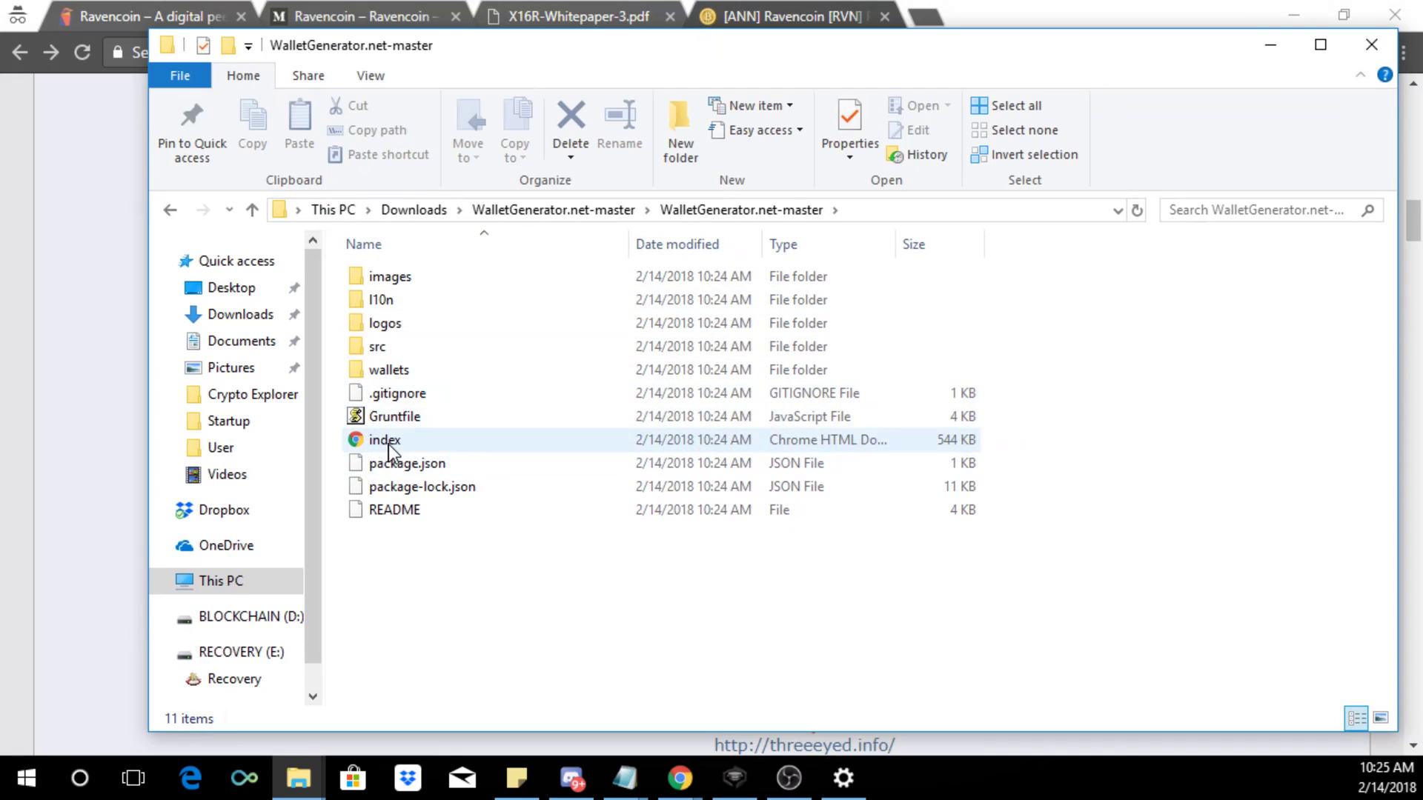
pyautogui.click(384, 440)
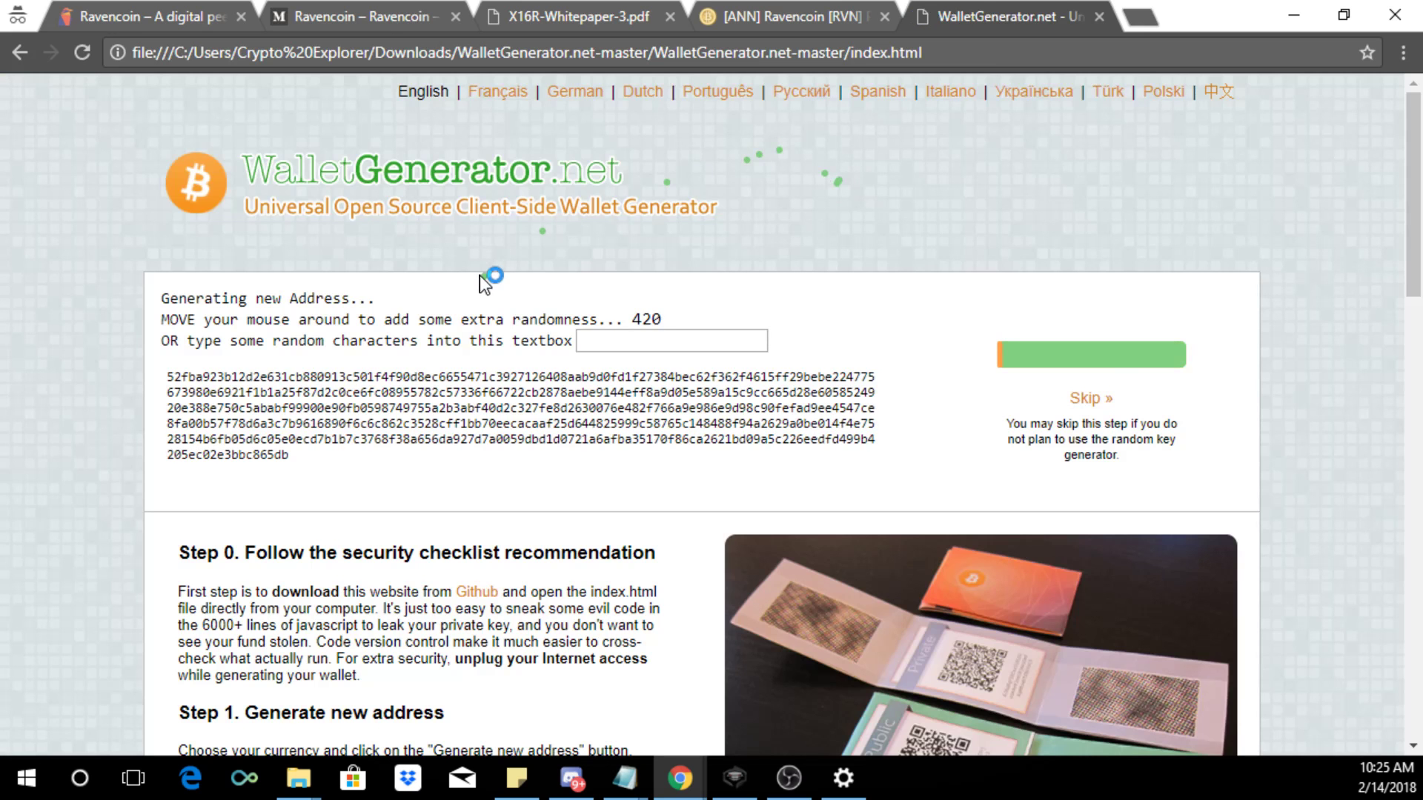
pyautogui.scroll(-3)
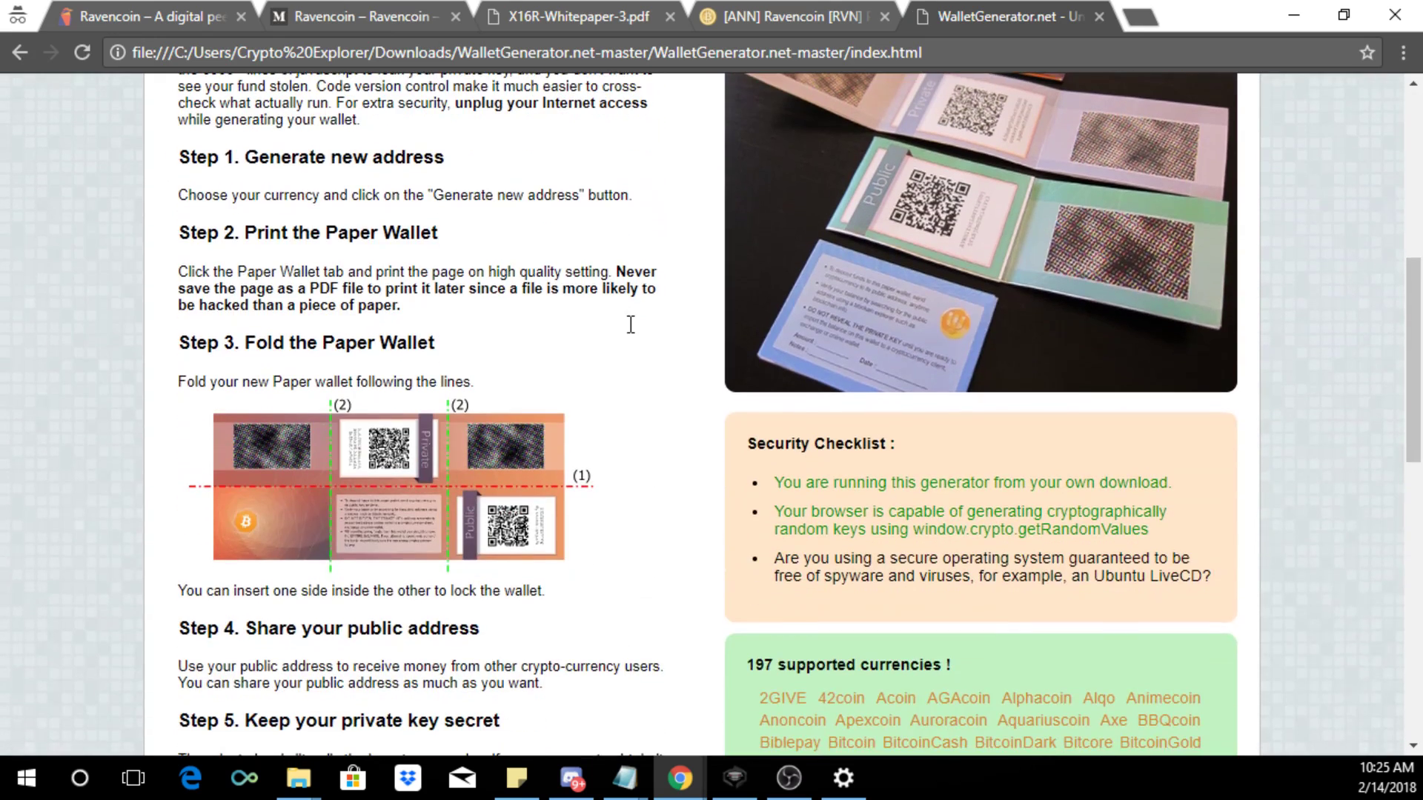
pyautogui.scroll(-3)
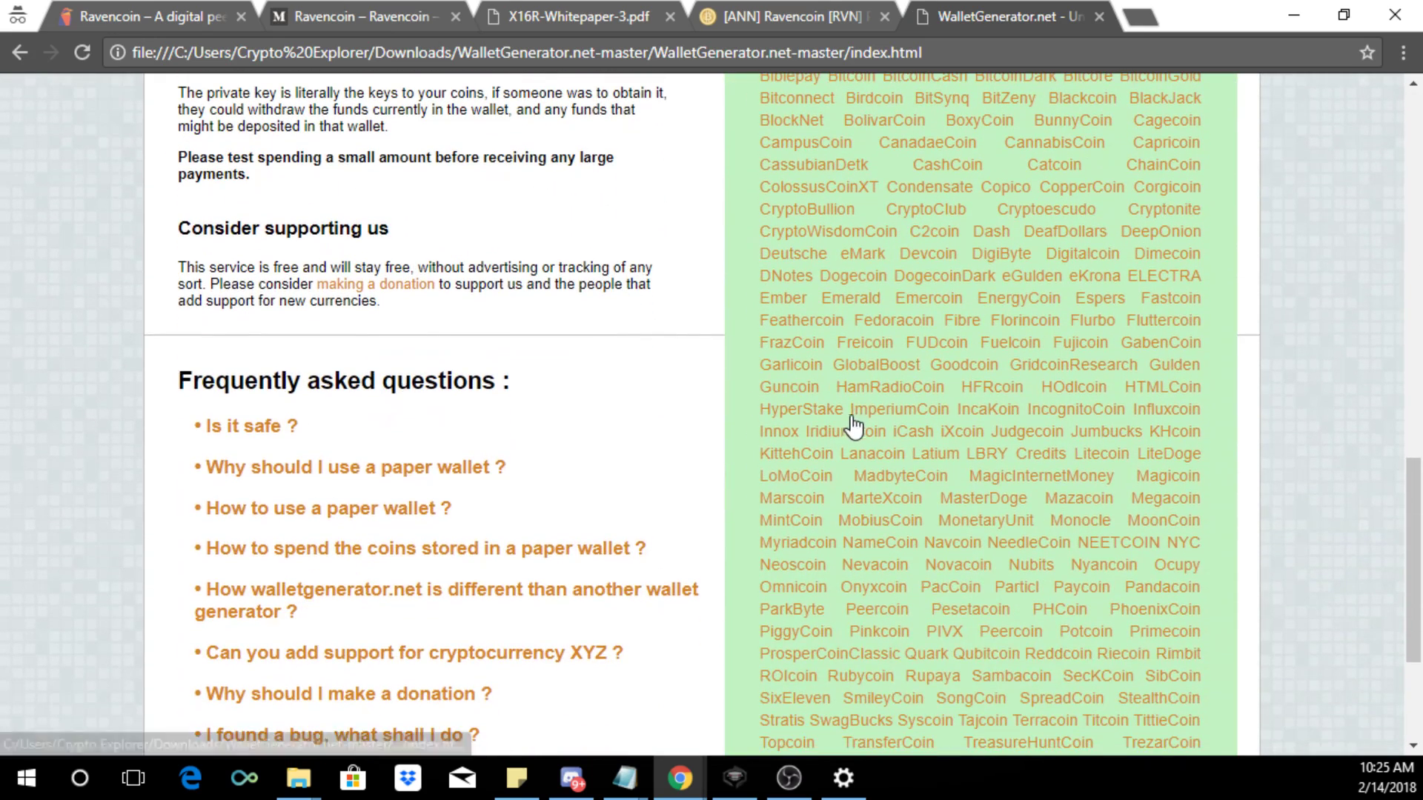
pyautogui.scroll(-3)
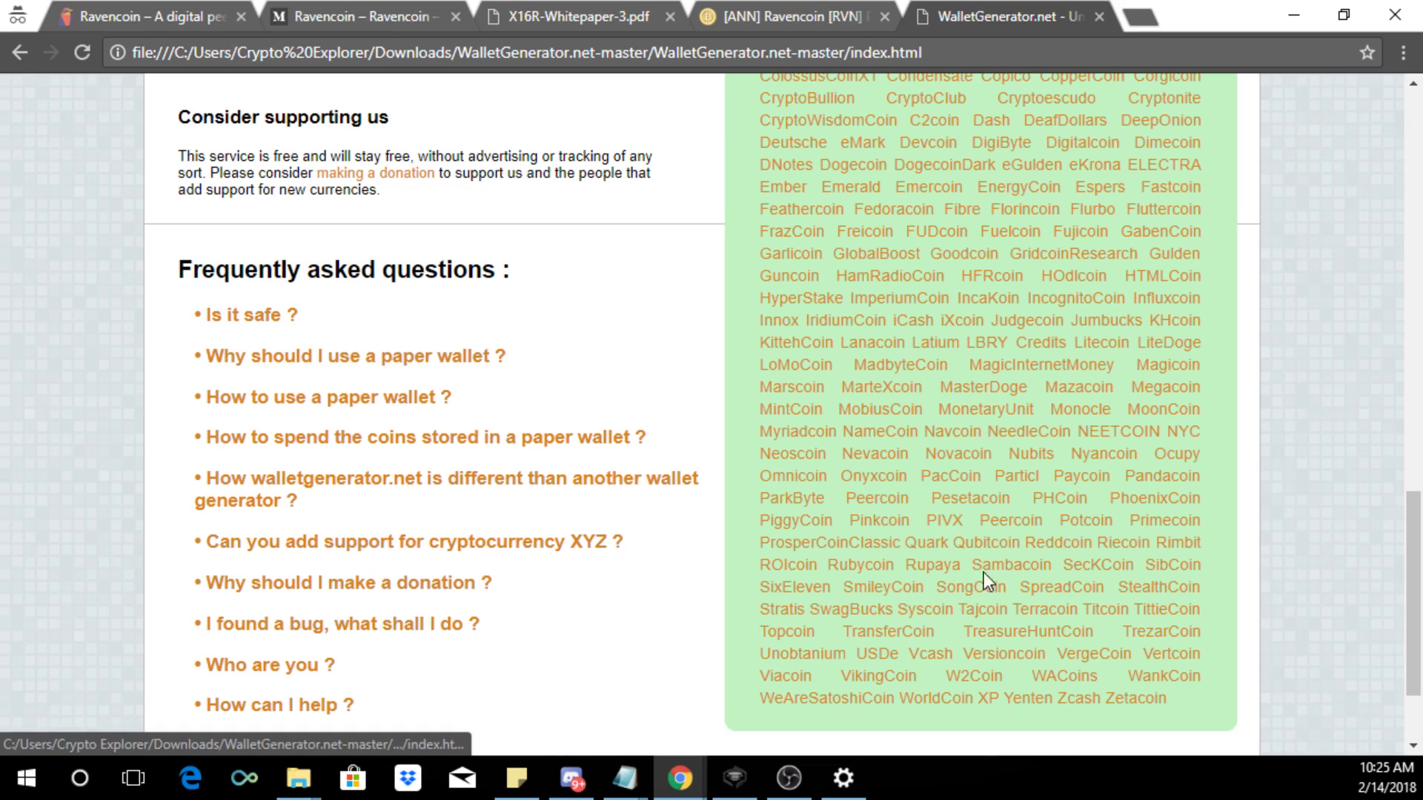
pyautogui.moveTo(1048, 553)
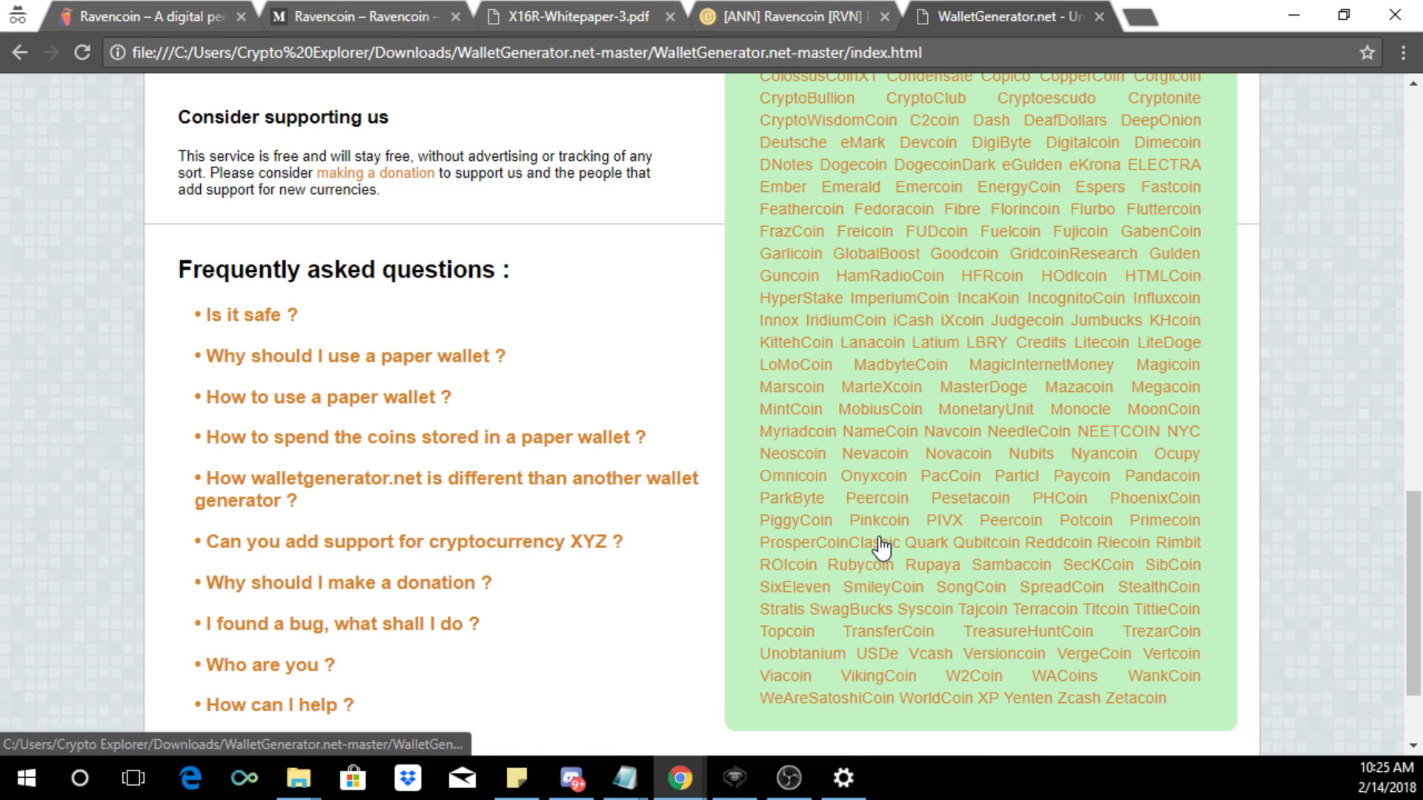
pyautogui.moveTo(920, 599)
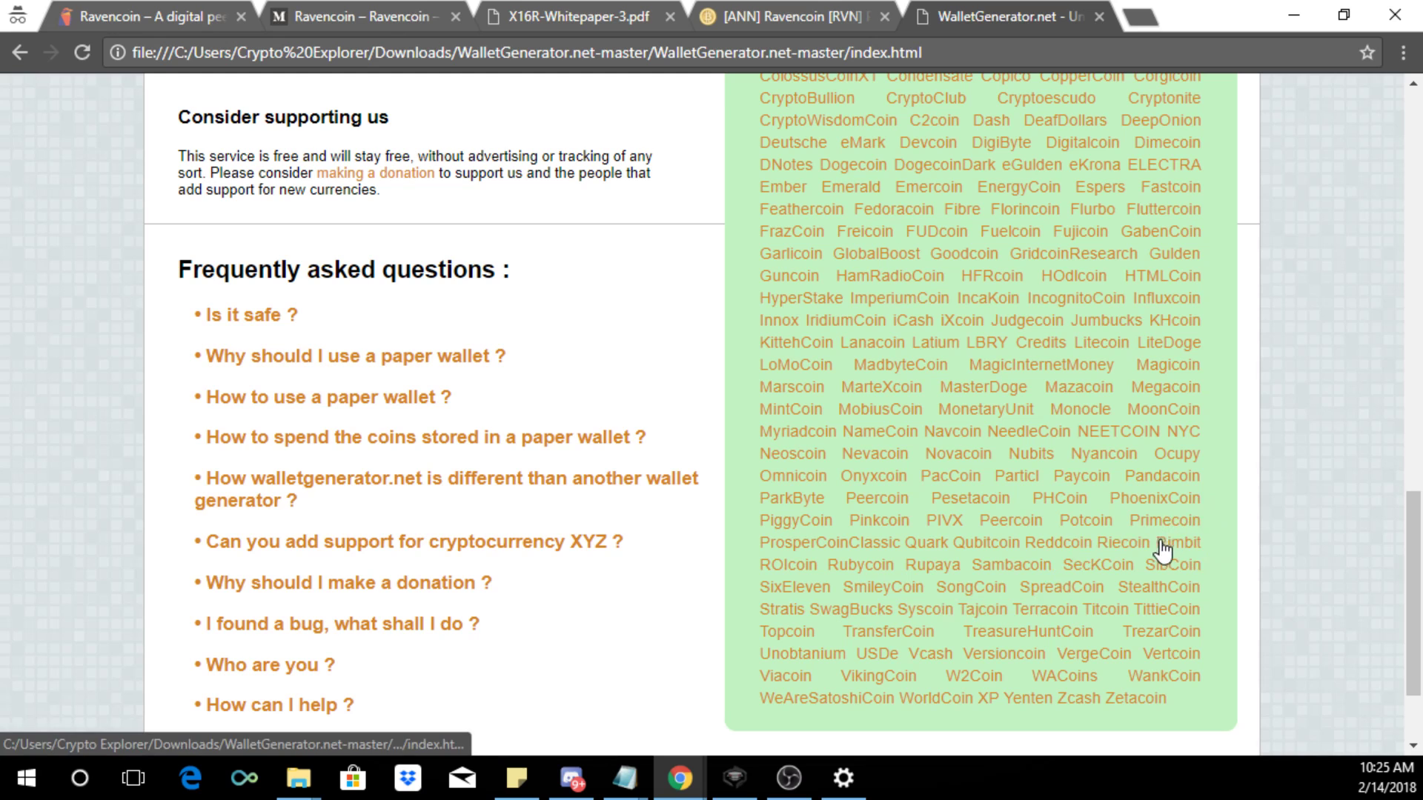
pyautogui.moveTo(884, 555)
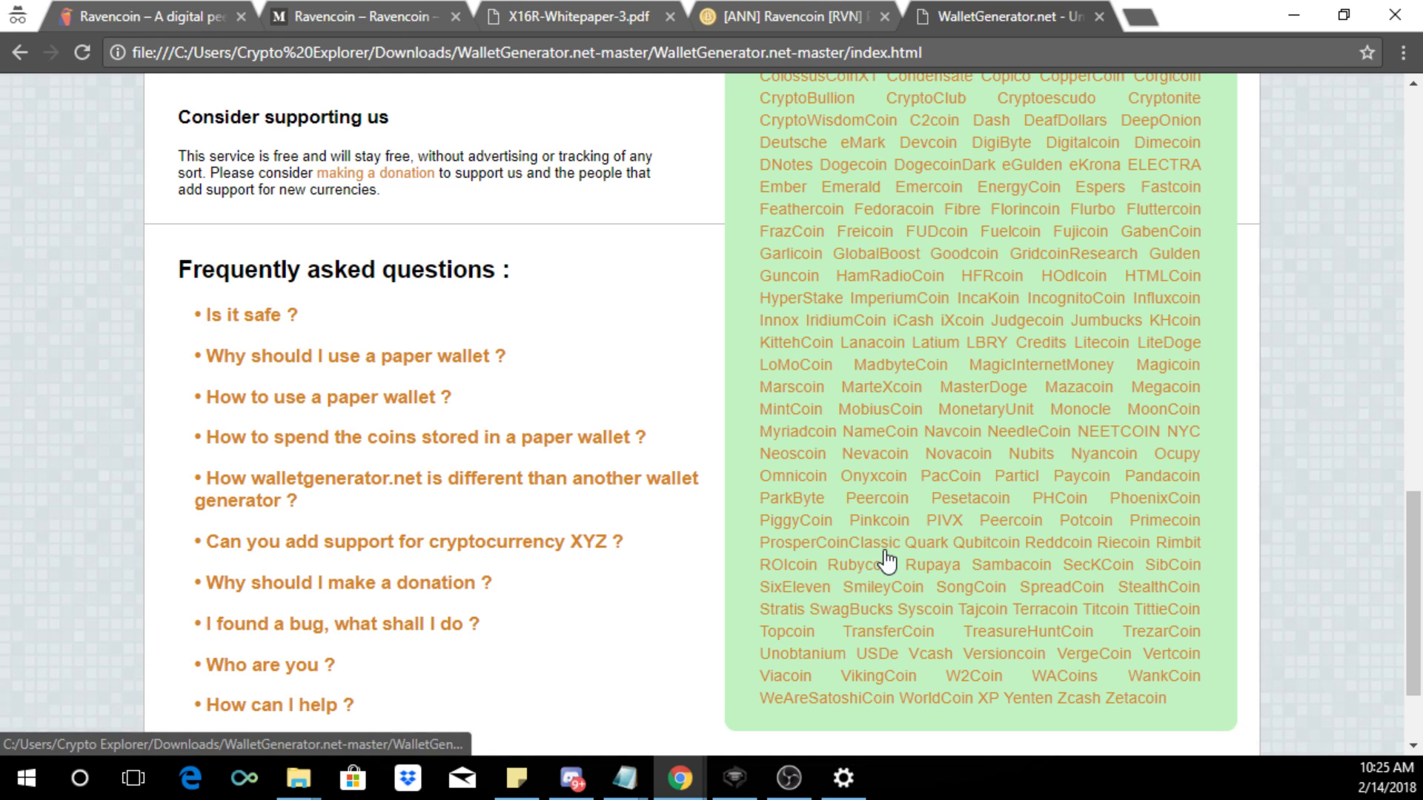
pyautogui.scroll(3)
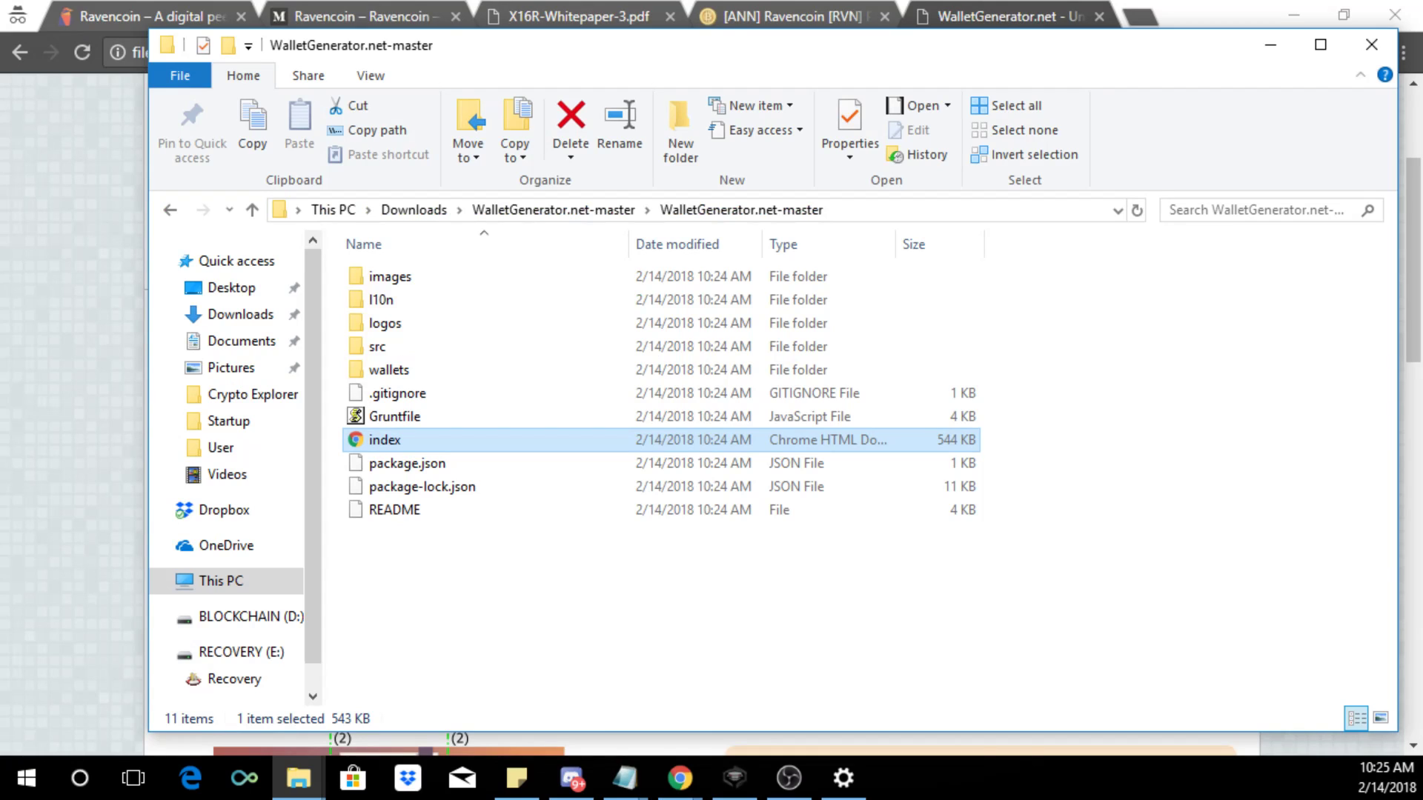
# Step: Try the generator with 42coin, then with currency=raven in the URL, which lists nothing
pyautogui.doubleClick(382, 439)
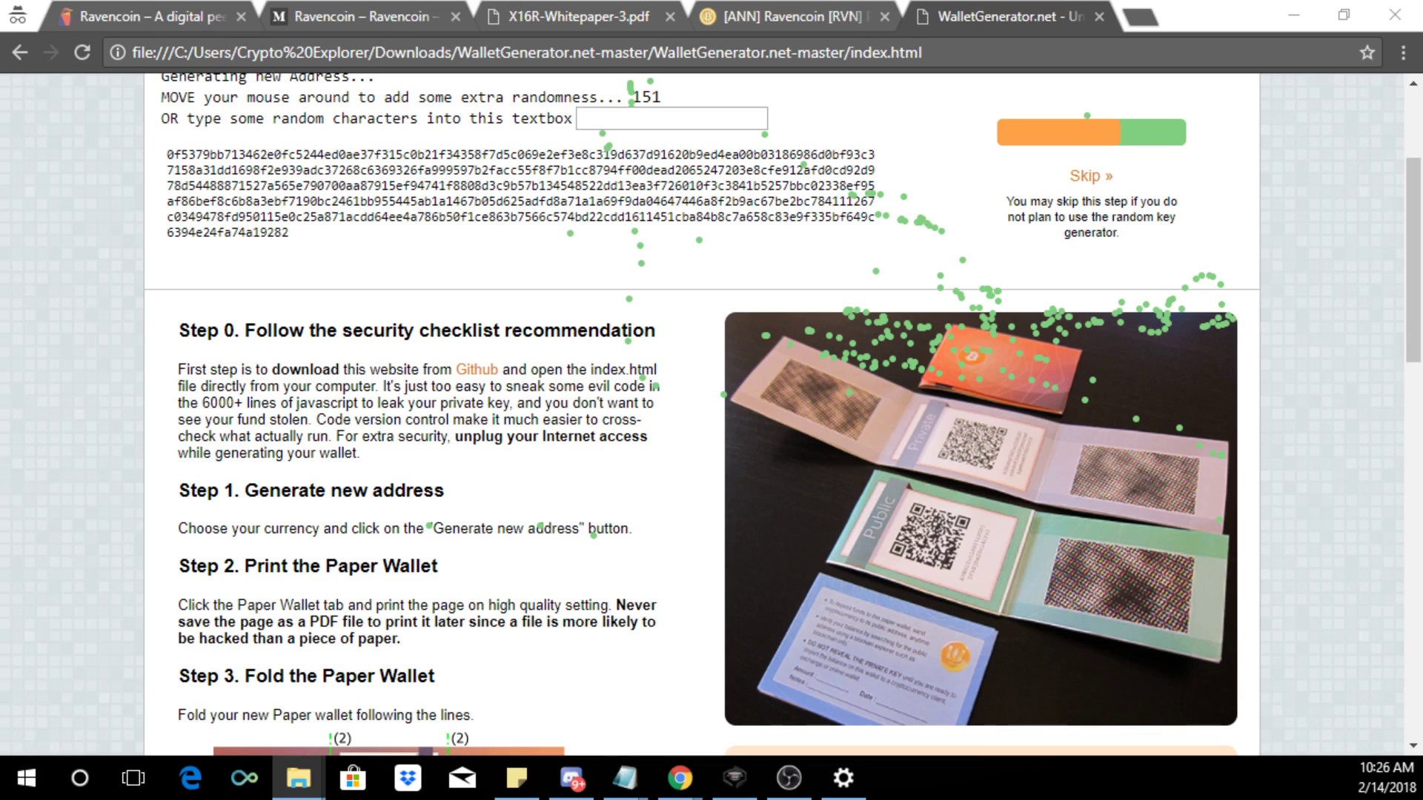
pyautogui.moveTo(163, 458)
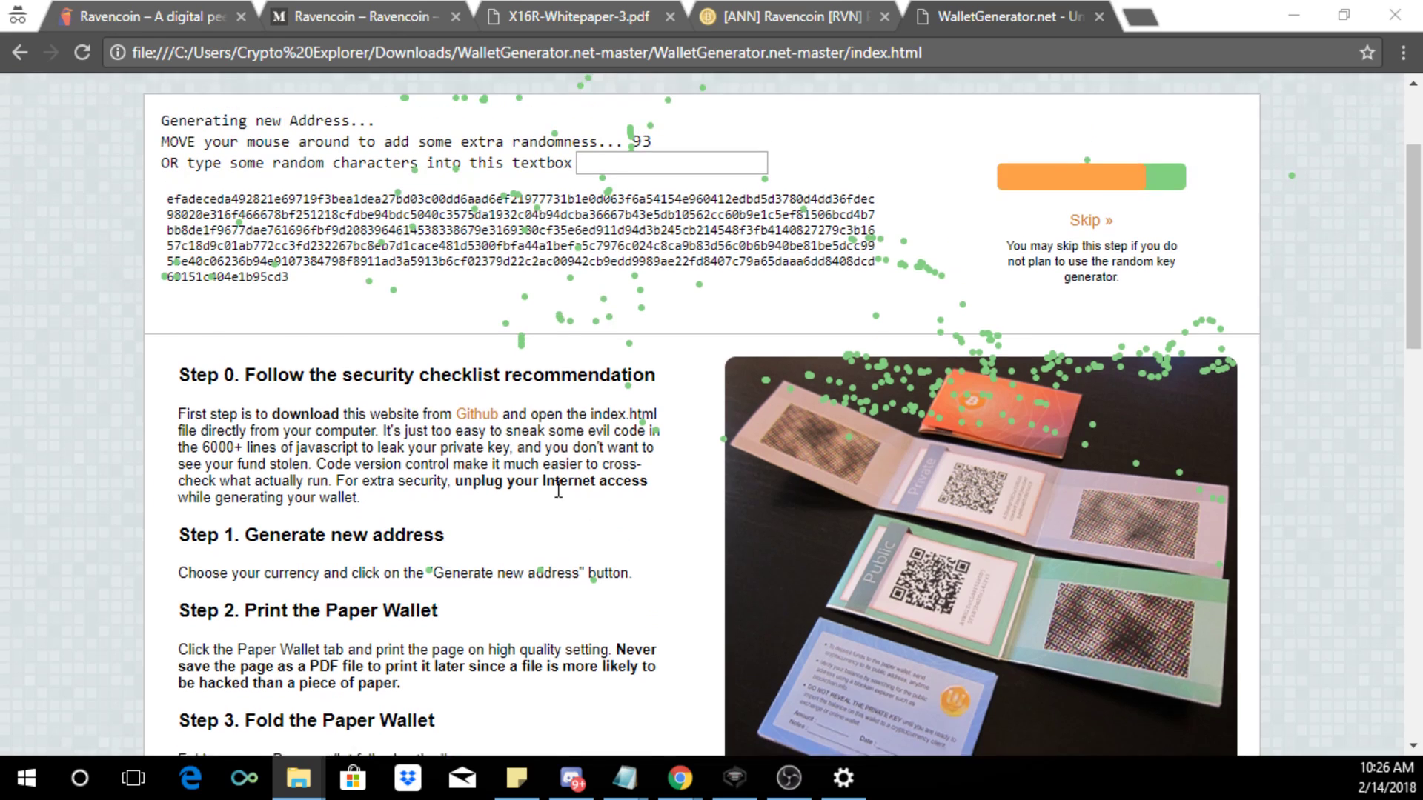
pyautogui.scroll(-3)
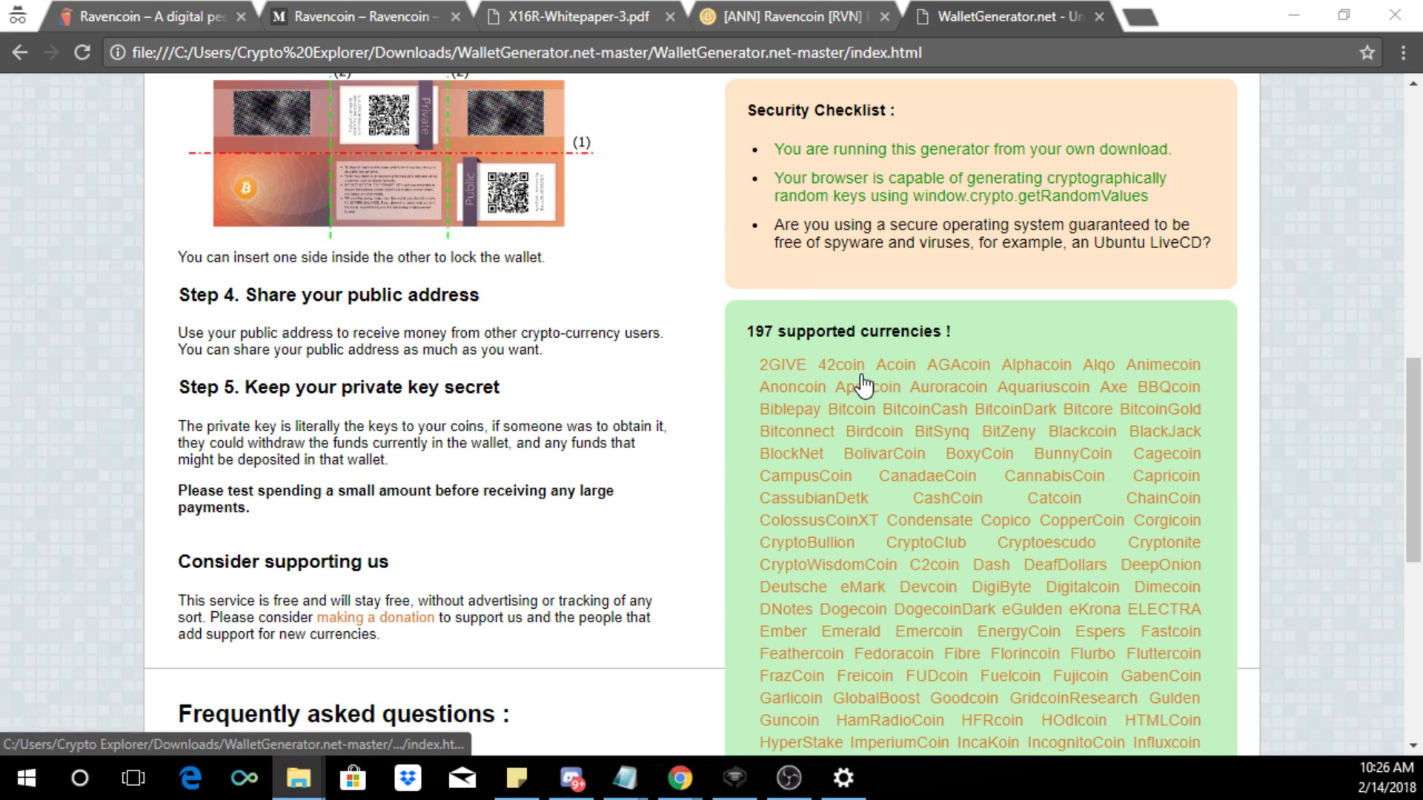
pyautogui.click(837, 365)
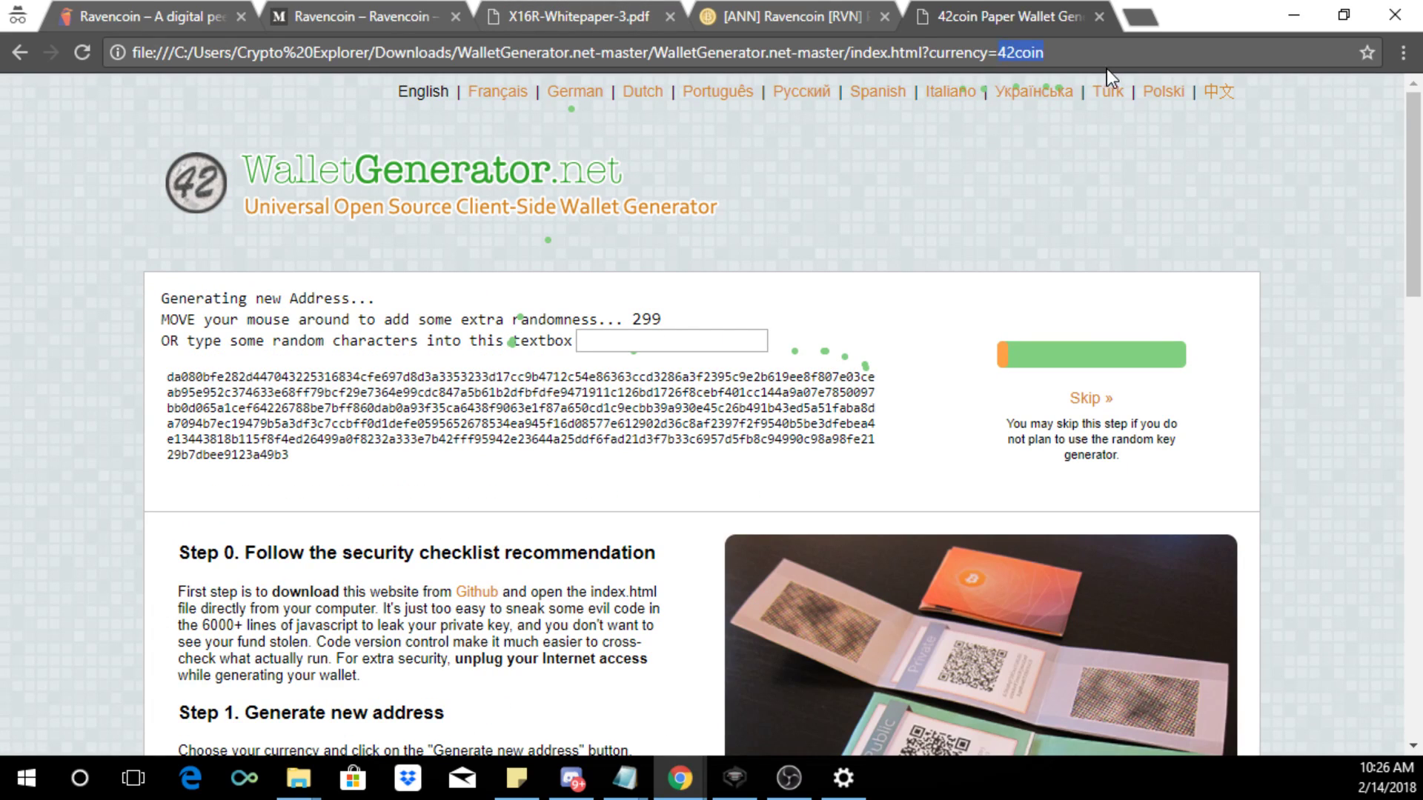
pyautogui.write('raven')
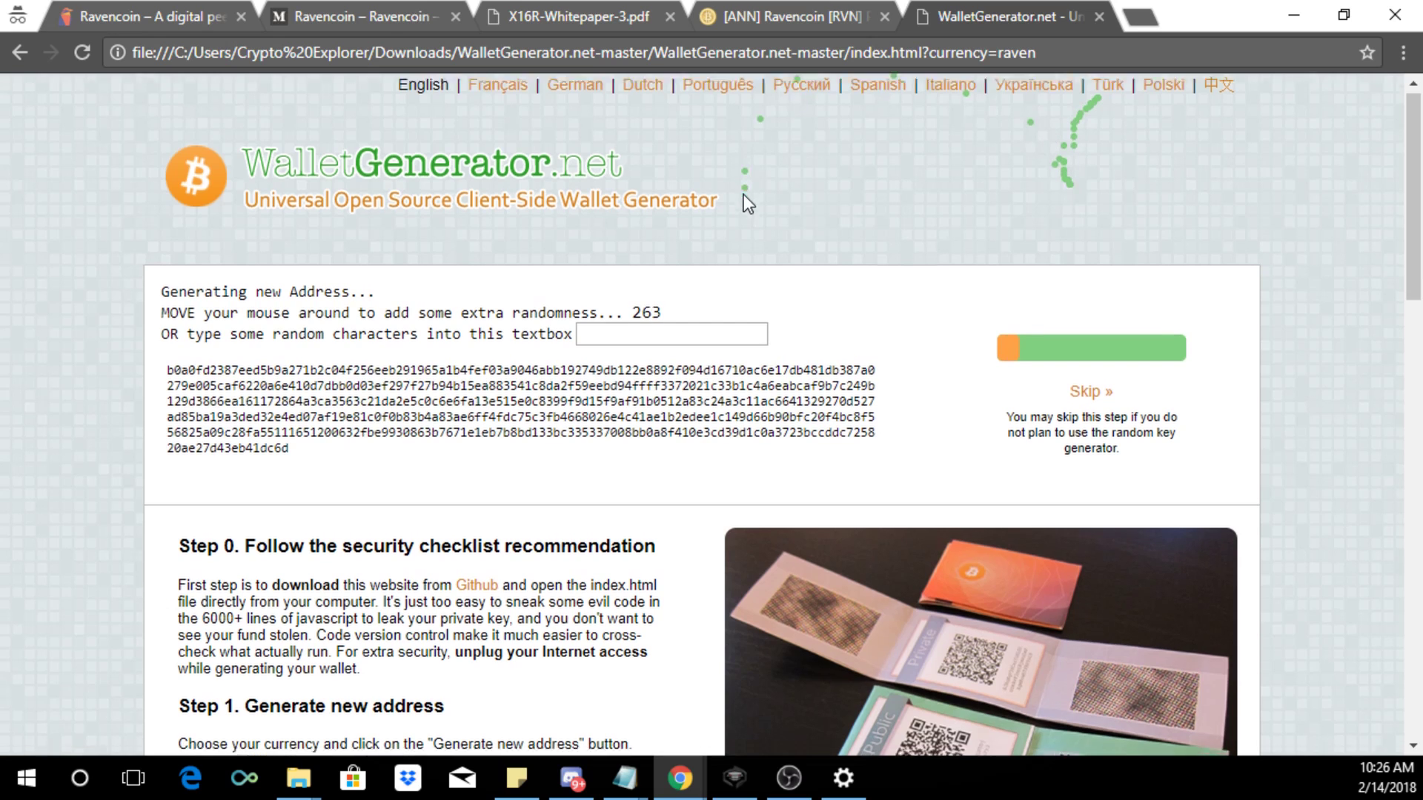
pyautogui.scroll(-3)
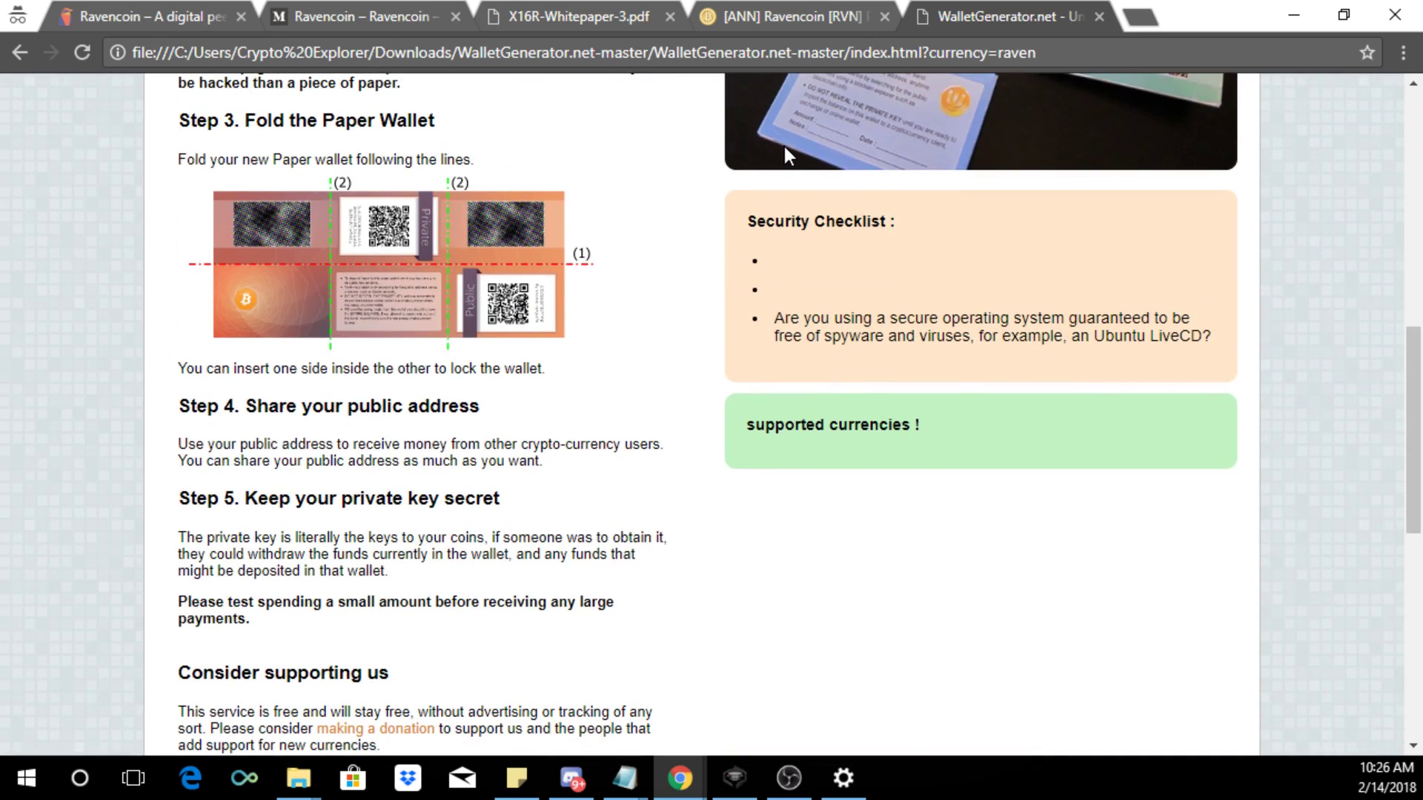
pyautogui.scroll(-3)
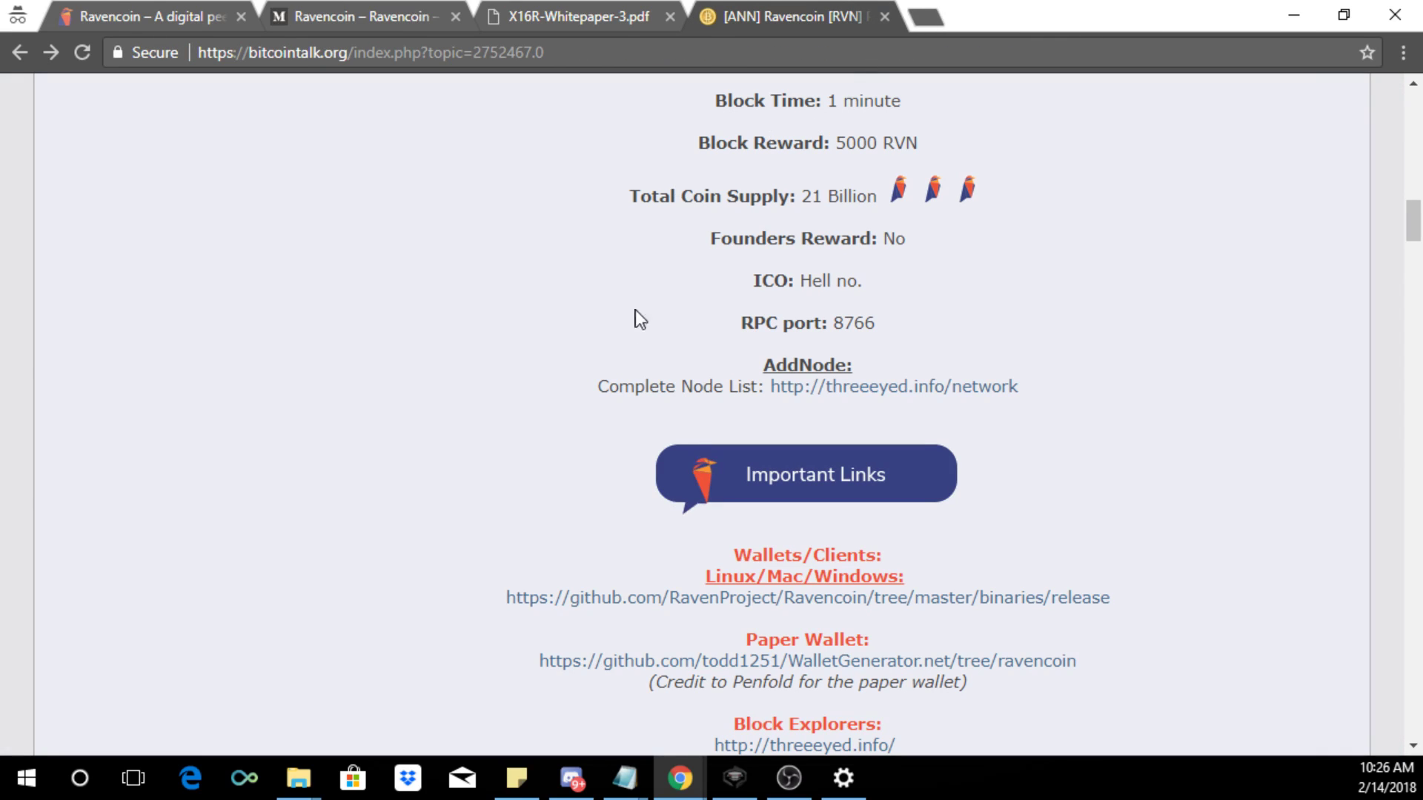
# Step: Open the Ravencoin GitHub Windows binaries folder and the raven-qt.exe file page
pyautogui.scroll(-3)
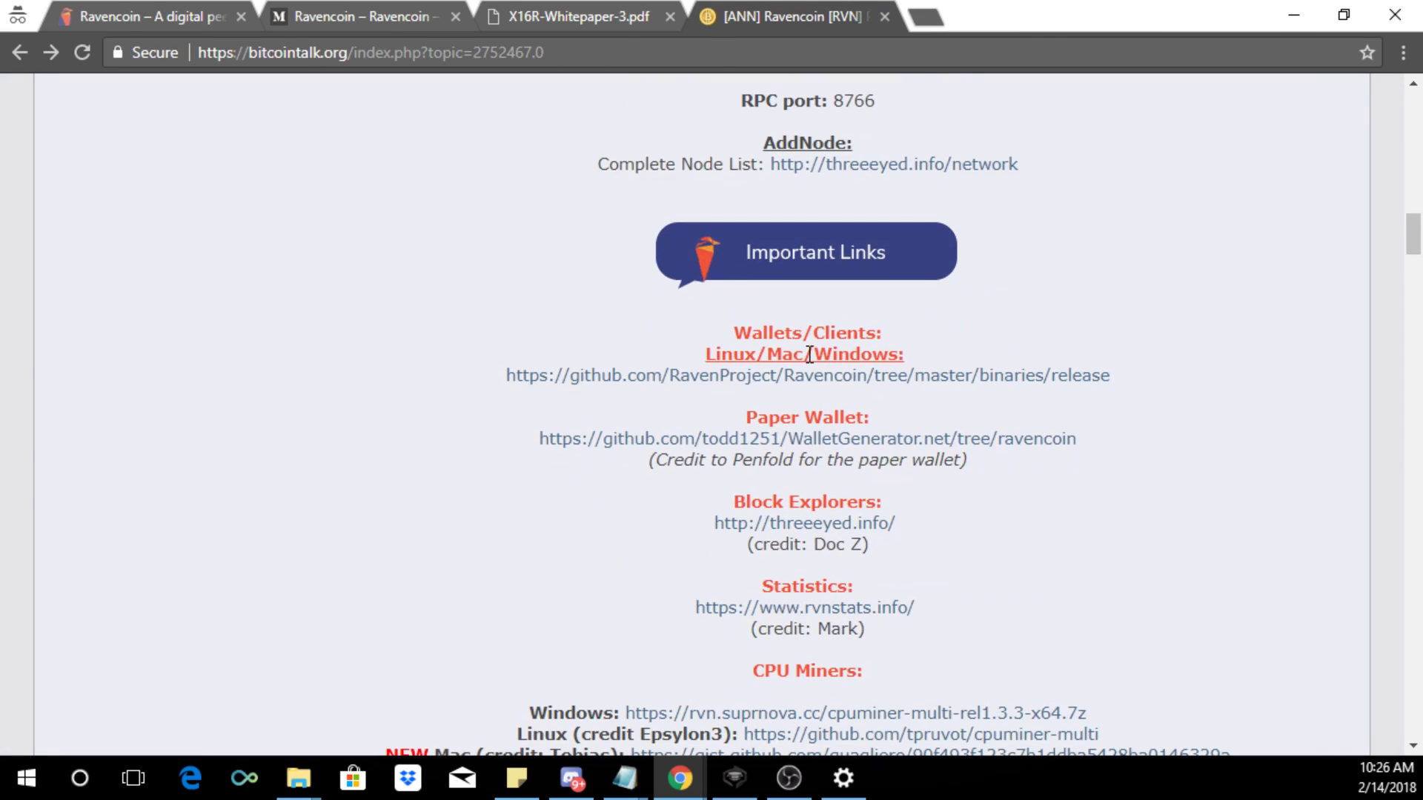
pyautogui.click(806, 375)
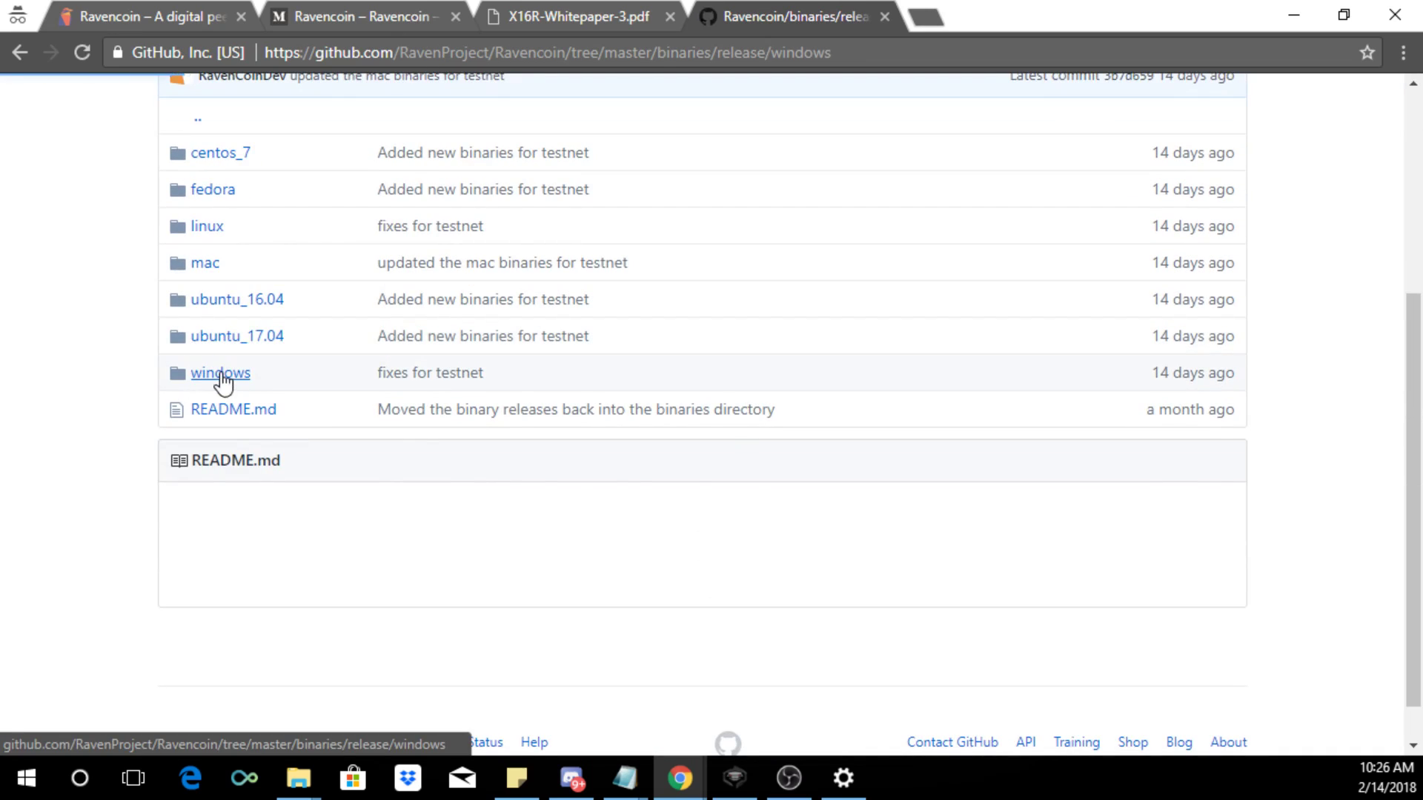
pyautogui.click(219, 373)
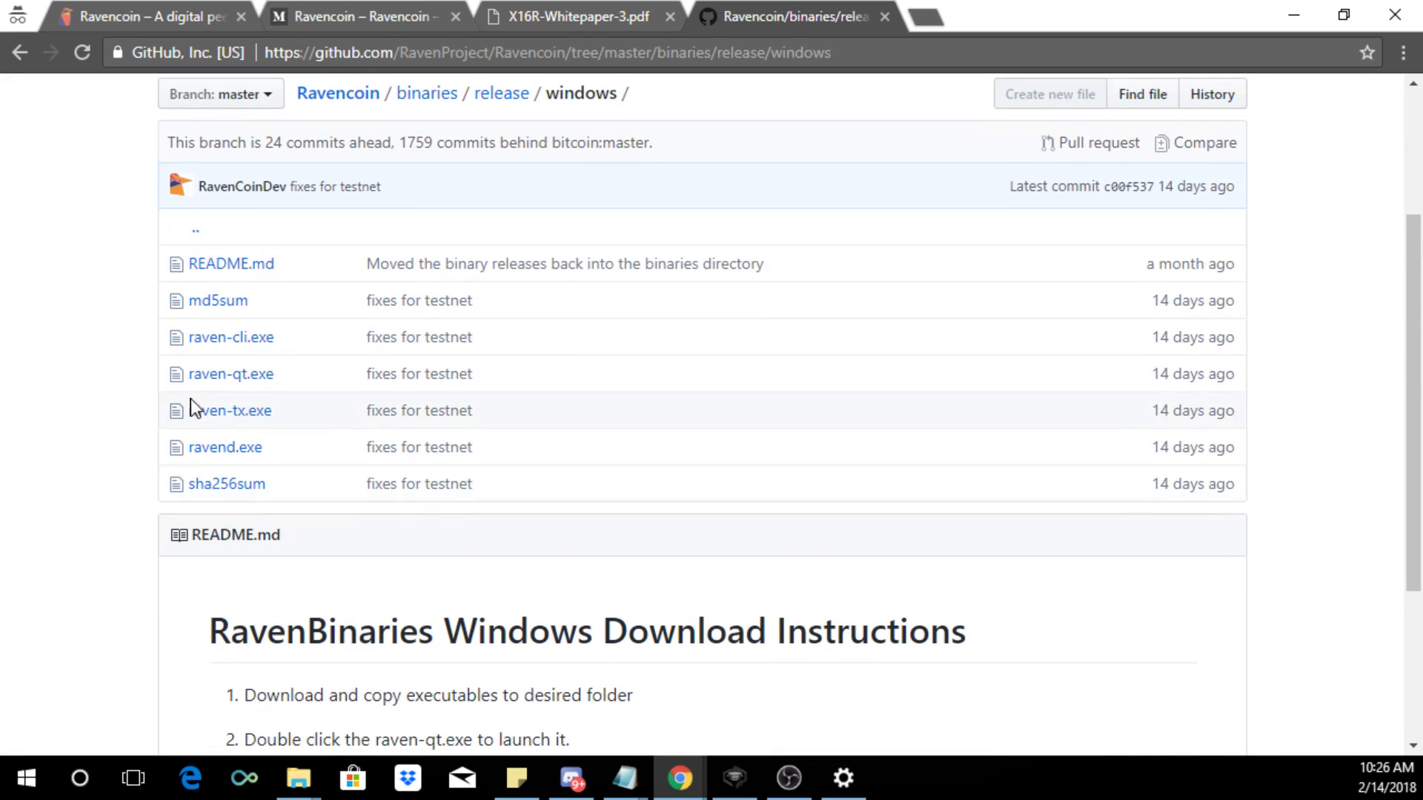
pyautogui.moveTo(231, 373)
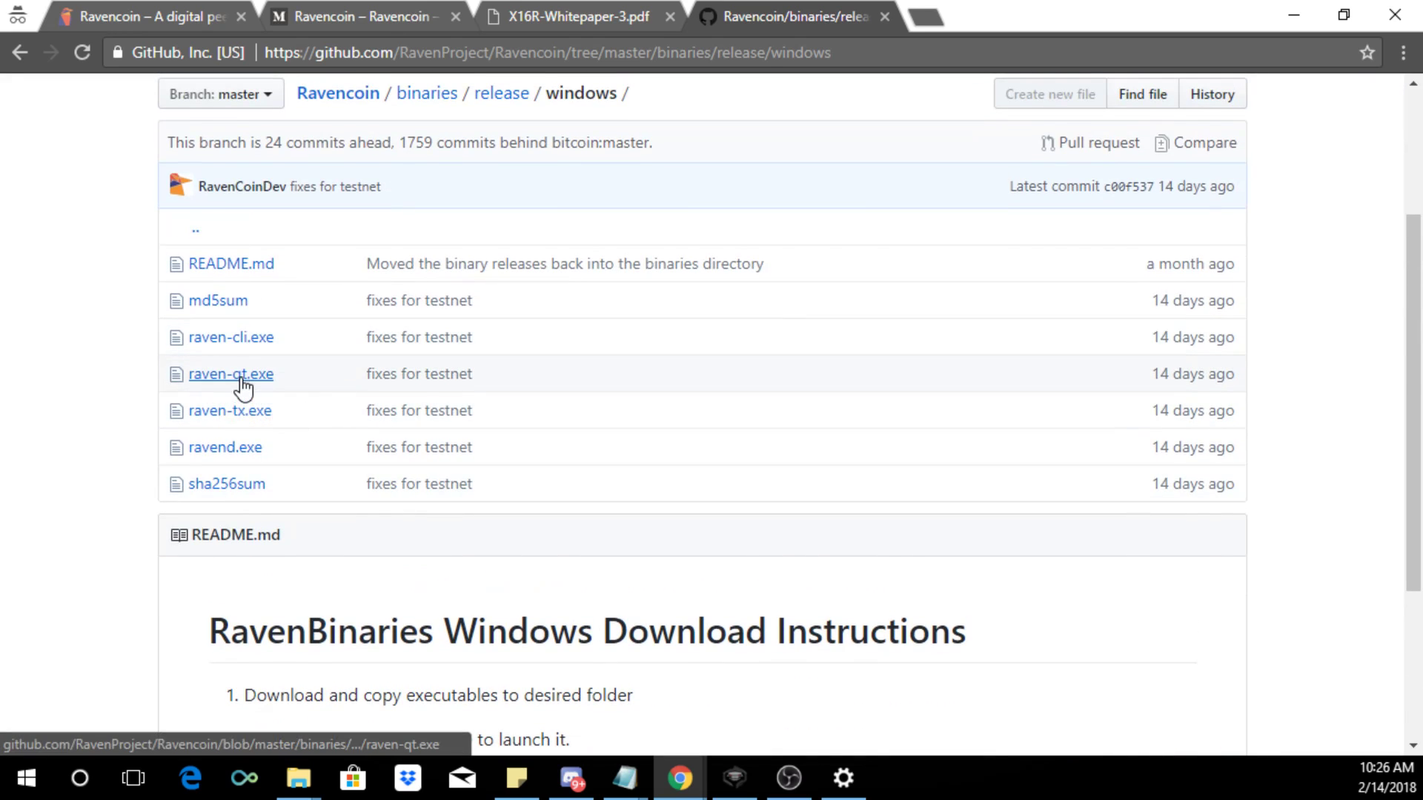
pyautogui.click(231, 373)
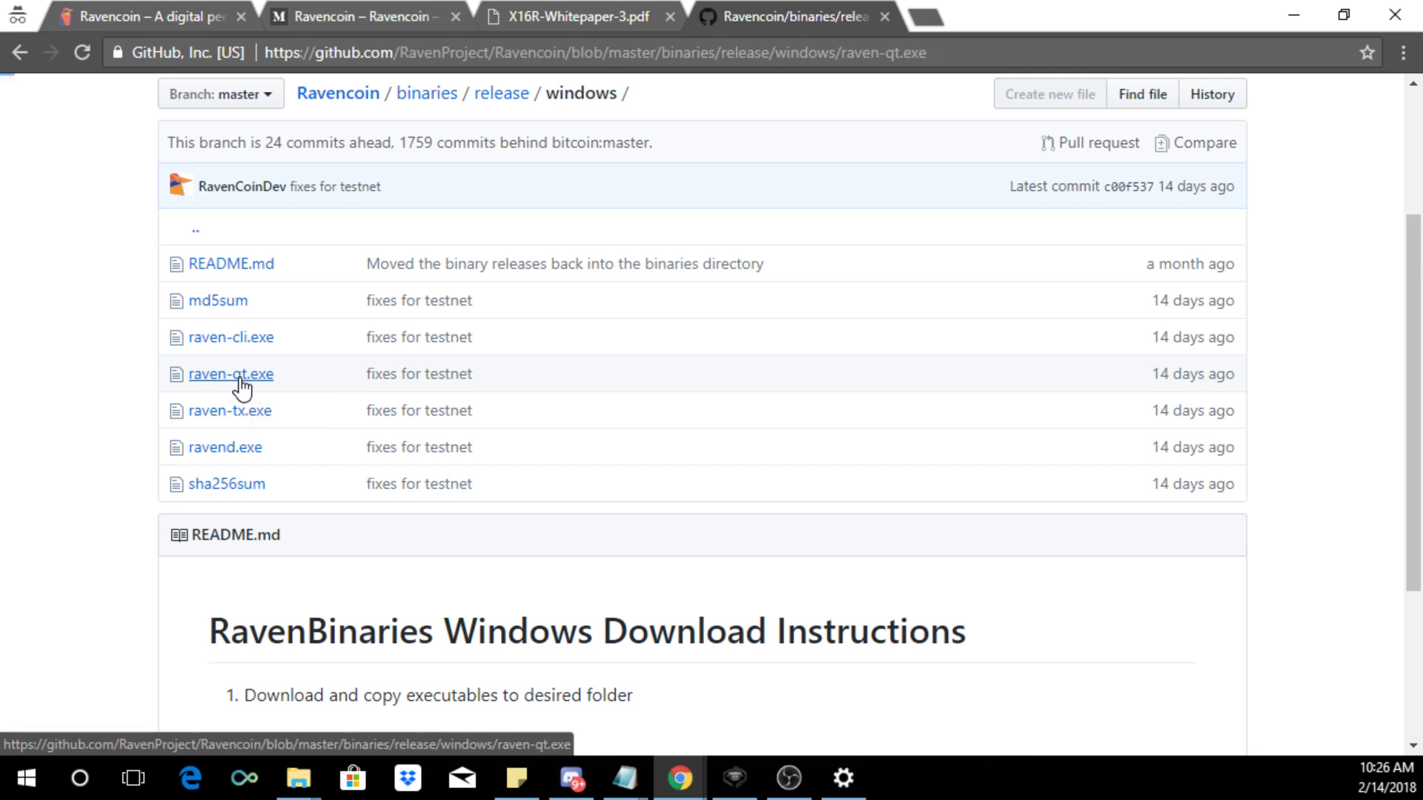
pyautogui.click(231, 373)
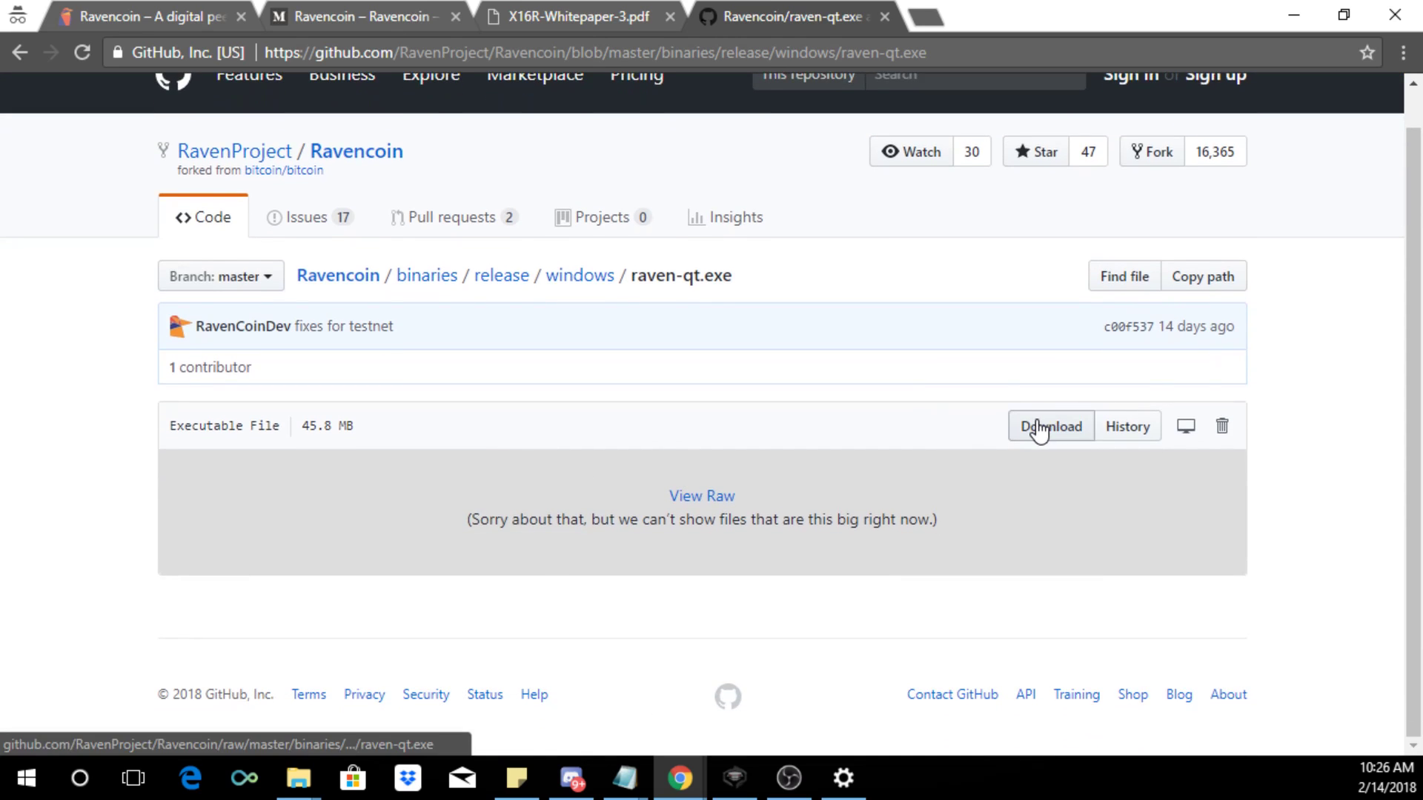
# Step: Download raven-qt.exe (45.8 MB) and launch it from the download bar
pyautogui.click(1049, 425)
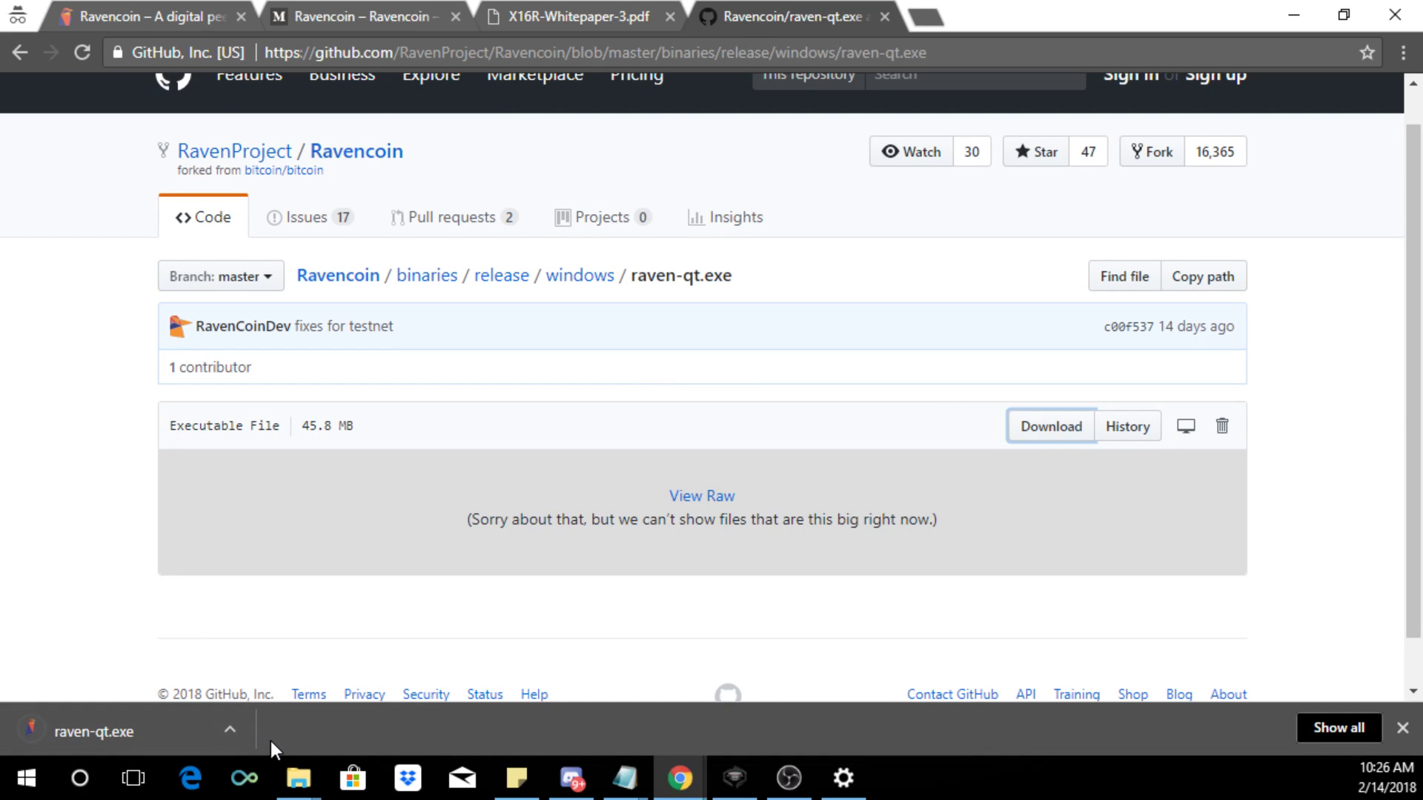
pyautogui.moveTo(118, 739)
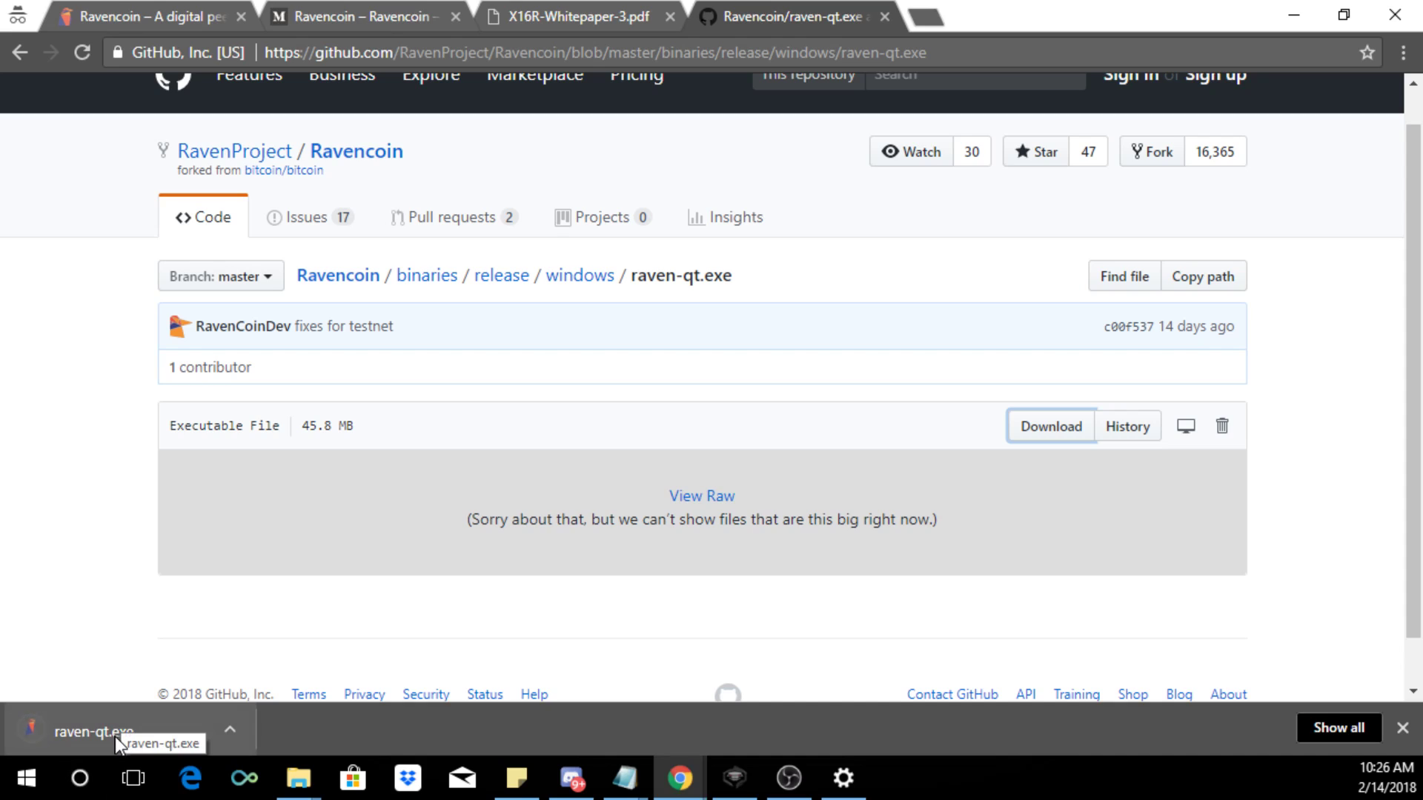
pyautogui.click(93, 731)
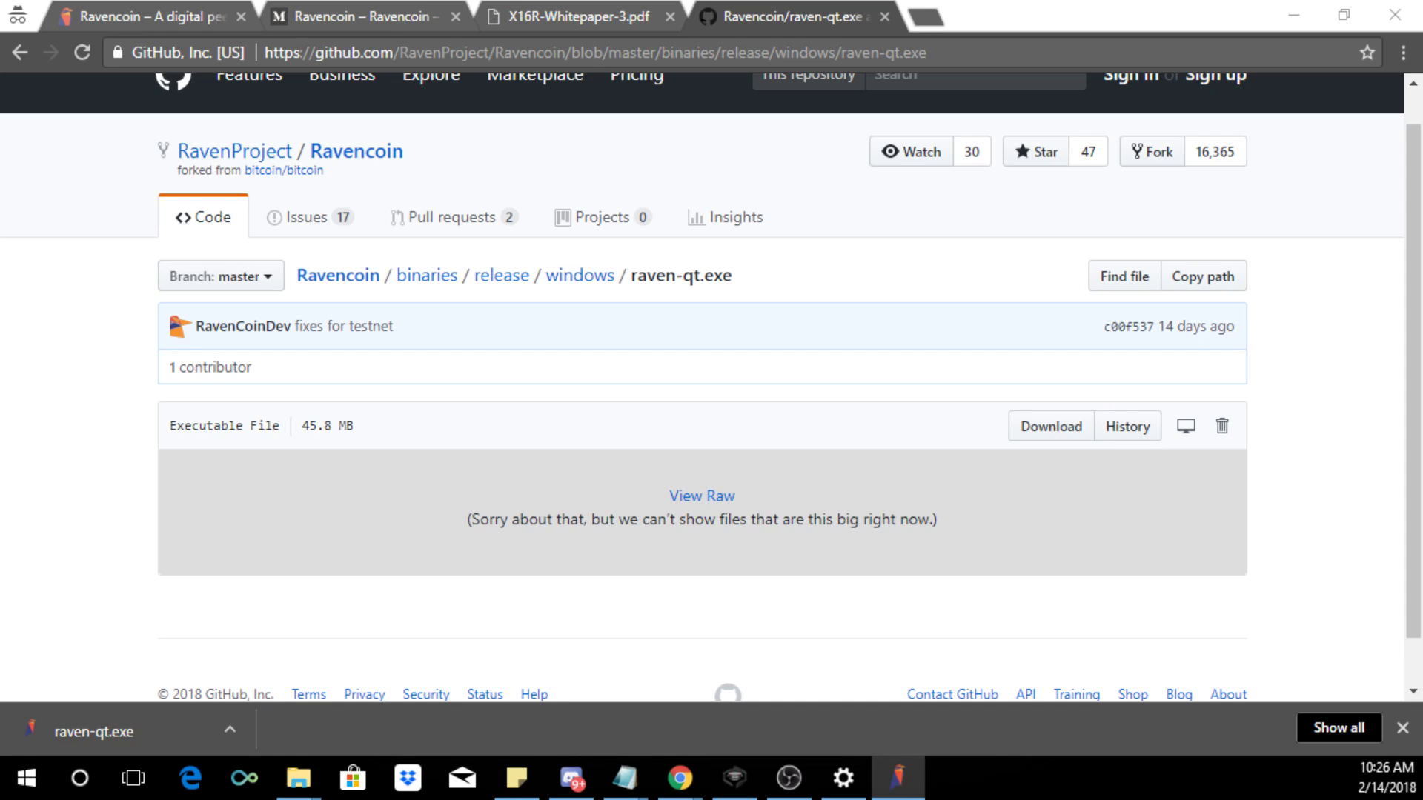
# Step: Choose a custom data directory in the Welcome dialog and browse to the D: drive
pyautogui.click(898, 778)
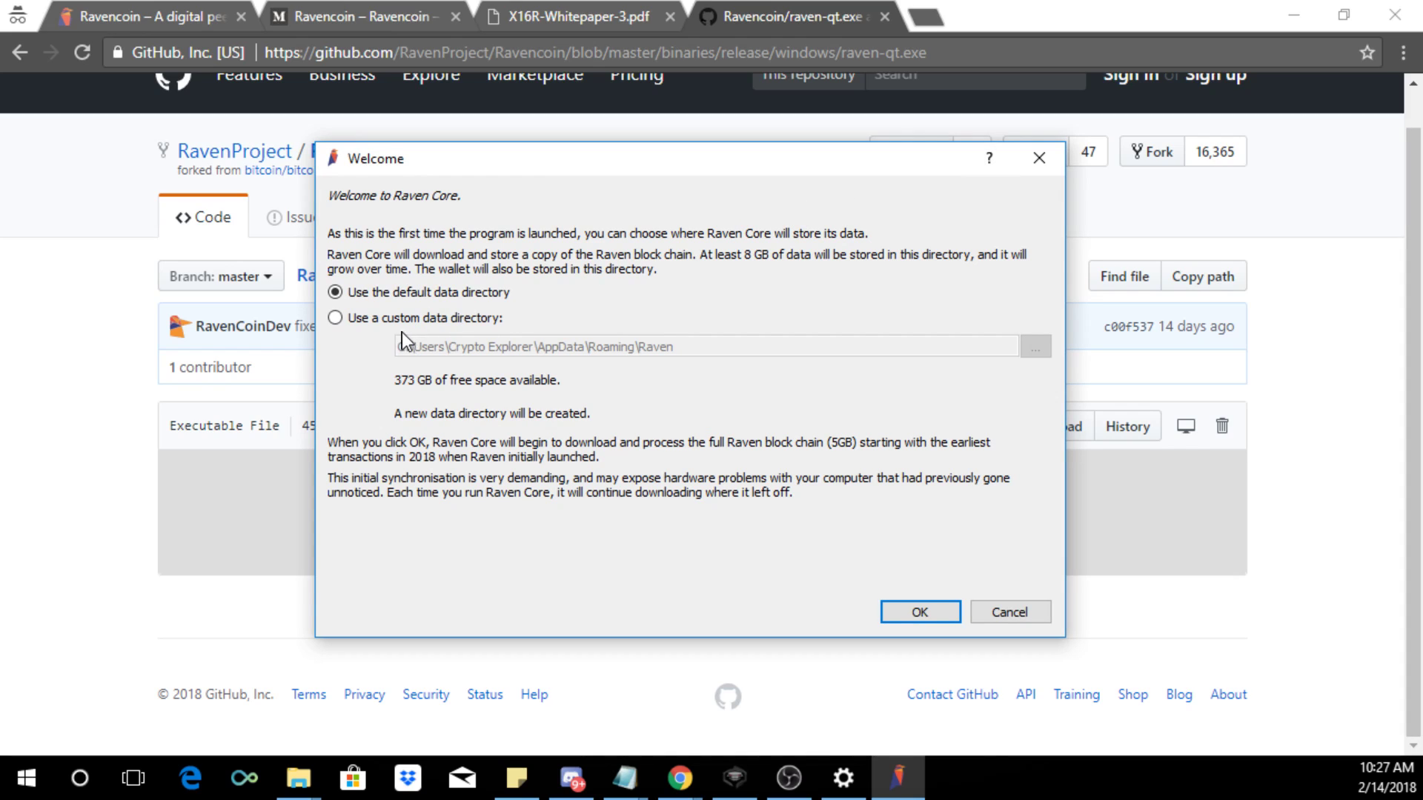
pyautogui.click(336, 318)
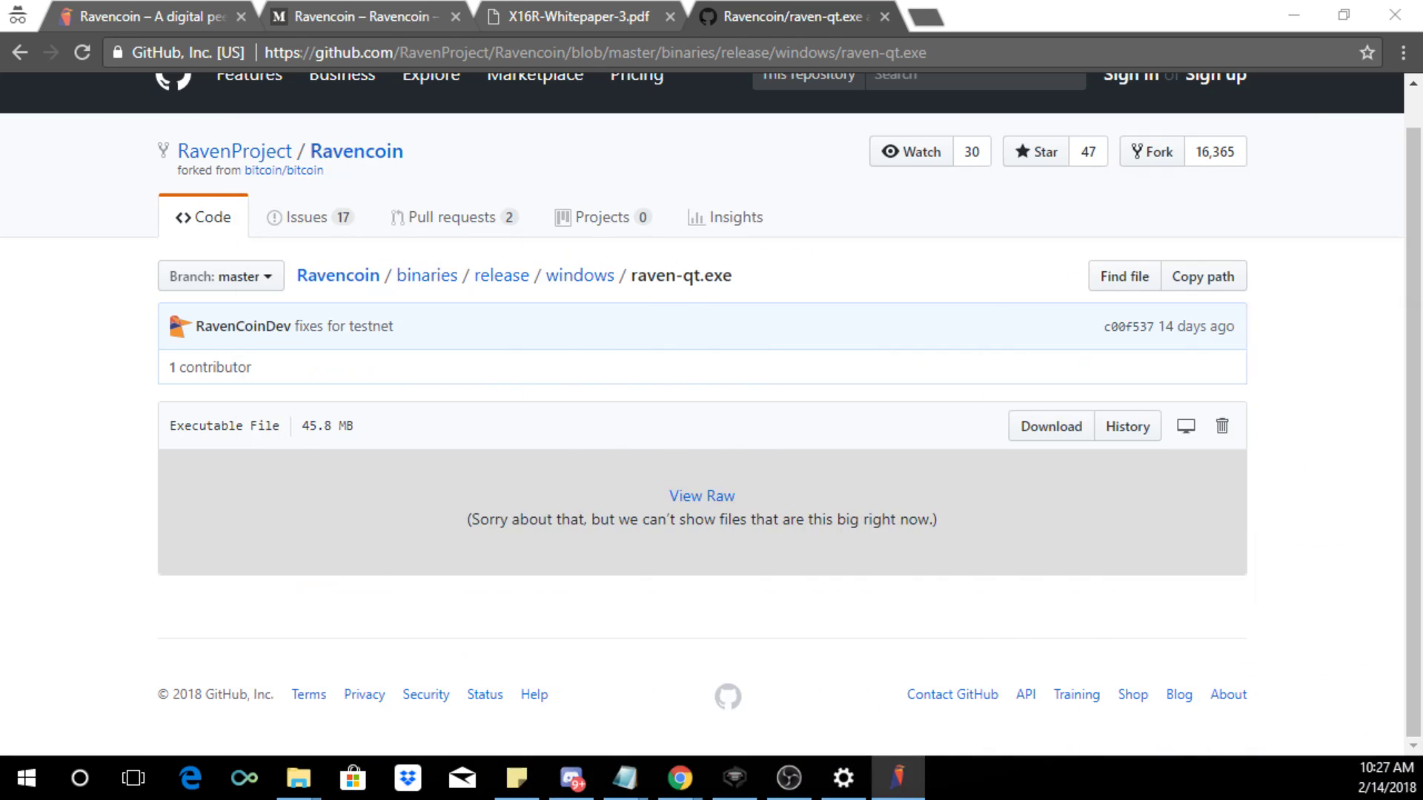
pyautogui.click(895, 778)
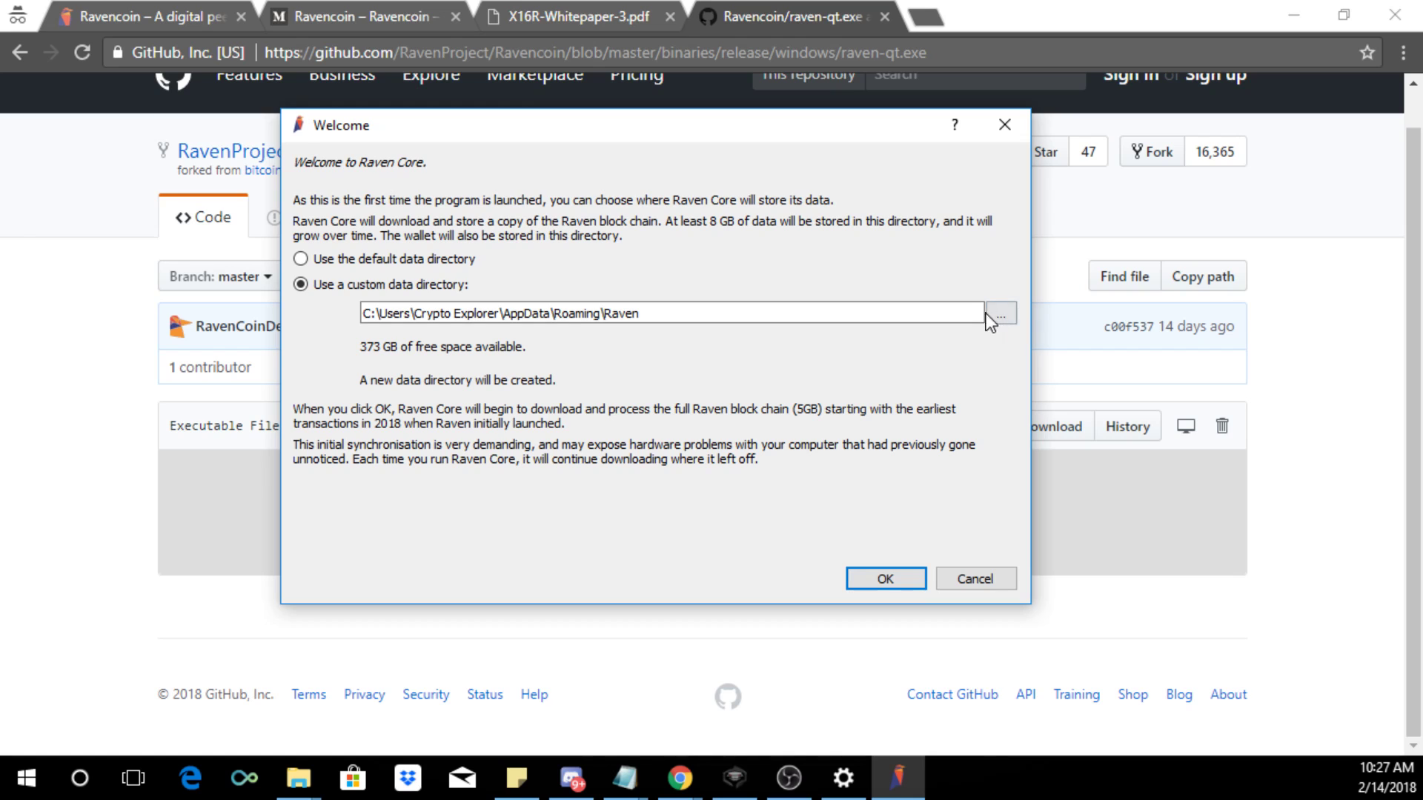
pyautogui.click(999, 312)
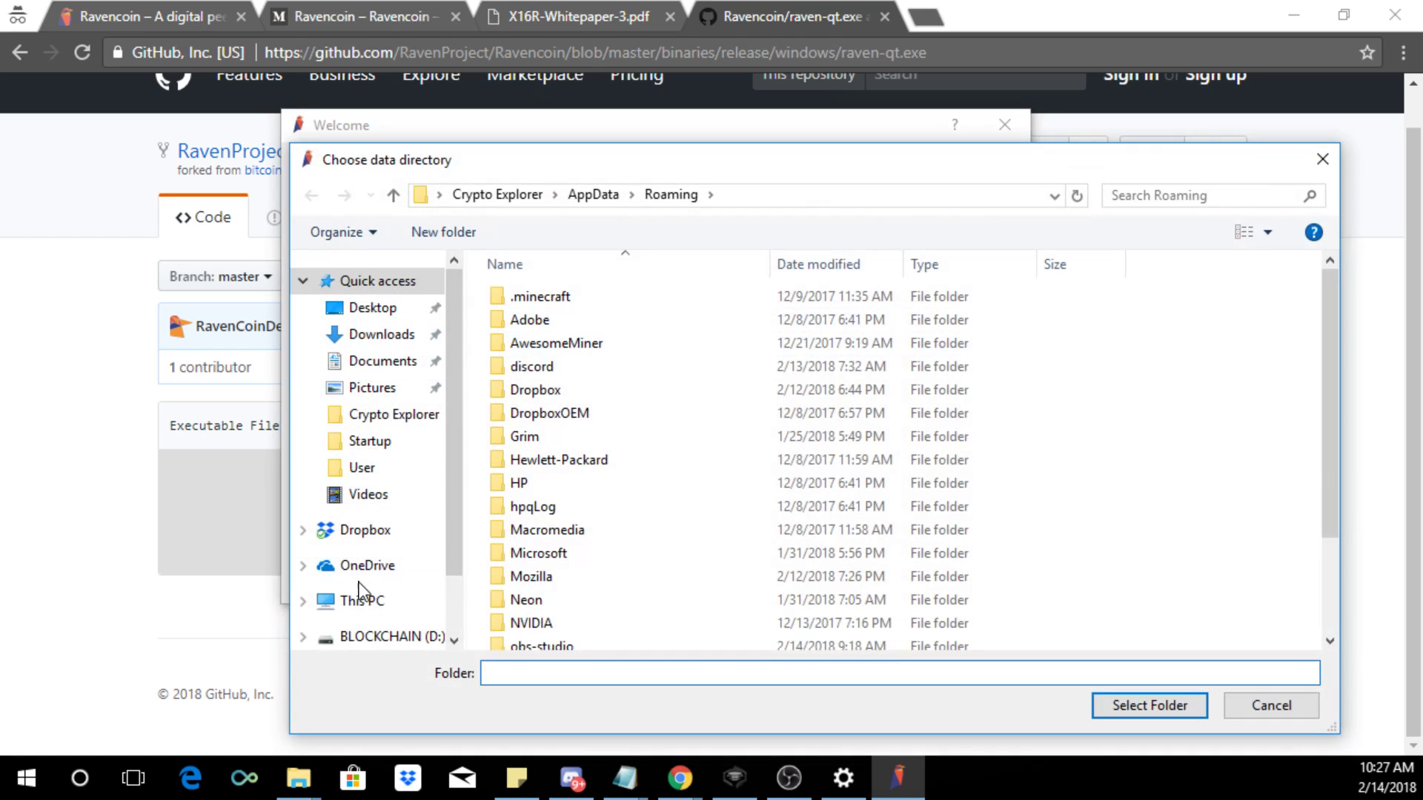
pyautogui.click(390, 636)
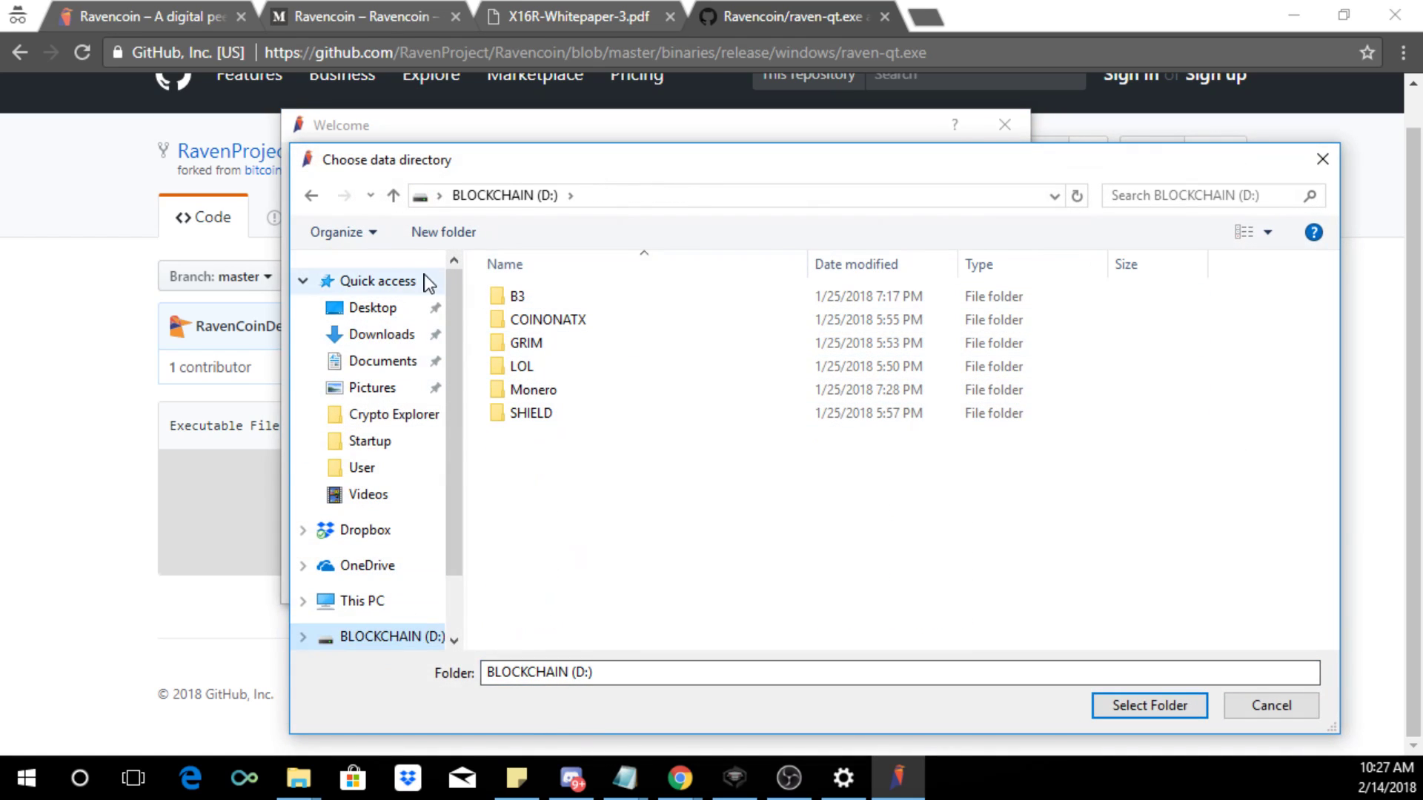
# Step: Create a new RAVEN folder on D:, select it as the data directory and start Raven Core
pyautogui.click(443, 231)
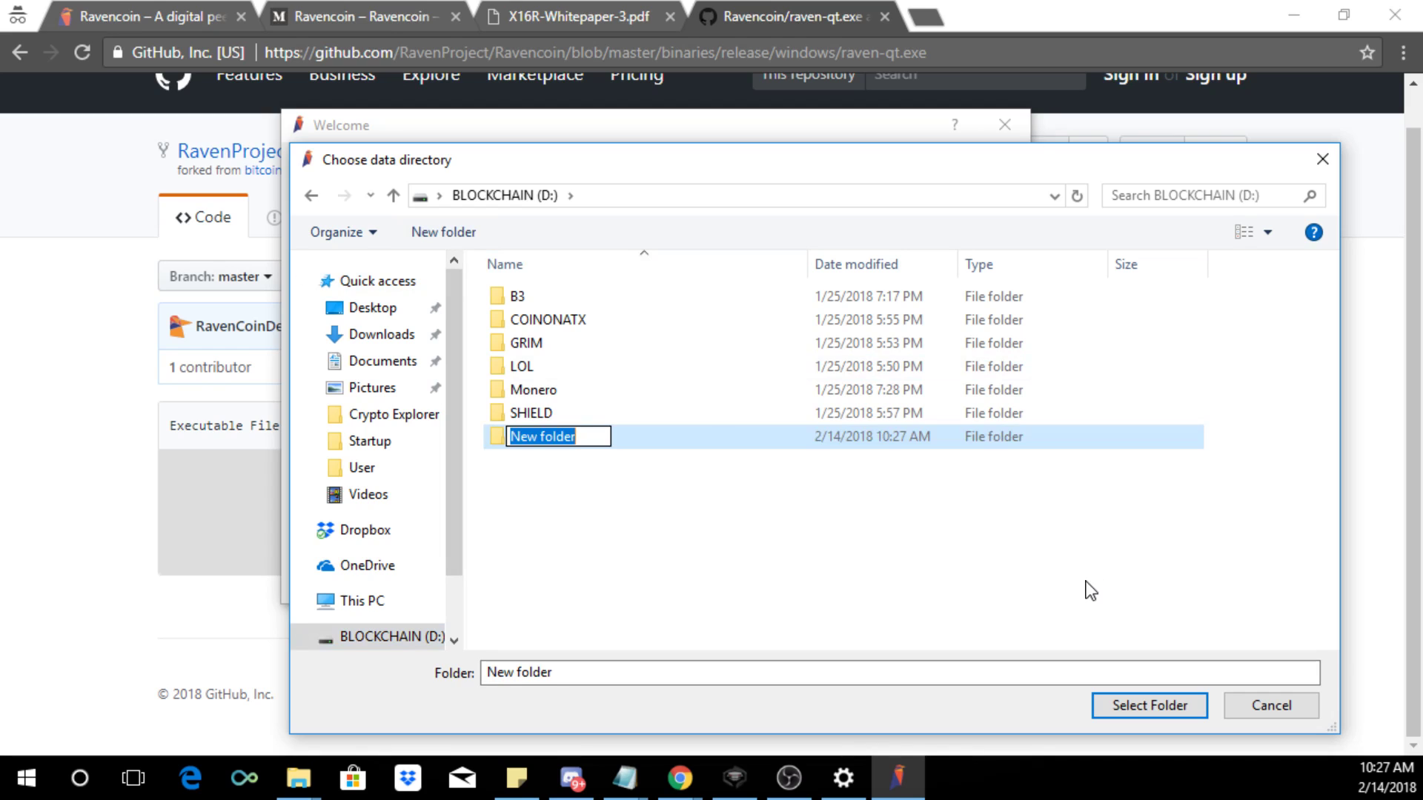
pyautogui.write('RAVEN')
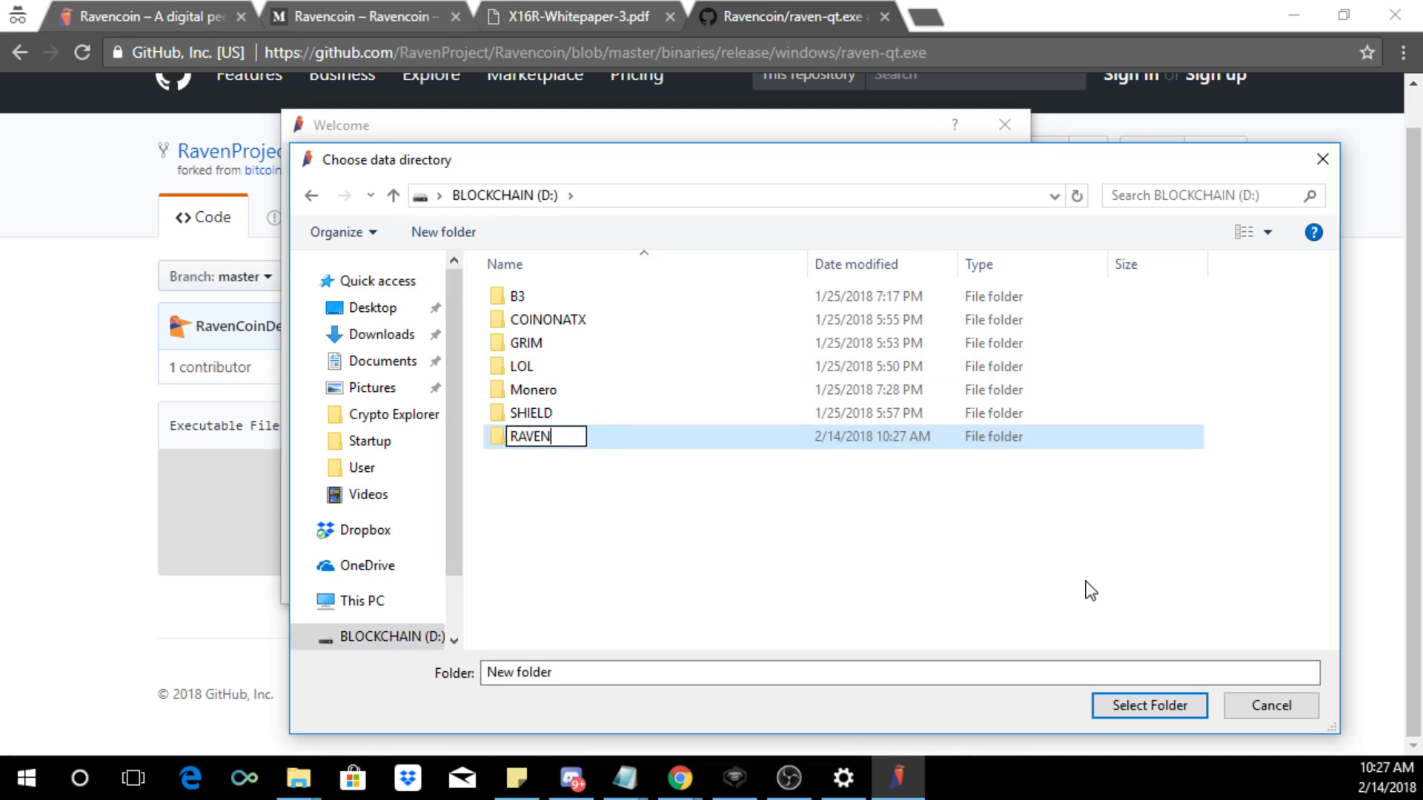
pyautogui.click(539, 443)
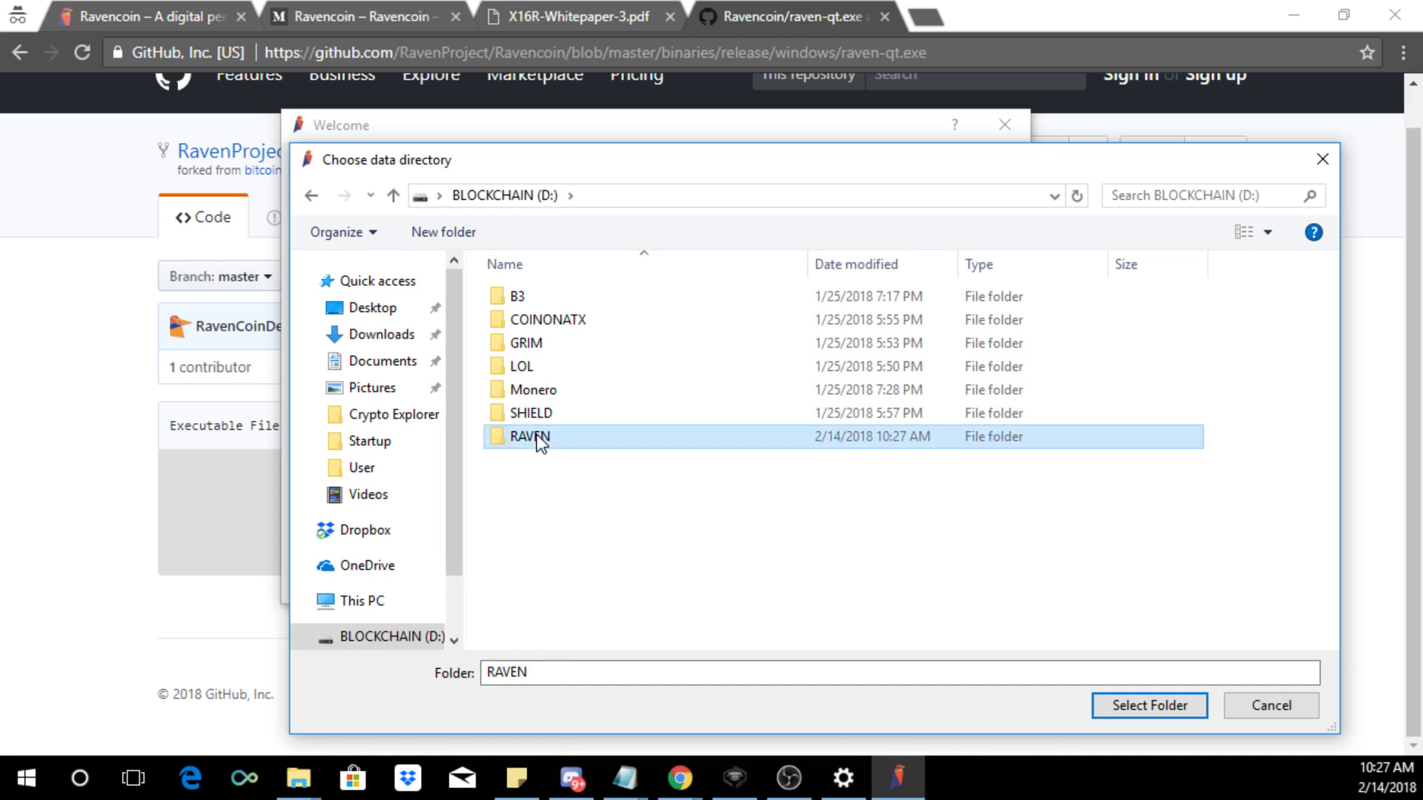
pyautogui.doubleClick(528, 436)
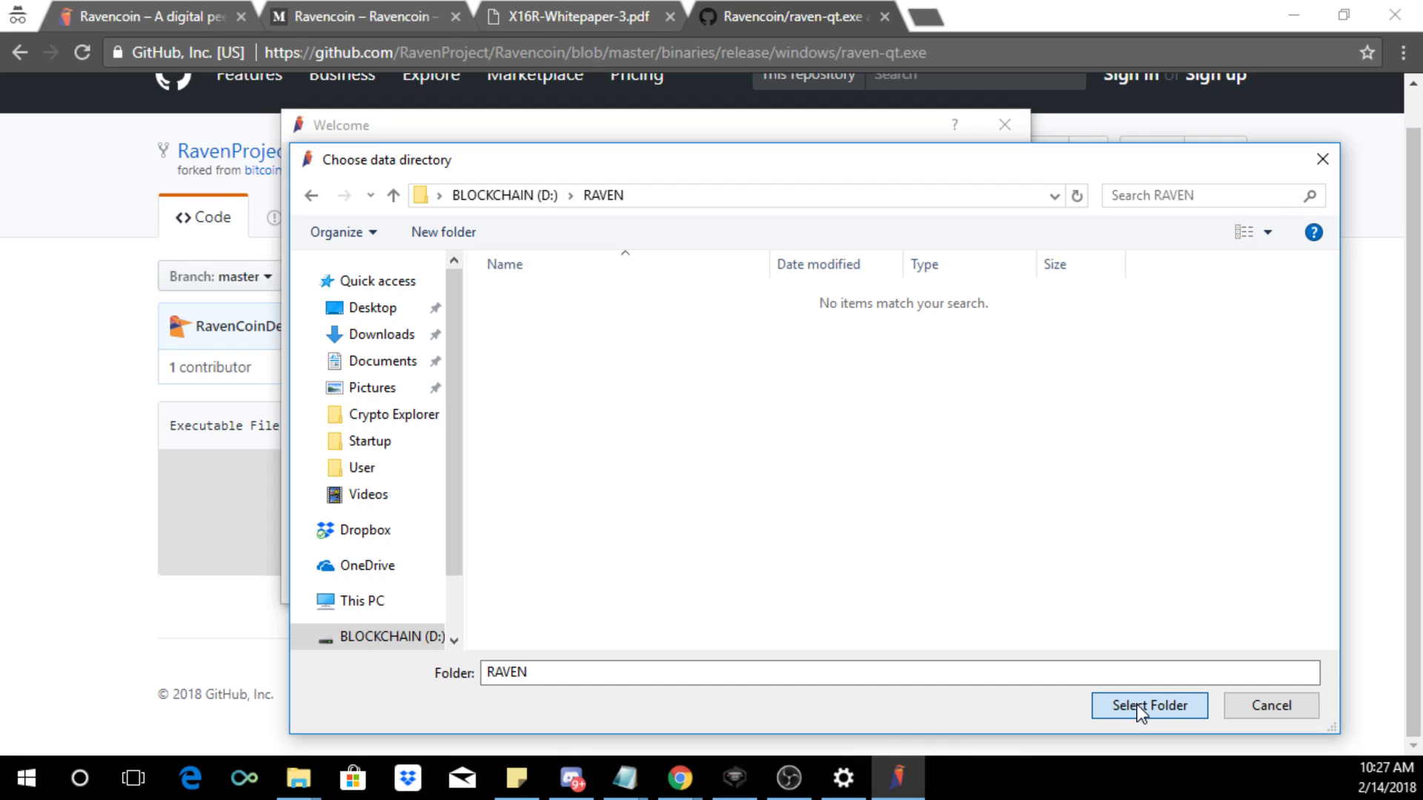
pyautogui.click(1147, 705)
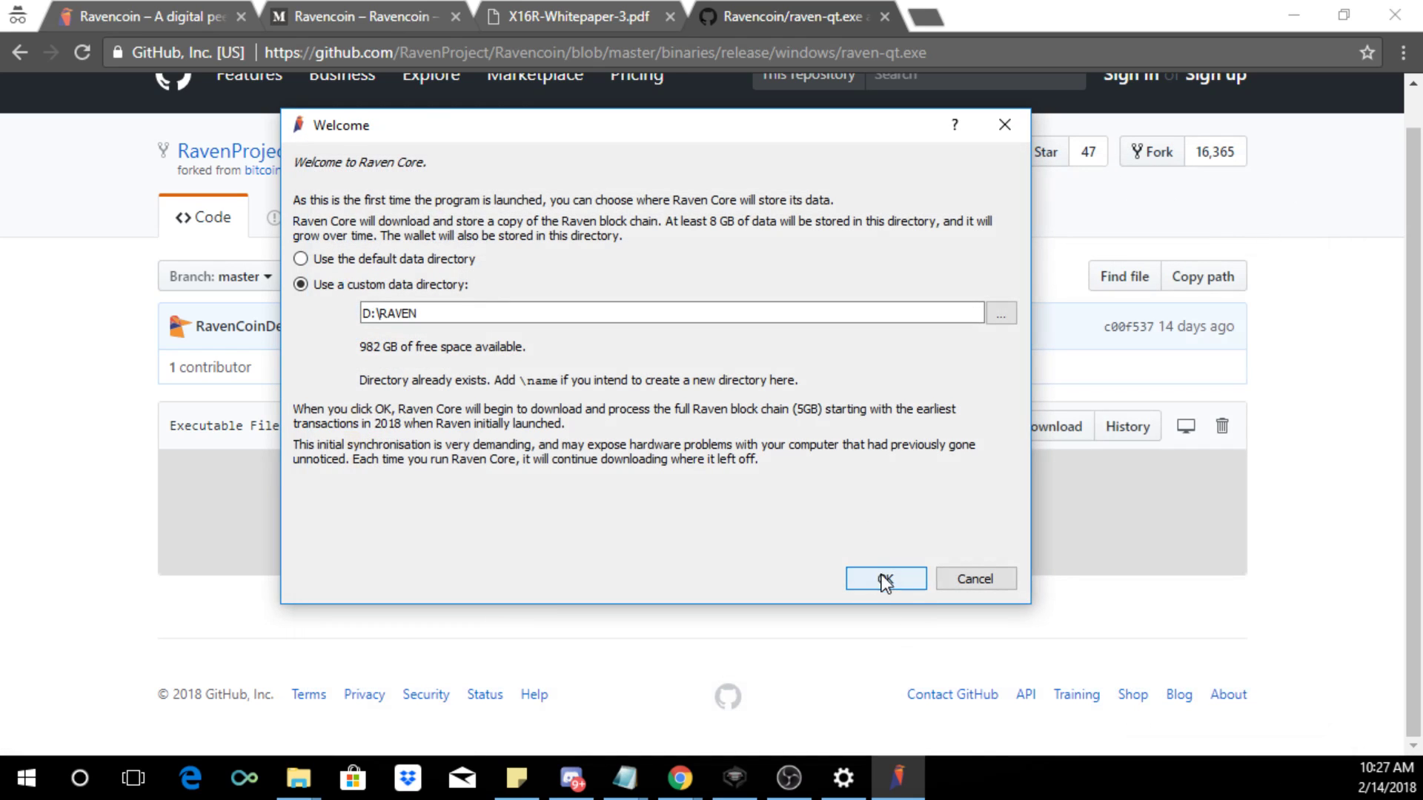
pyautogui.click(883, 580)
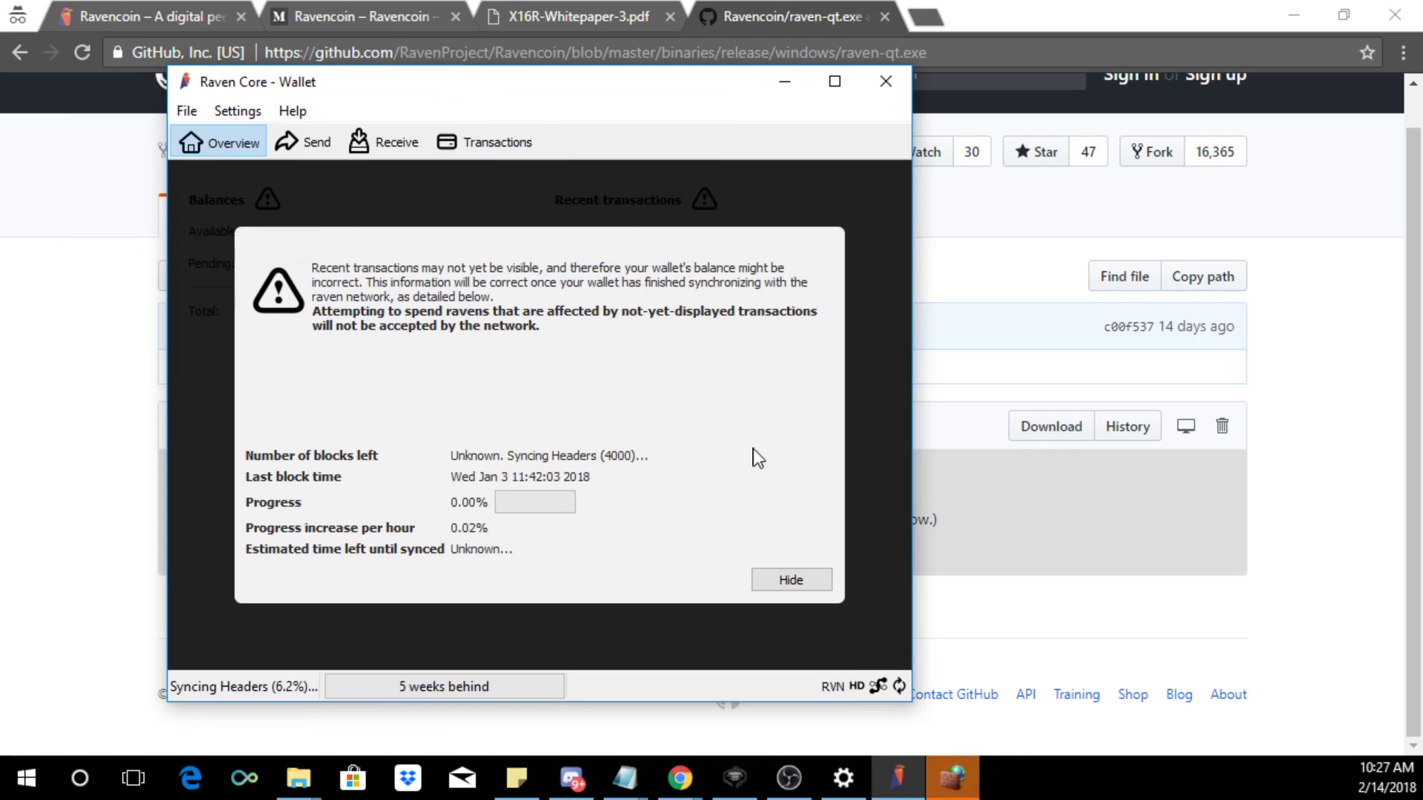
pyautogui.moveTo(633, 519)
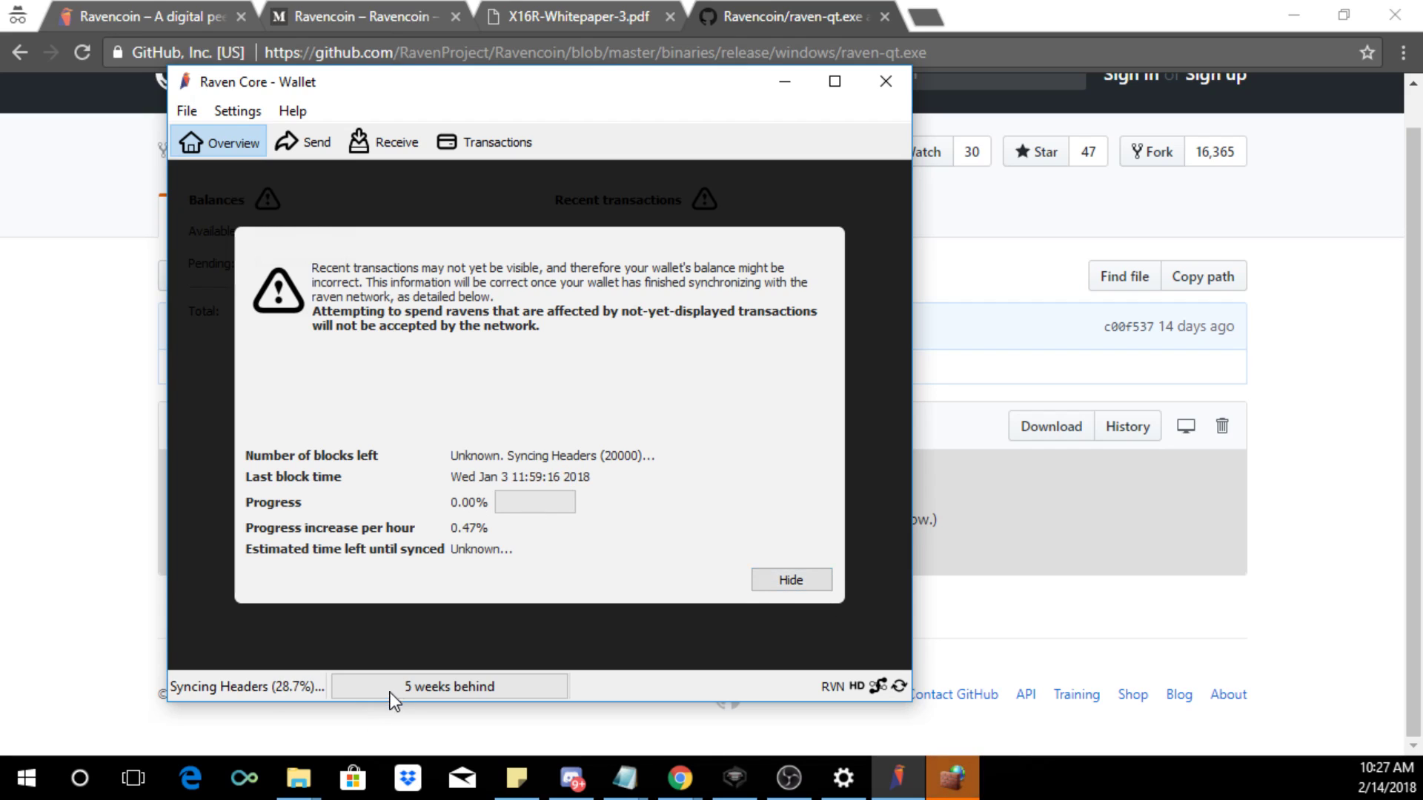
pyautogui.moveTo(524, 705)
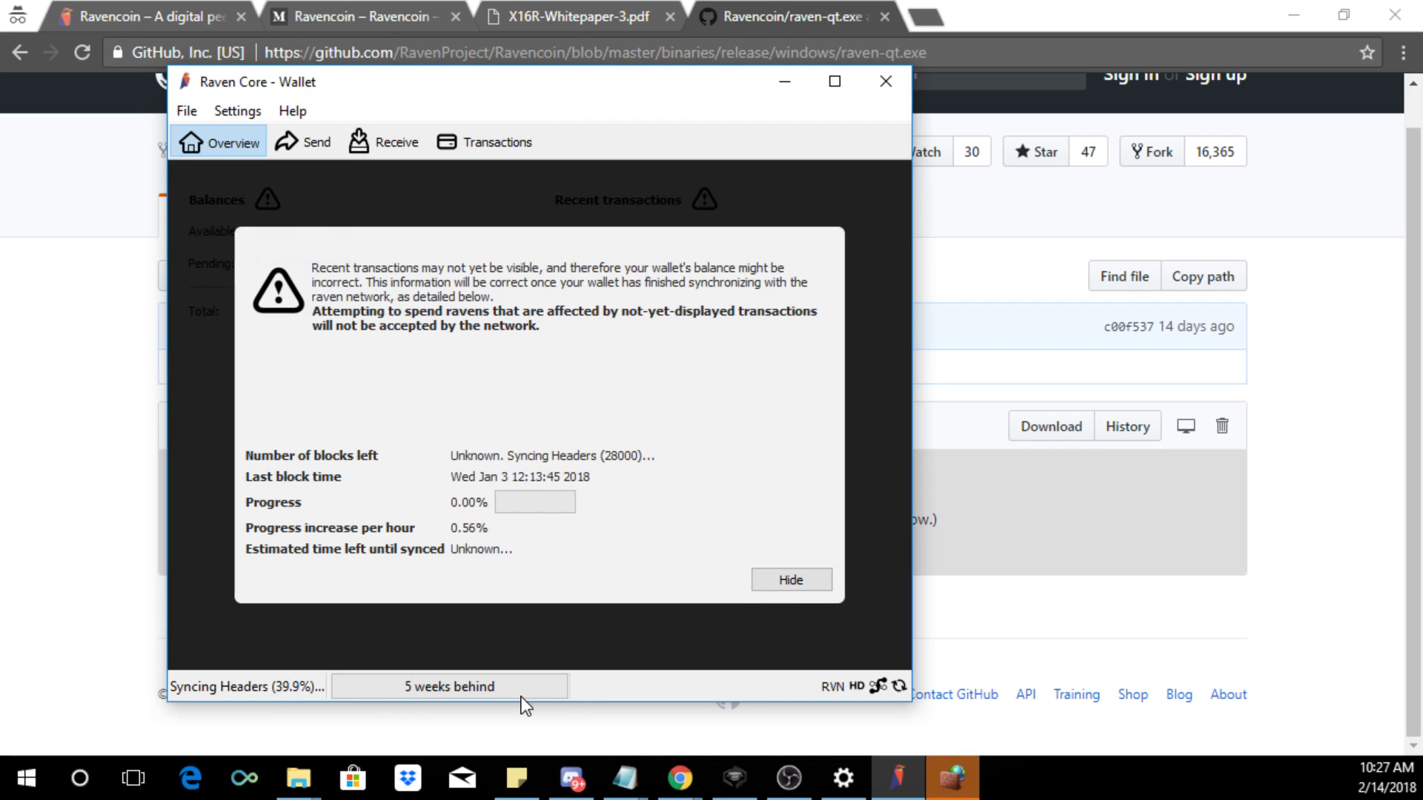
# Step: Hide the sync overlay, allow Raven Core through Windows Defender Firewall, and go to Receive
pyautogui.click(789, 579)
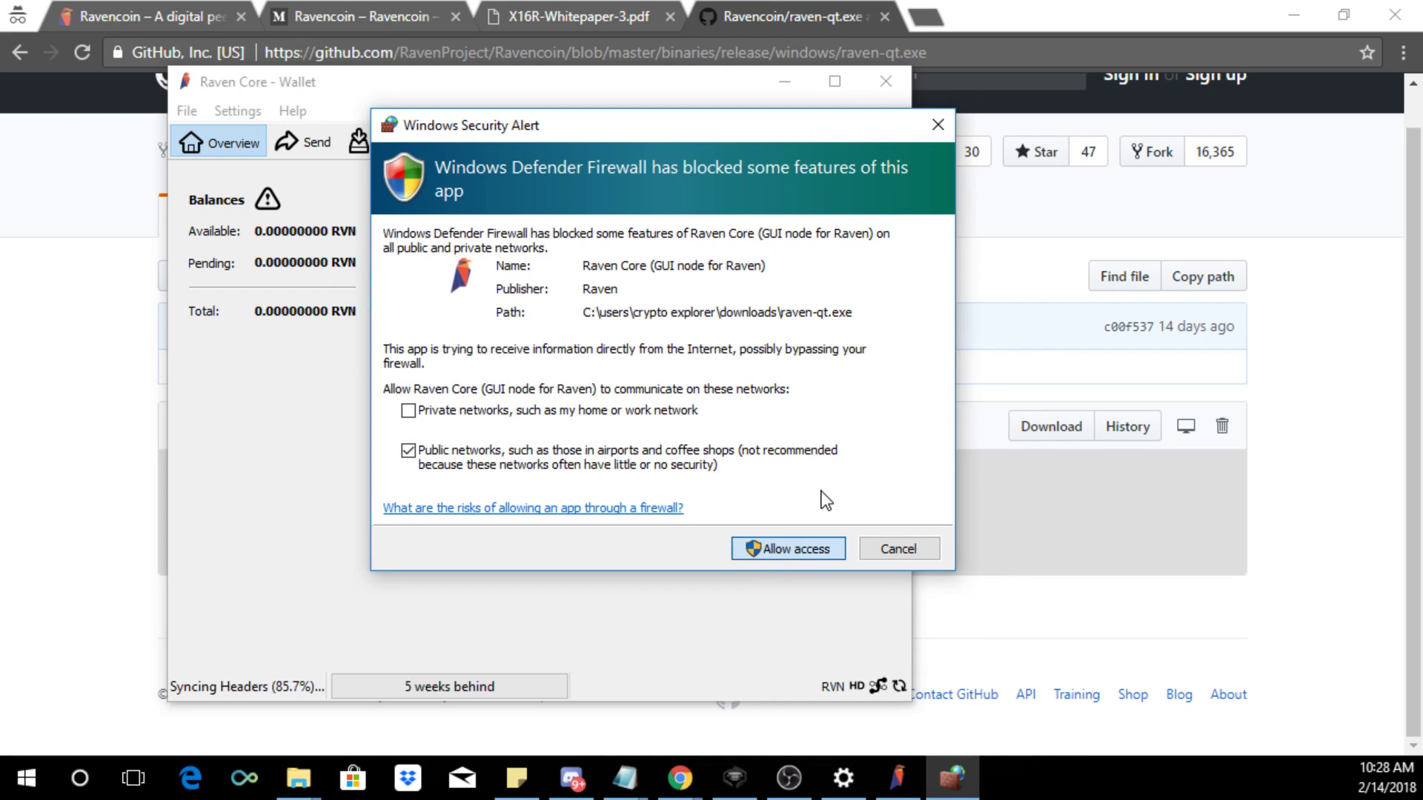
pyautogui.click(787, 549)
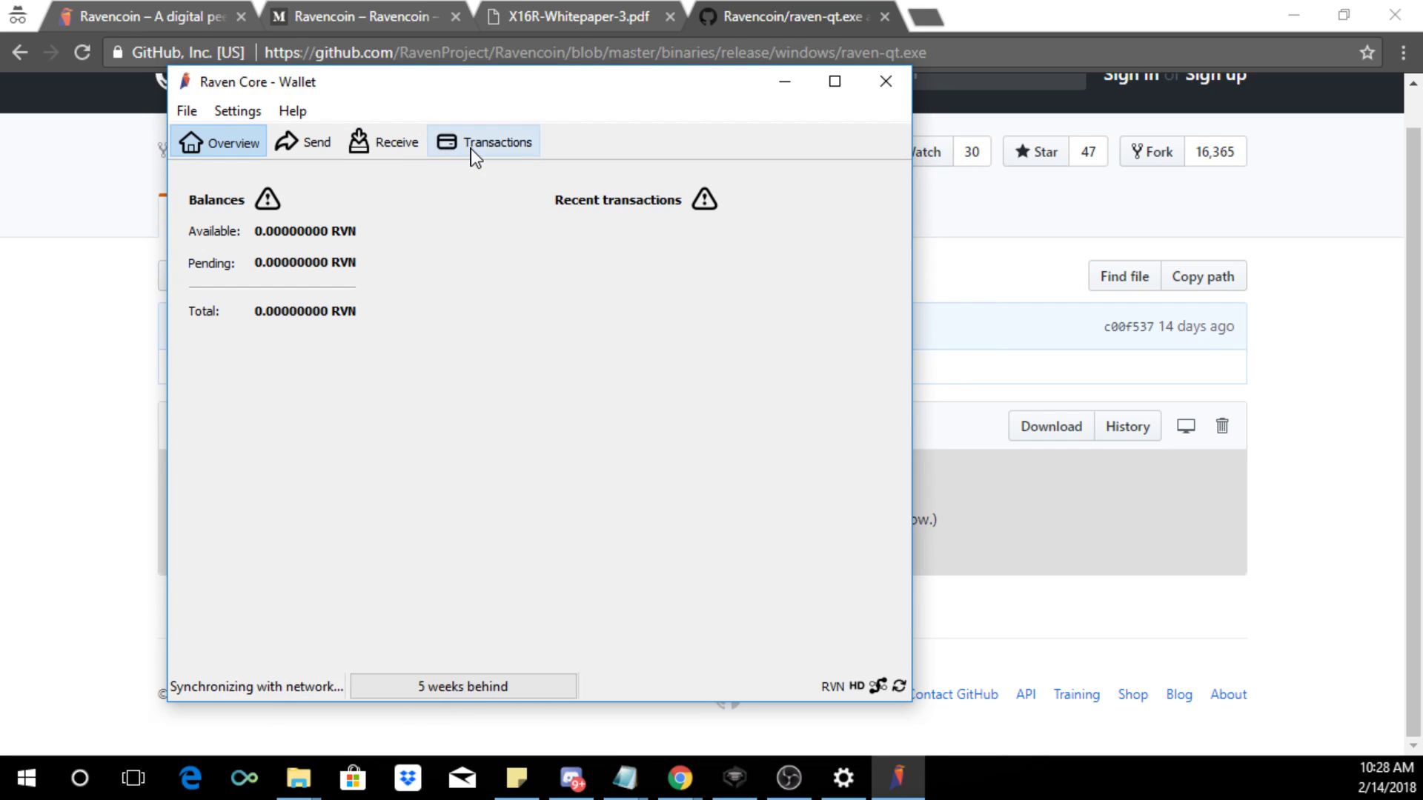
pyautogui.click(397, 143)
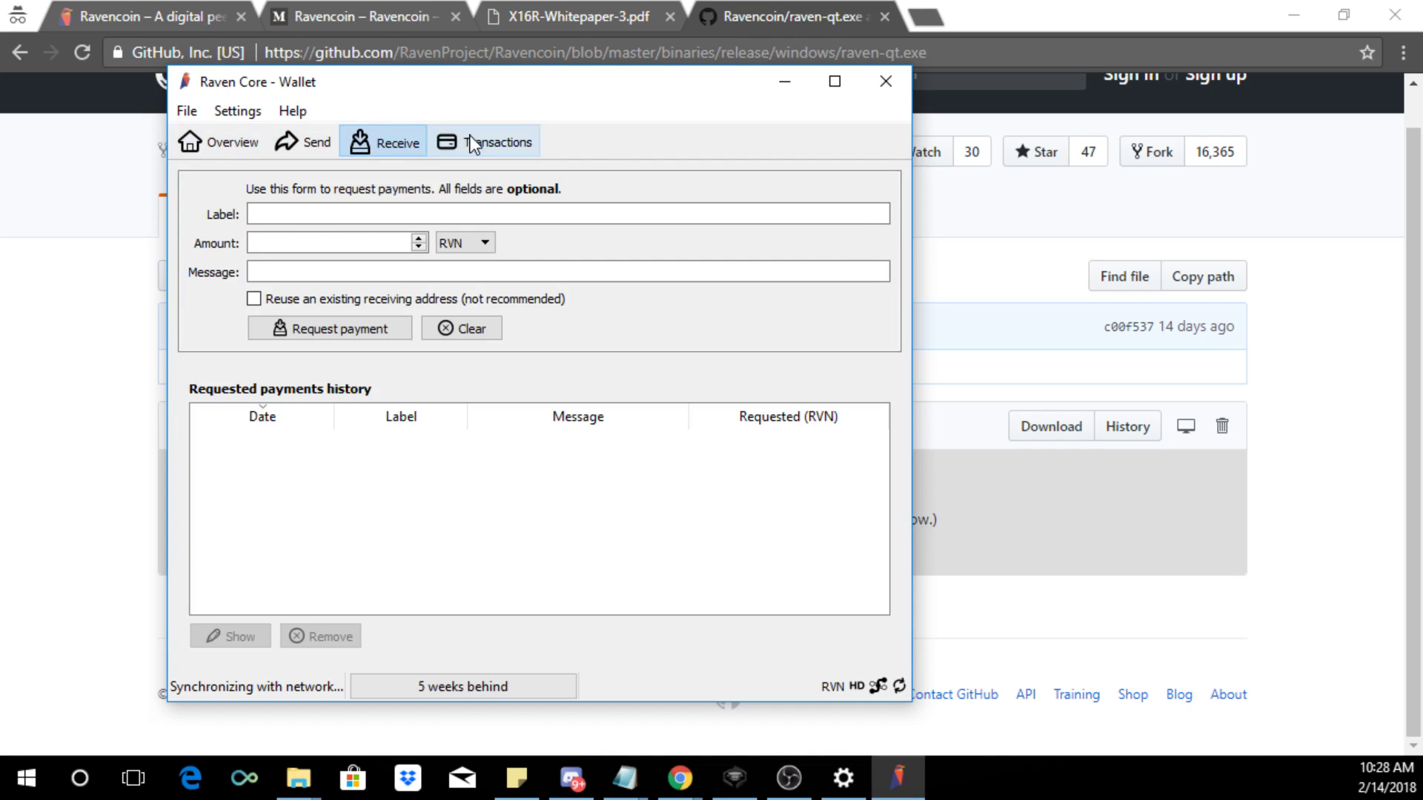
# Step: Create a new receiving address labelled Mining via File > Receiving addresses
pyautogui.click(187, 111)
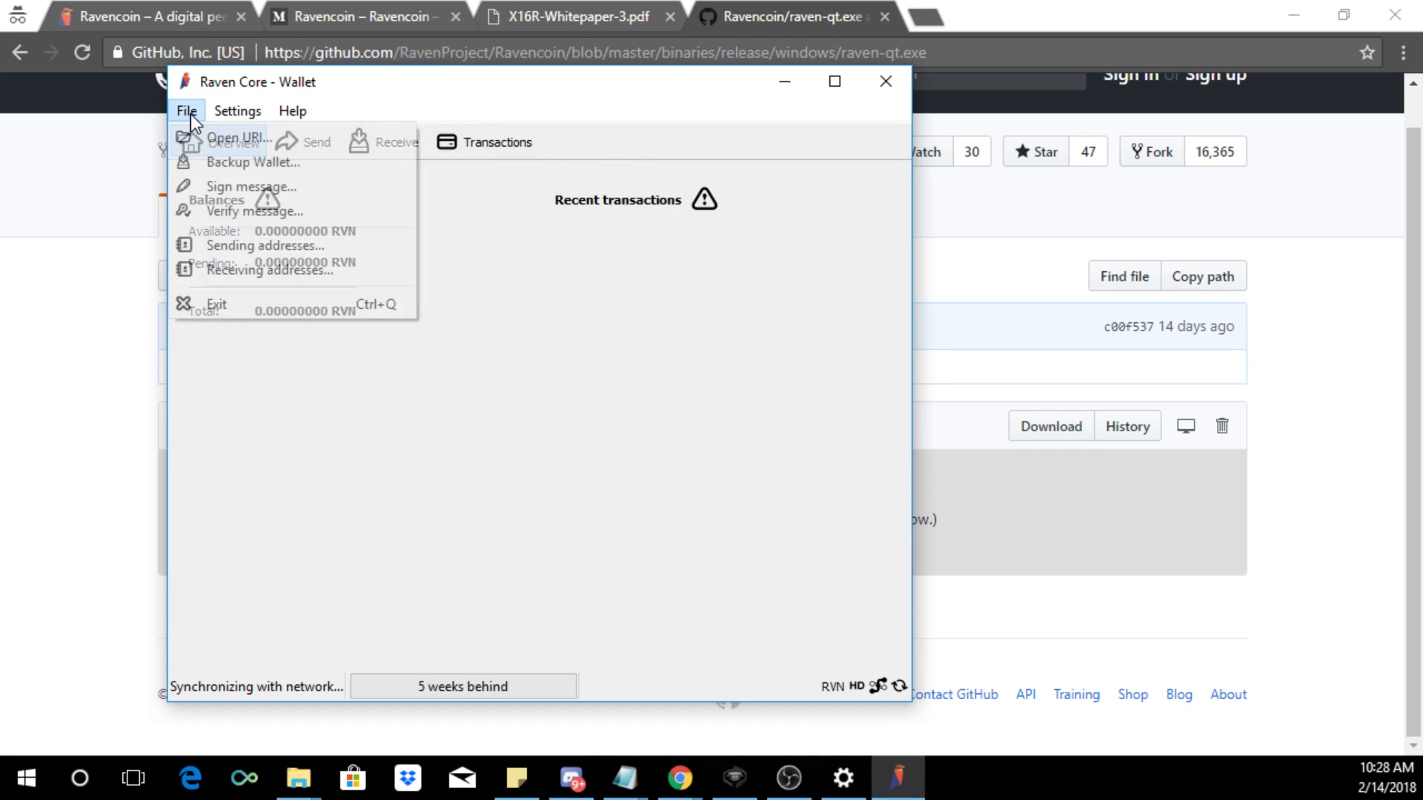
pyautogui.click(268, 269)
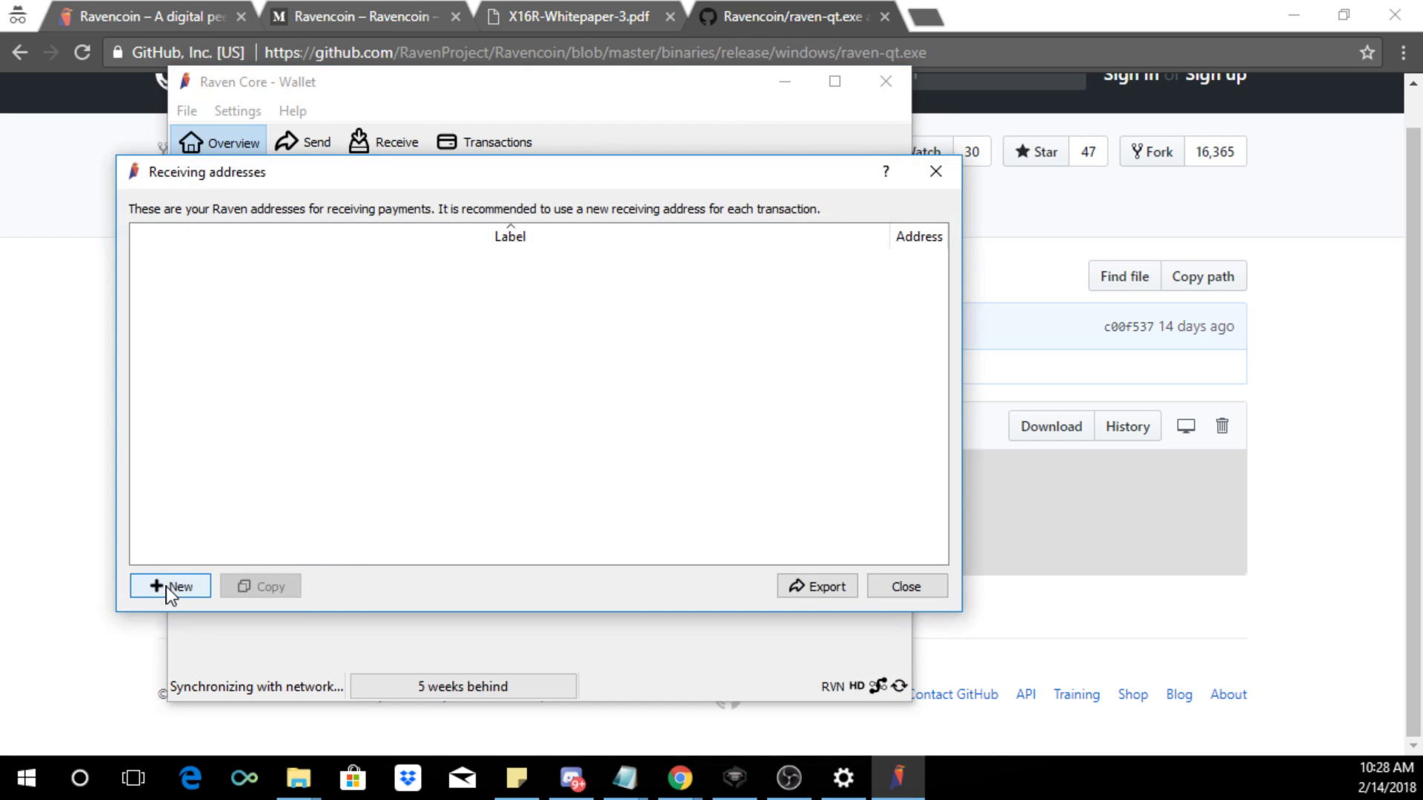
pyautogui.click(169, 585)
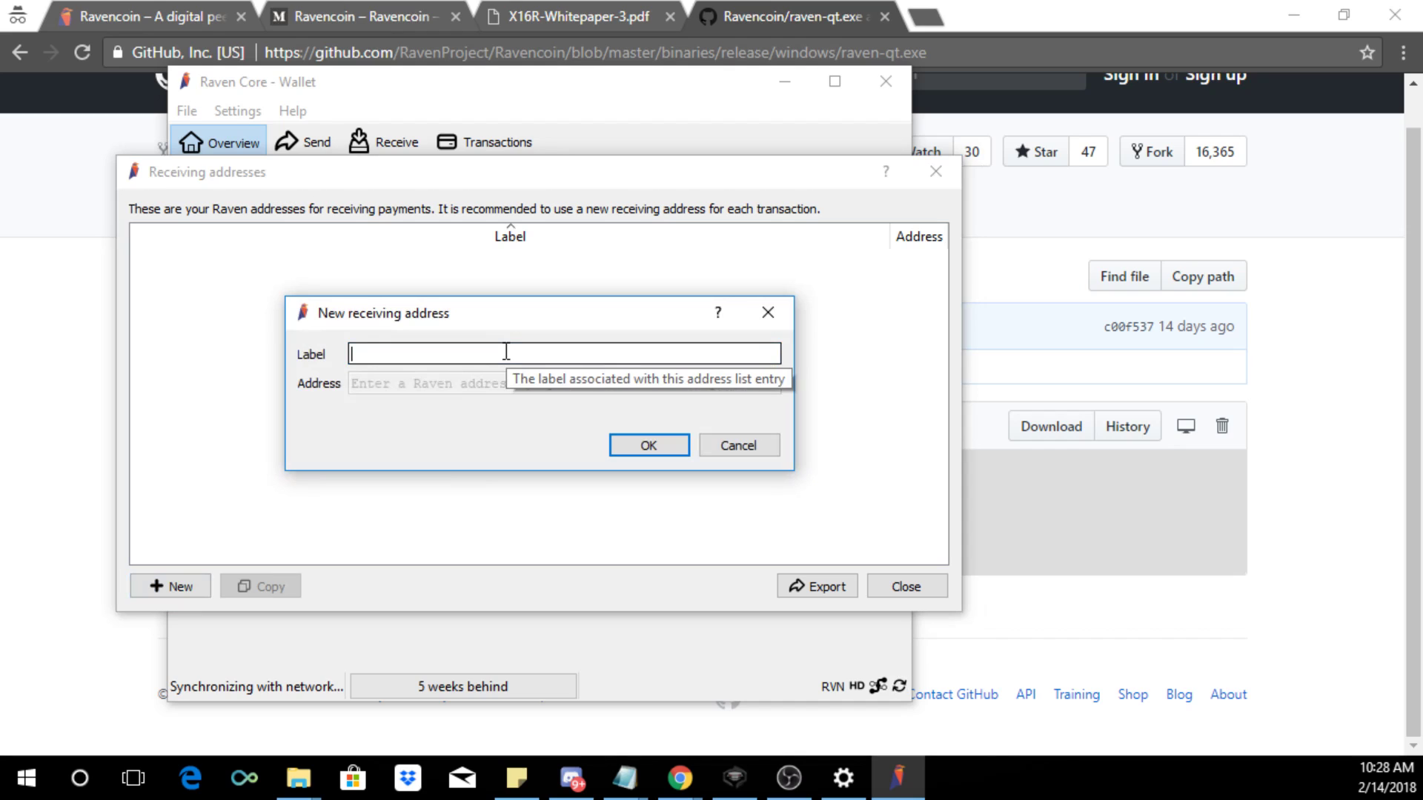
pyautogui.write('Mining')
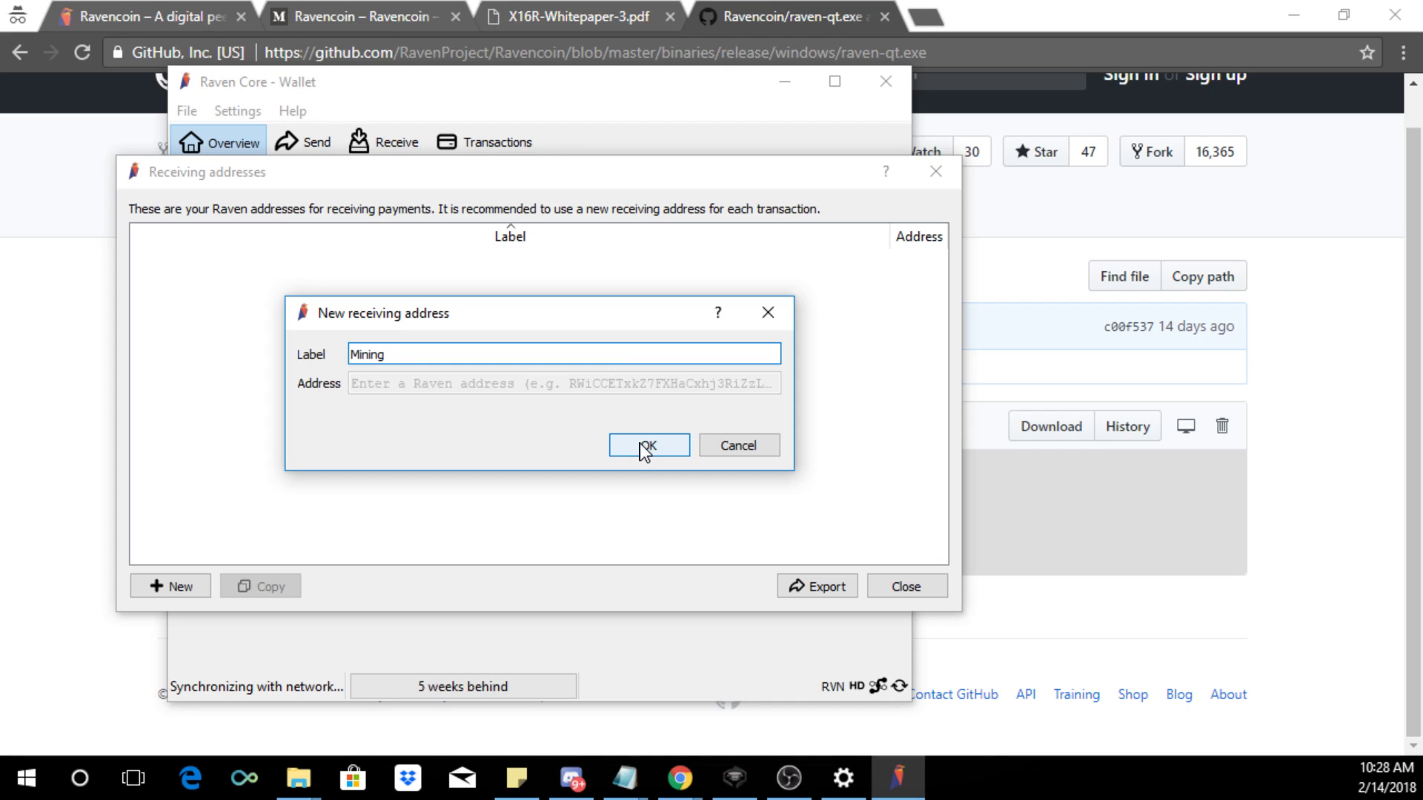
pyautogui.click(648, 445)
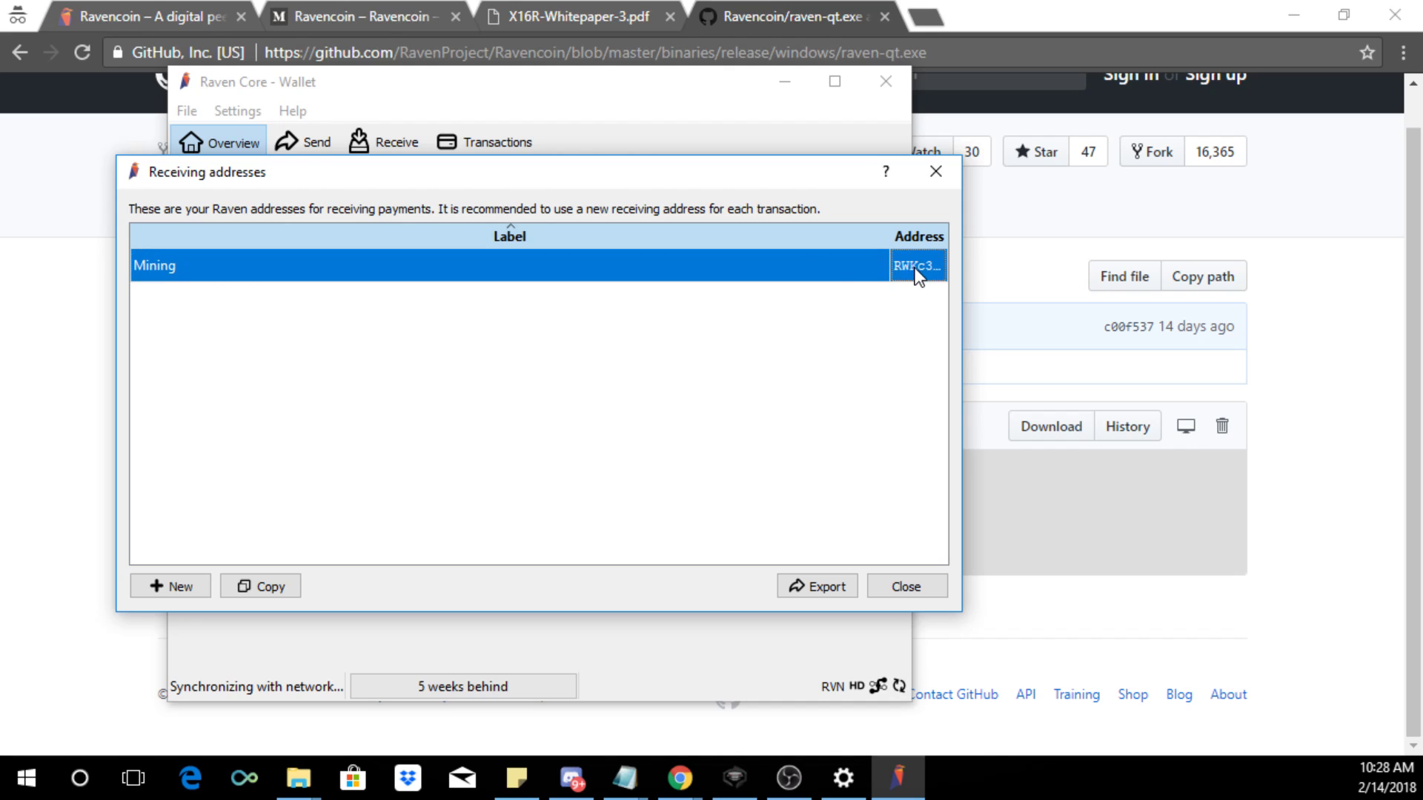
pyautogui.rightClick(918, 264)
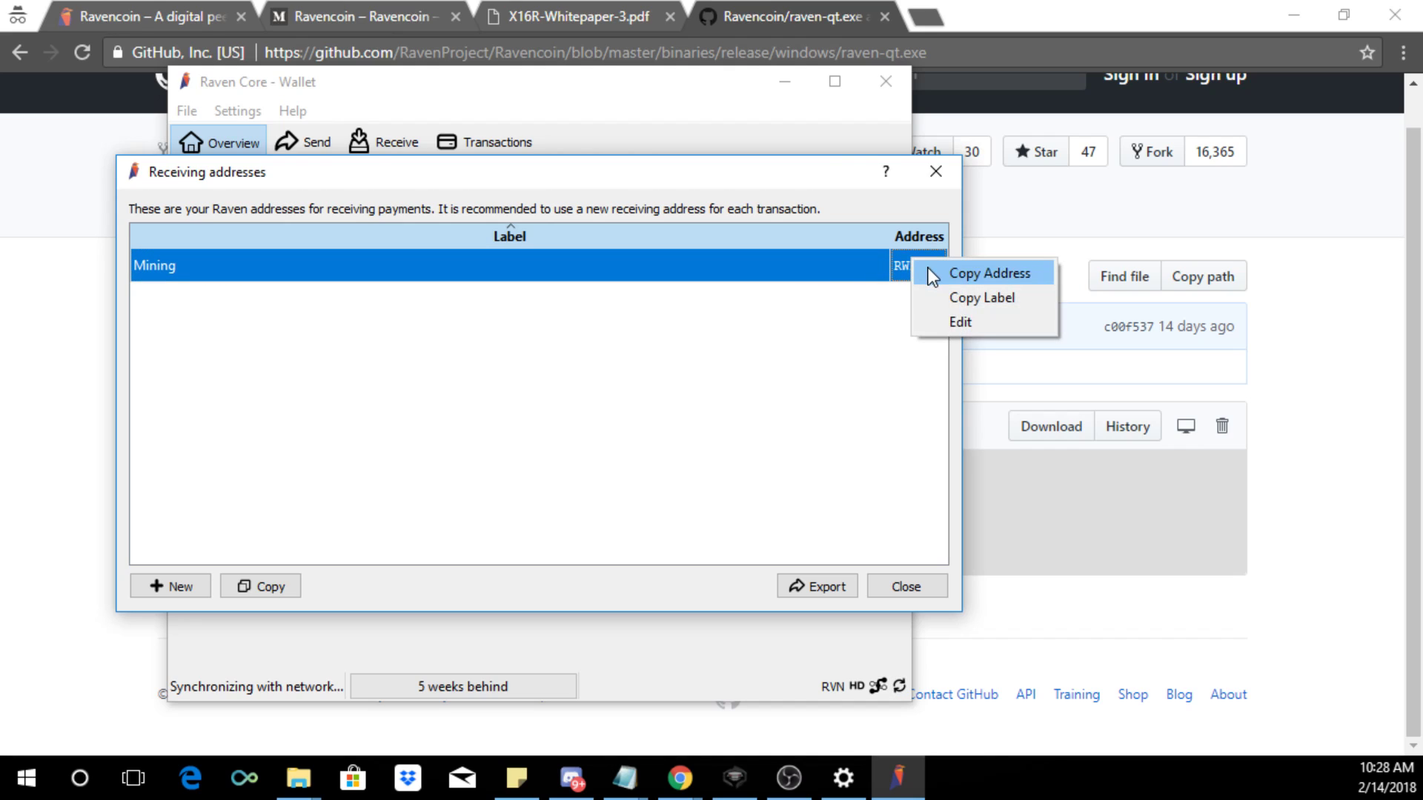
pyautogui.click(989, 273)
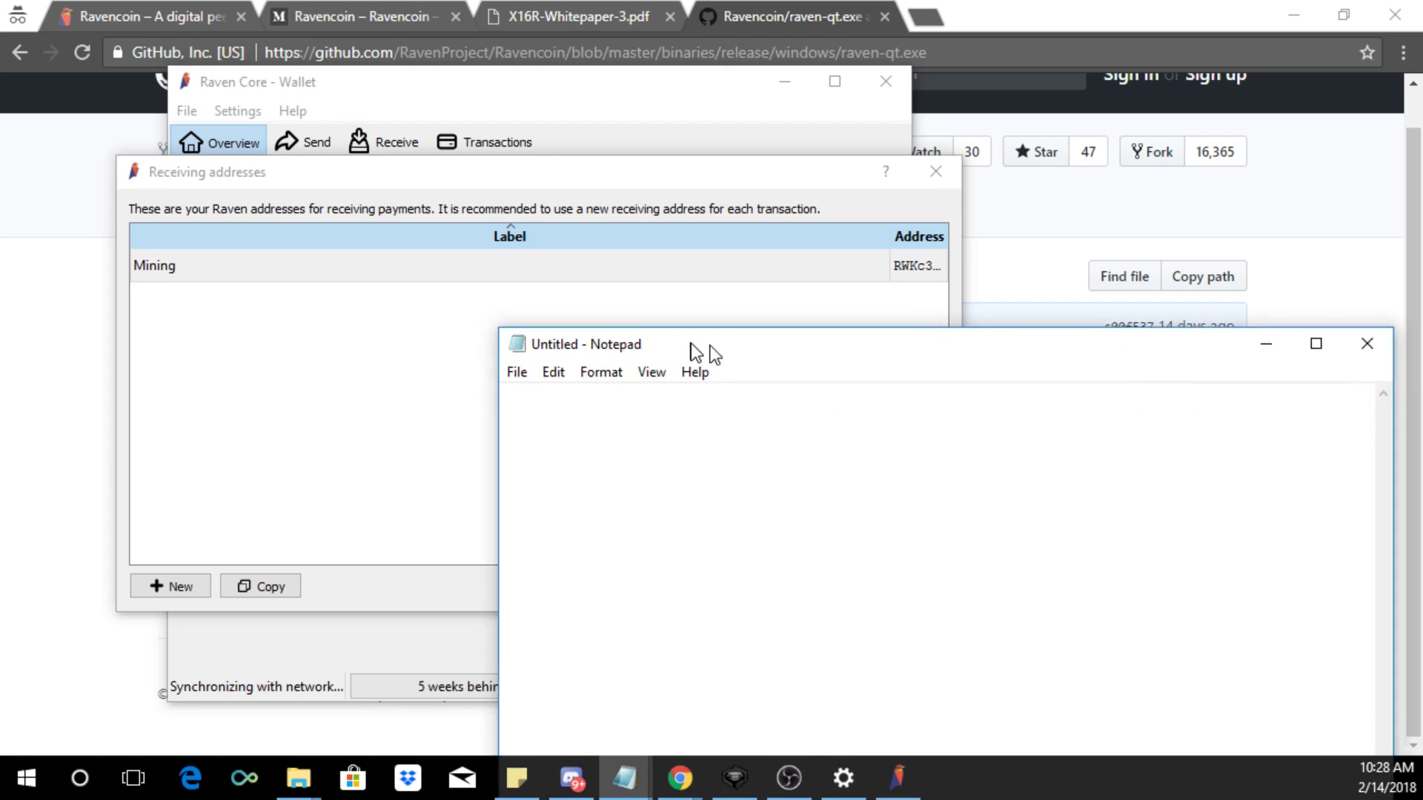
pyautogui.write('RWKc3Y8qMBCN2bJA6YRVcnB5k7Lf1CYFSb')
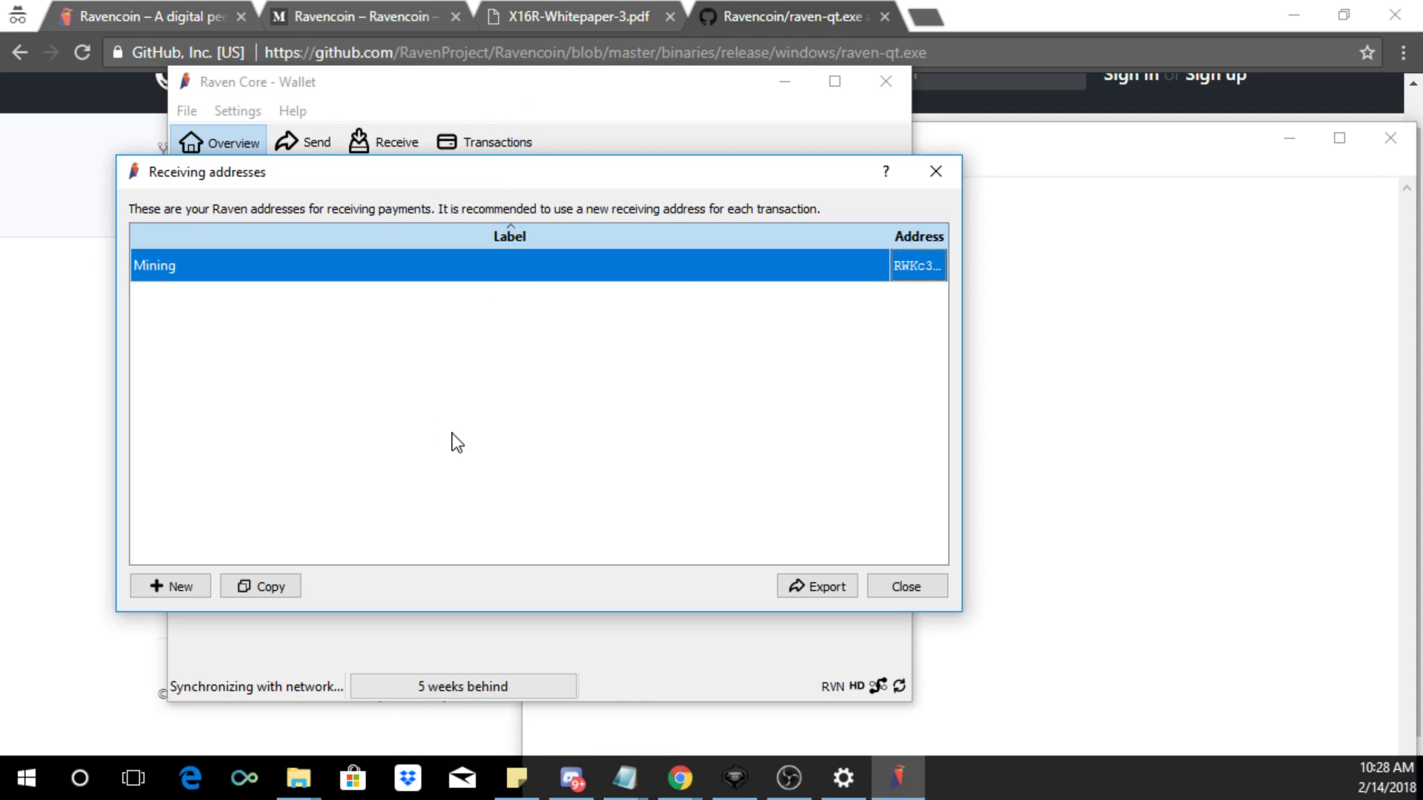
pyautogui.click(904, 586)
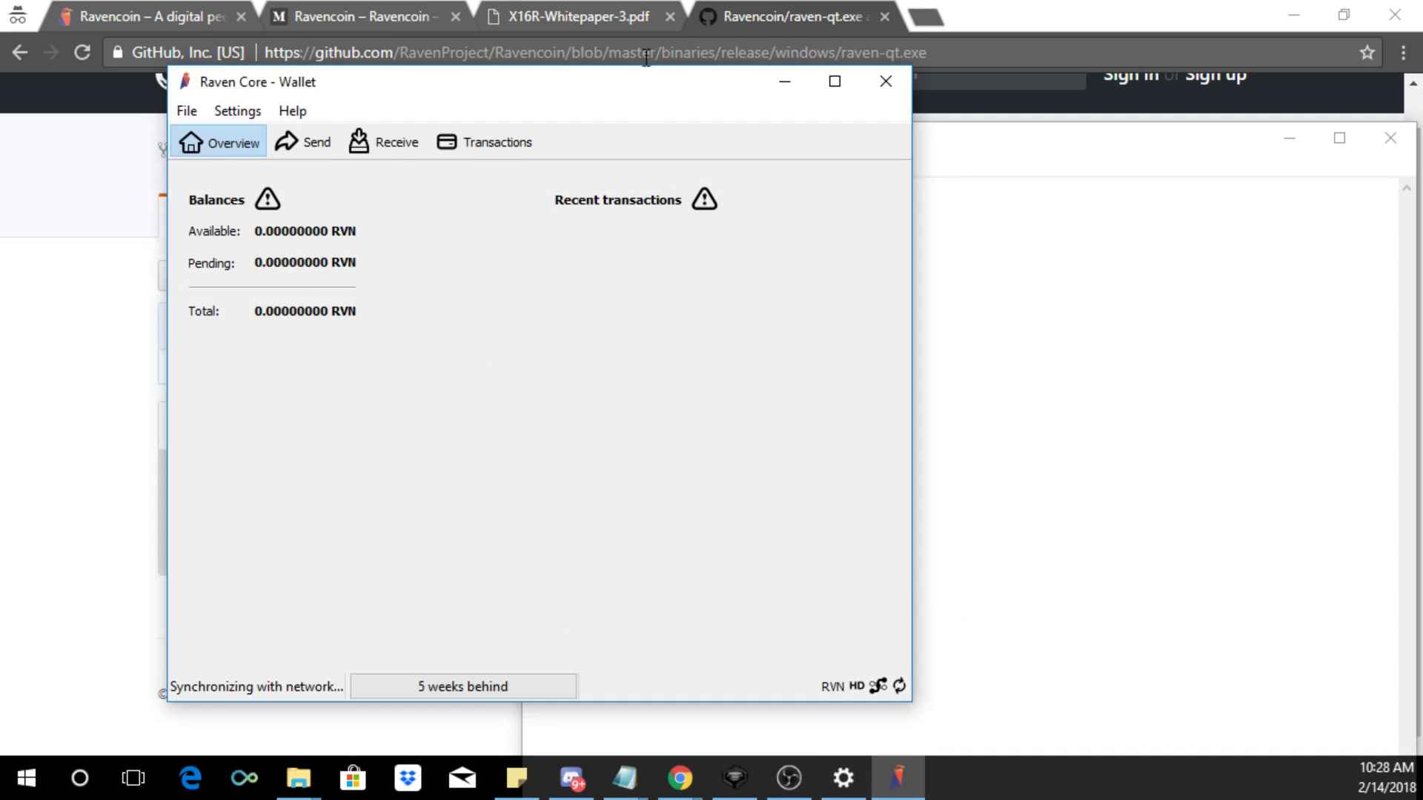
pyautogui.moveTo(782, 82)
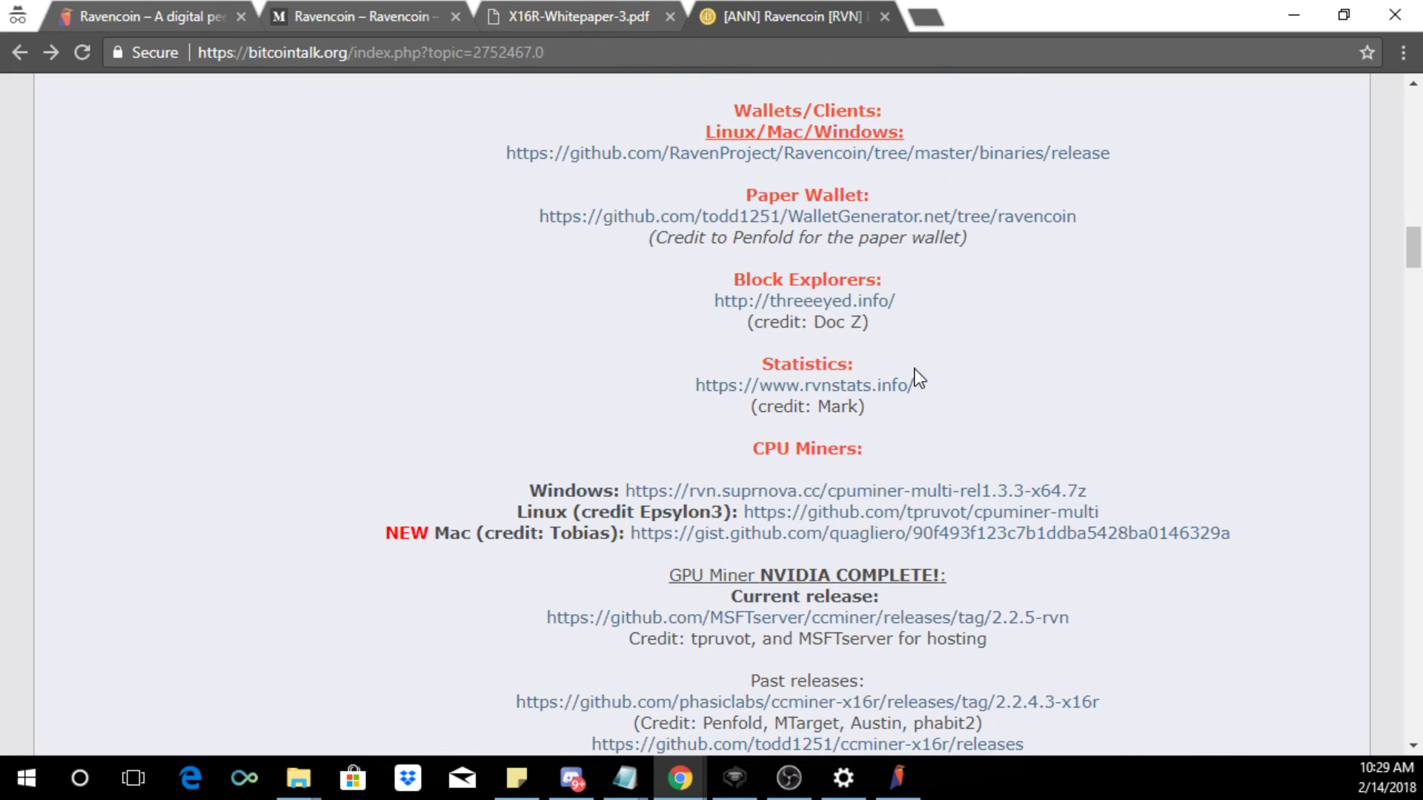
# Step: Scroll the Bitcointalk Ravencoin thread down to the NVIDIA GPU miner release links
pyautogui.scroll(-3)
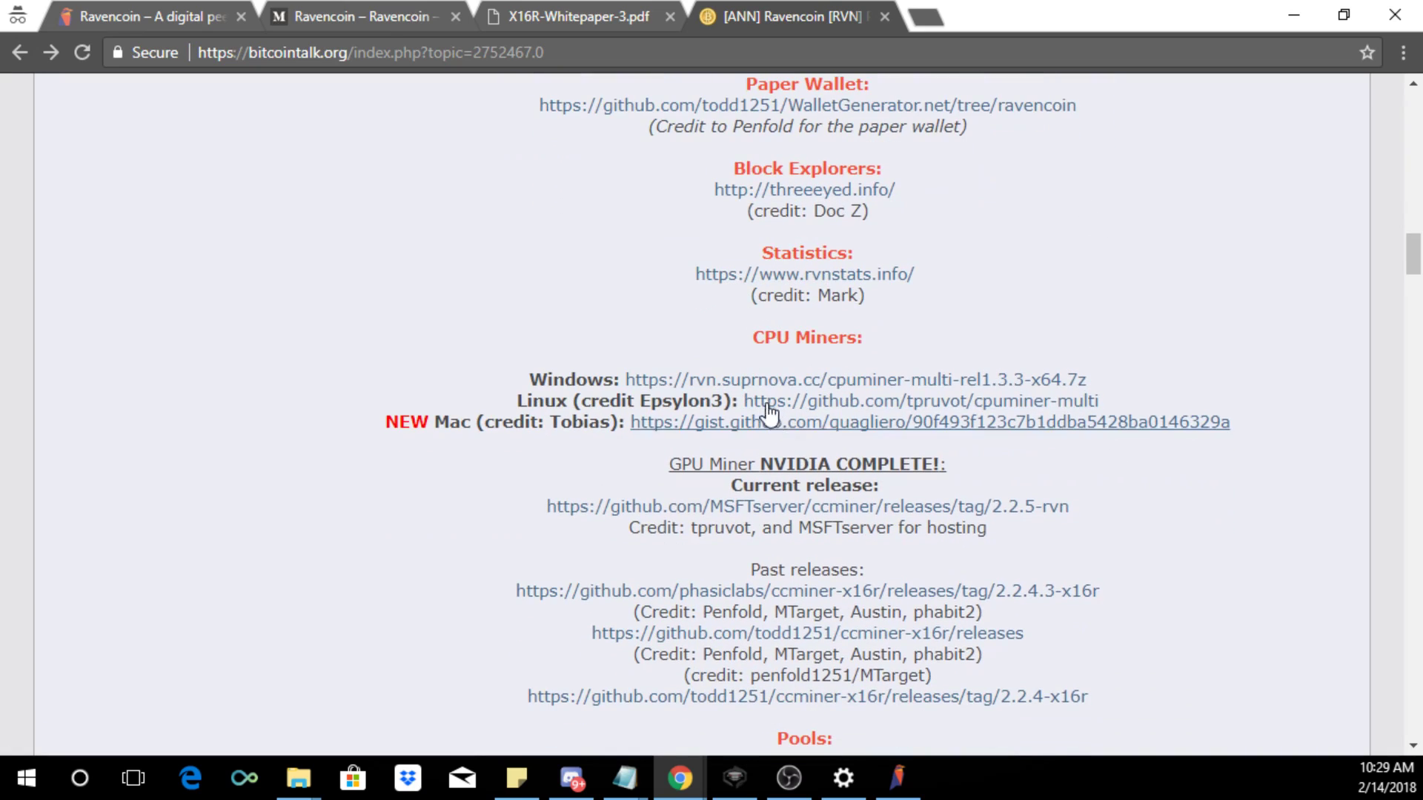
pyautogui.scroll(-3)
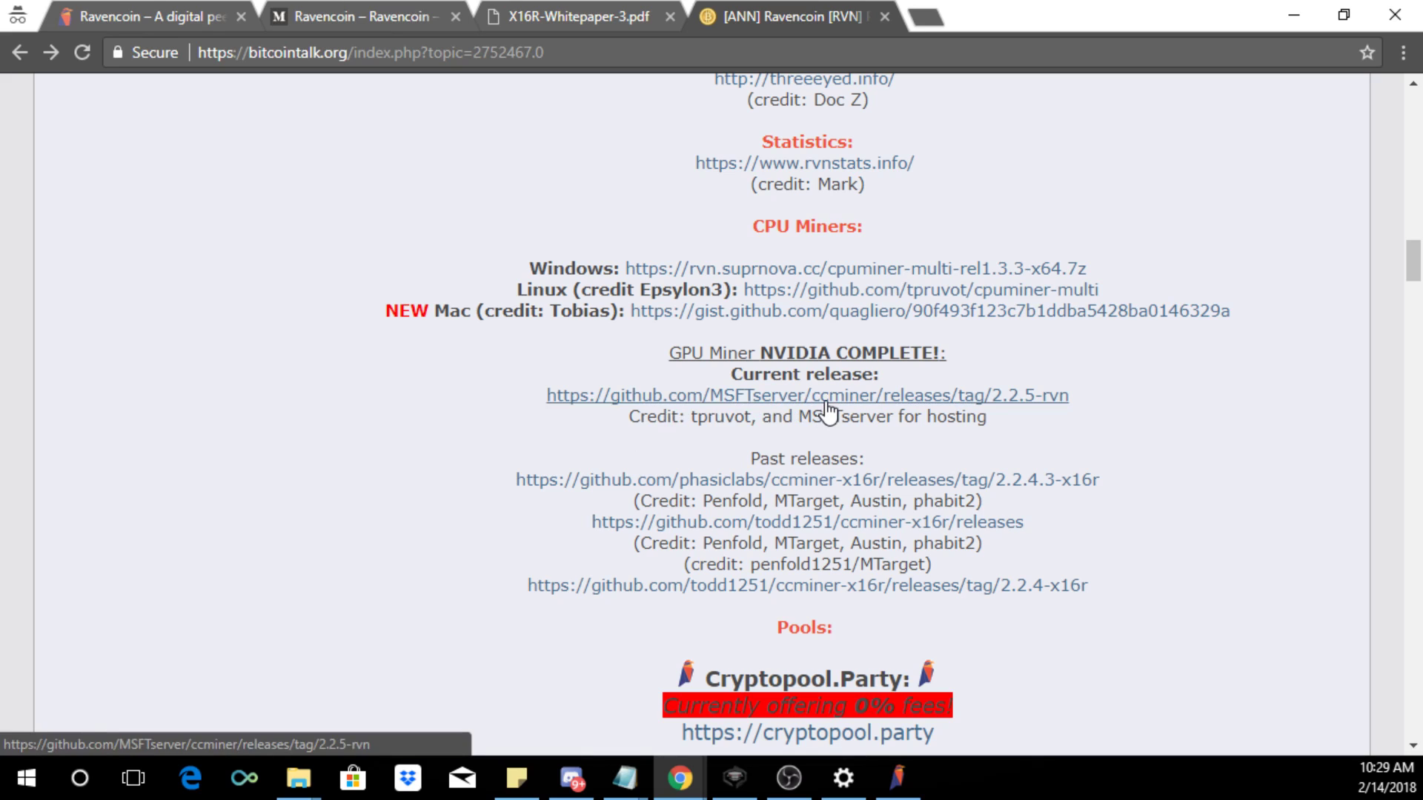
# Step: Download the ccminer-x64-2.2.5-rvn-cuda9.7z Windows binary from the 2.2.5-rvn release page
pyautogui.click(807, 394)
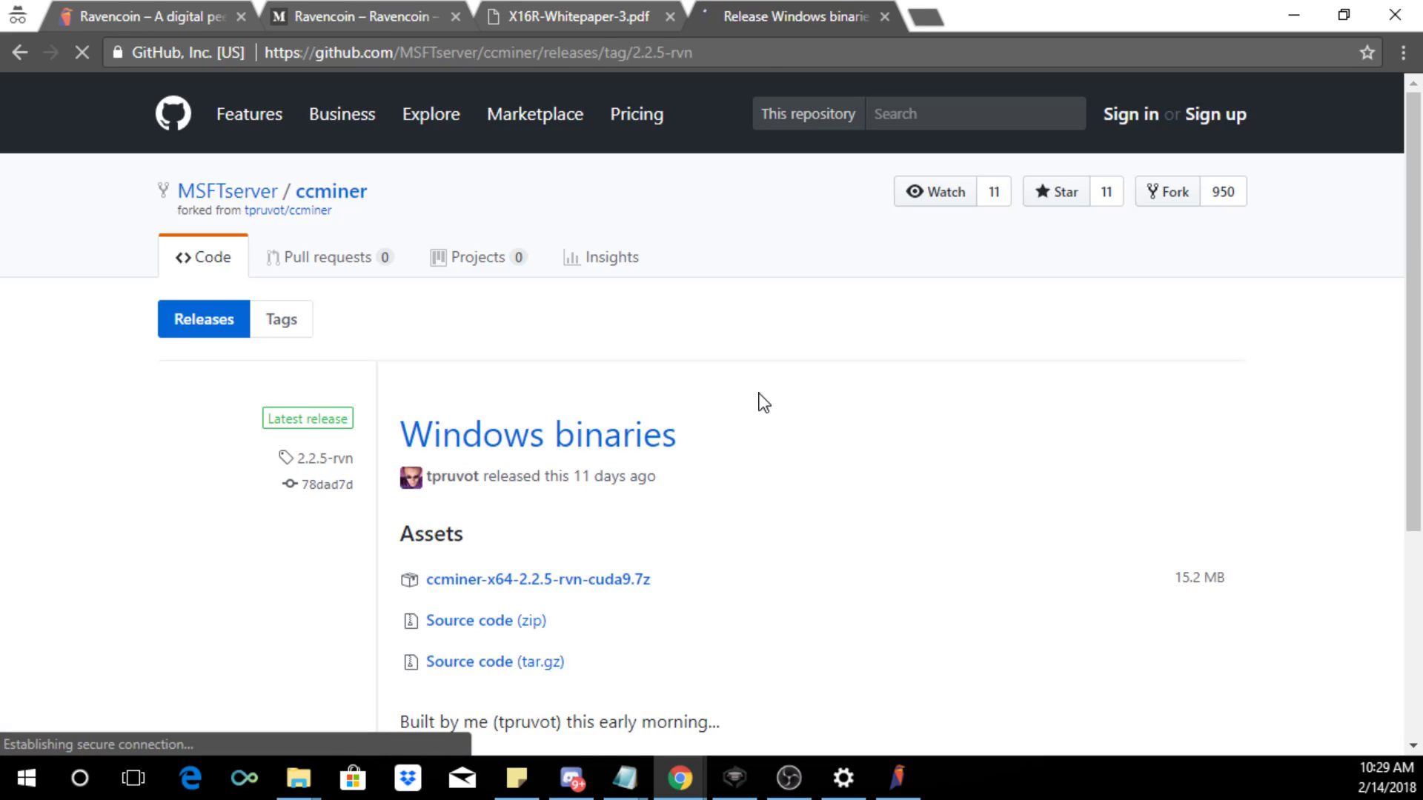
pyautogui.scroll(-3)
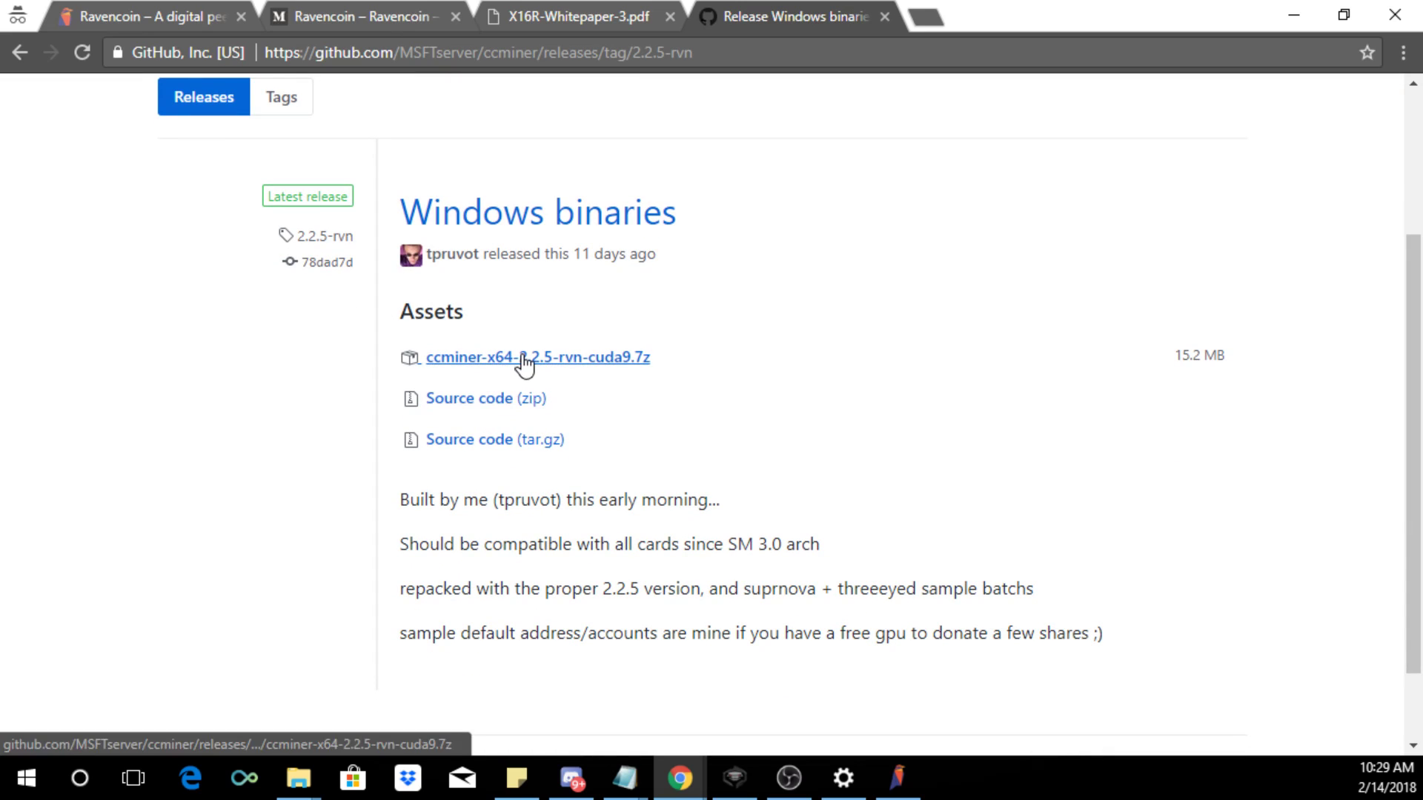
pyautogui.click(536, 357)
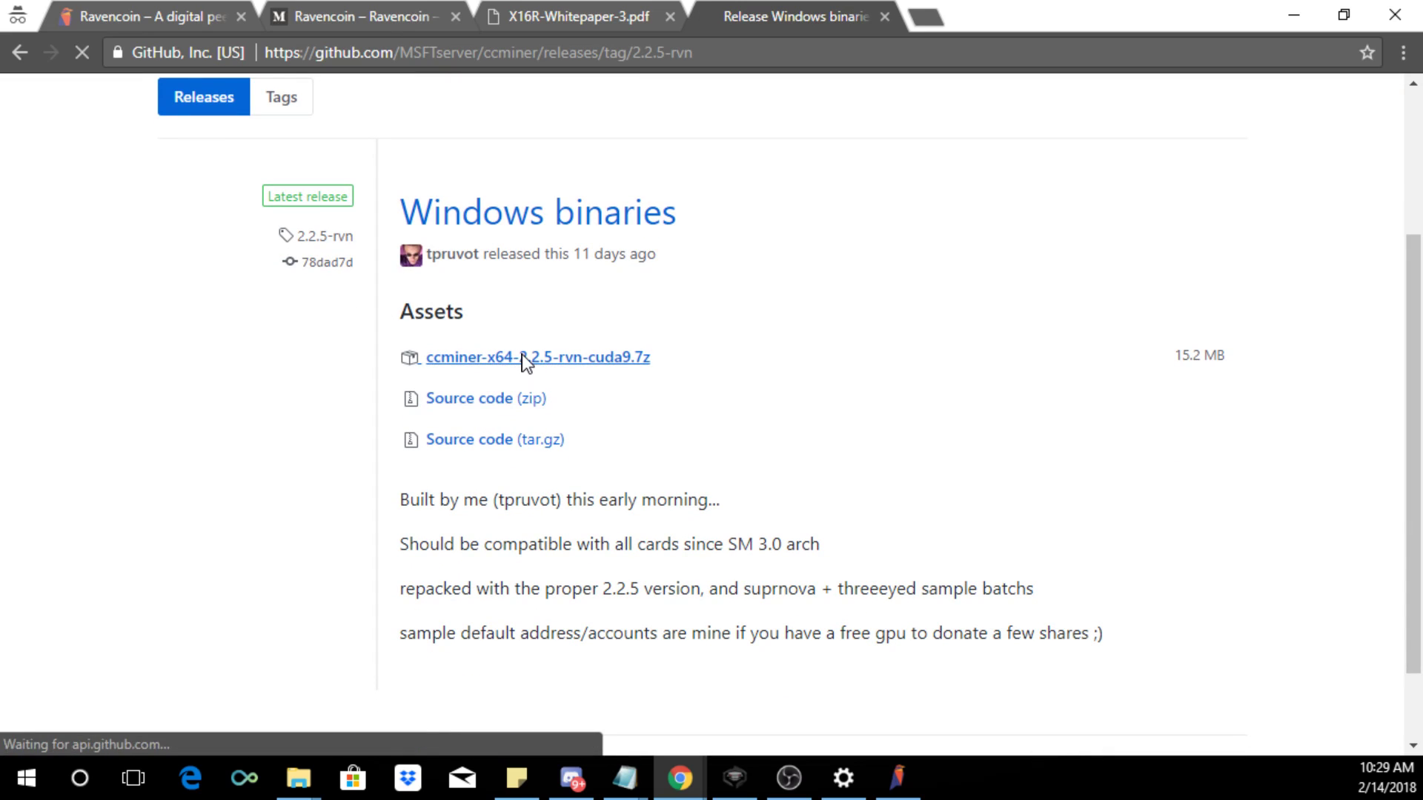
pyautogui.click(536, 357)
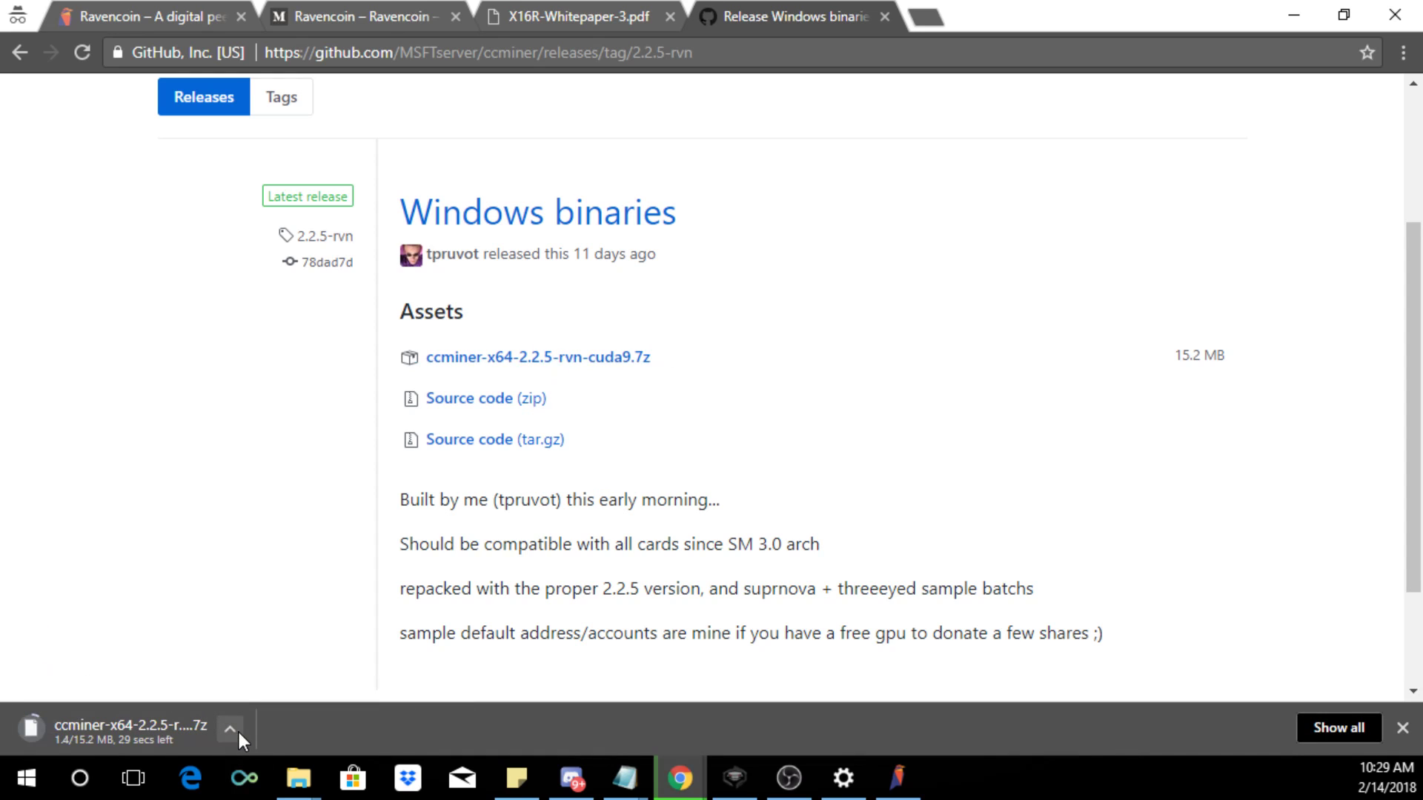
pyautogui.click(898, 778)
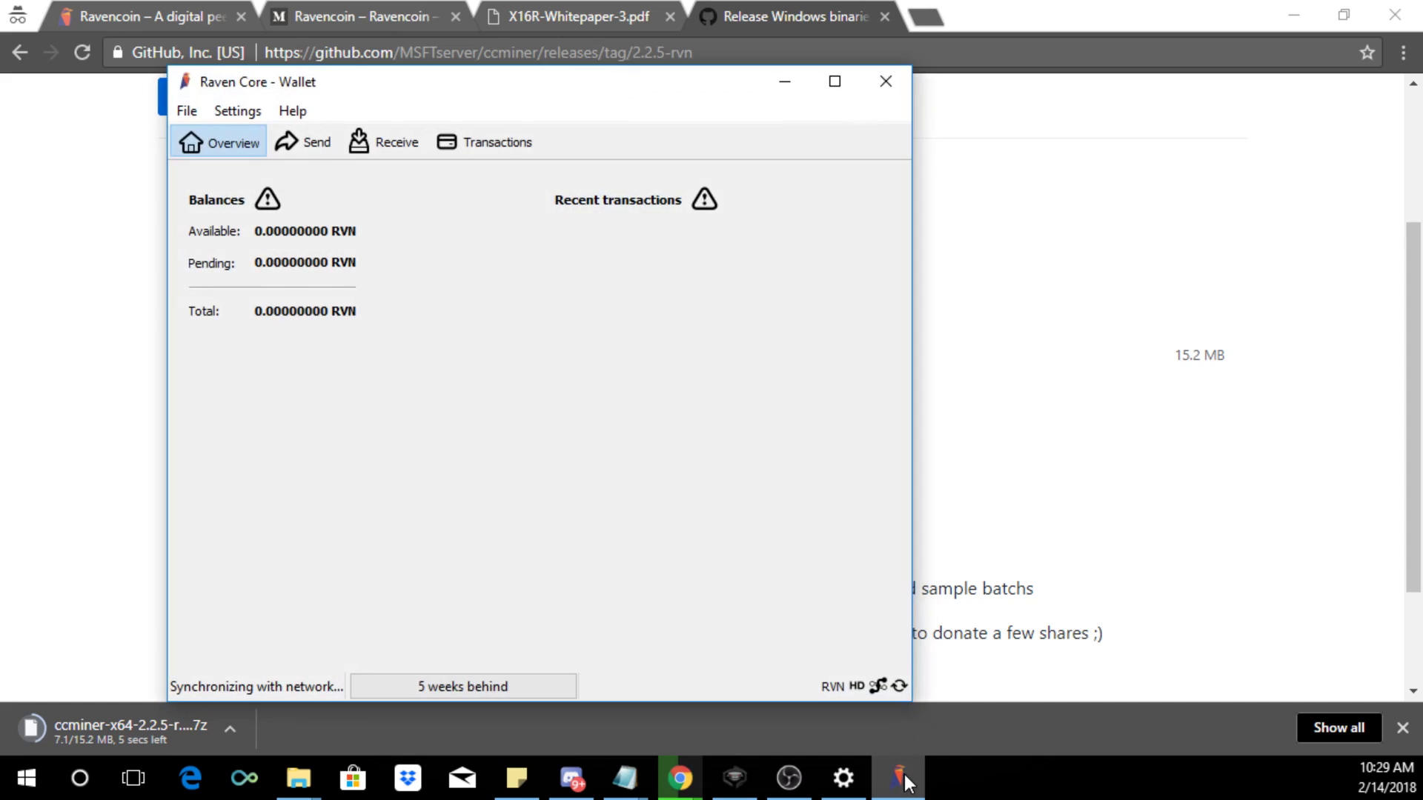
pyautogui.moveTo(462, 686)
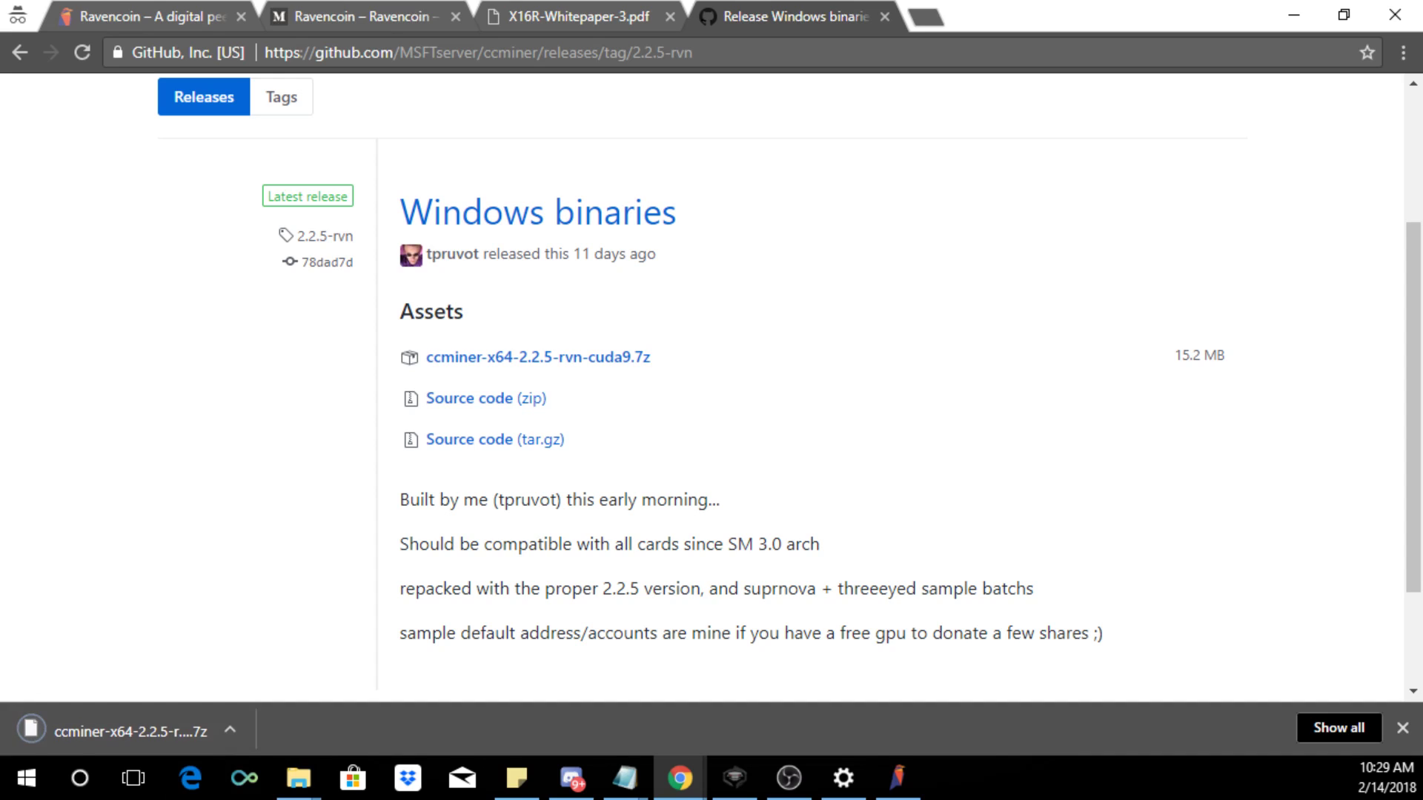
pyautogui.moveTo(248, 718)
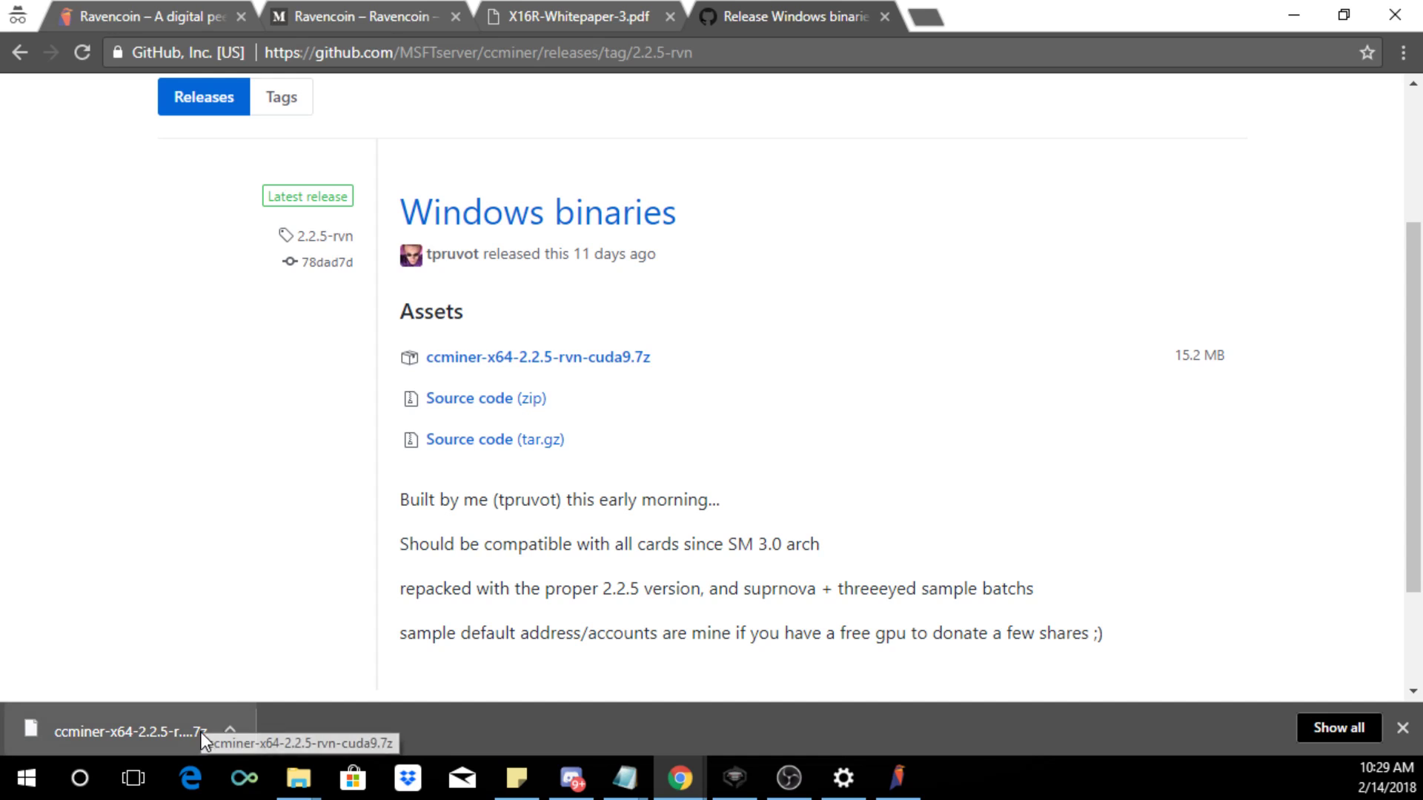
pyautogui.moveTo(925, 18)
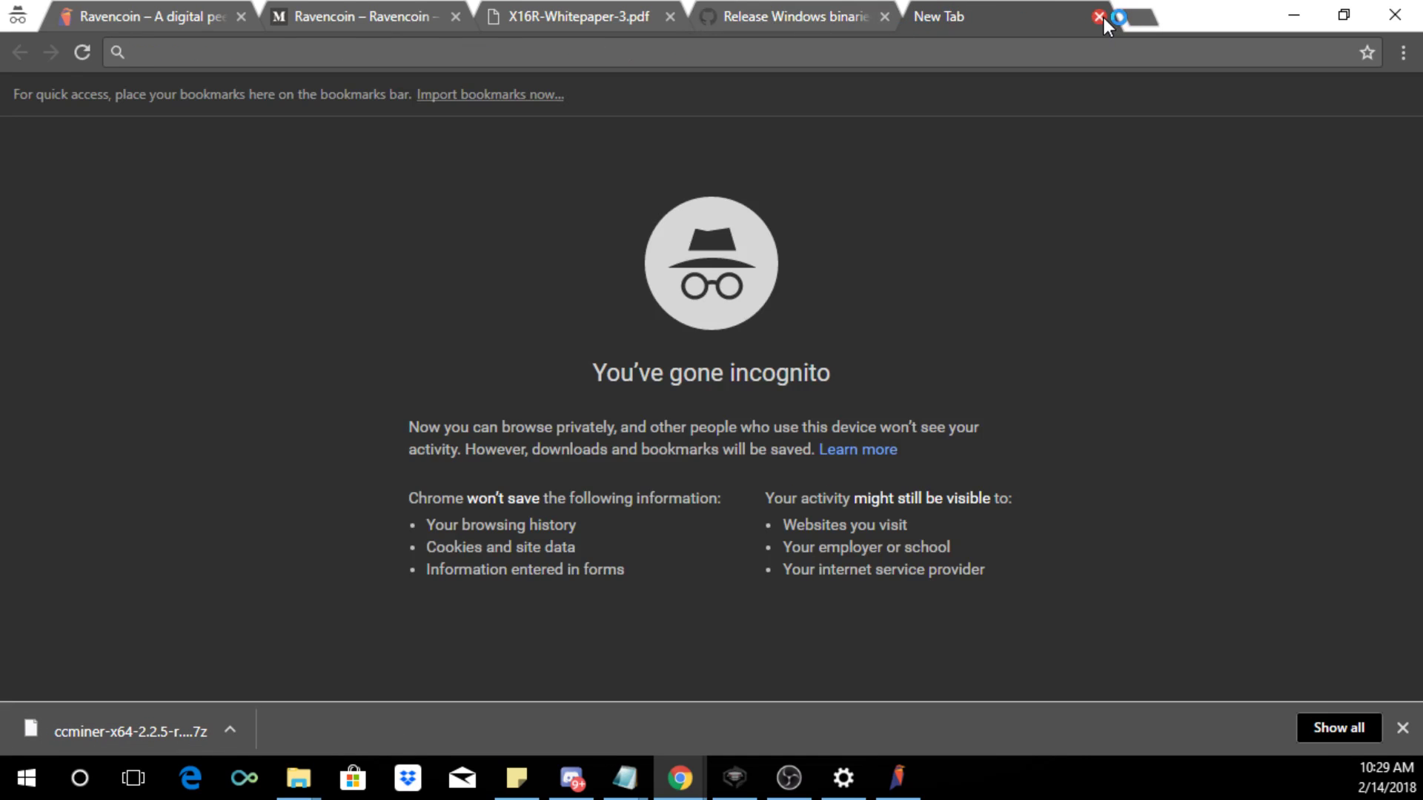
pyautogui.click(1098, 17)
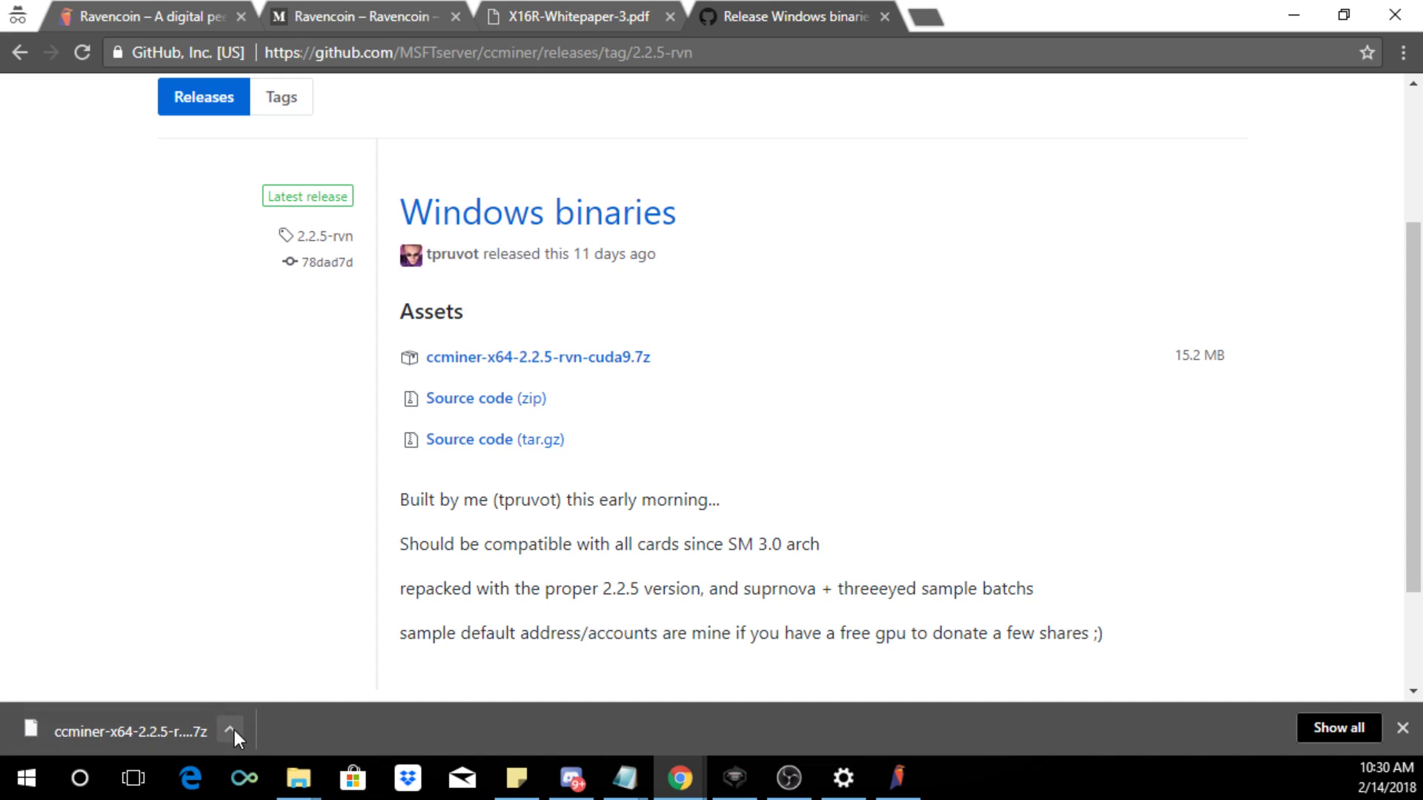
# Step: Extract the downloaded ccminer archive into its folder on the BLOCKCHAIN drive D:
pyautogui.click(230, 731)
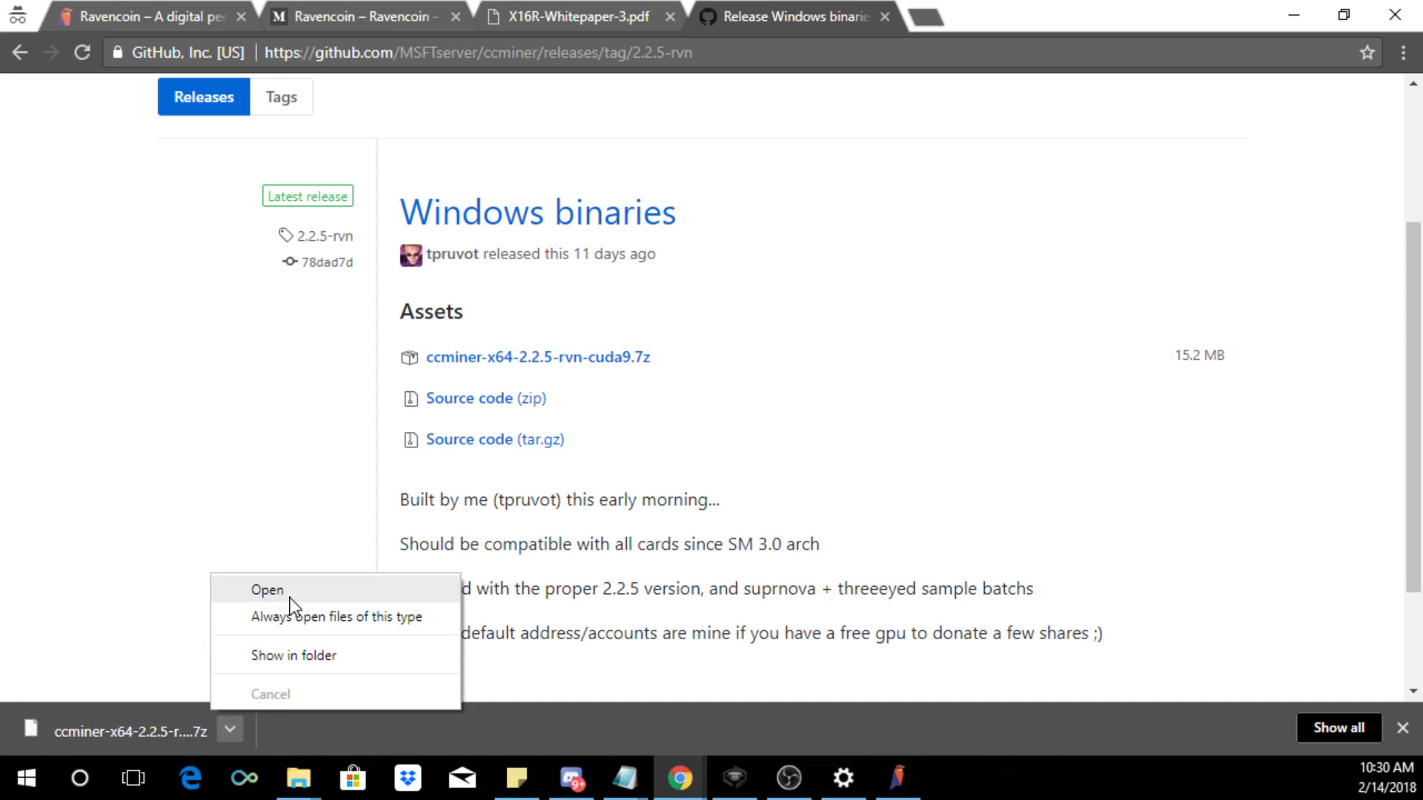
pyautogui.moveTo(286, 608)
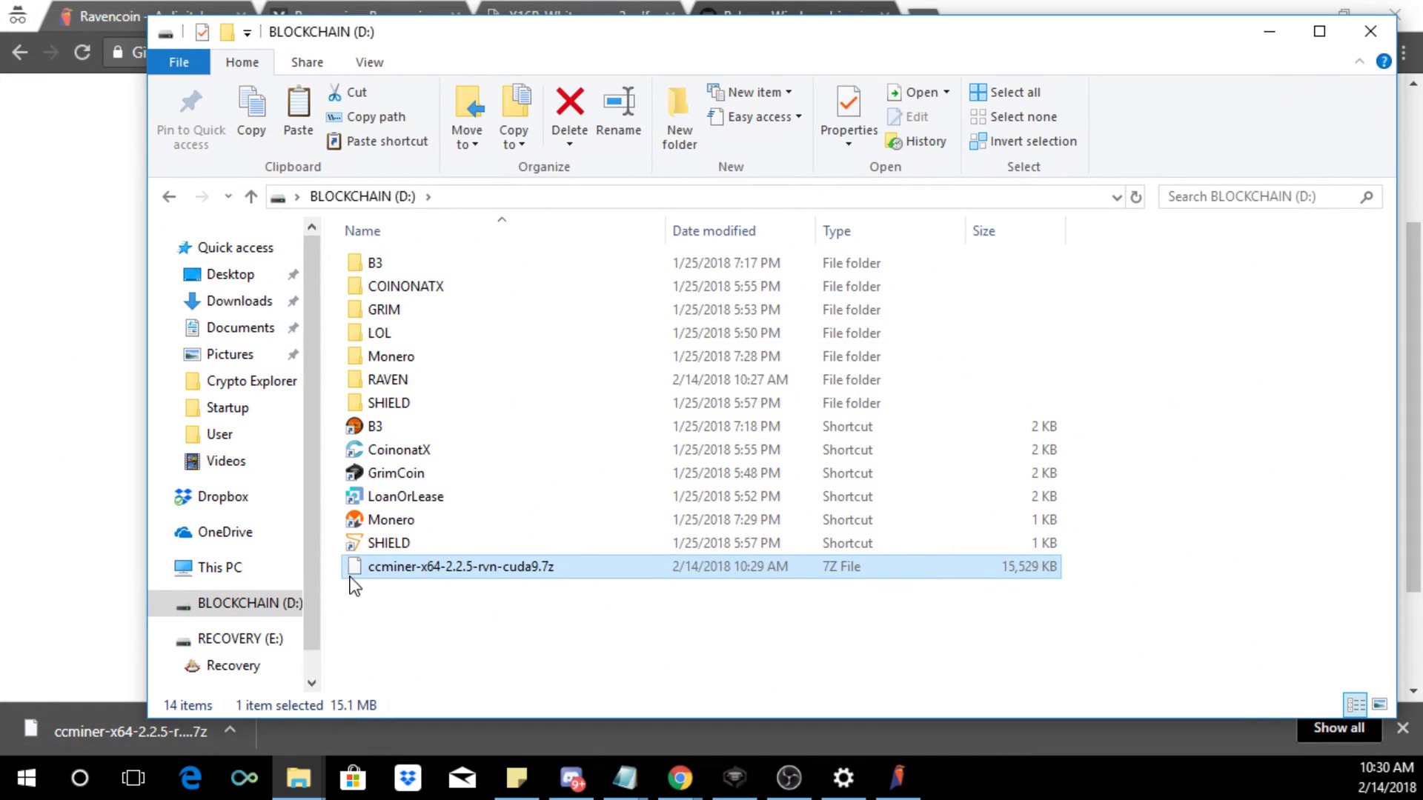
pyautogui.rightClick(461, 566)
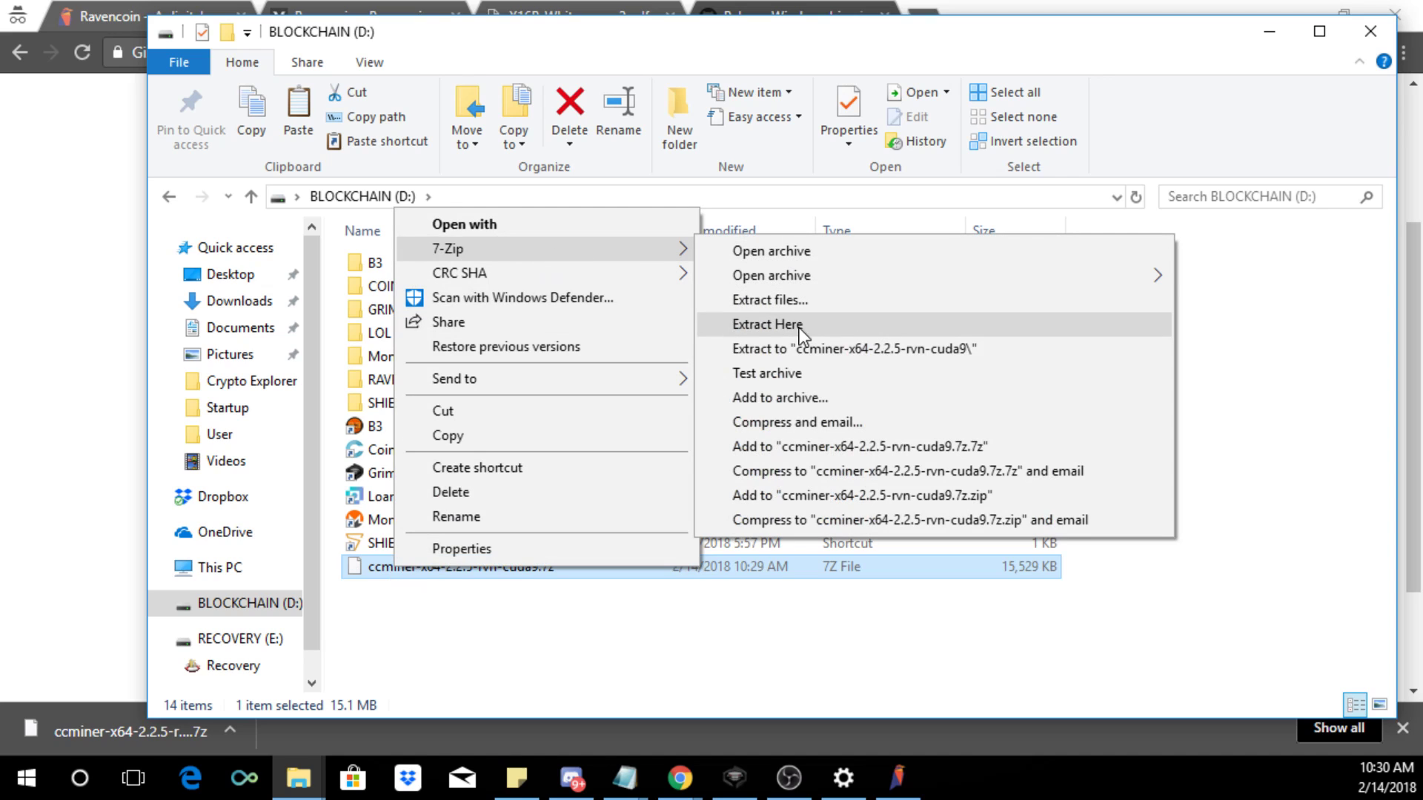
pyautogui.click(768, 324)
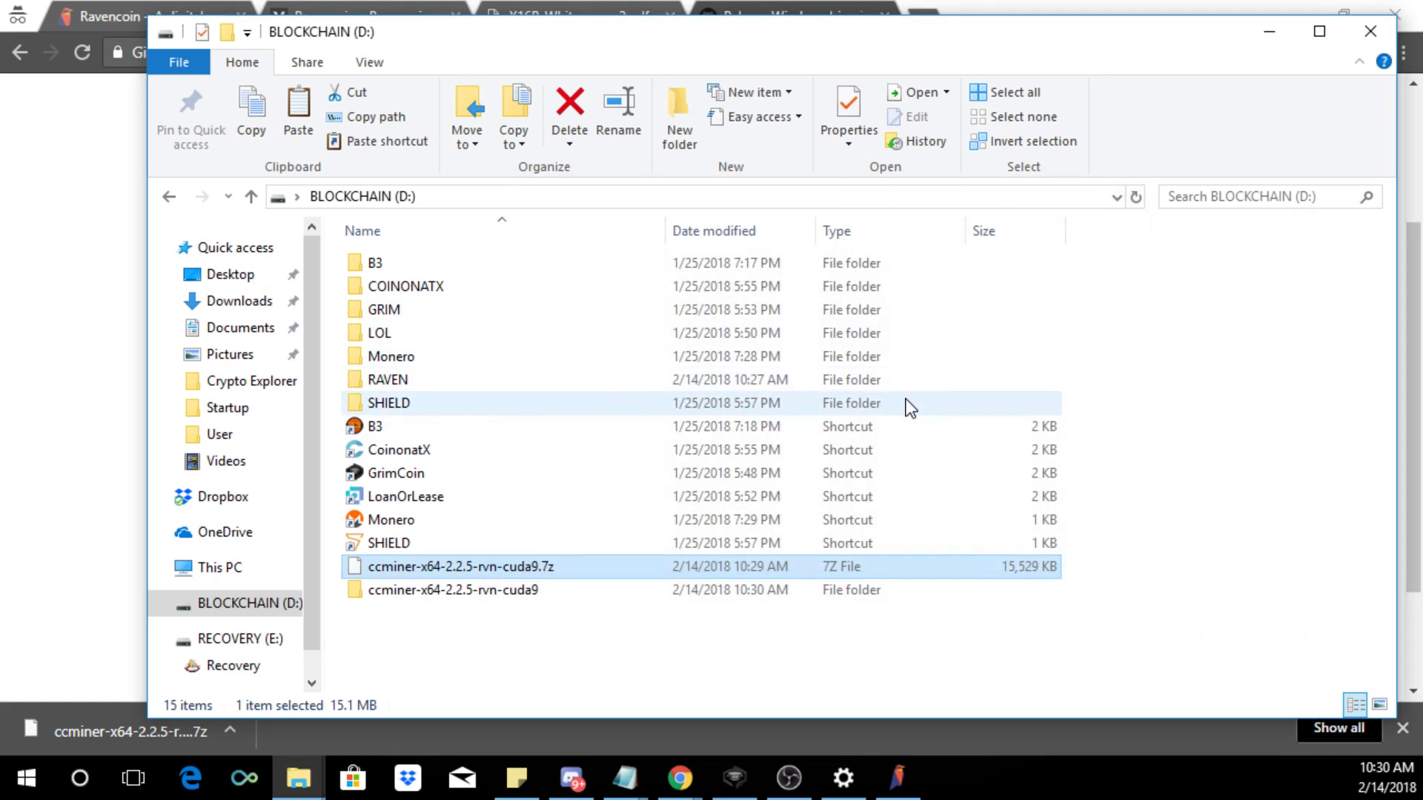
# Step: Open the extracted ccminer-x64-2.2.5-rvn-cuda9 folder listing the miner and RUN scripts
pyautogui.click(454, 590)
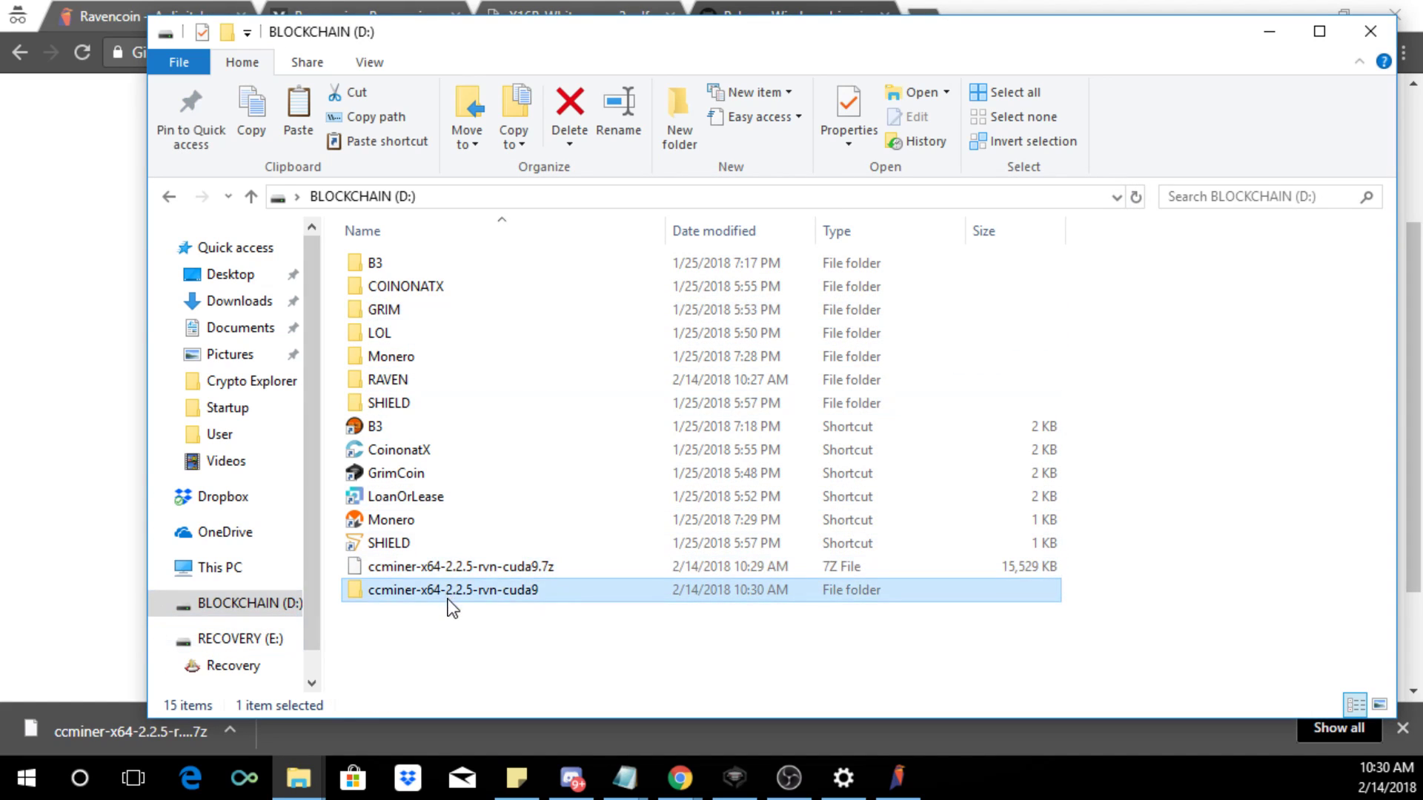
pyautogui.doubleClick(454, 590)
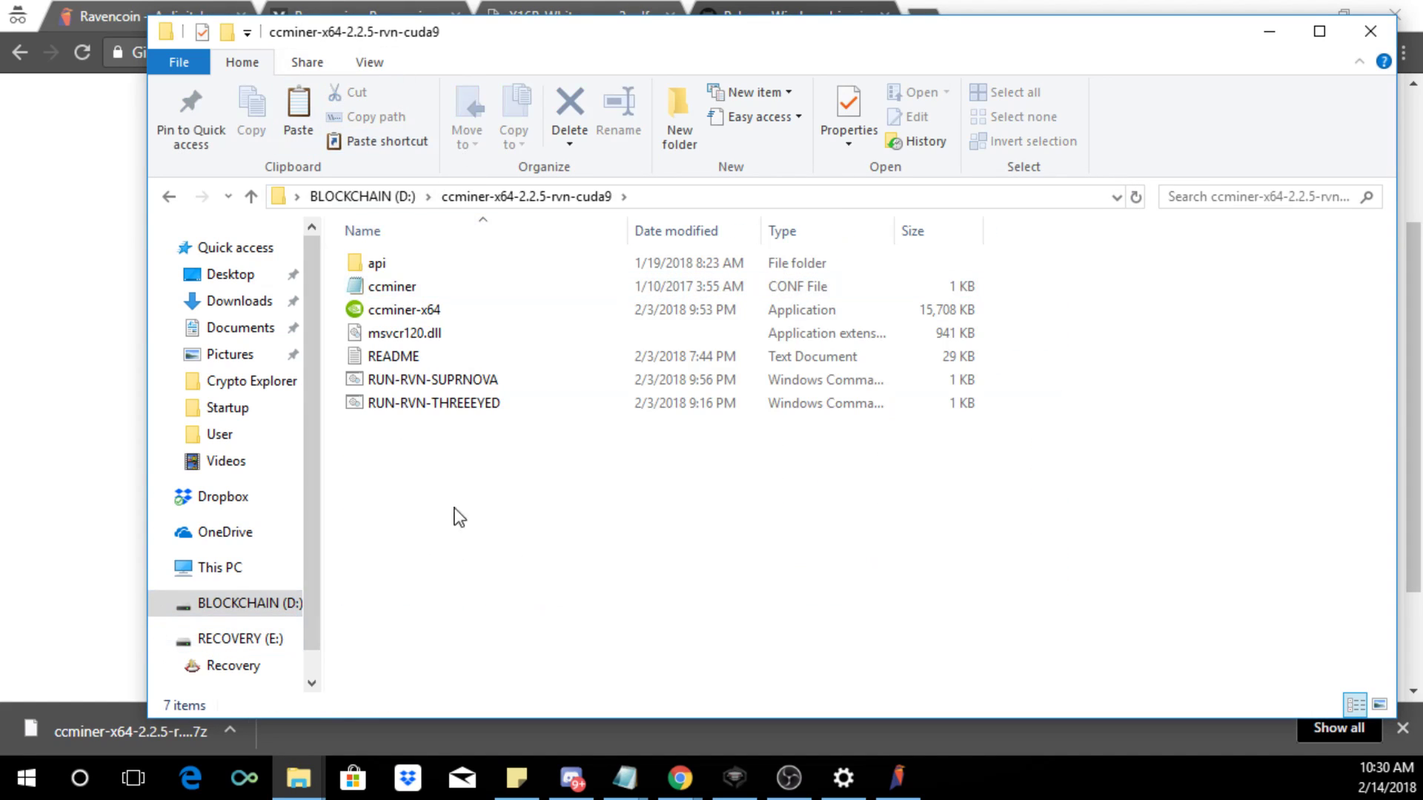
pyautogui.click(433, 380)
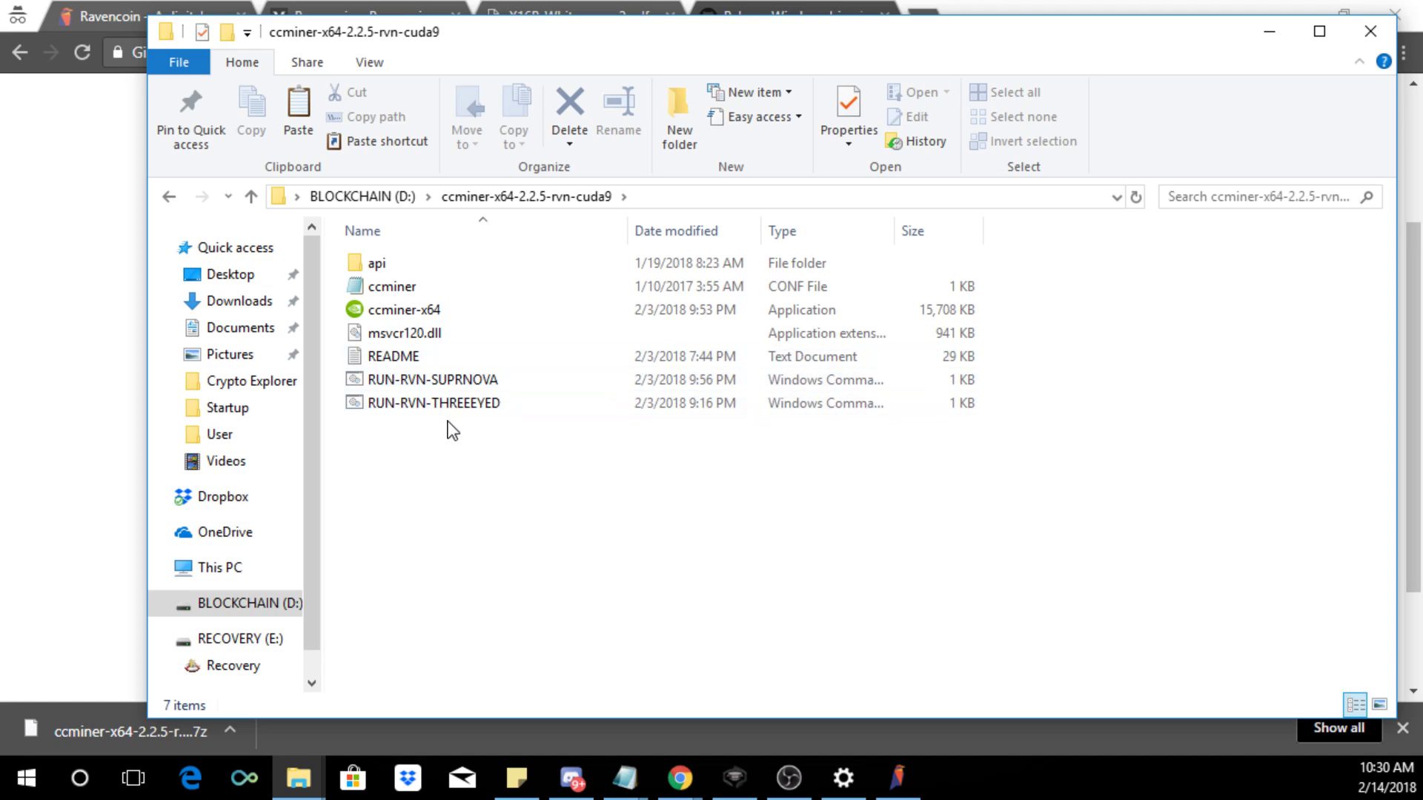
pyautogui.click(458, 379)
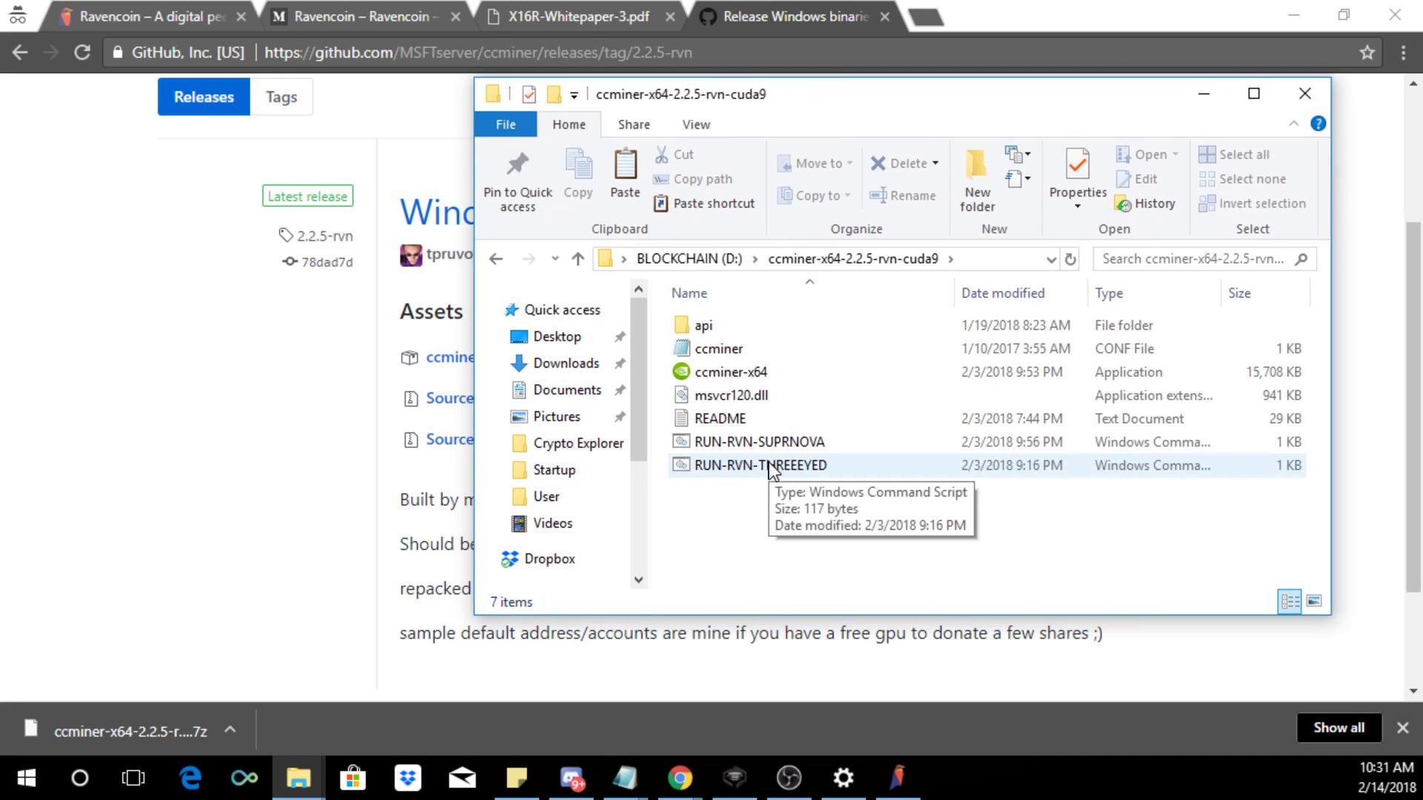
# Step: Open the RUN-RVN-THREEEYED script for editing in Notepad beside the wallet address note
pyautogui.rightClick(759, 464)
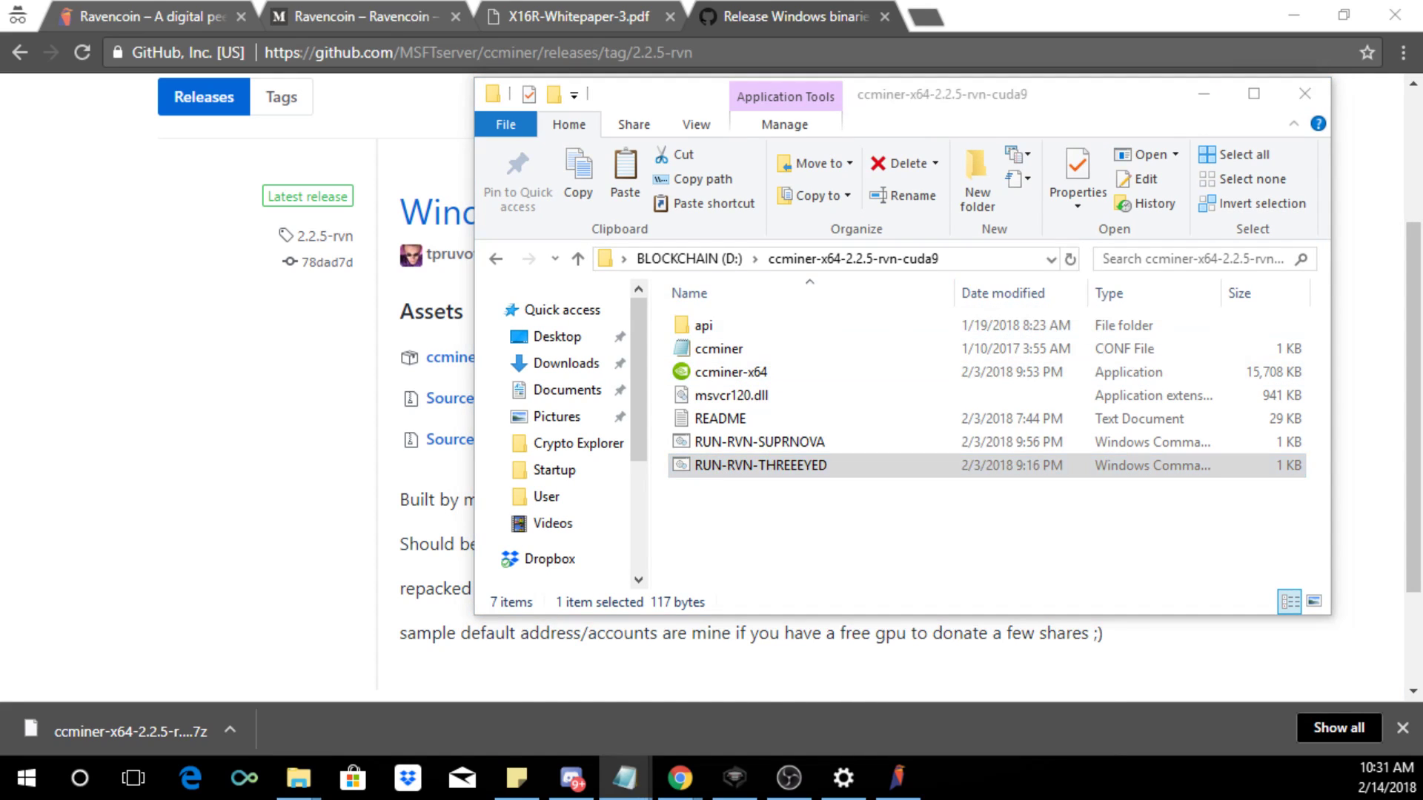
pyautogui.doubleClick(769, 464)
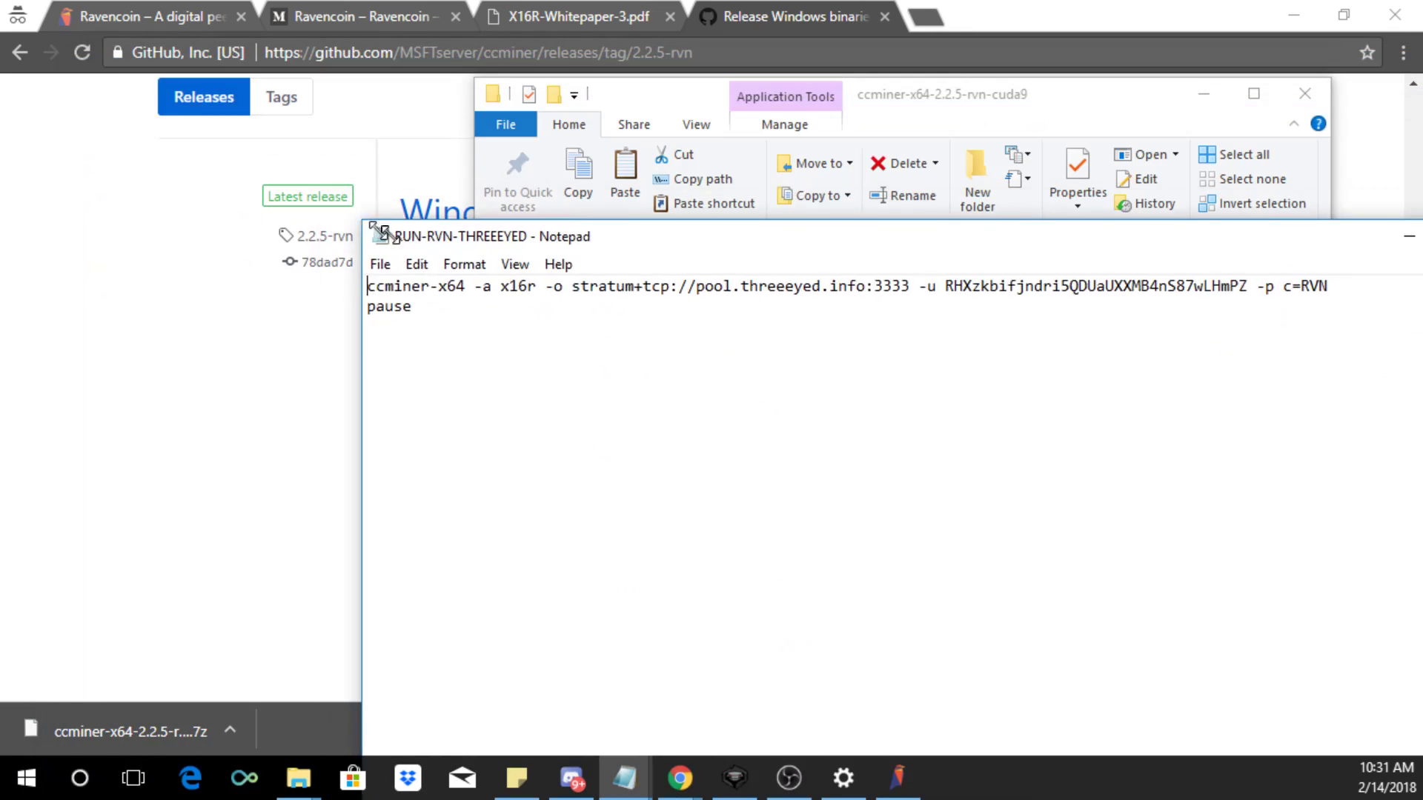
pyautogui.moveTo(480, 236); pyautogui.dragTo(263, 89)
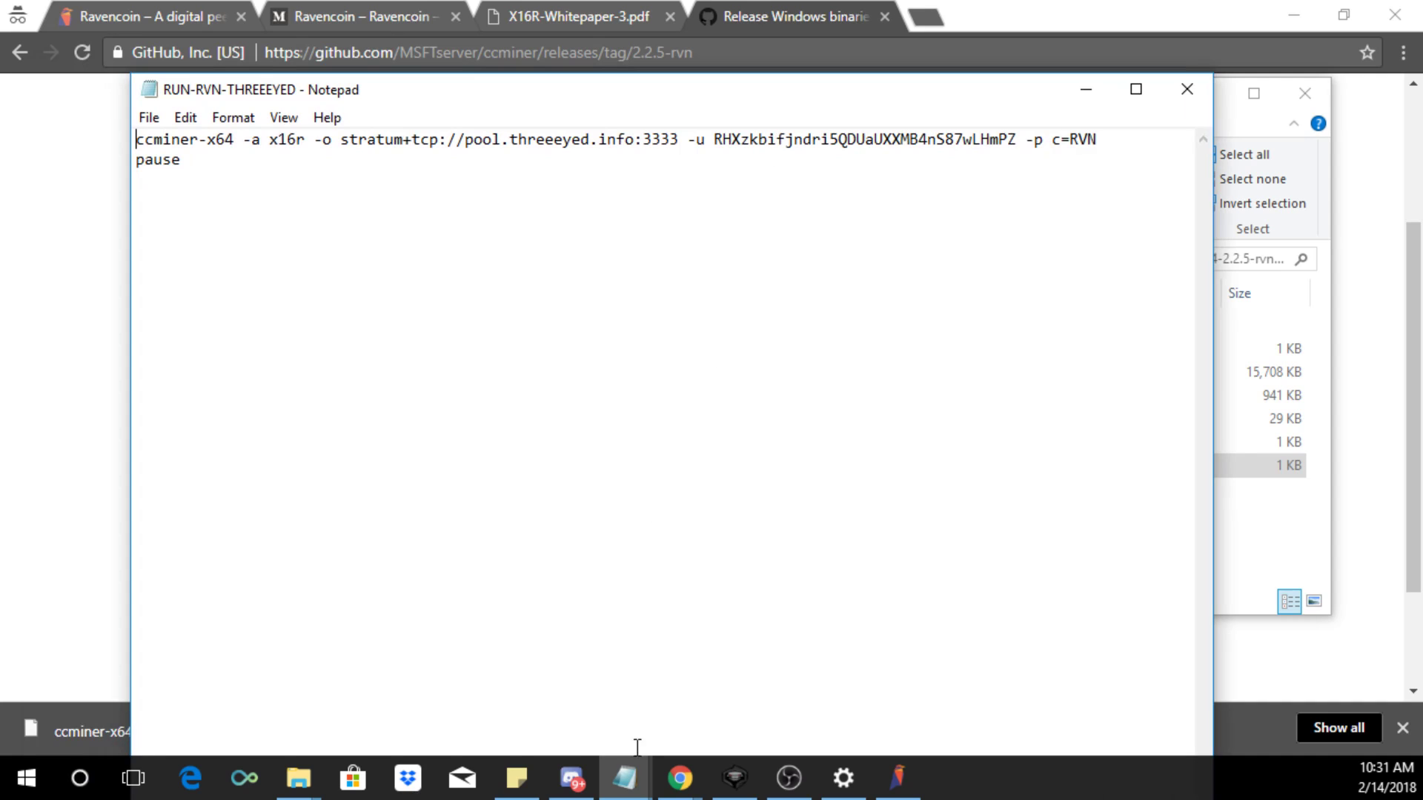
pyautogui.moveTo(624, 778)
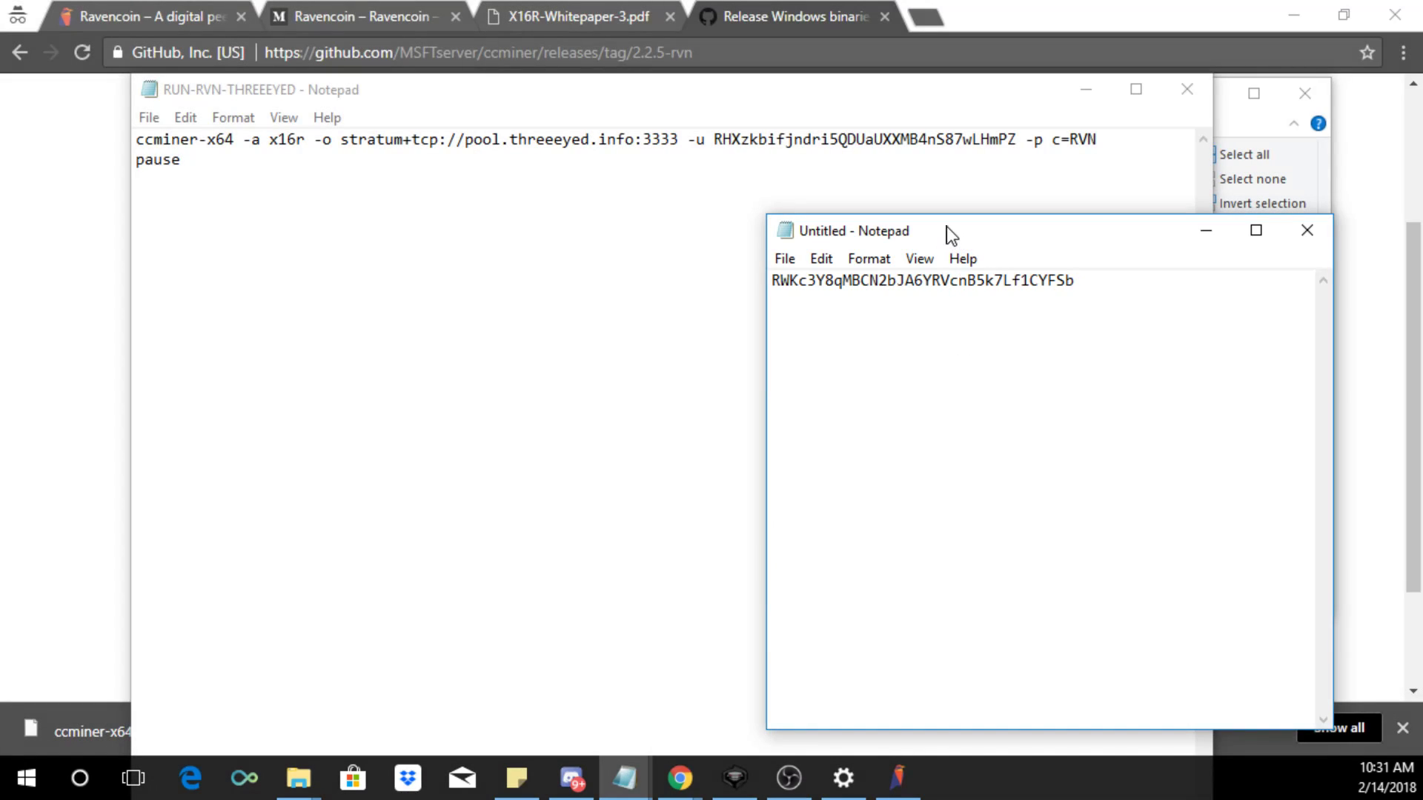
pyautogui.moveTo(949, 230); pyautogui.dragTo(1093, 229)
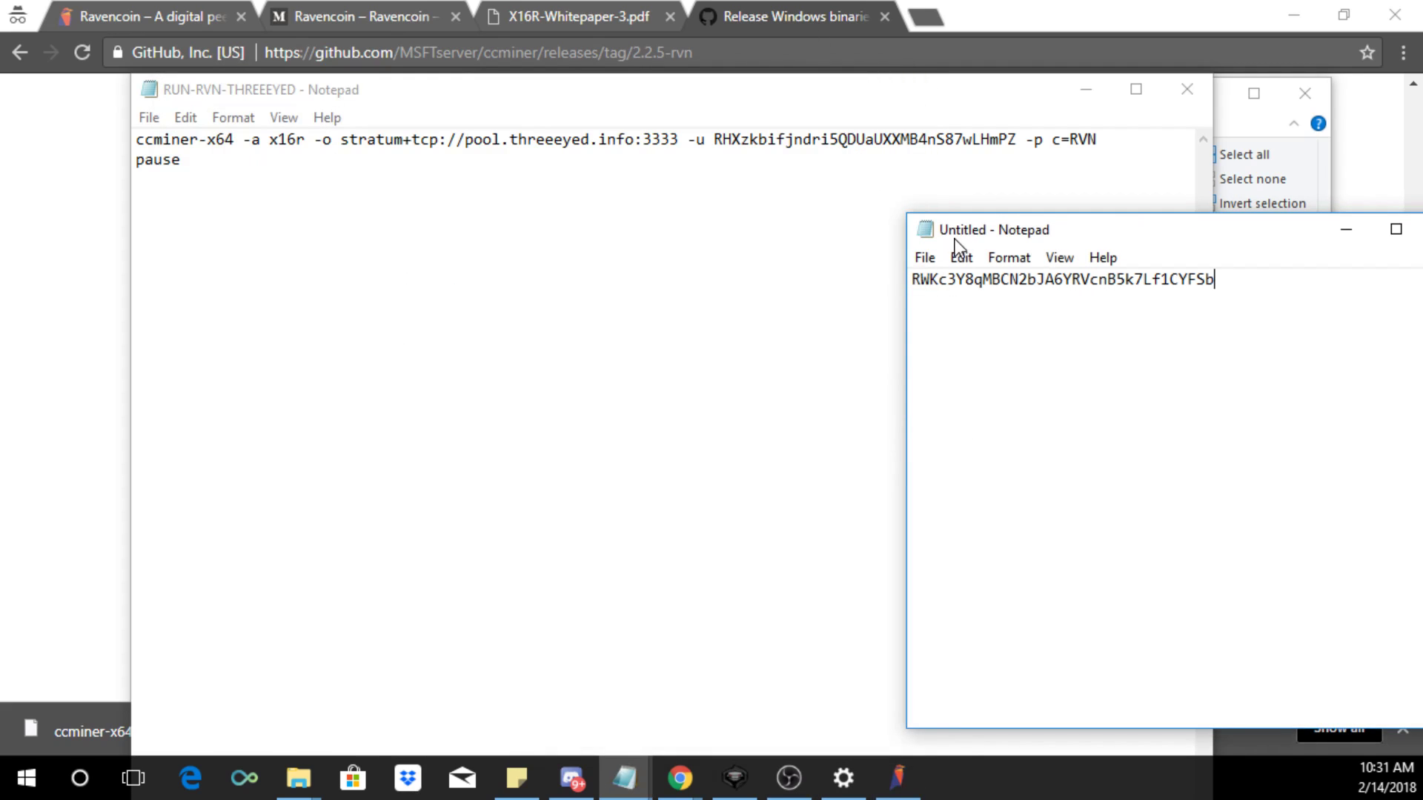
# Step: Replace the sample address after -u with the new Ravencoin wallet address
pyautogui.rightClick(1061, 279)
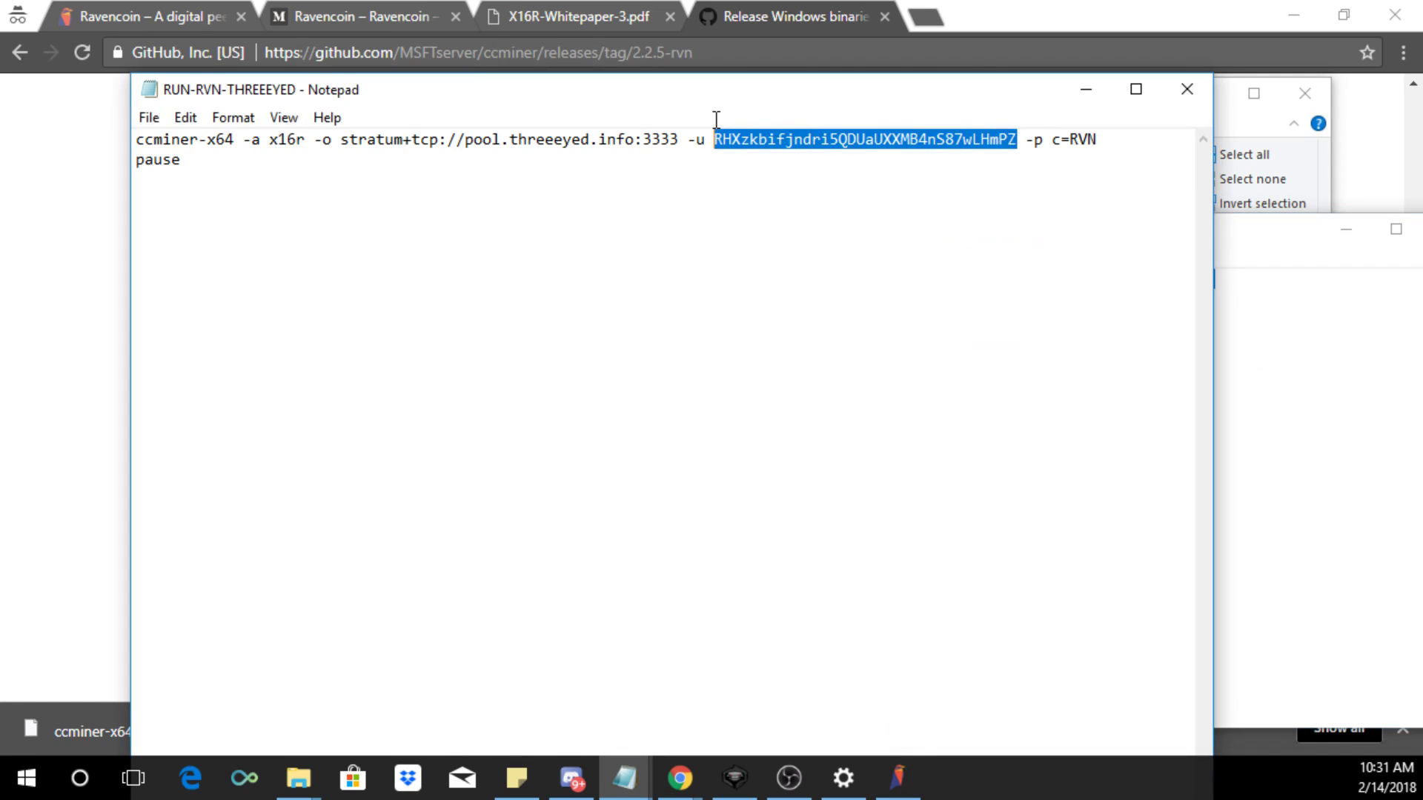
pyautogui.press('Delete')
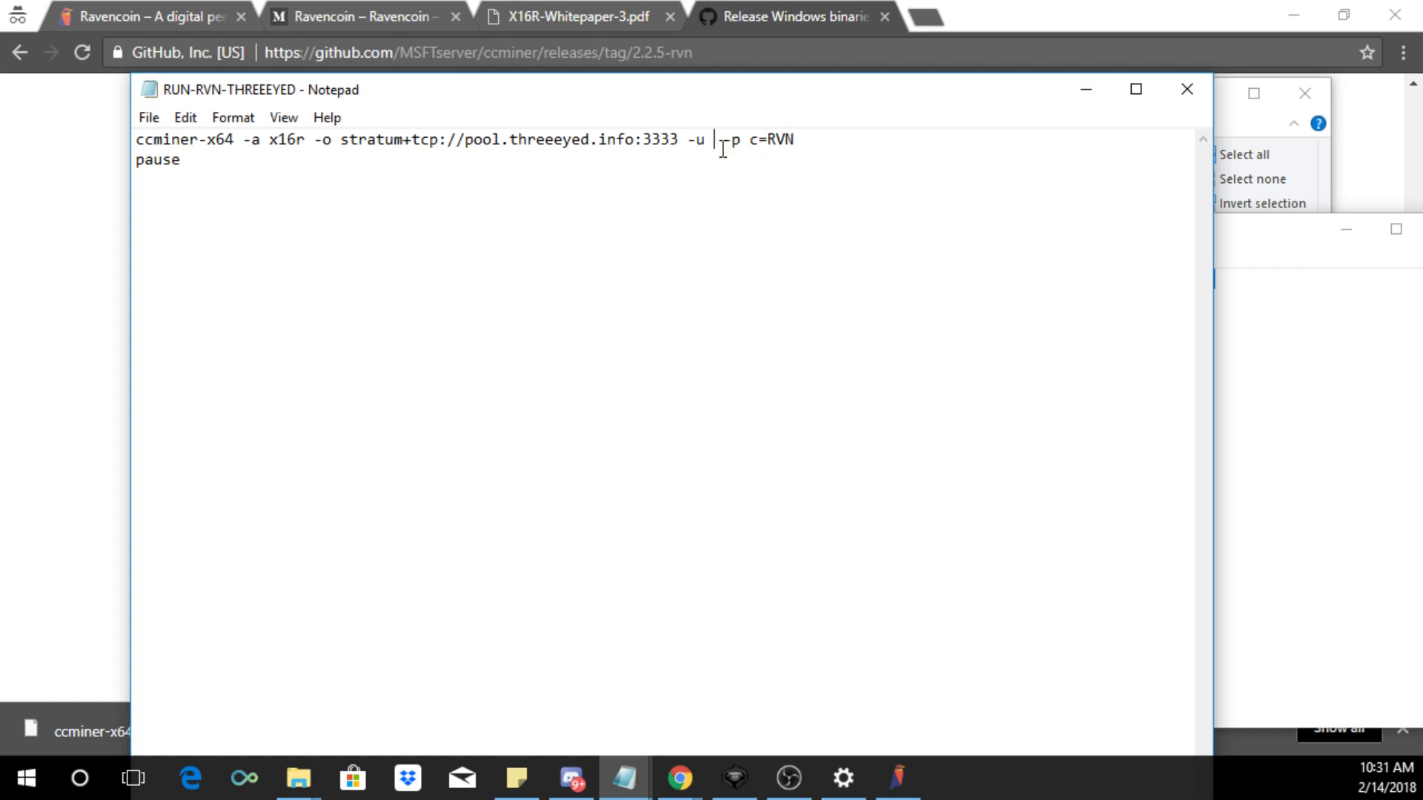
pyautogui.rightClick(717, 142)
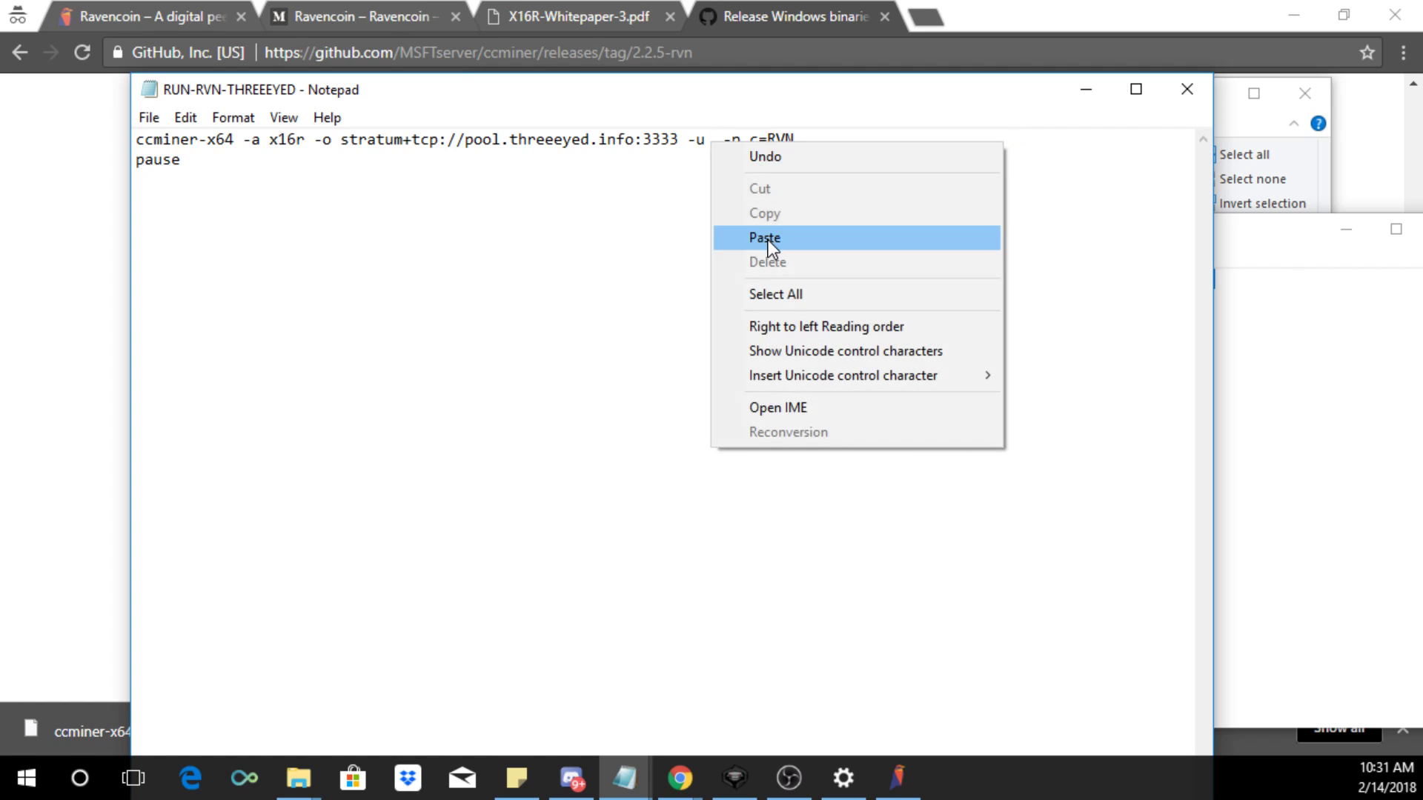
pyautogui.click(763, 237)
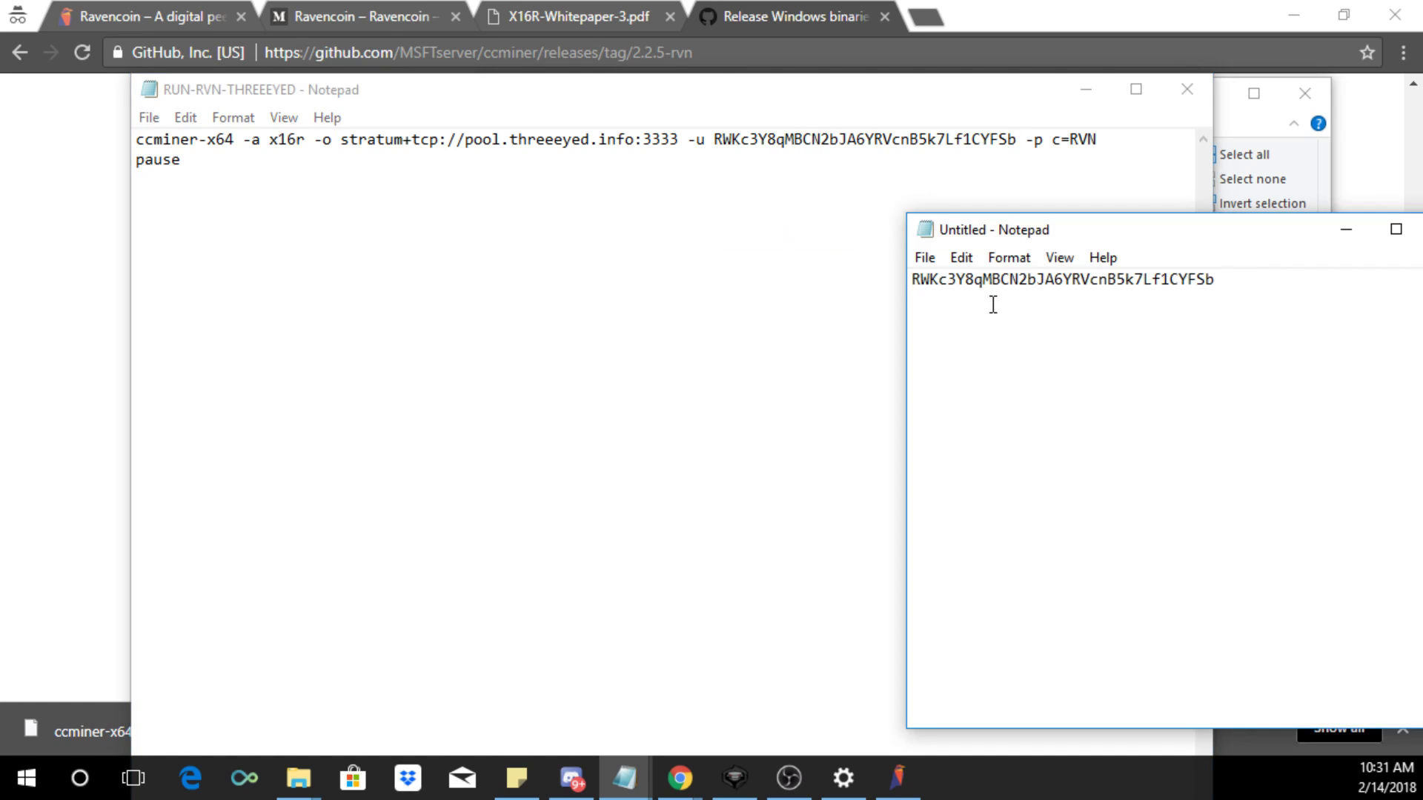
pyautogui.click(148, 117)
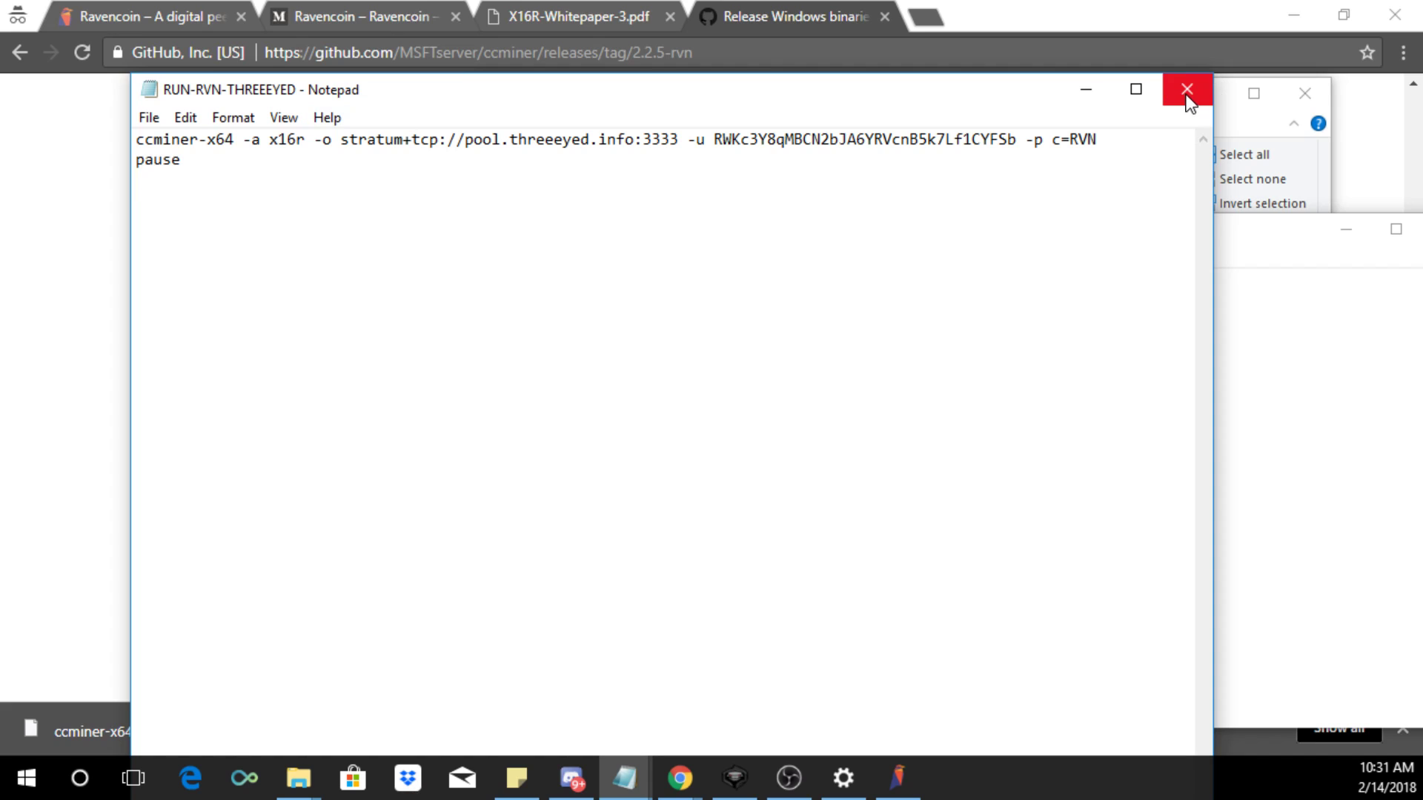
# Step: Save and close the Three Eyed script, then review RUN-RVN-SUPRNOVA unchanged
pyautogui.click(1187, 89)
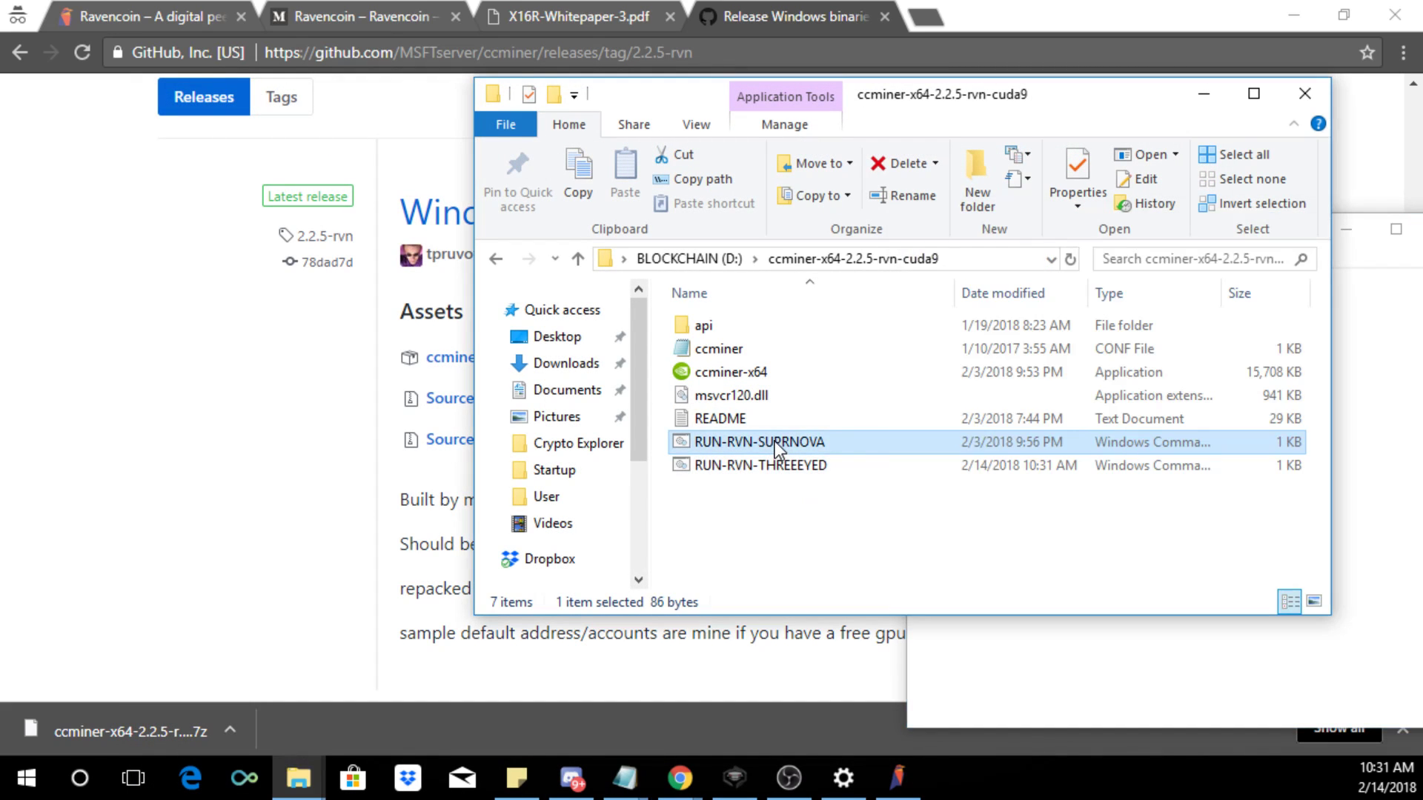
pyautogui.doubleClick(759, 442)
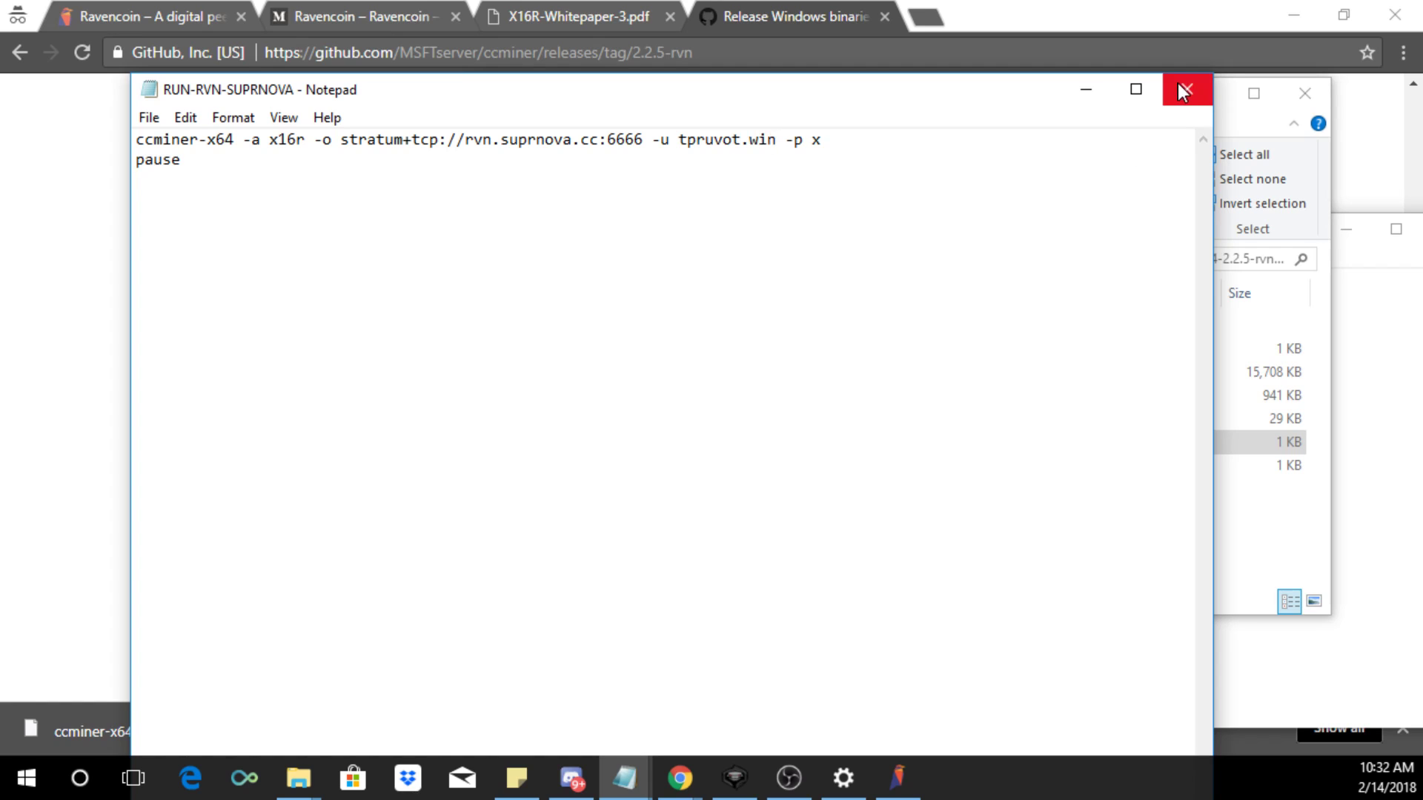
pyautogui.click(1183, 90)
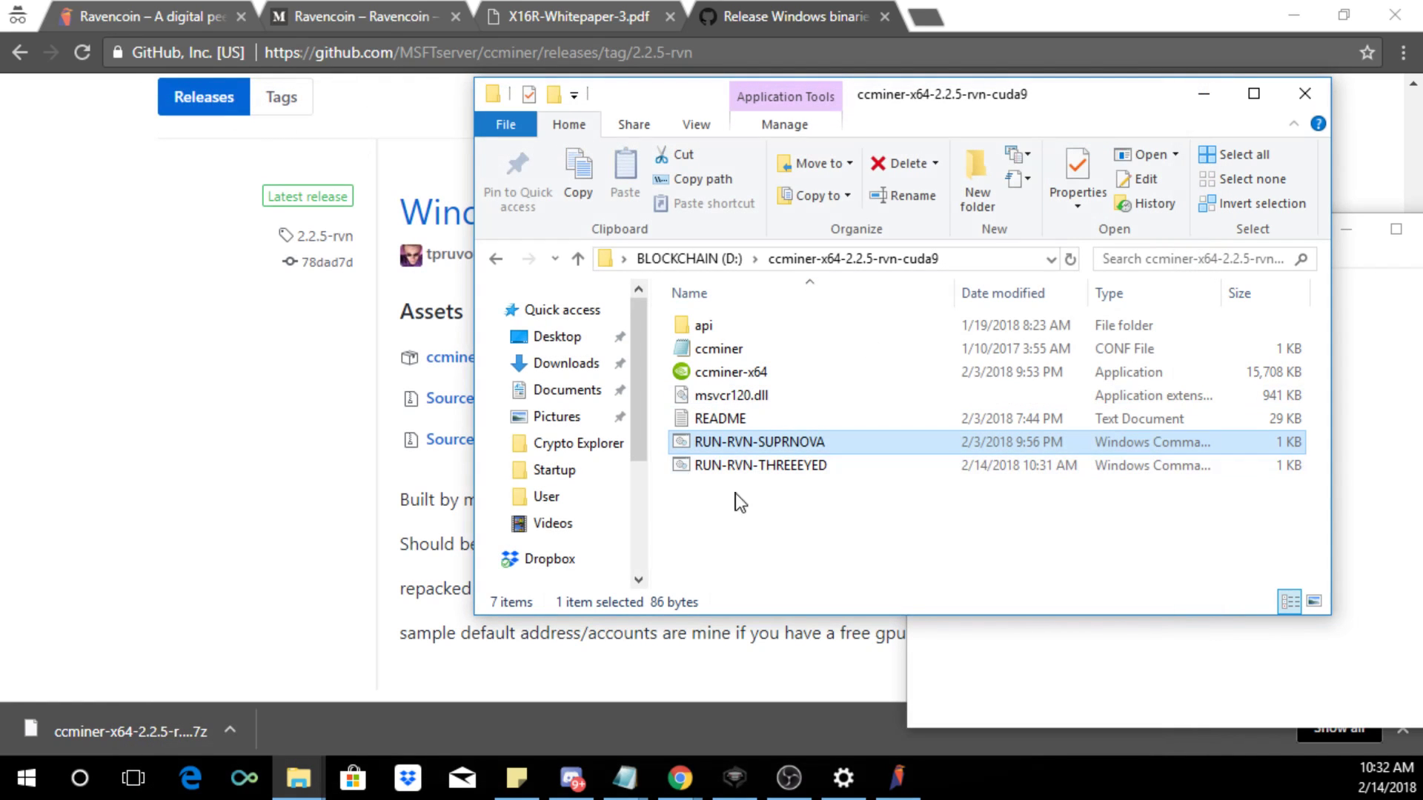
pyautogui.click(761, 464)
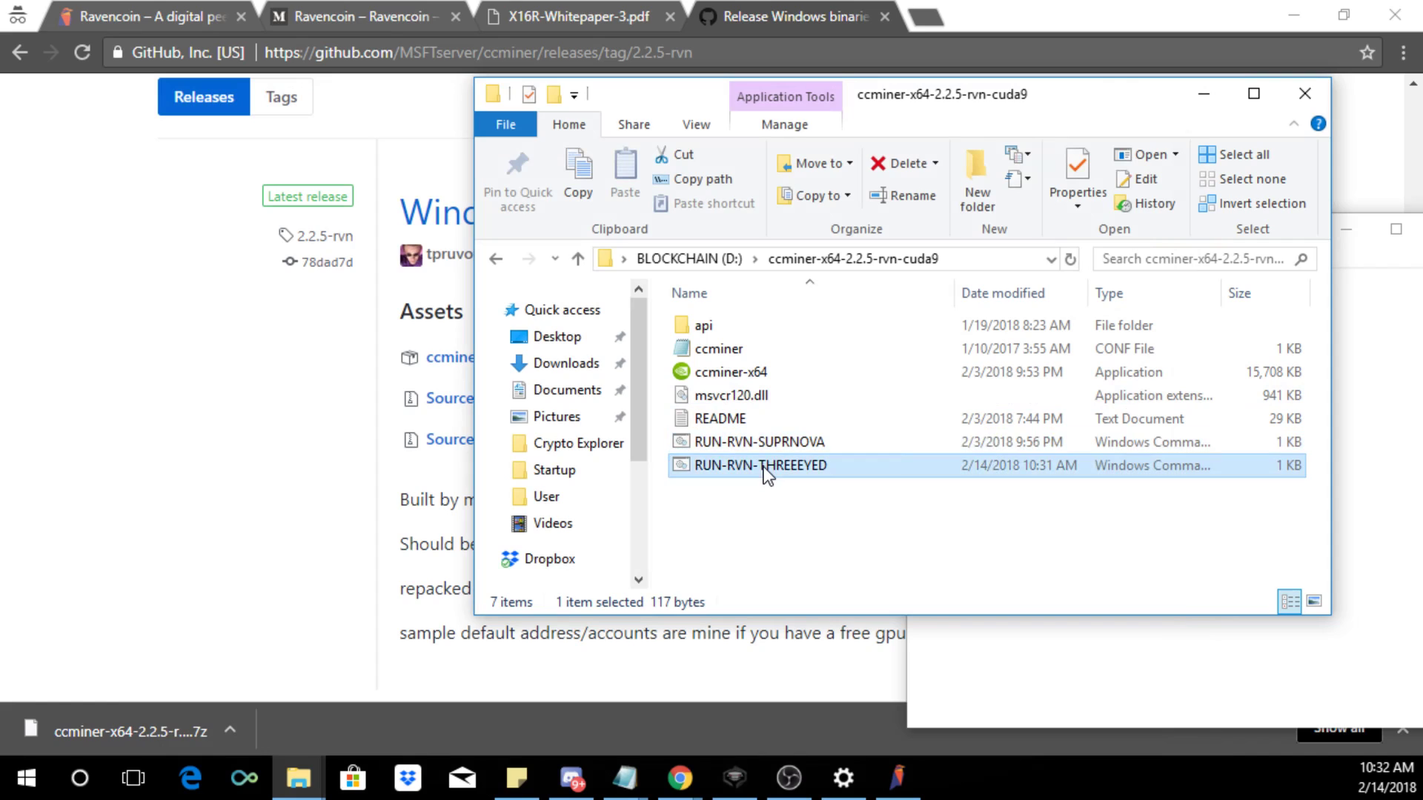
pyautogui.moveTo(747, 533)
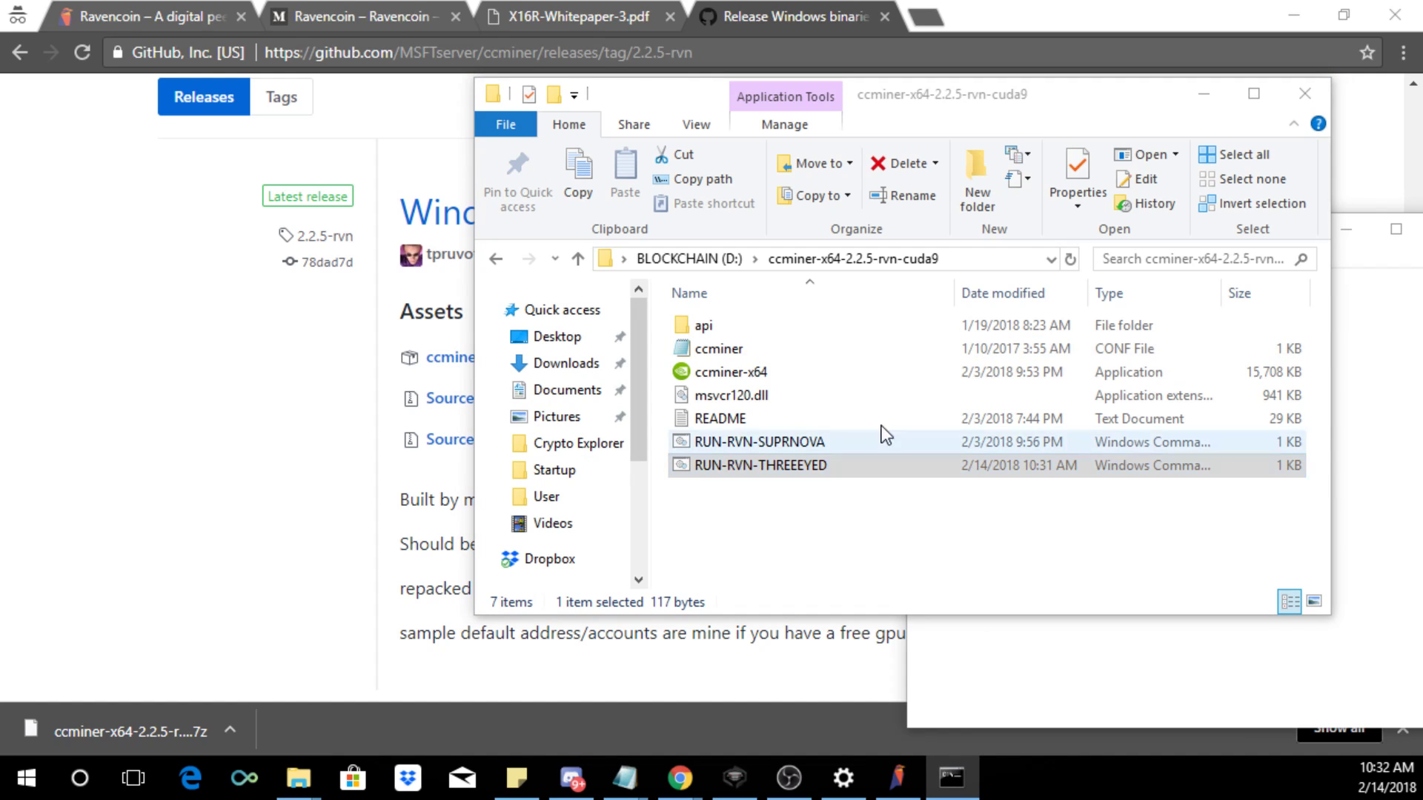
# Step: Launch RUN-RVN-THREEEYED.cmd so ccminer mines x16r on pool.threeeyed.info:3333, rechecking the pool address
pyautogui.doubleClick(760, 464)
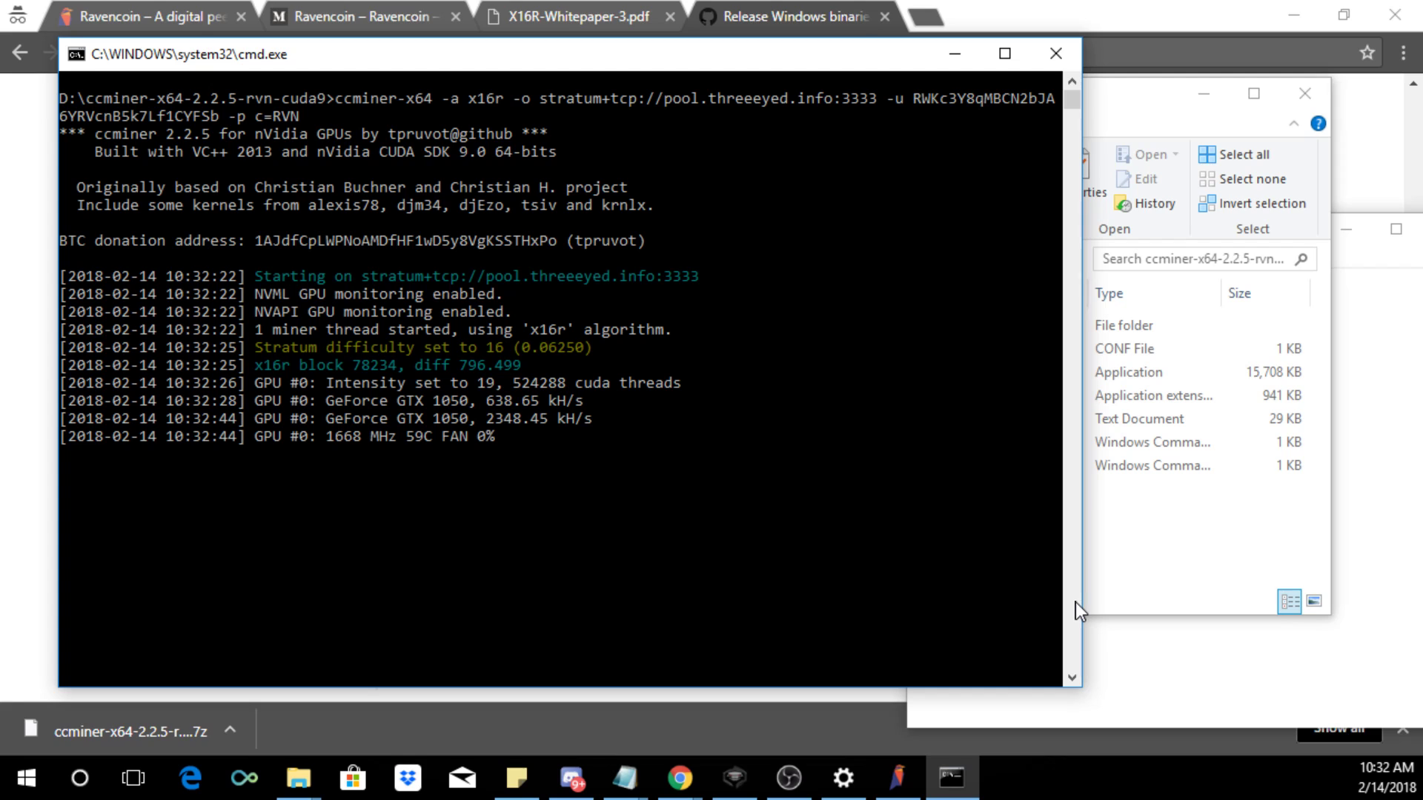
pyautogui.rightClick(714, 465)
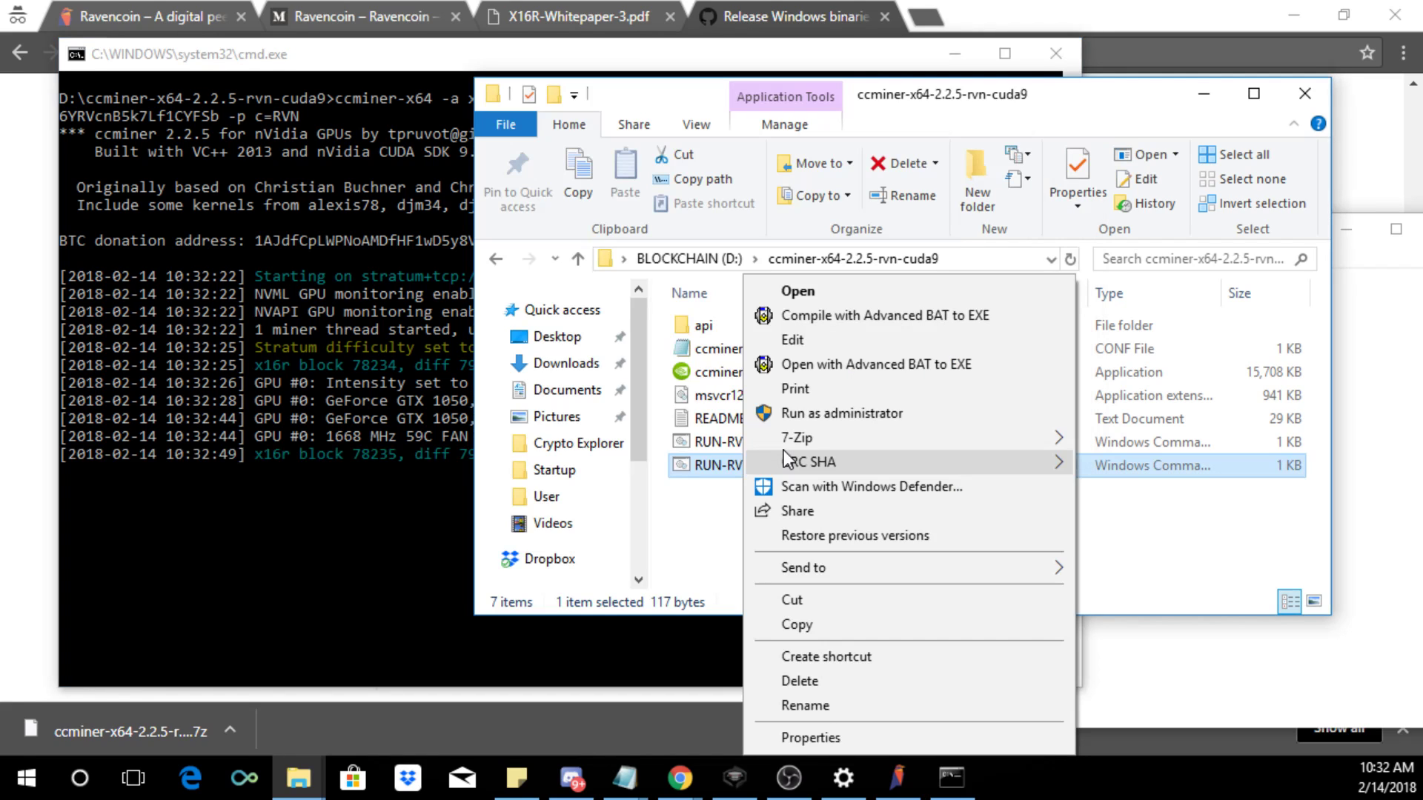
pyautogui.click(791, 339)
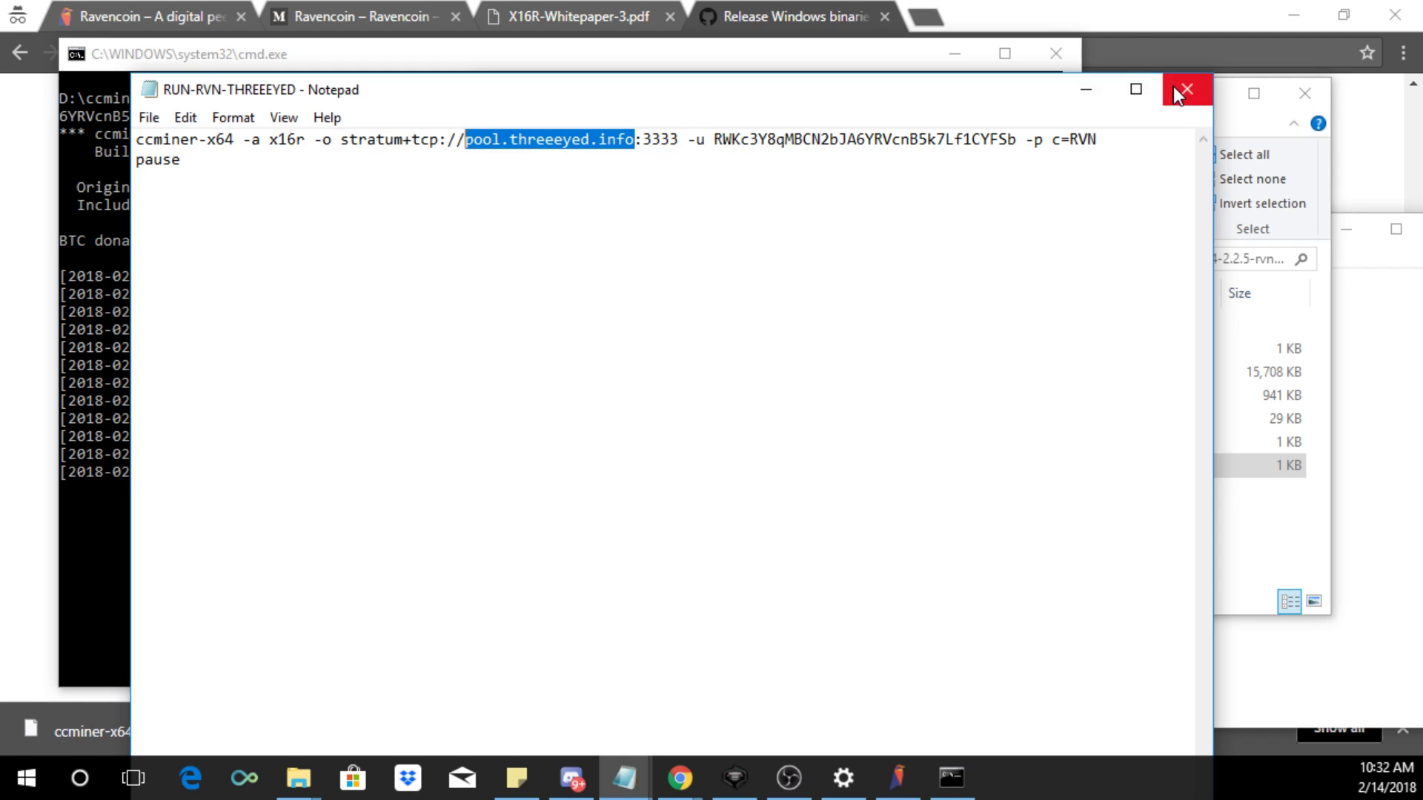
pyautogui.click(1185, 90)
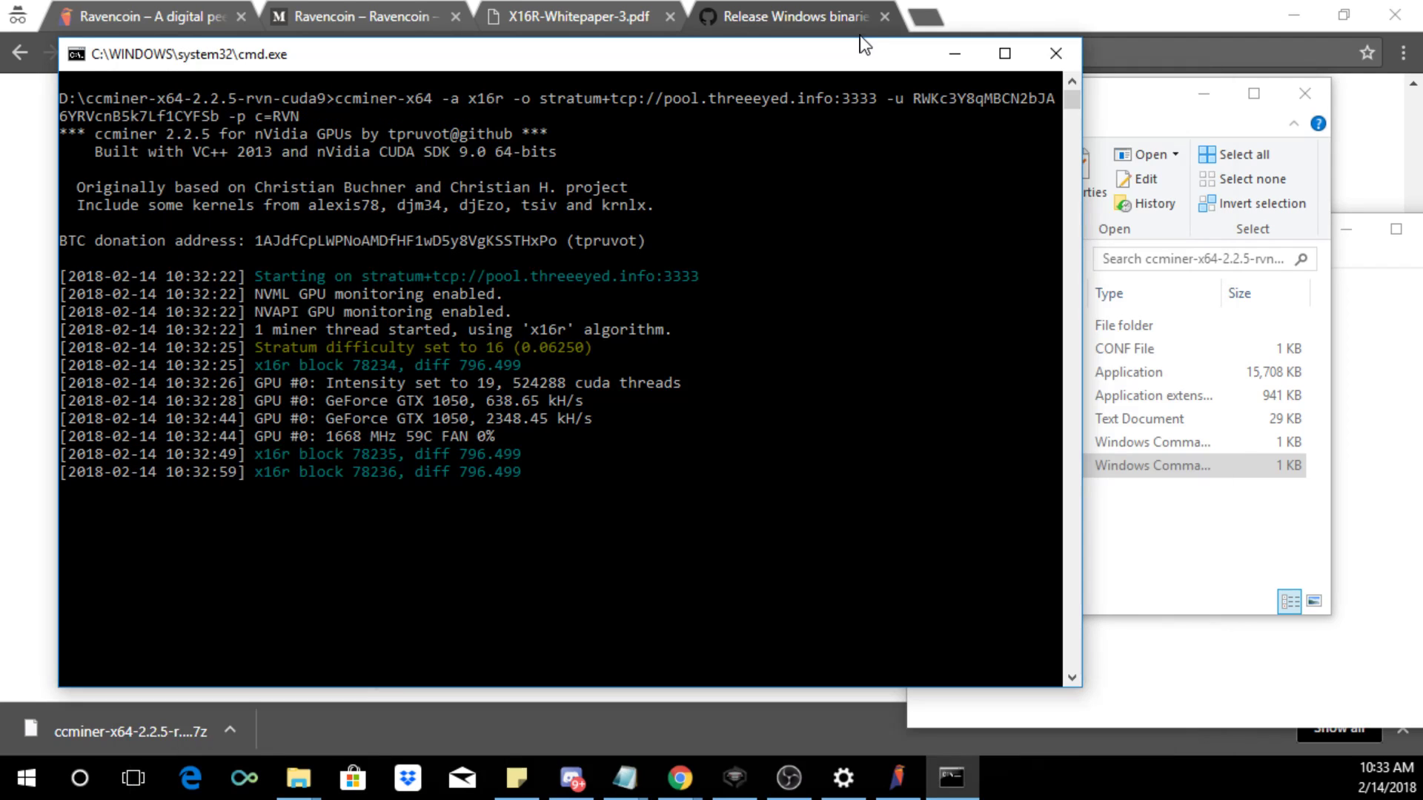
pyautogui.click(940, 16)
pyautogui.write('pool.threeeyed.info')
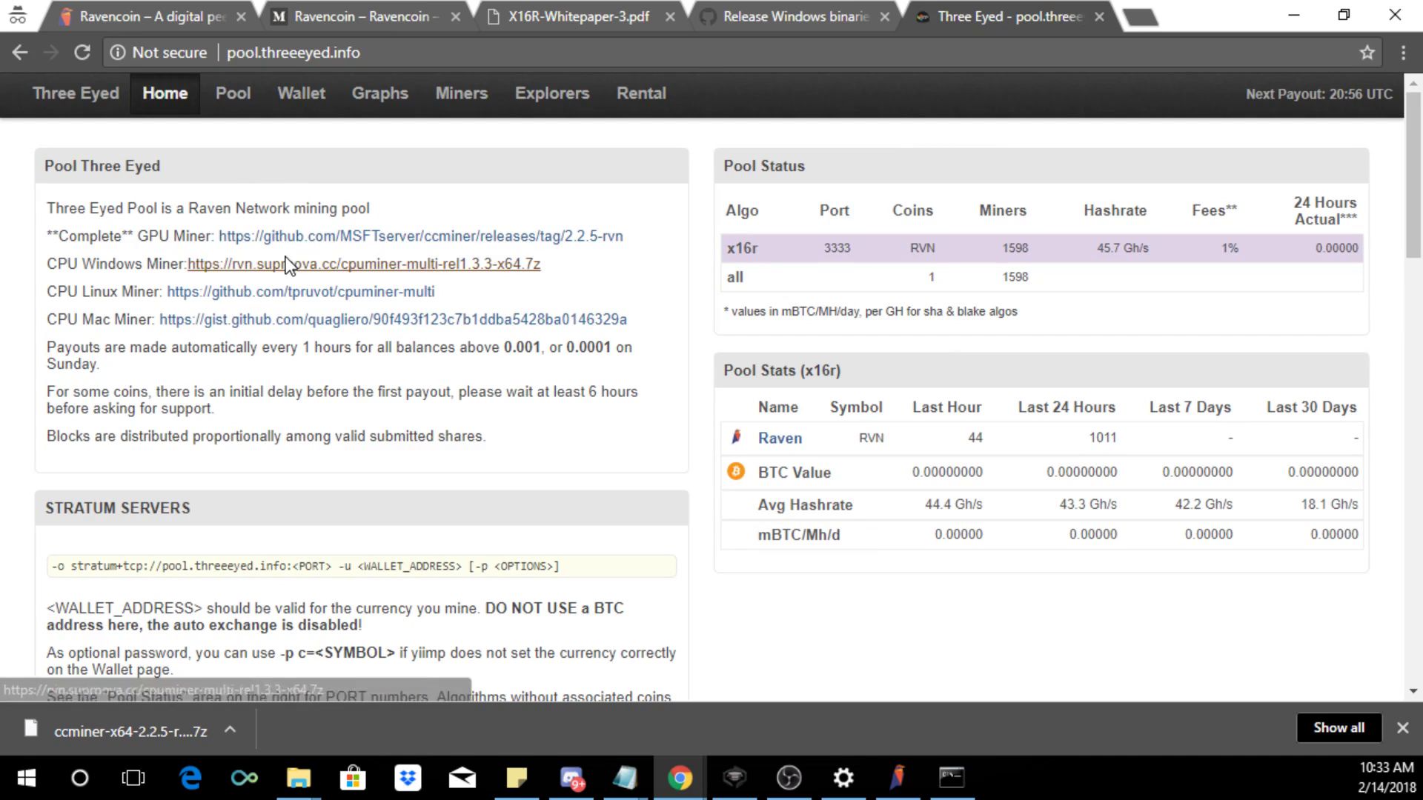
pyautogui.scroll(-3)
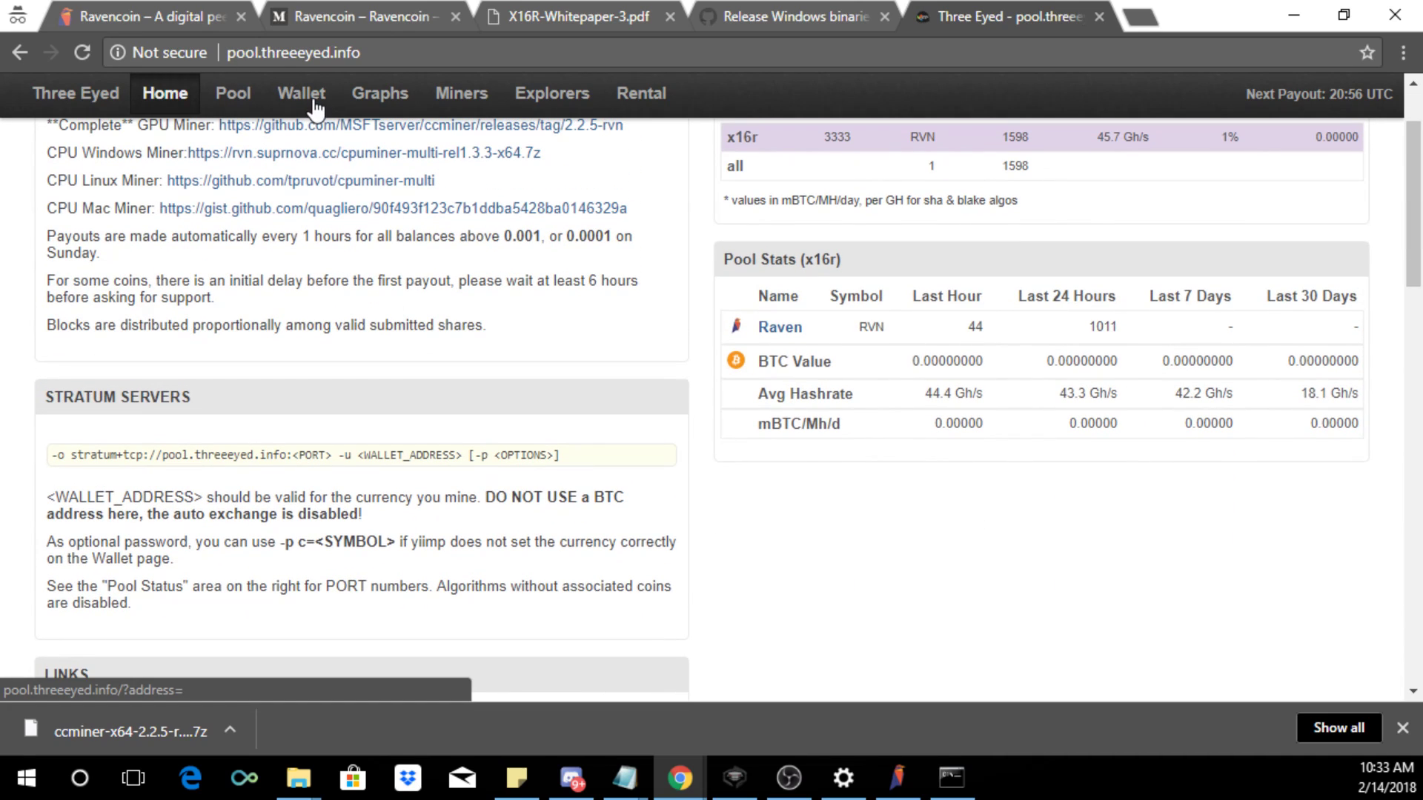
pyautogui.click(301, 92)
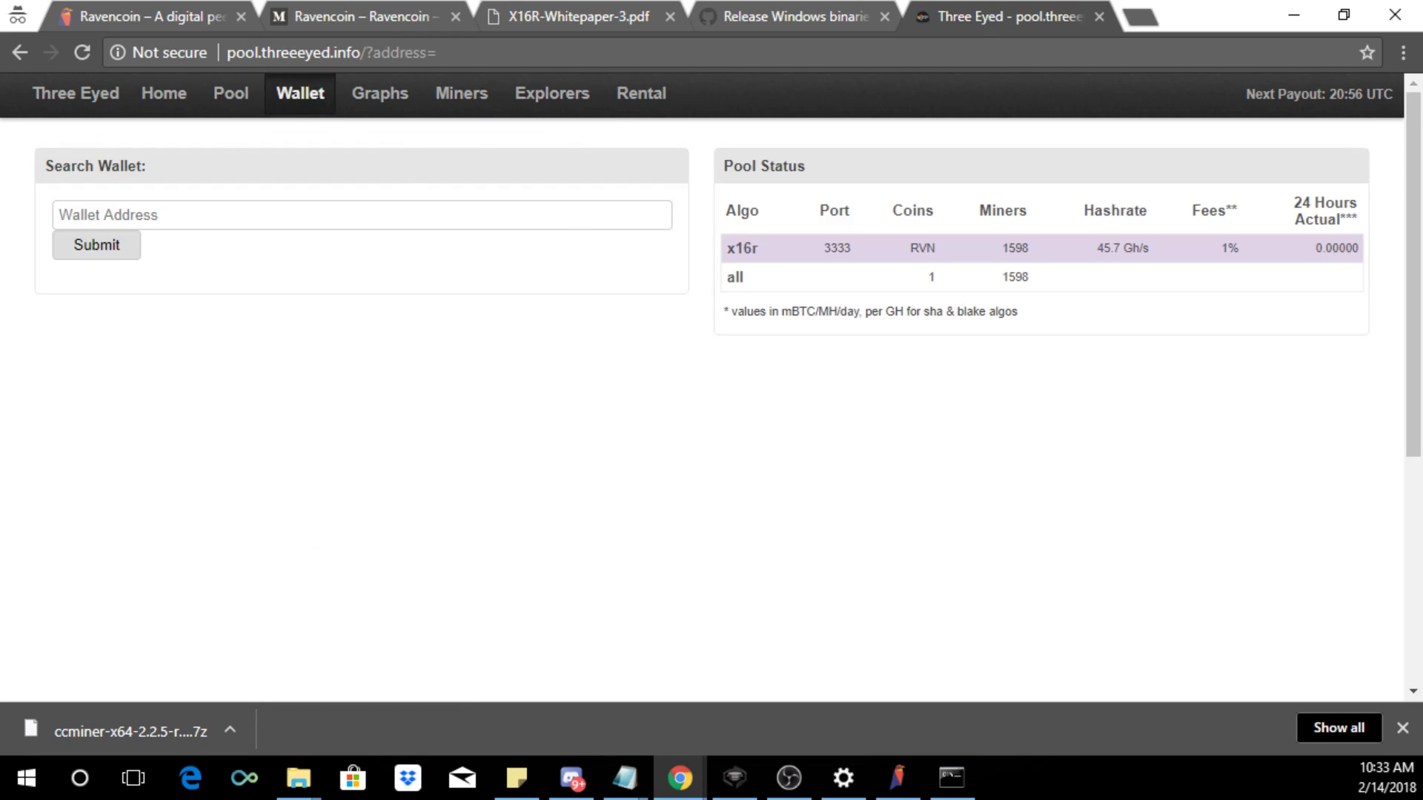
pyautogui.moveTo(897, 778)
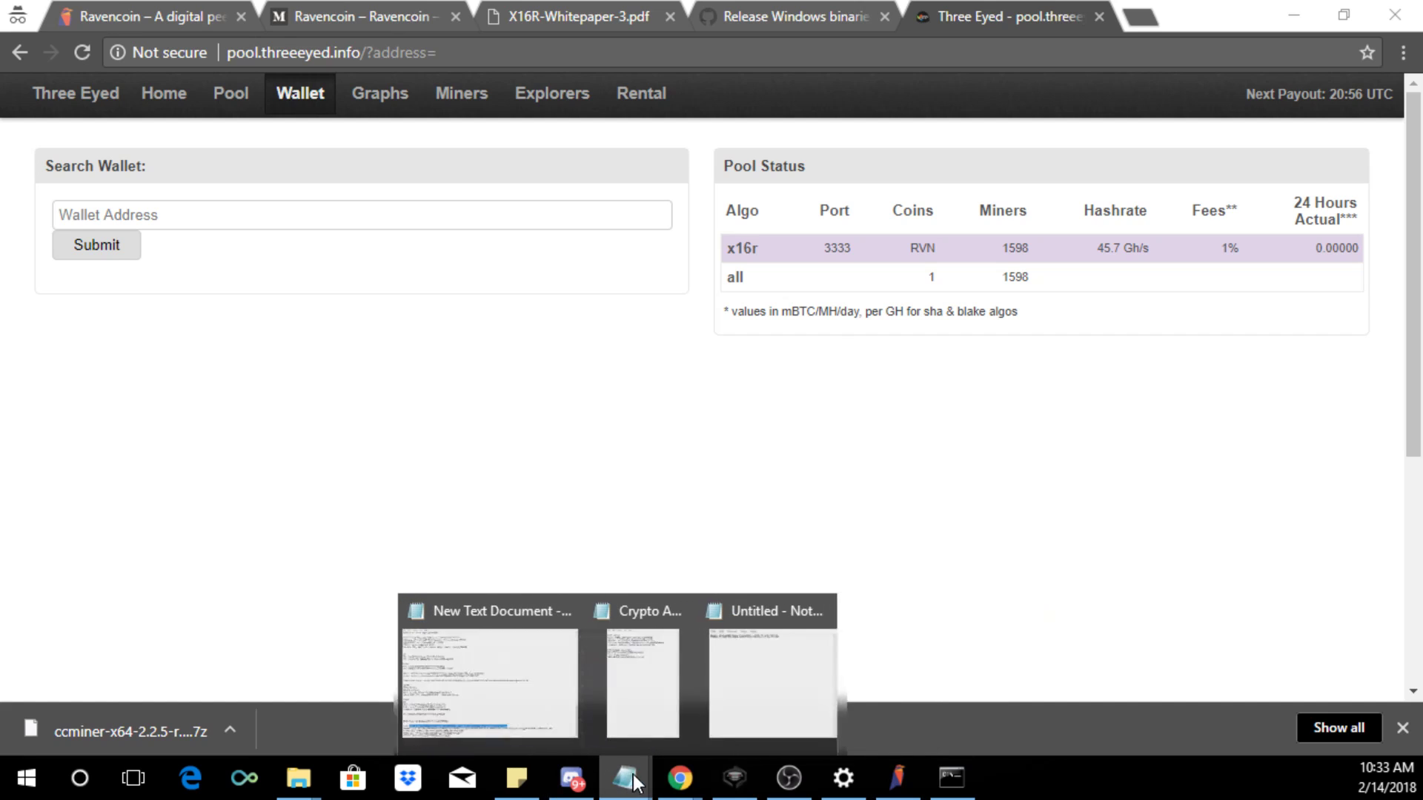
pyautogui.click(771, 610)
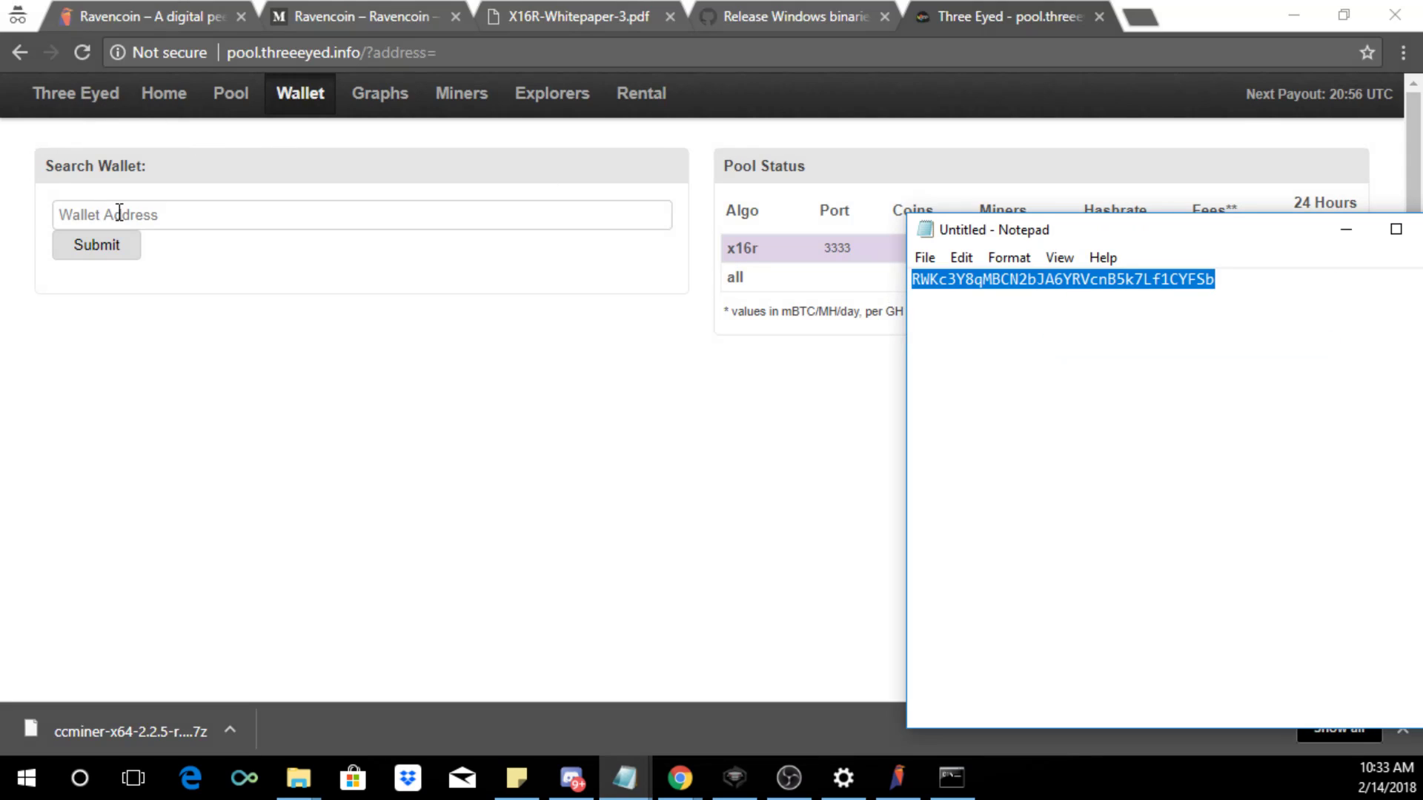
pyautogui.write('RWKc3Y8qMBCN2bJA6YRVcnB5k7Lf1CYFSb')
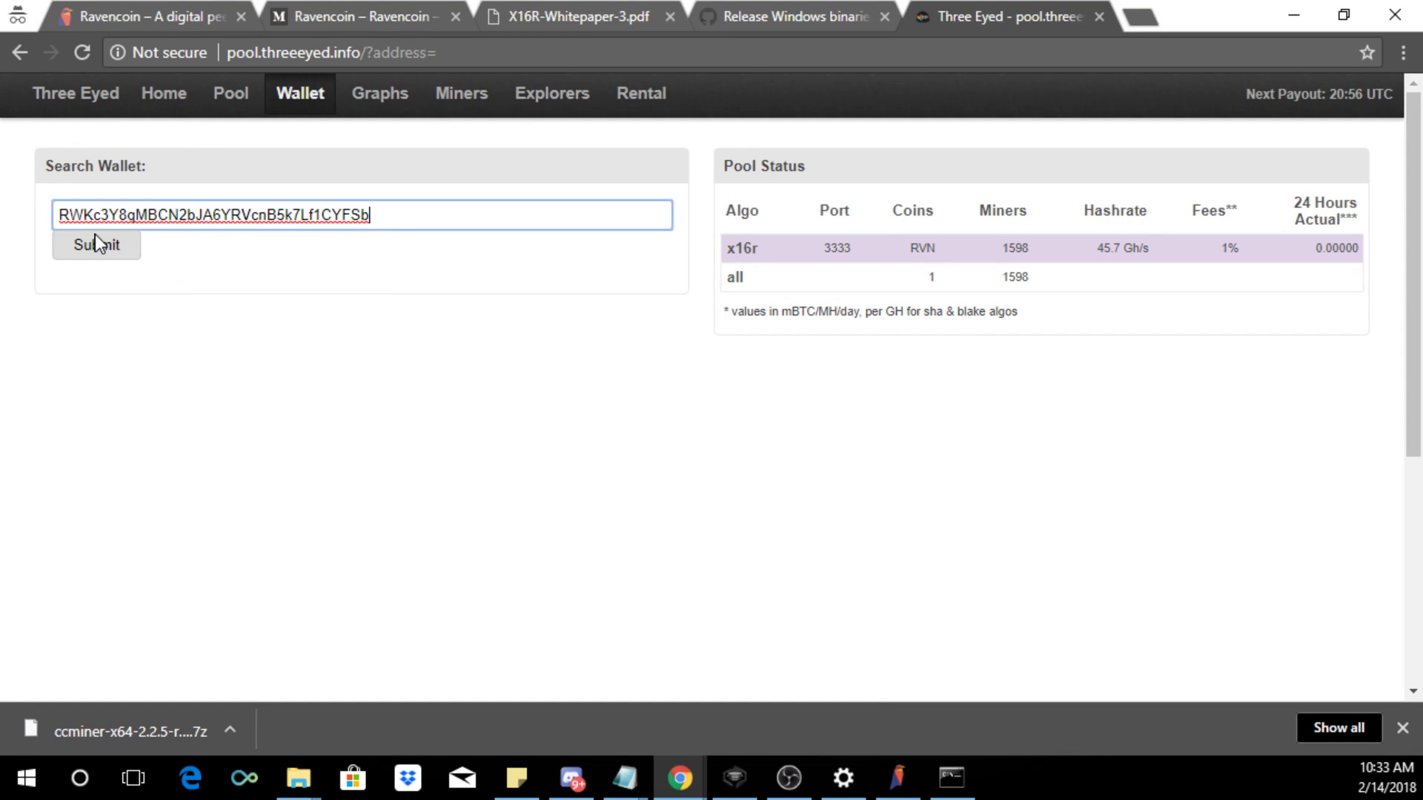
pyautogui.click(95, 245)
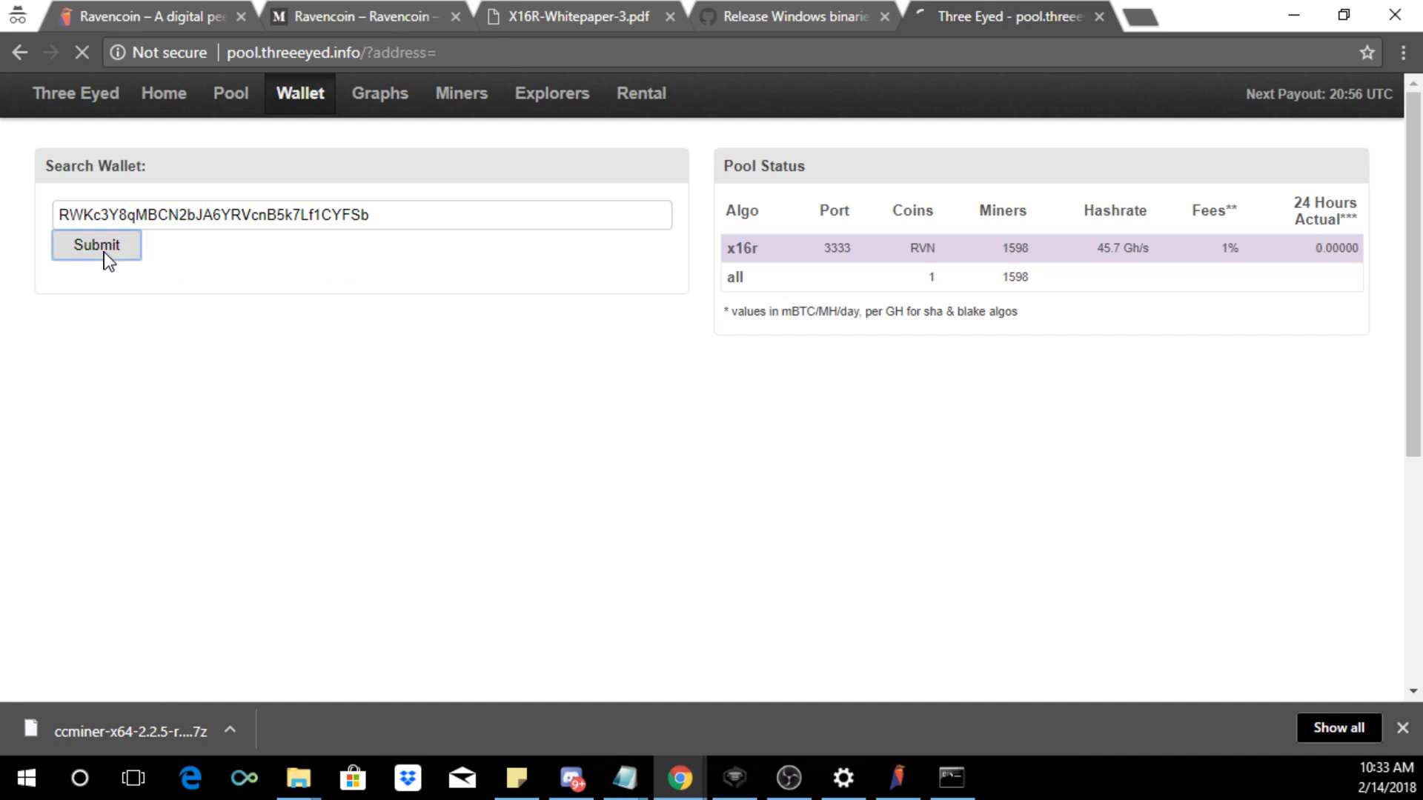
pyautogui.click(95, 244)
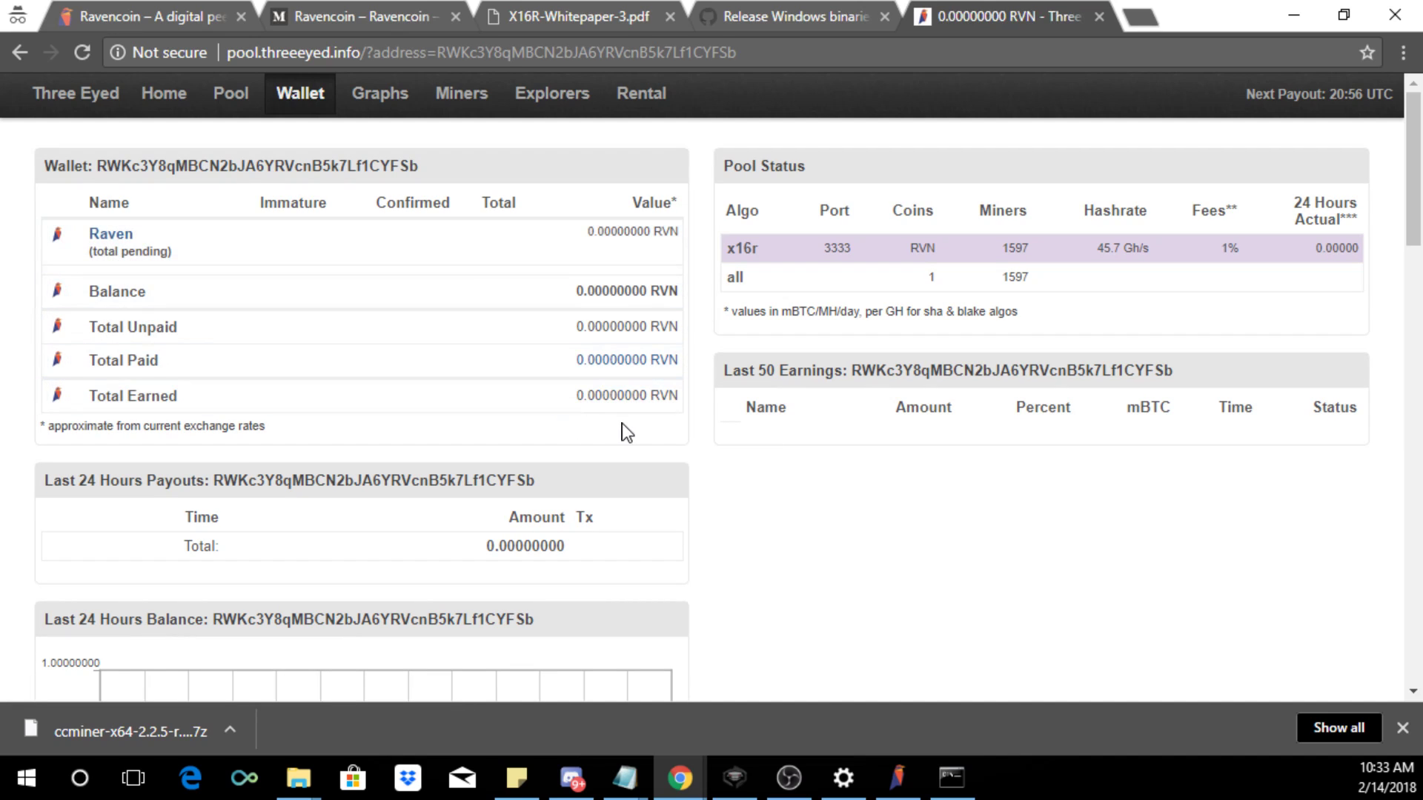
pyautogui.moveTo(919, 331)
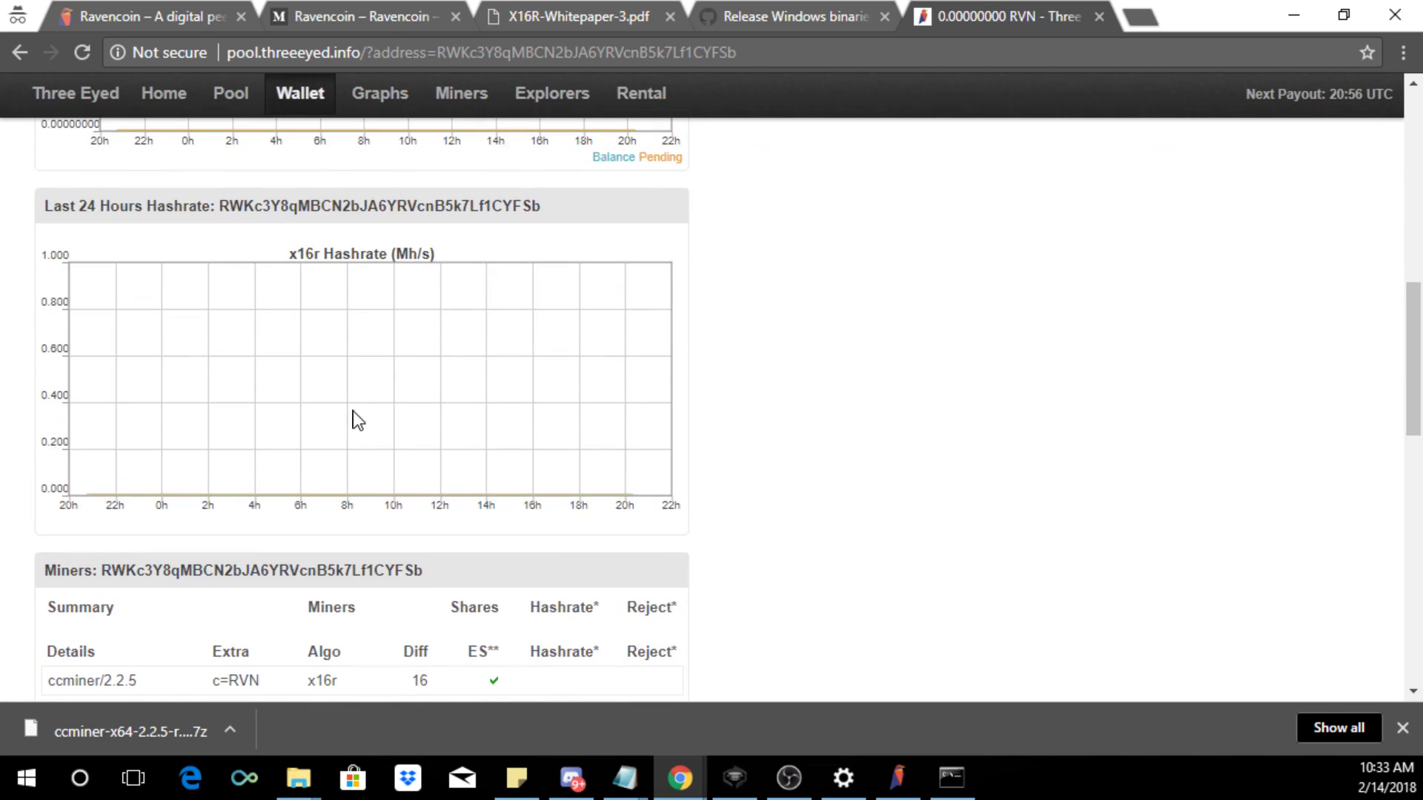
pyautogui.scroll(-3)
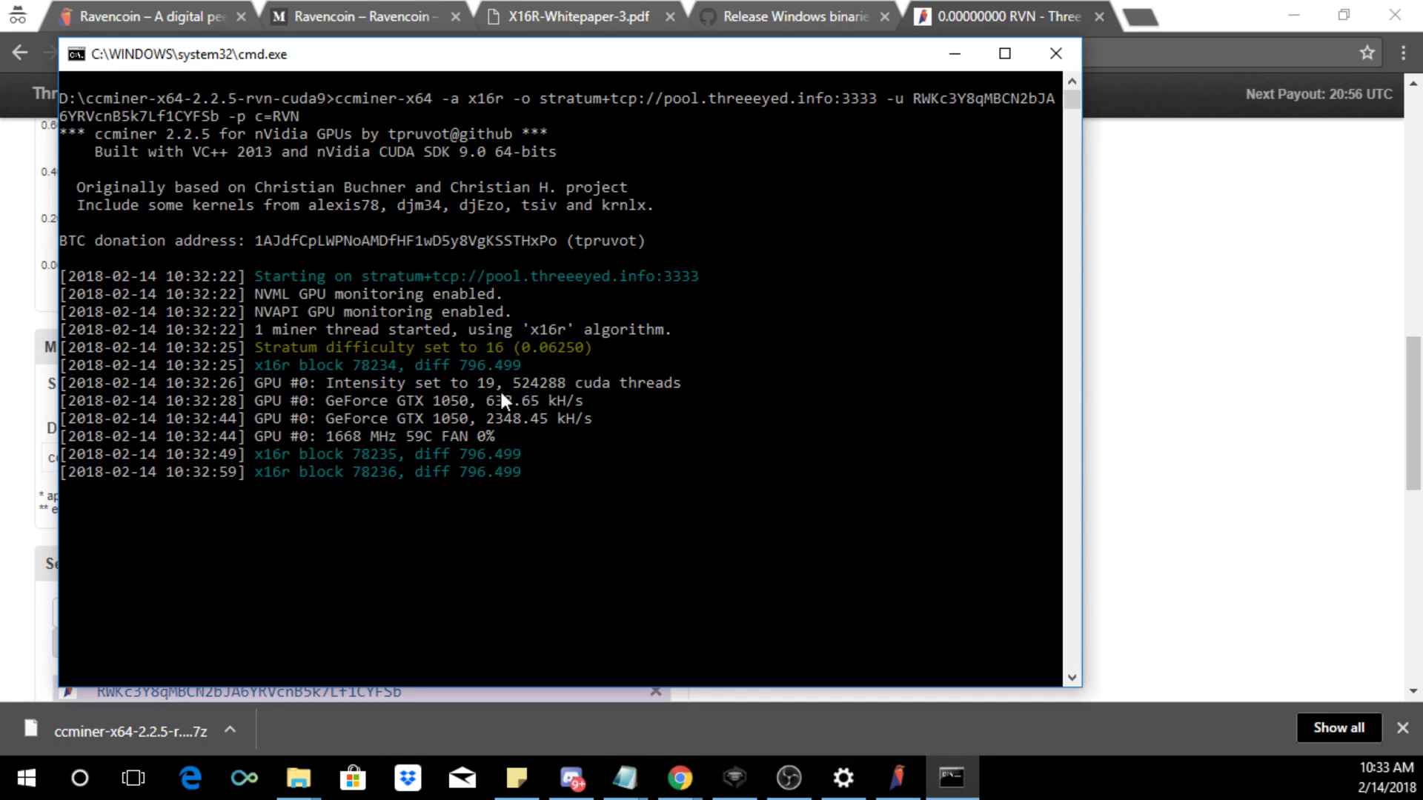
pyautogui.moveTo(610, 433)
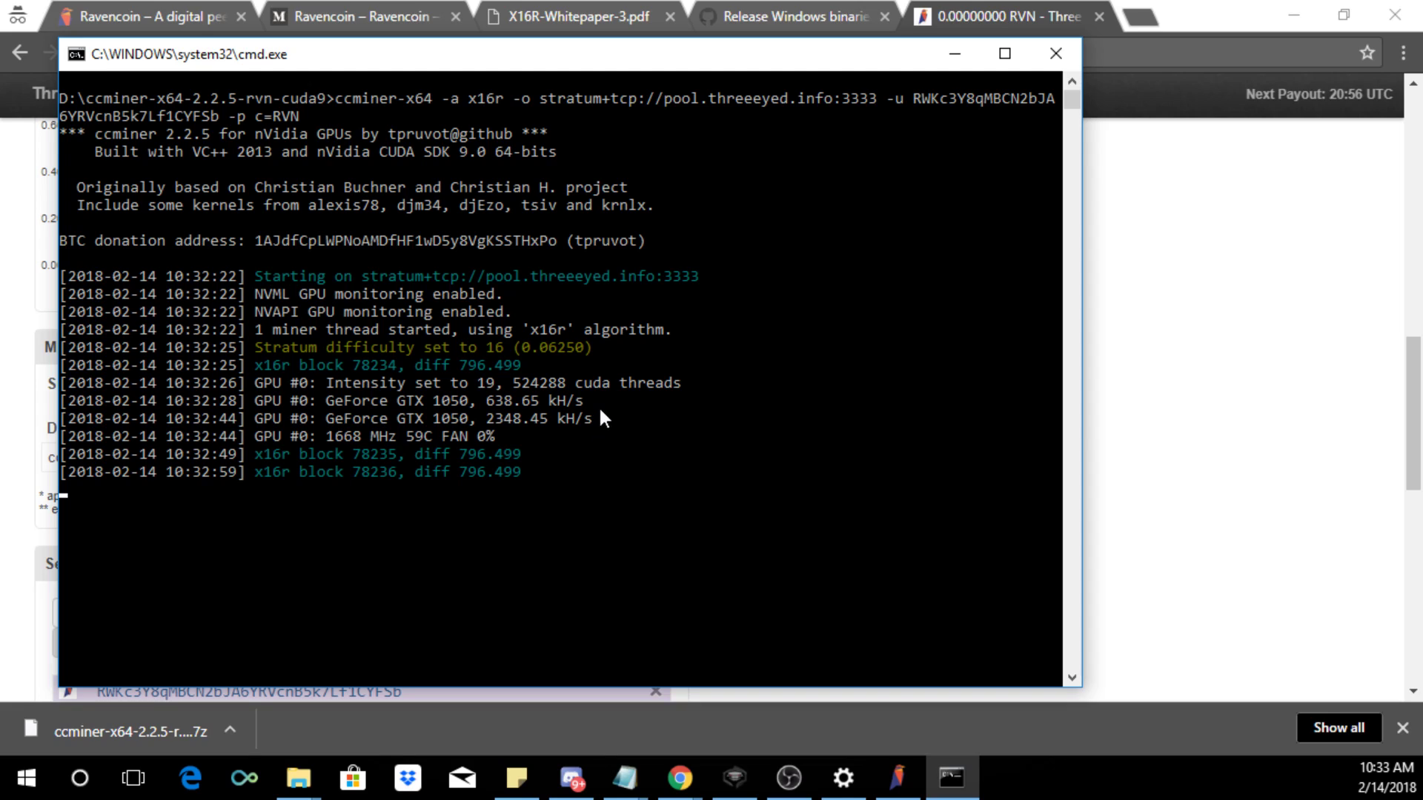
pyautogui.moveTo(253, 240)
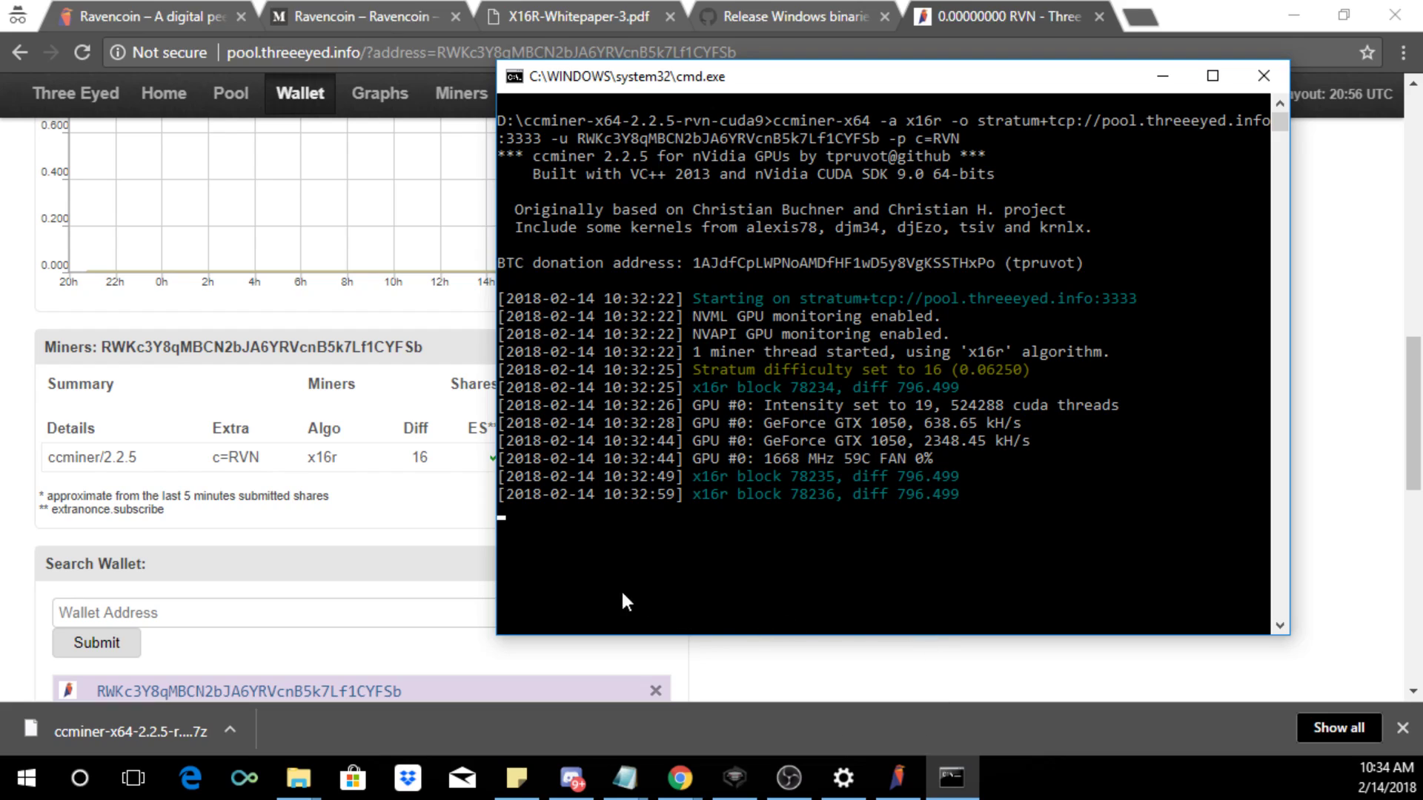
pyautogui.moveTo(696, 491)
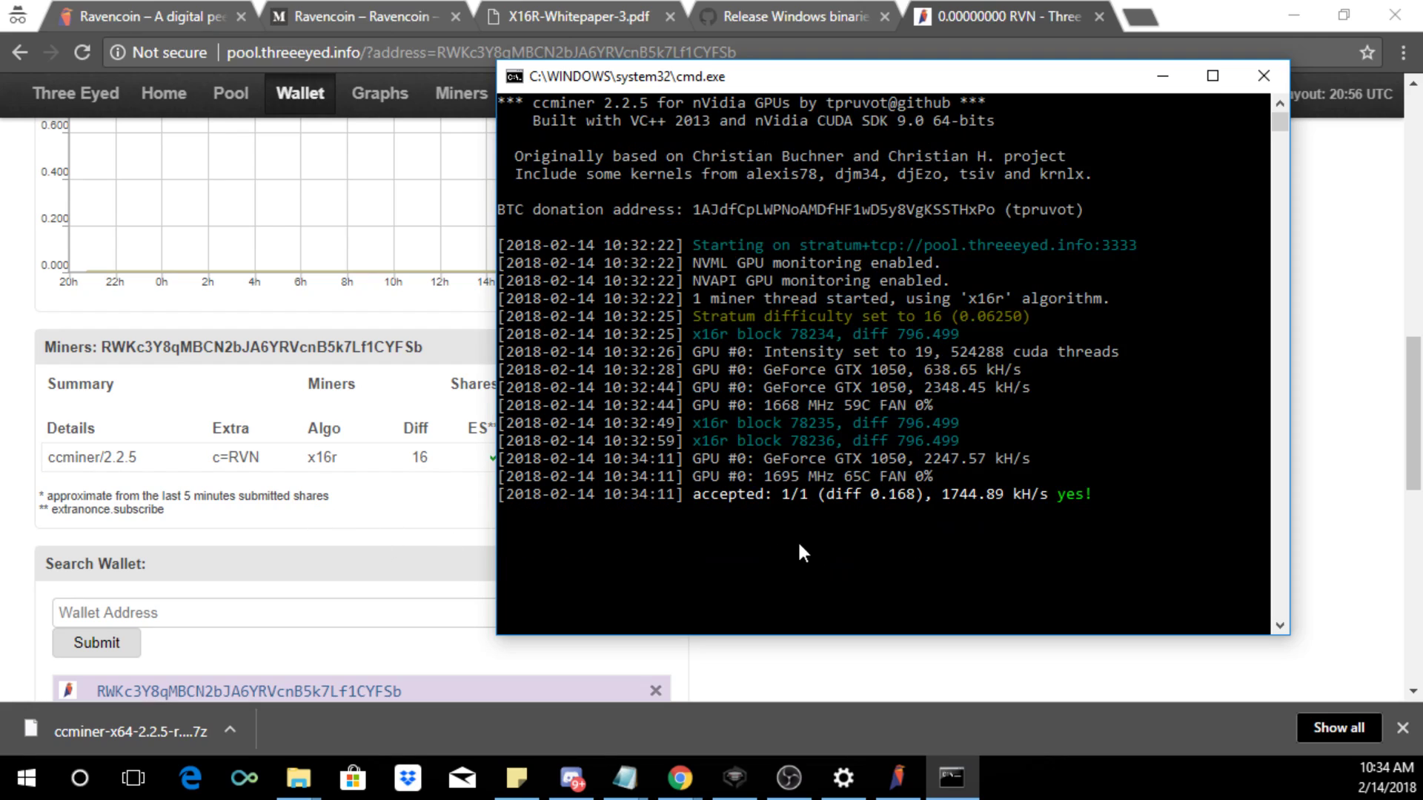
pyautogui.moveTo(726, 500)
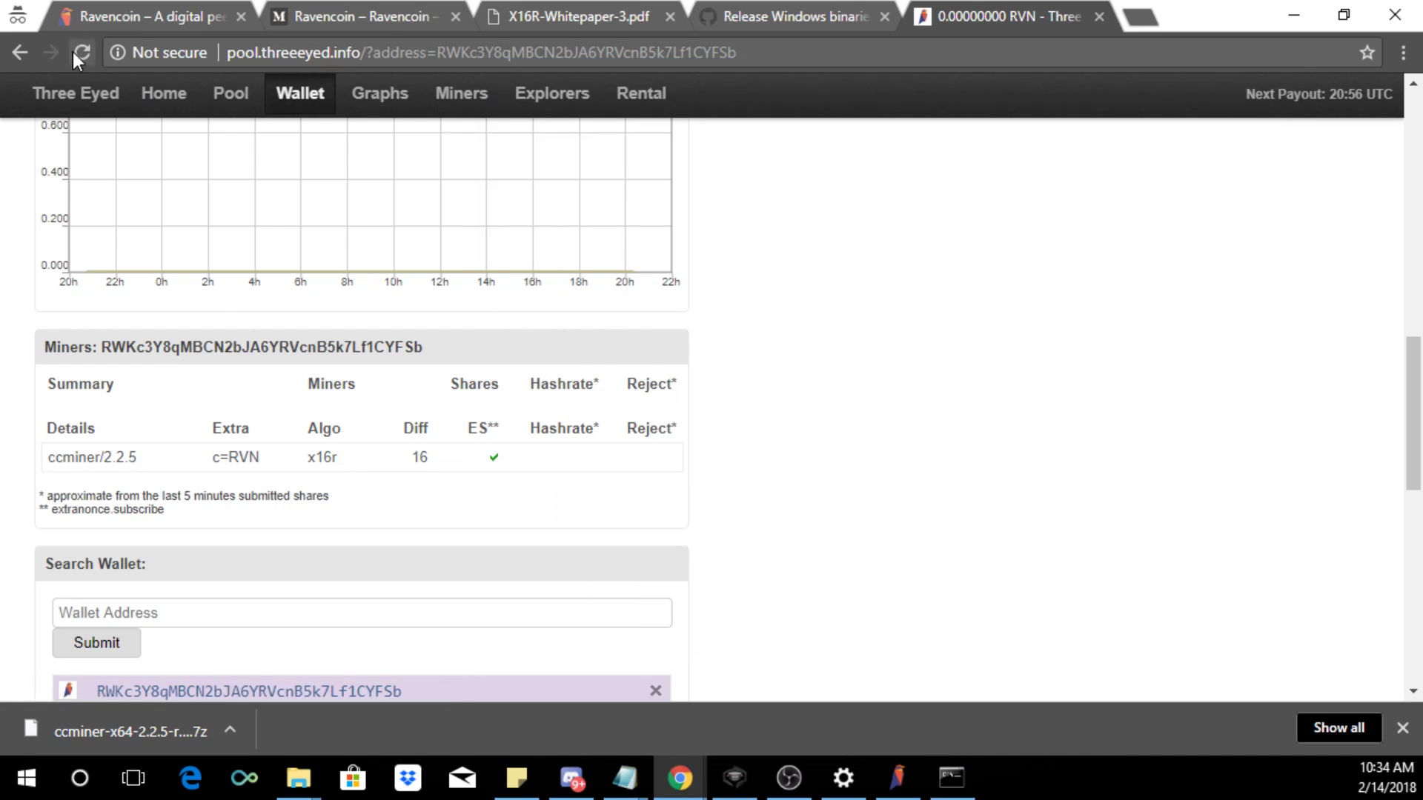
# Step: Reload the pool wallet page and review the miner stats, still showing no hashrate
pyautogui.click(80, 52)
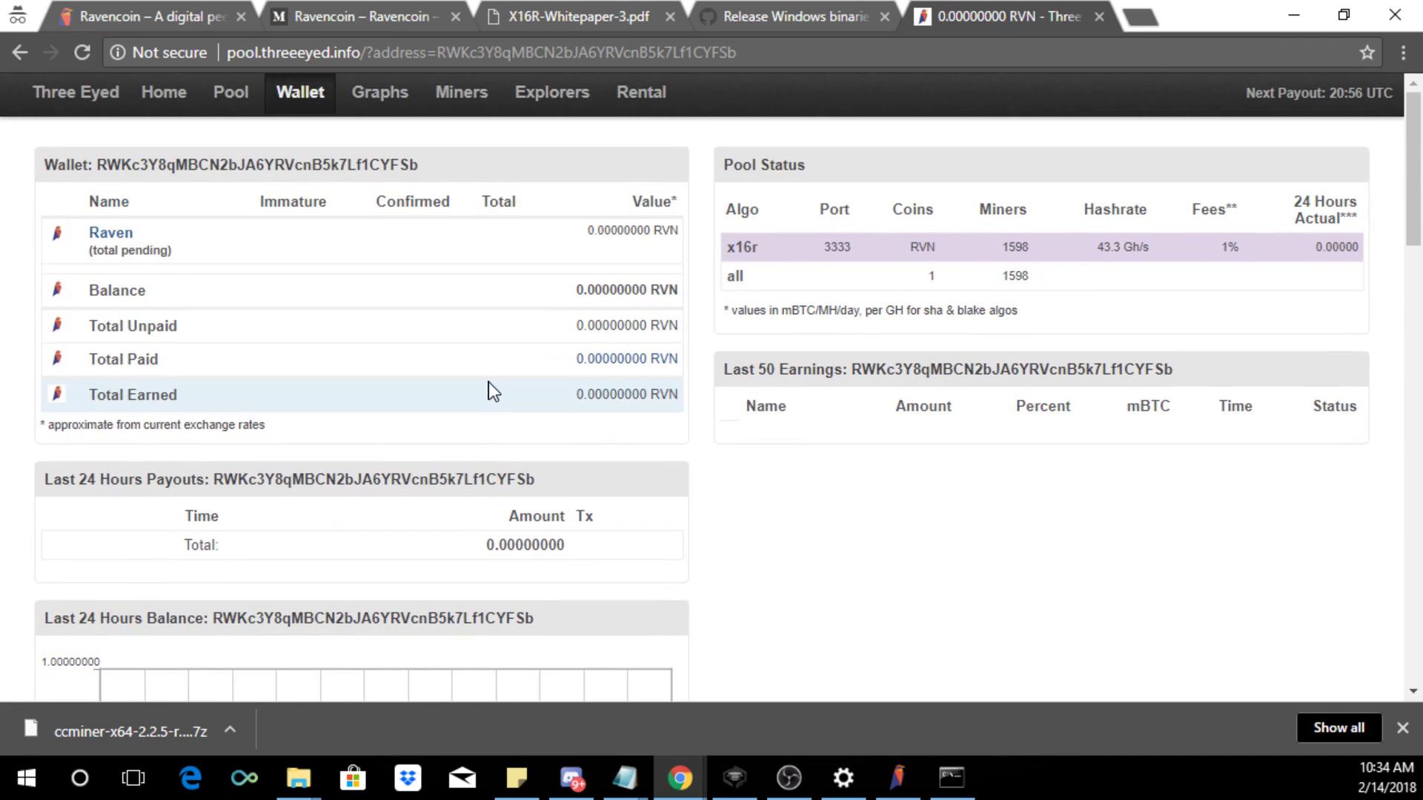
pyautogui.scroll(-3)
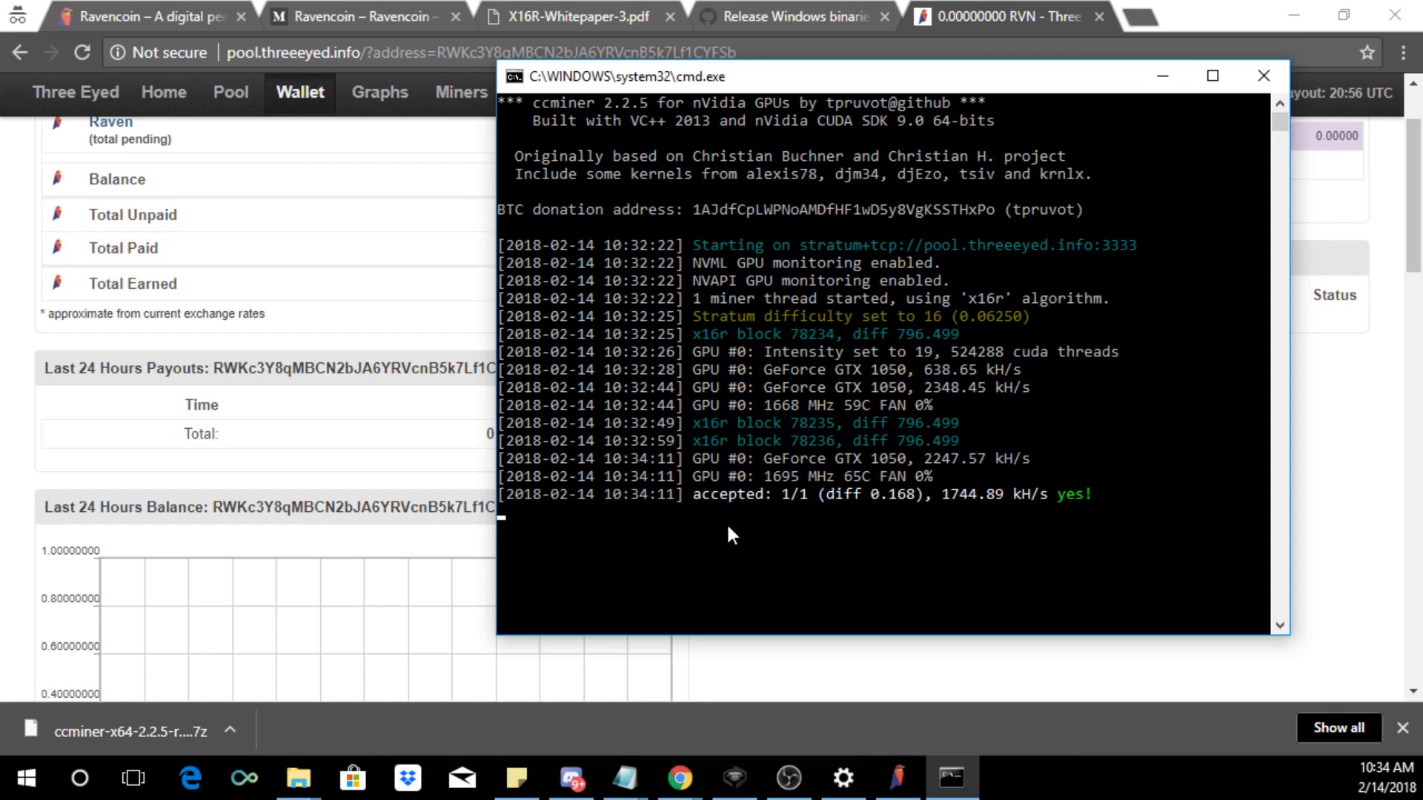
pyautogui.moveTo(6, 438)
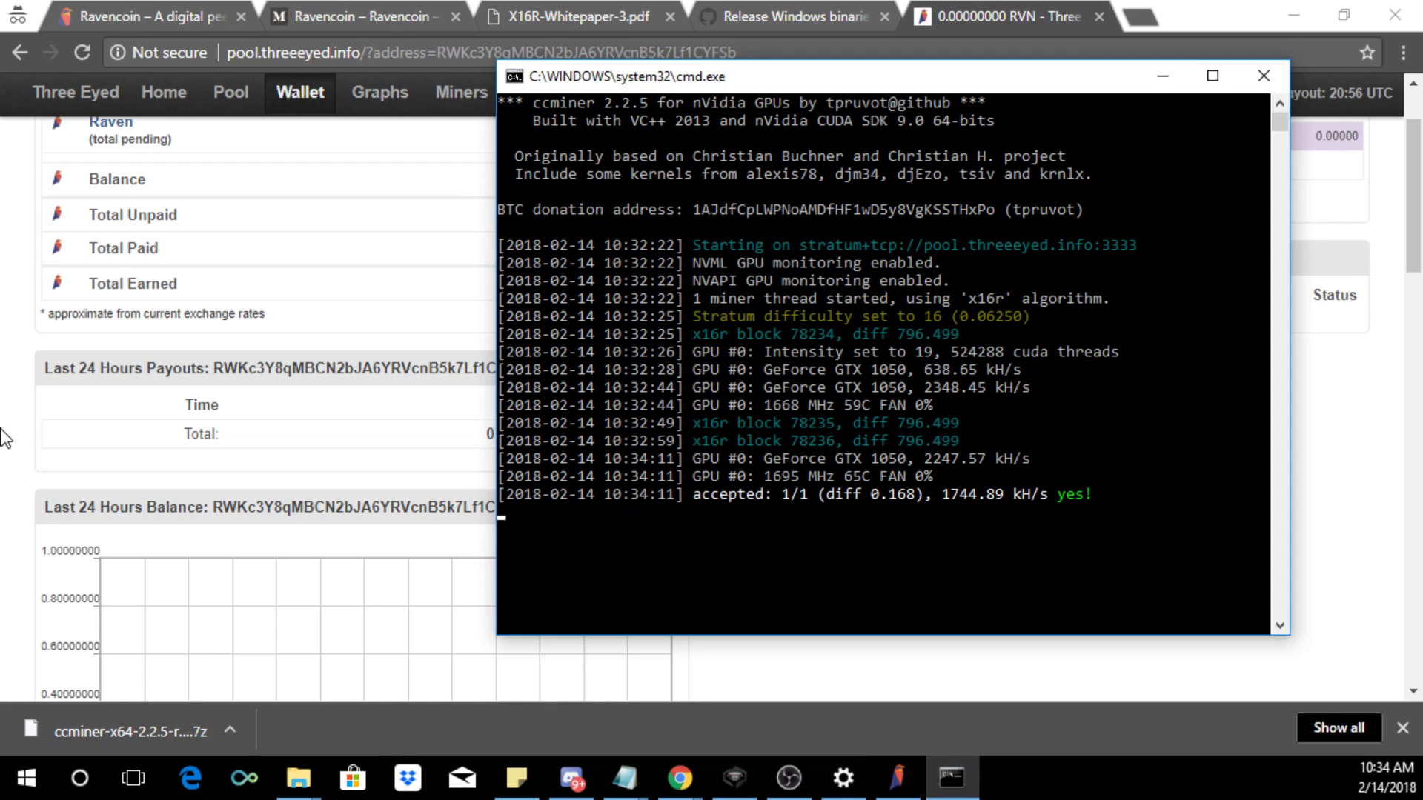
pyautogui.moveTo(1349, 446)
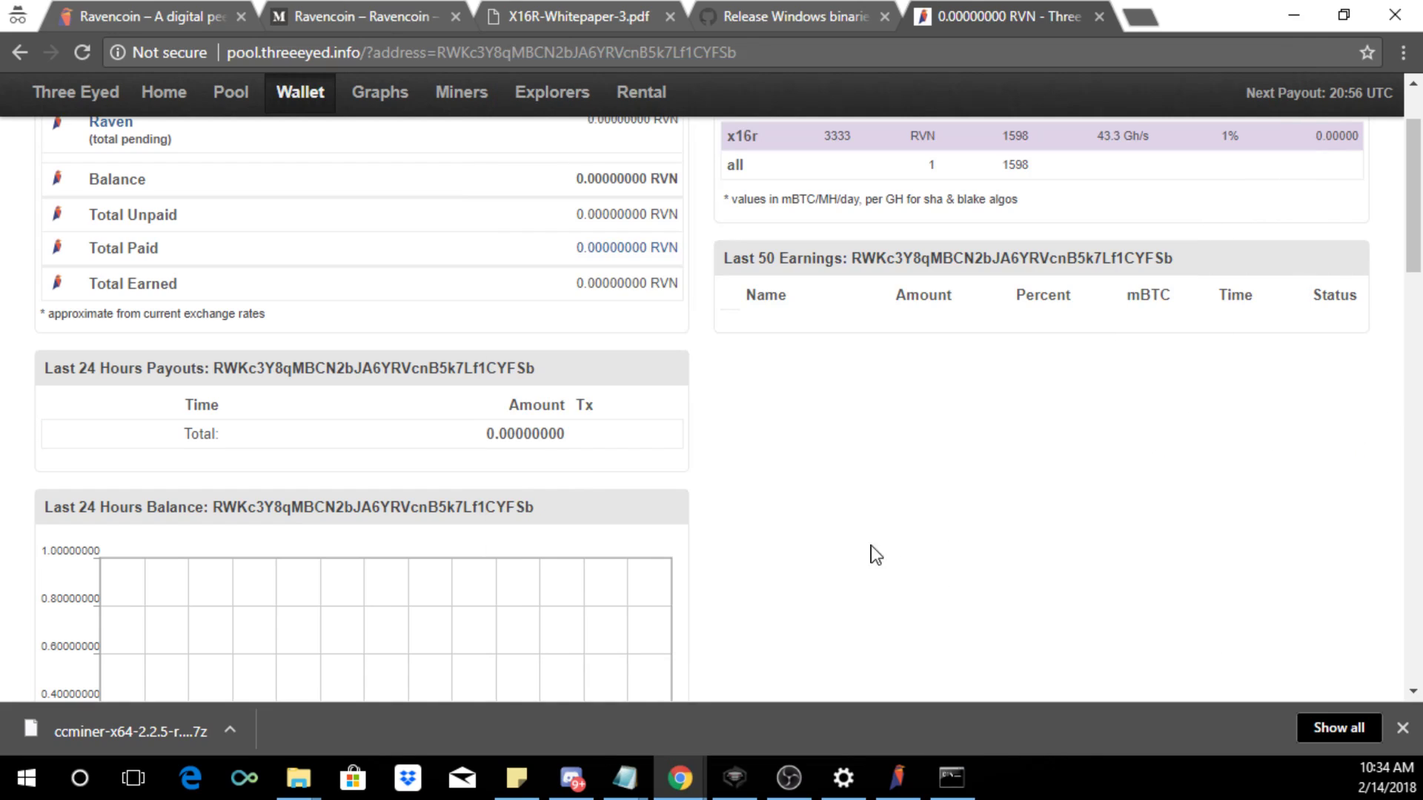
pyautogui.scroll(-3)
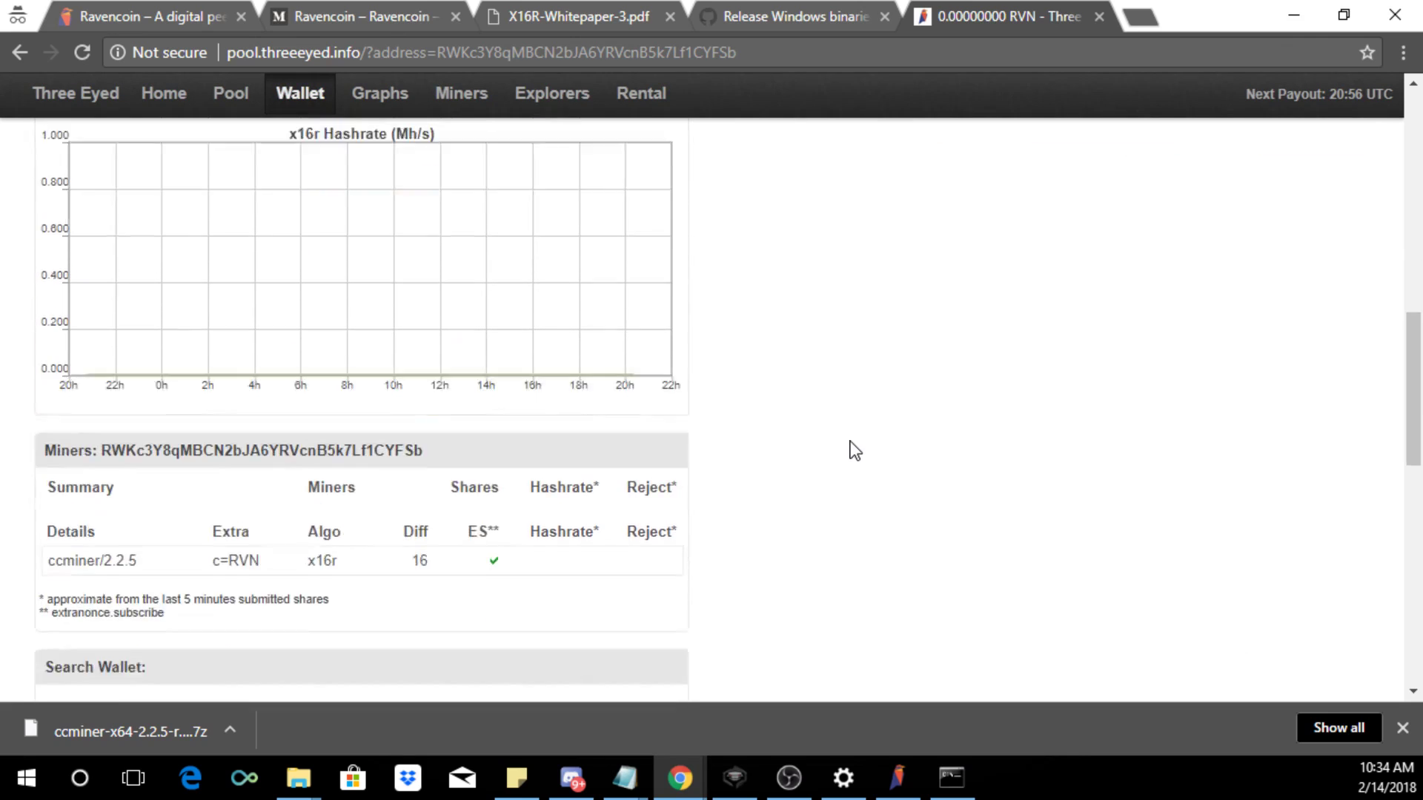
pyautogui.scroll(-3)
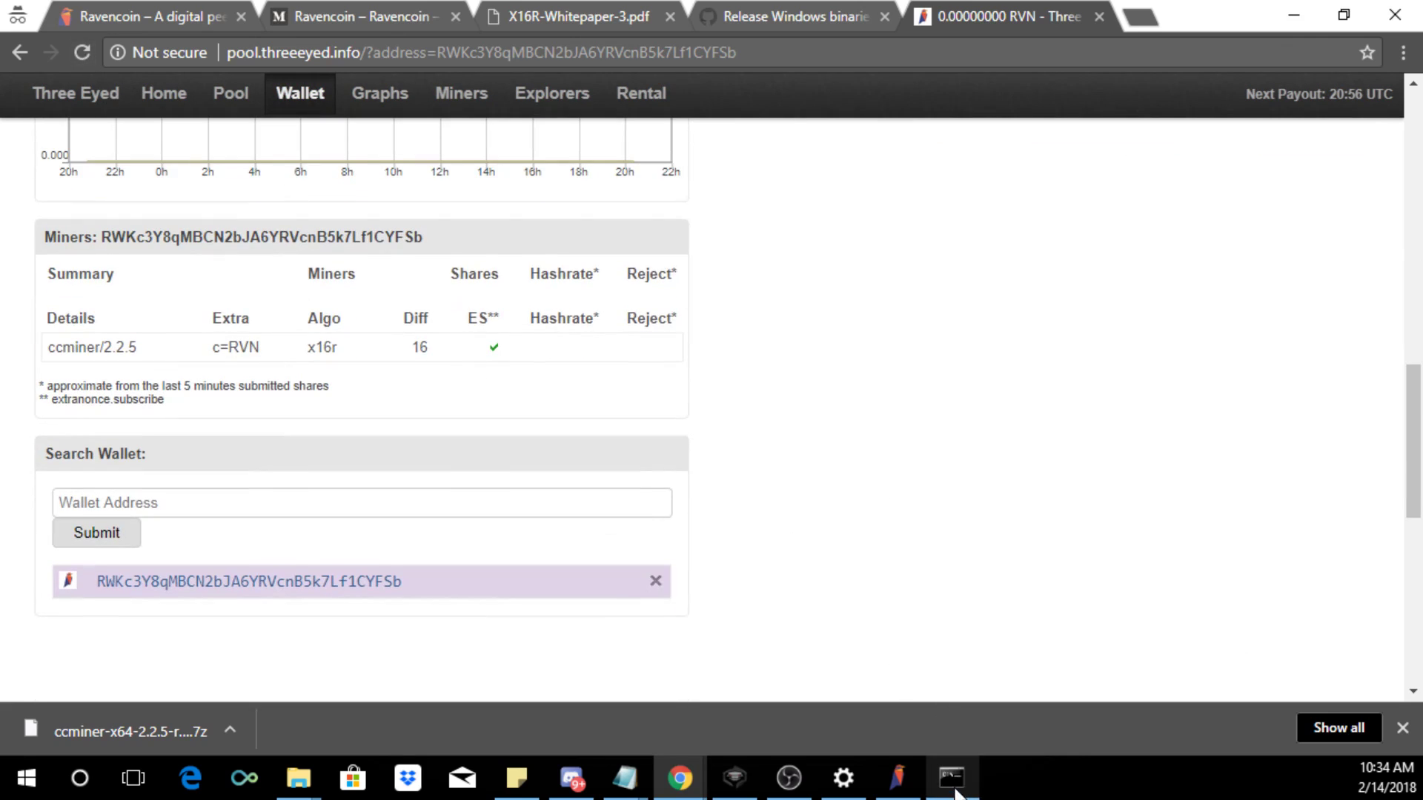
pyautogui.moveTo(965, 492)
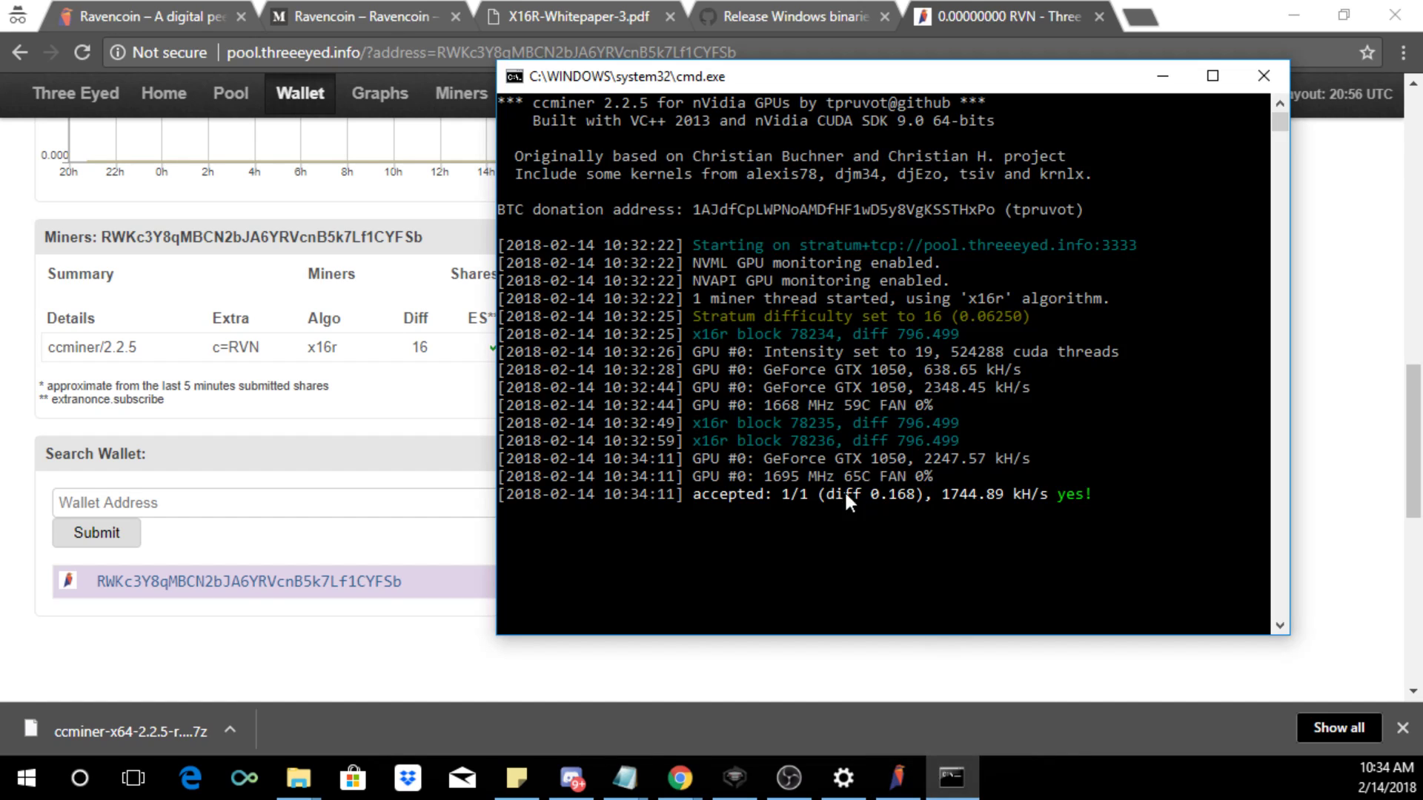
pyautogui.moveTo(5, 451)
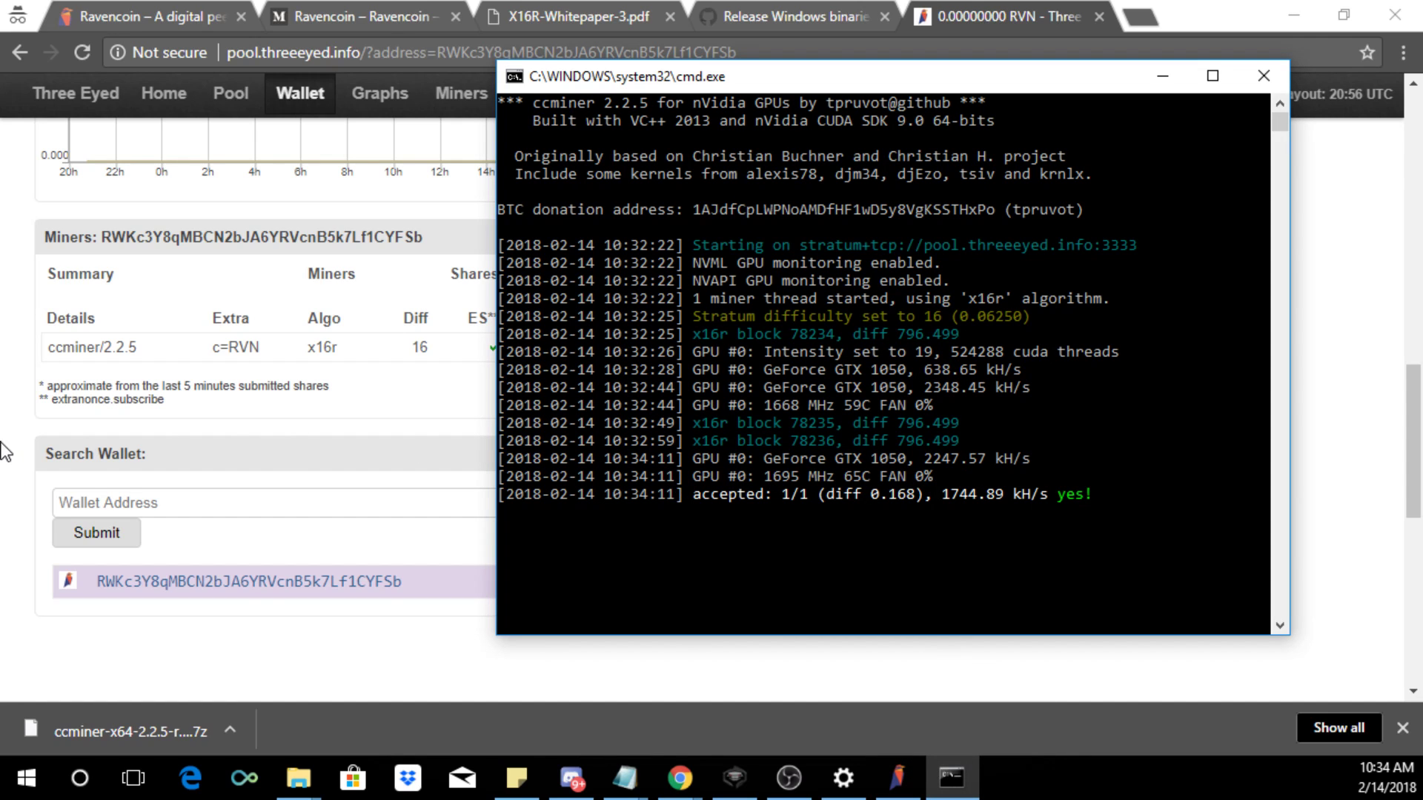
pyautogui.moveTo(22, 450)
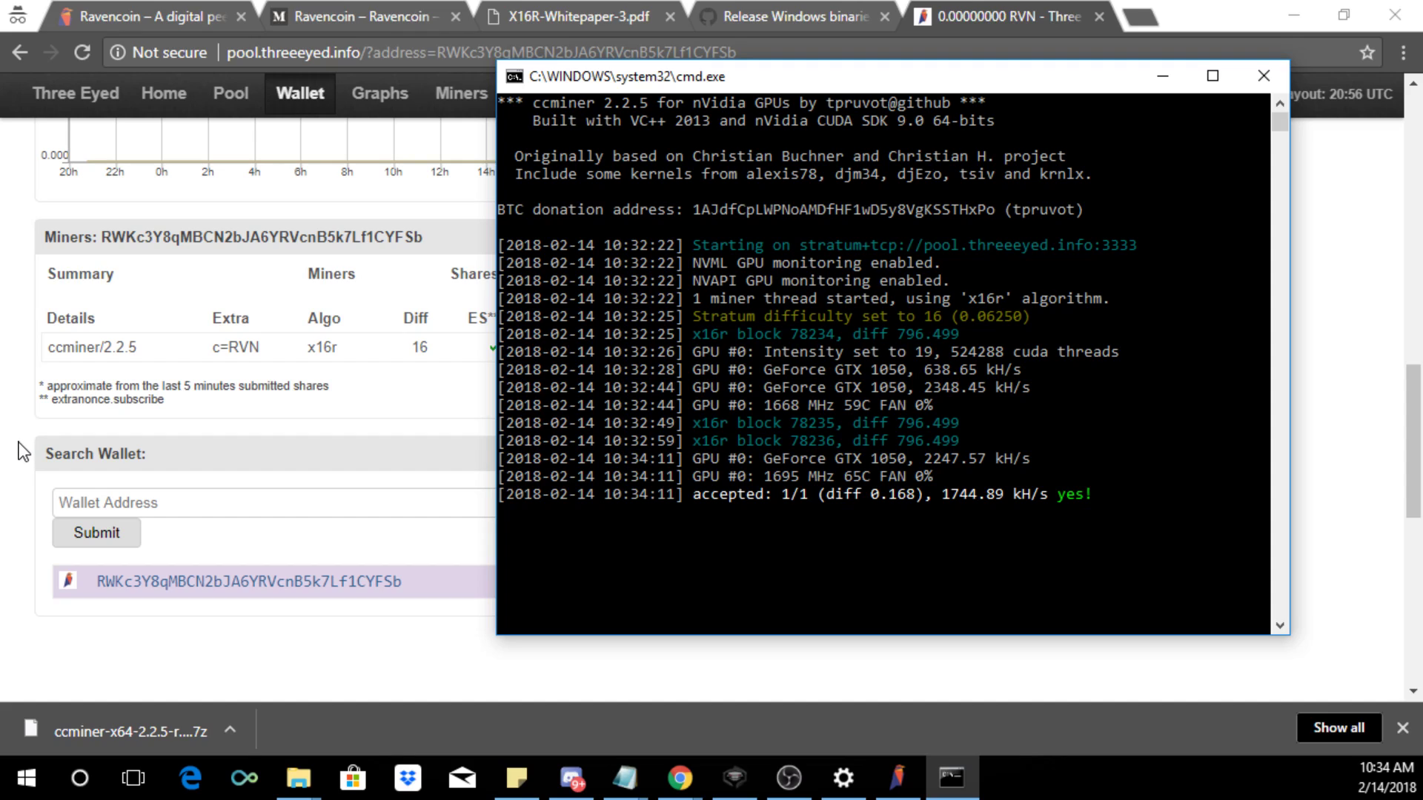
pyautogui.moveTo(34, 436)
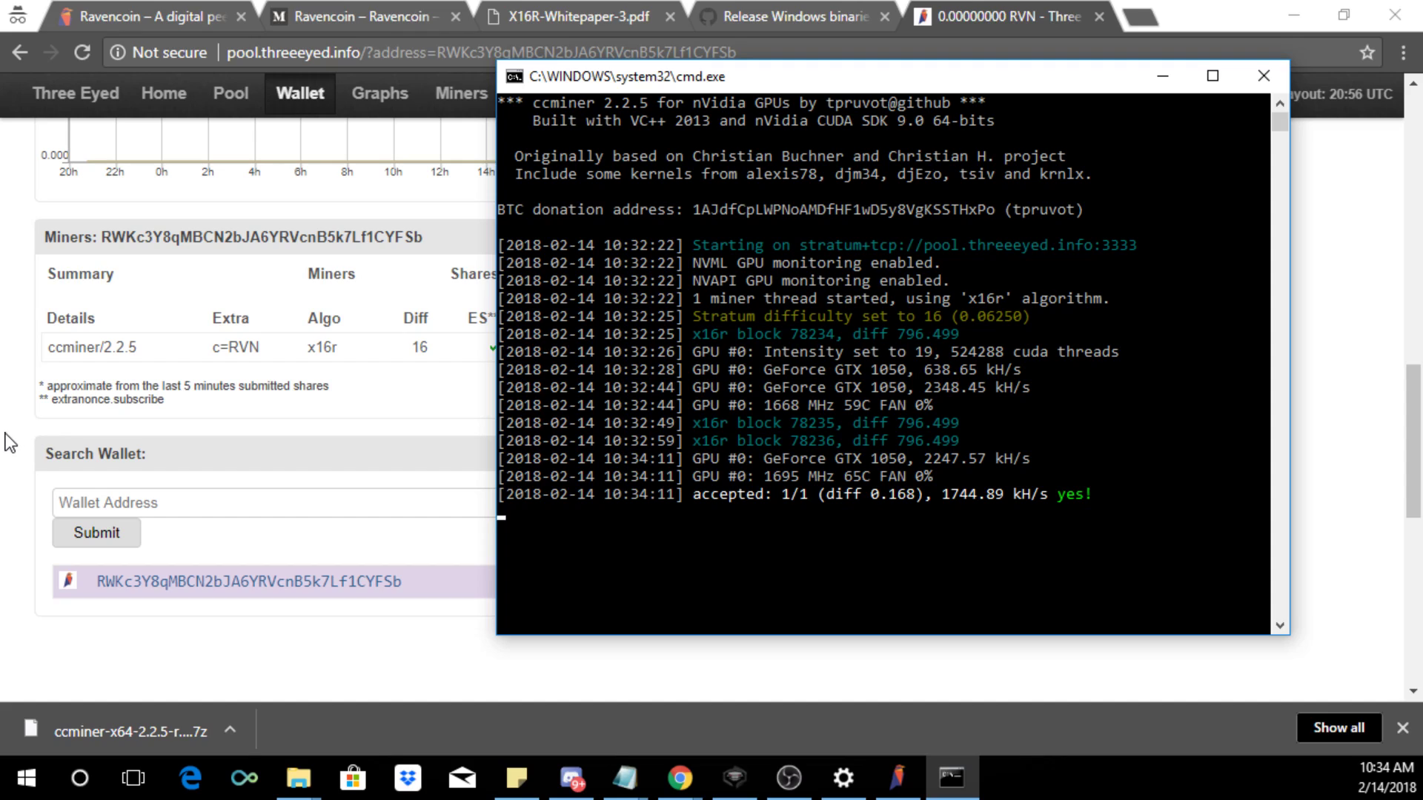
pyautogui.moveTo(22, 439)
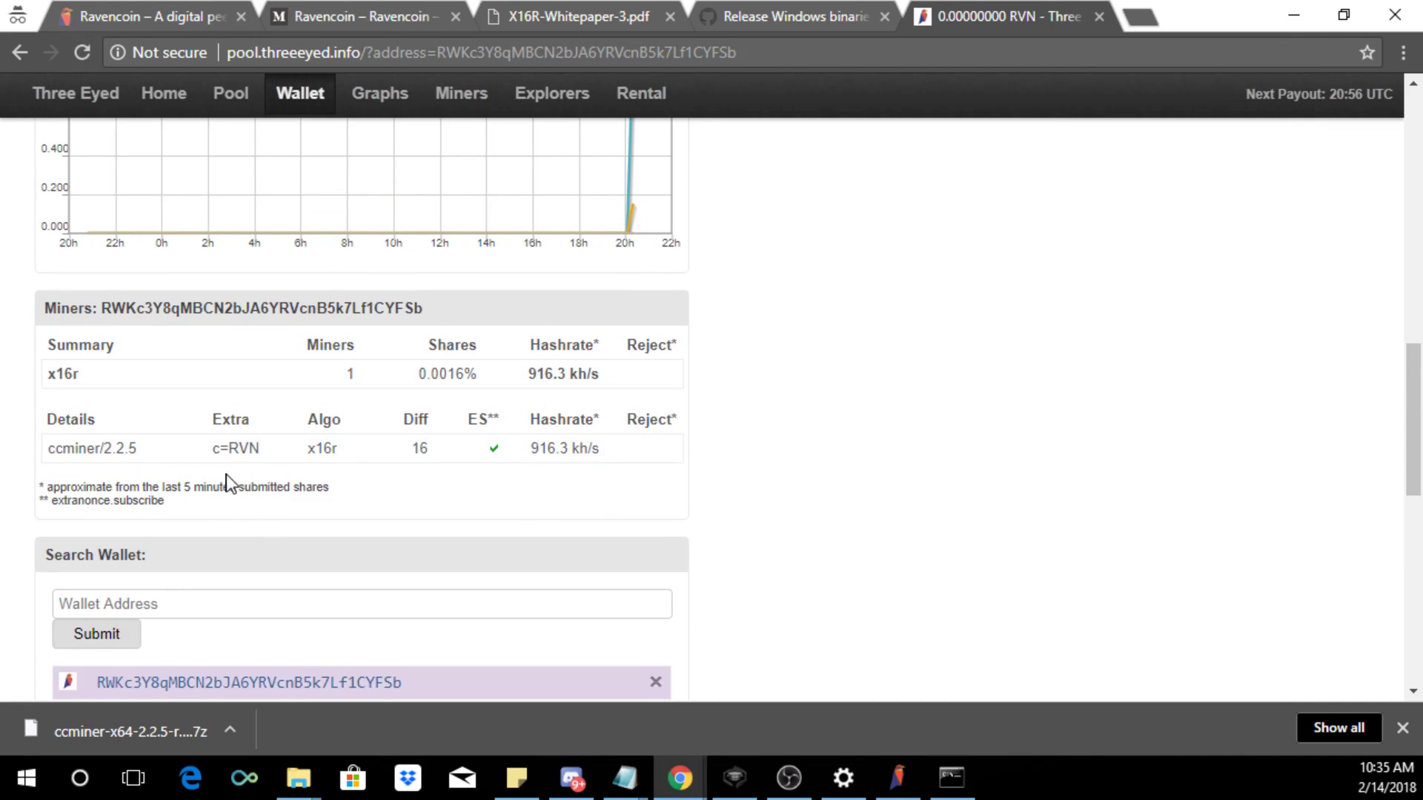
pyautogui.moveTo(556, 514)
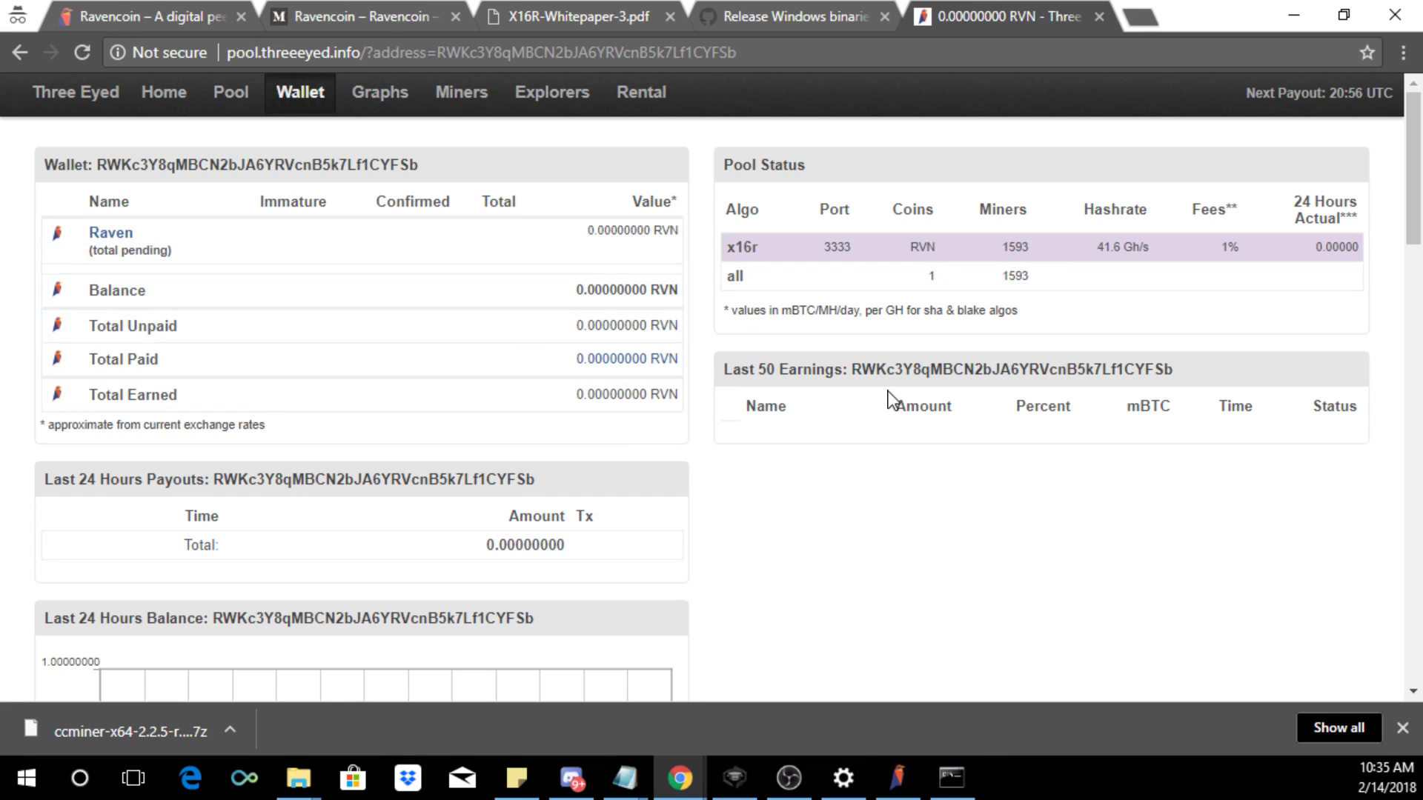
pyautogui.moveTo(903, 738)
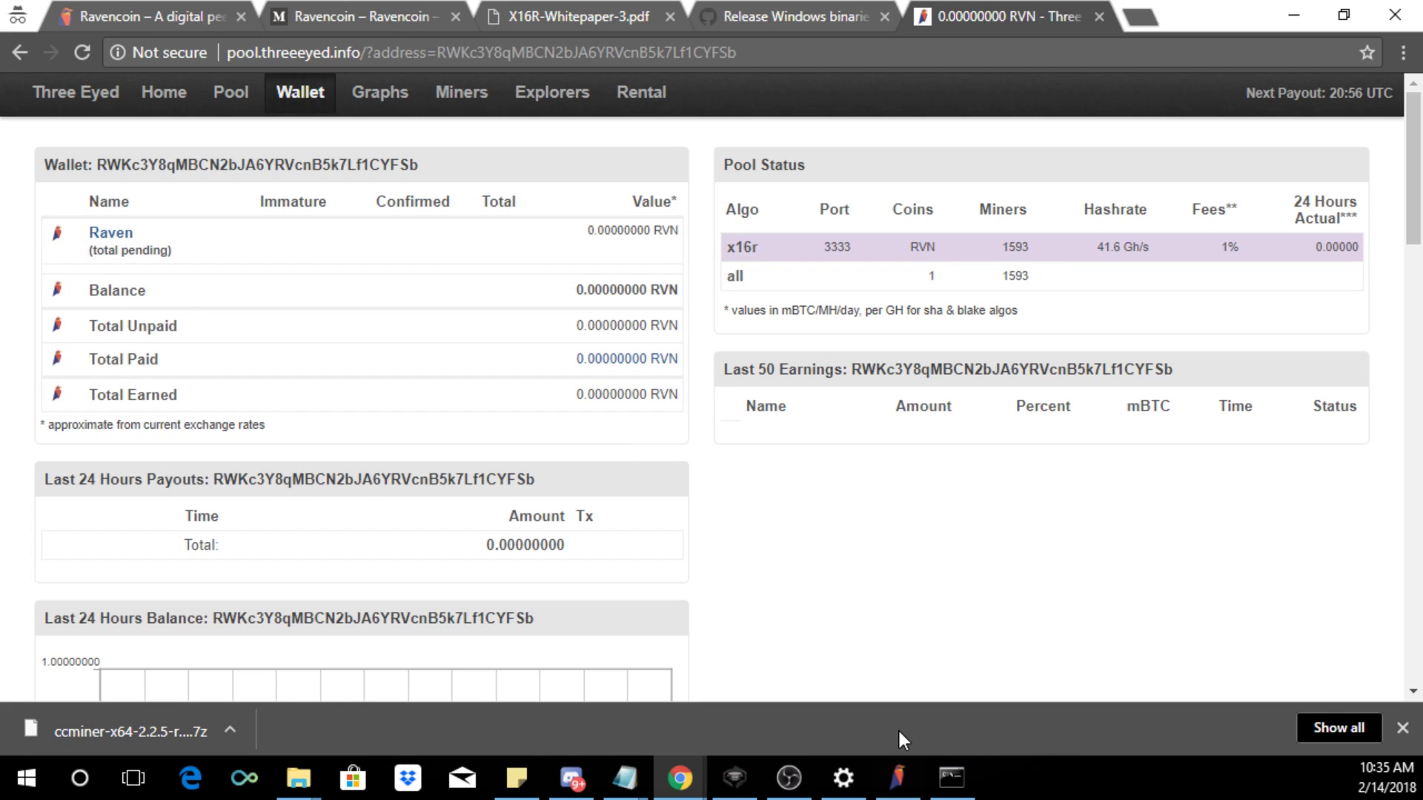
# Step: Bring up the Raven Core wallet window after the pool reports 916.3 kh/s
pyautogui.click(896, 778)
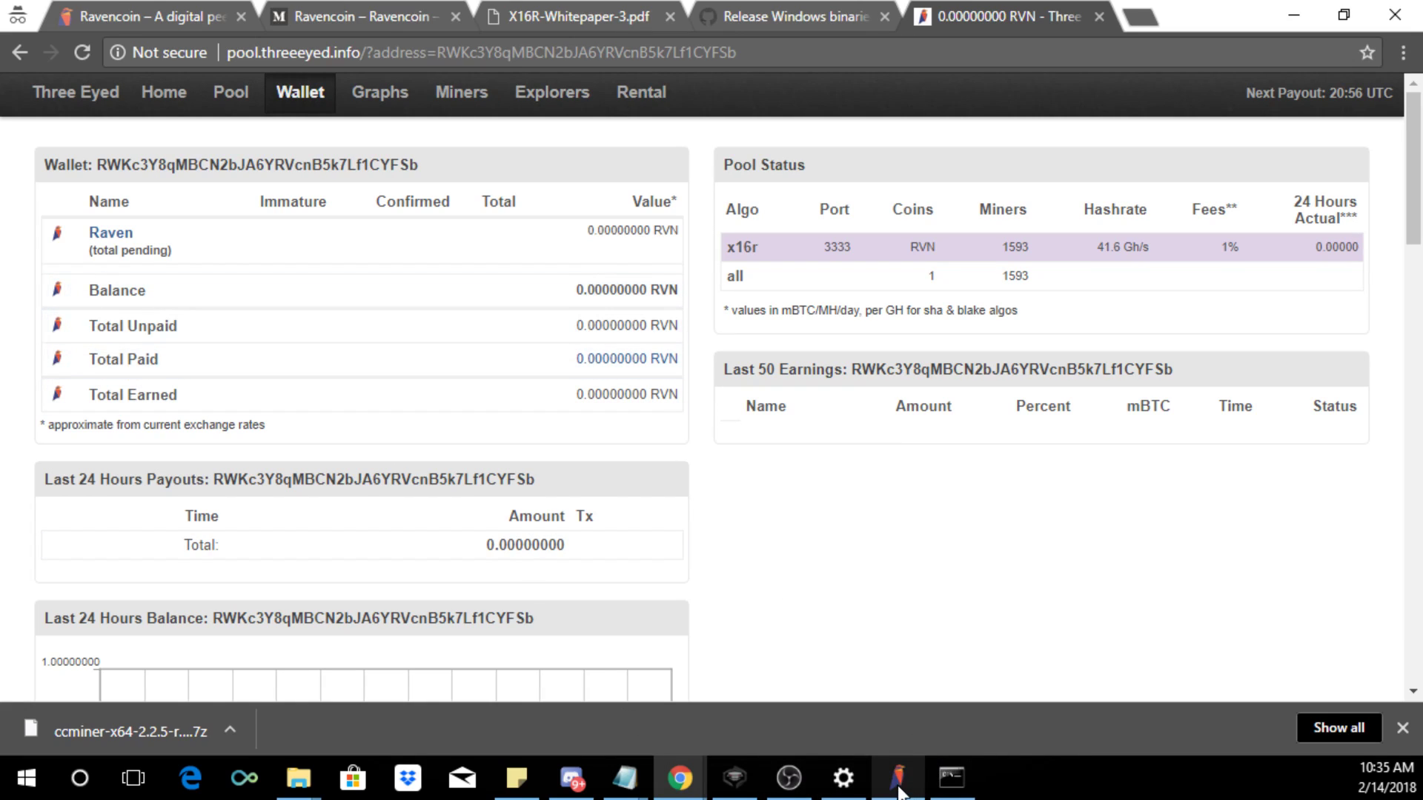
pyautogui.click(898, 778)
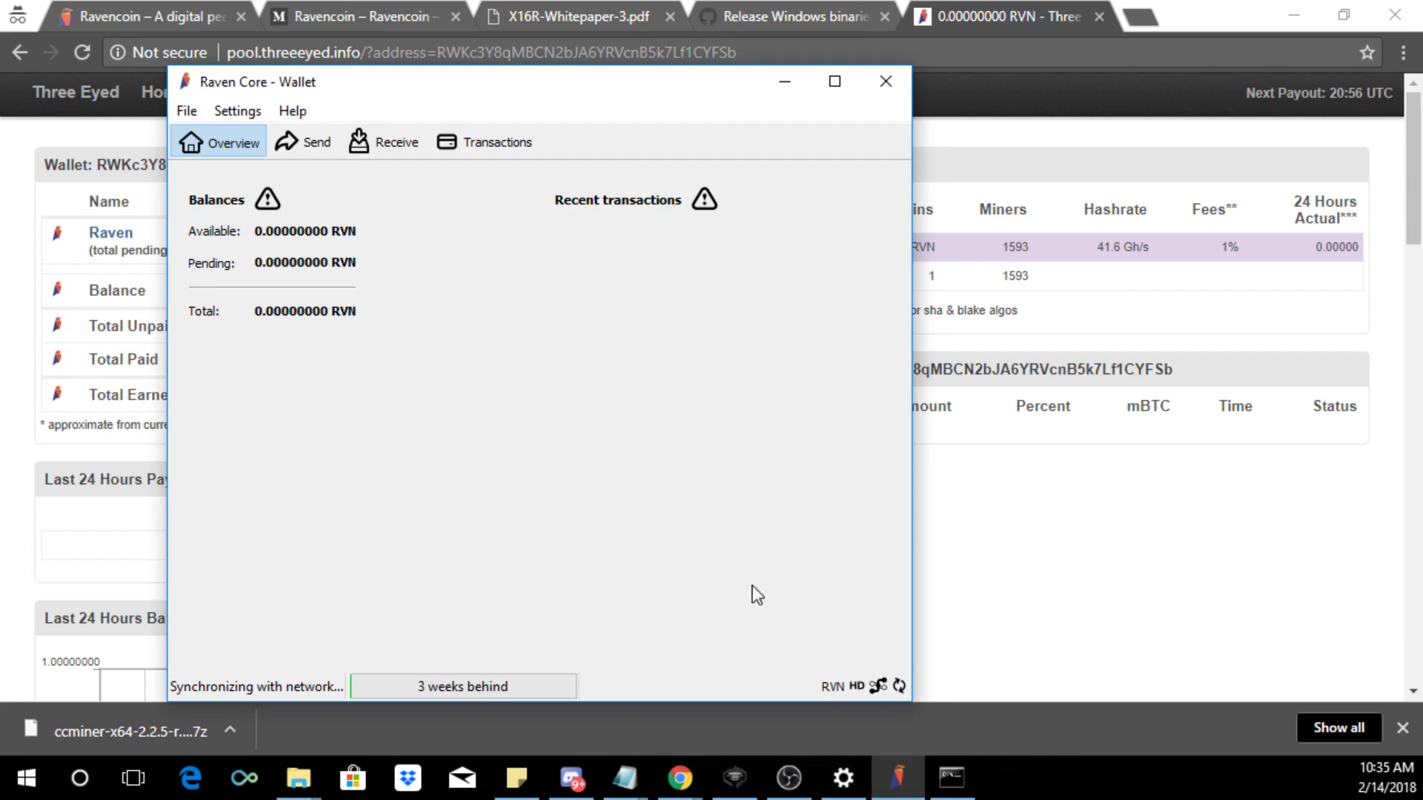